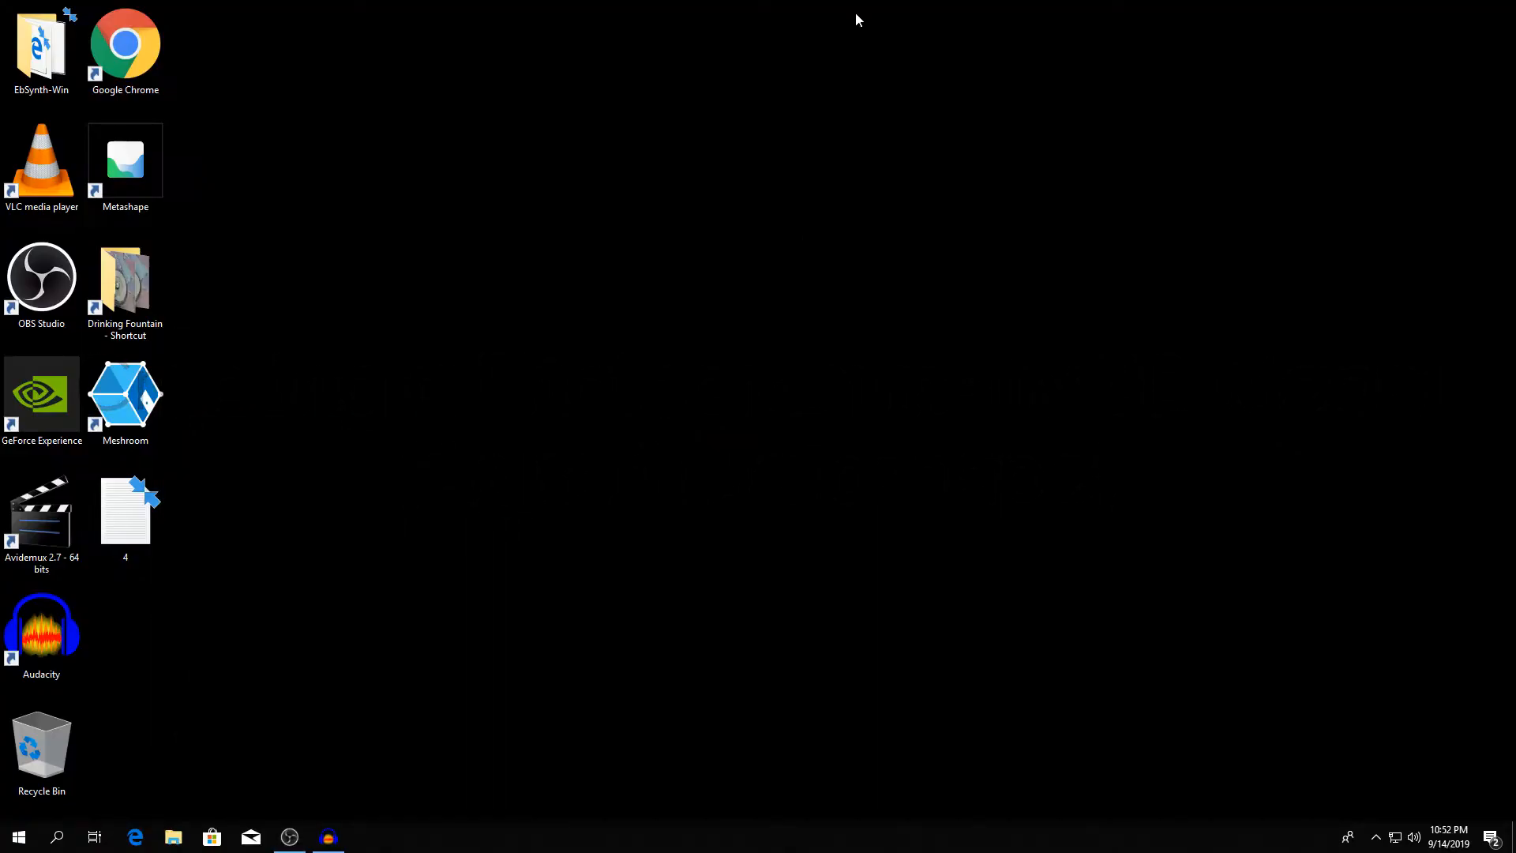
{"action": "mouse_move", "coordinate": [813, 231]}
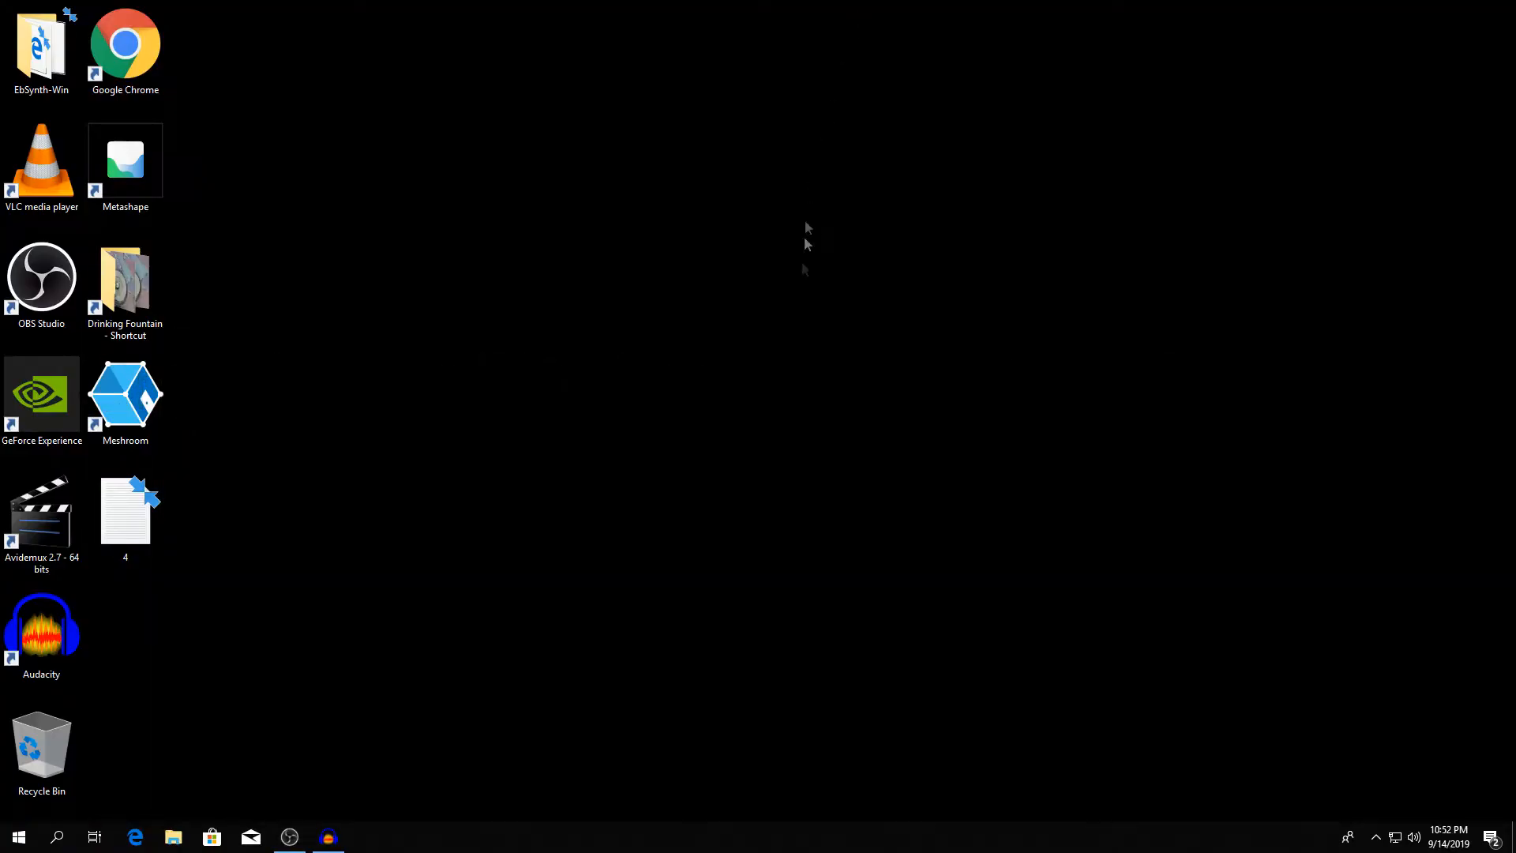
{"action": "mouse_move", "coordinate": [771, 497]}
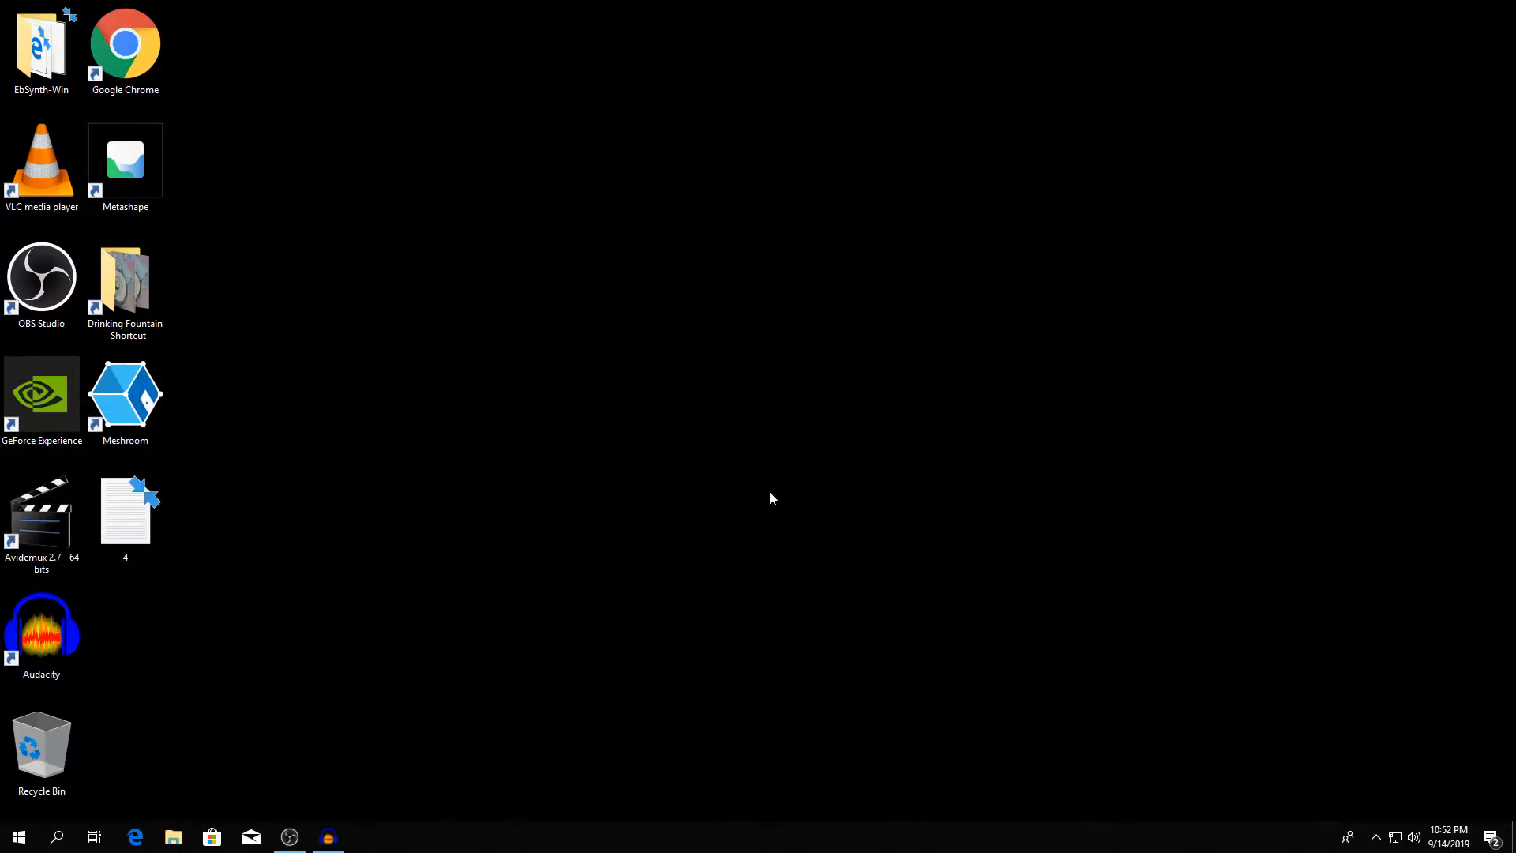
{"action": "mouse_move", "coordinate": [755, 554]}
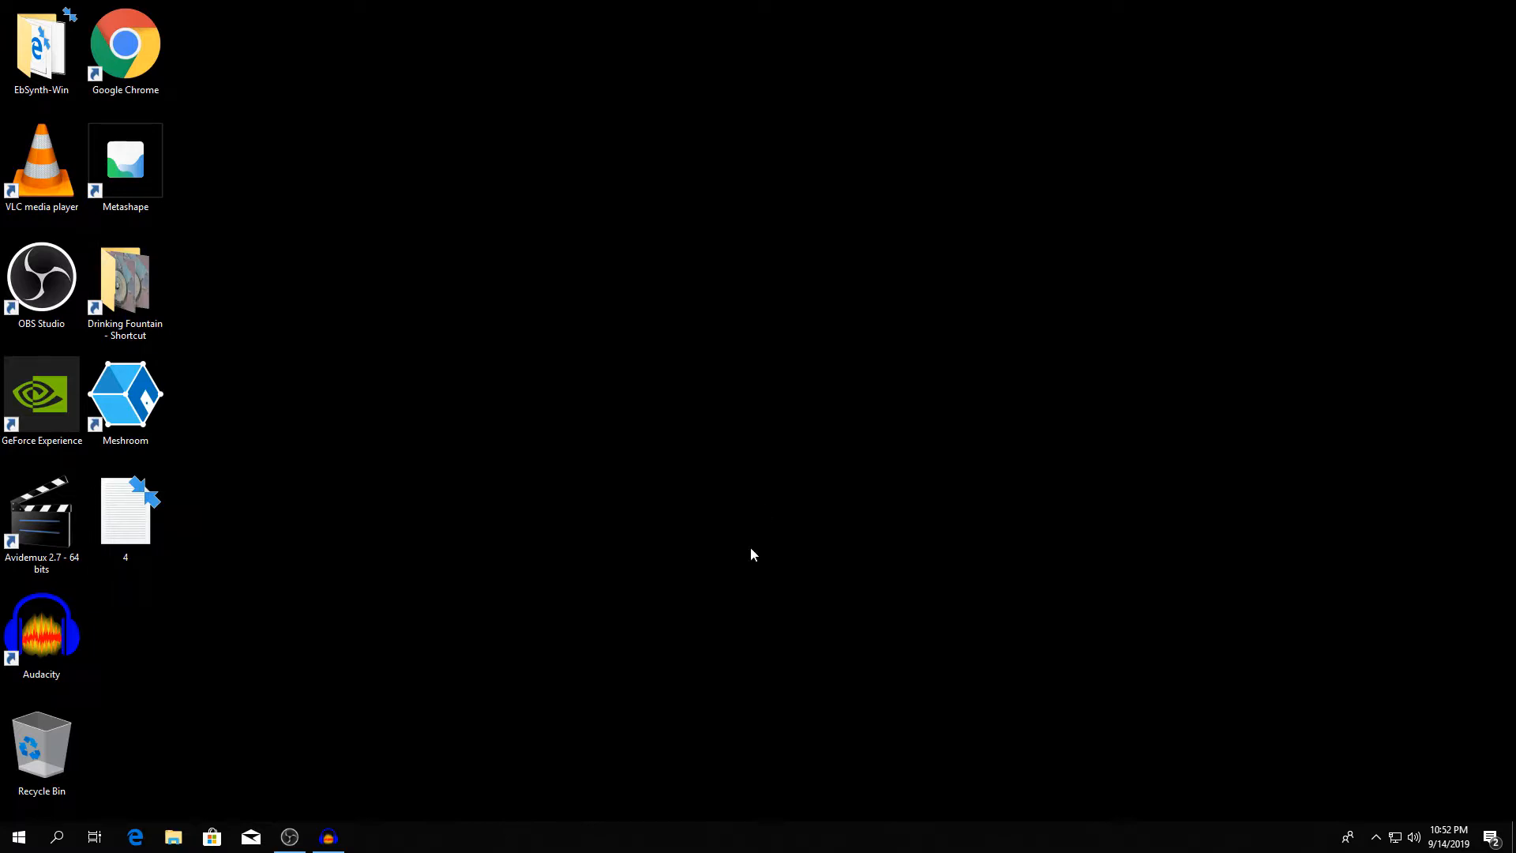
{"action": "mouse_move", "coordinate": [293, 431]}
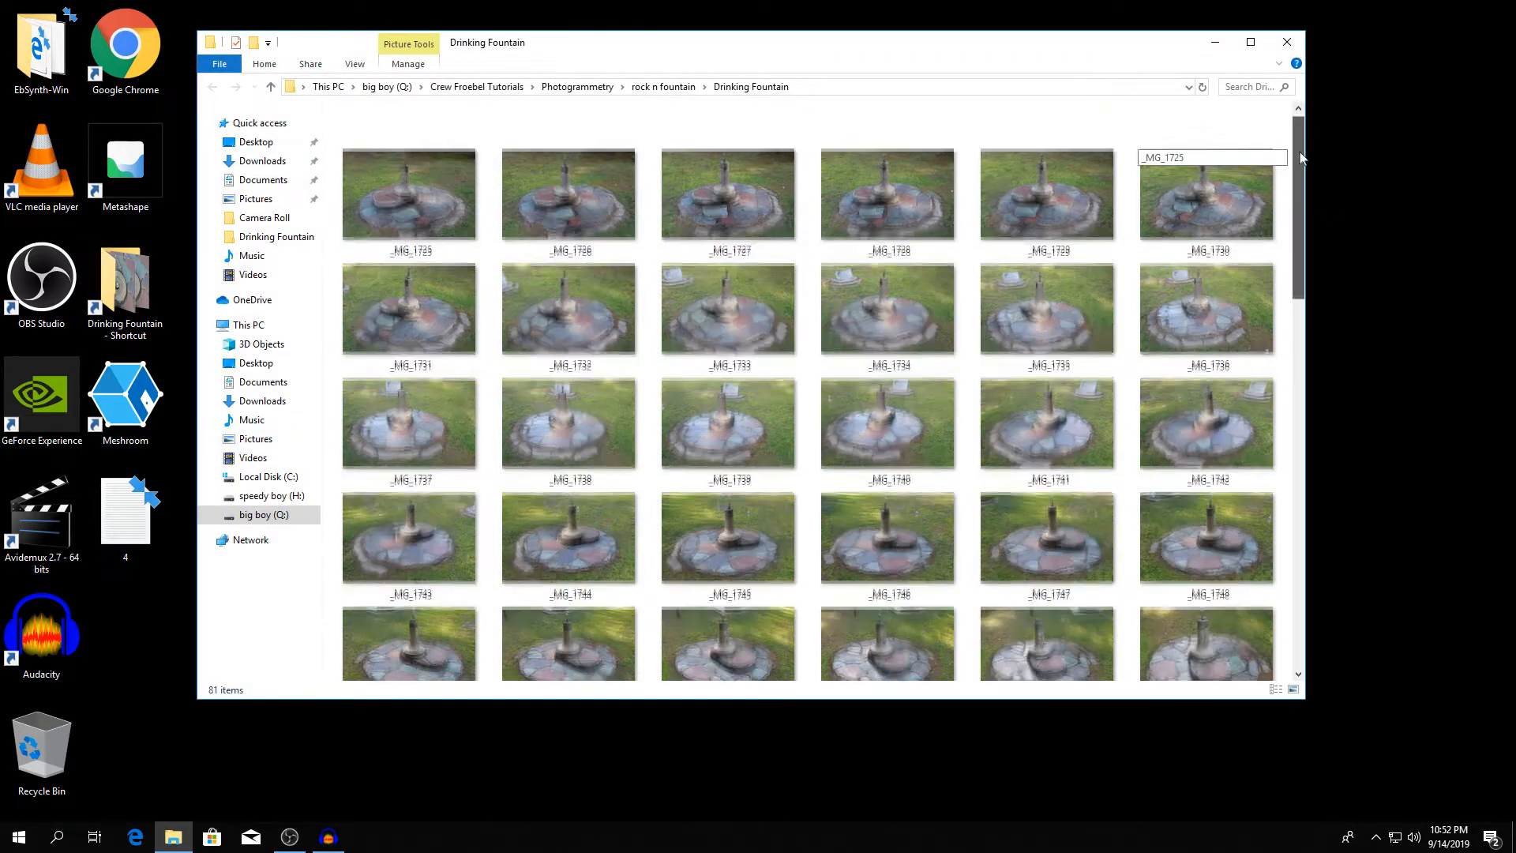
- Flip through the Drinking Fountain photos one by one in the viewer
{"action": "scroll", "scroll_direction": "down", "scroll_amount": 3}
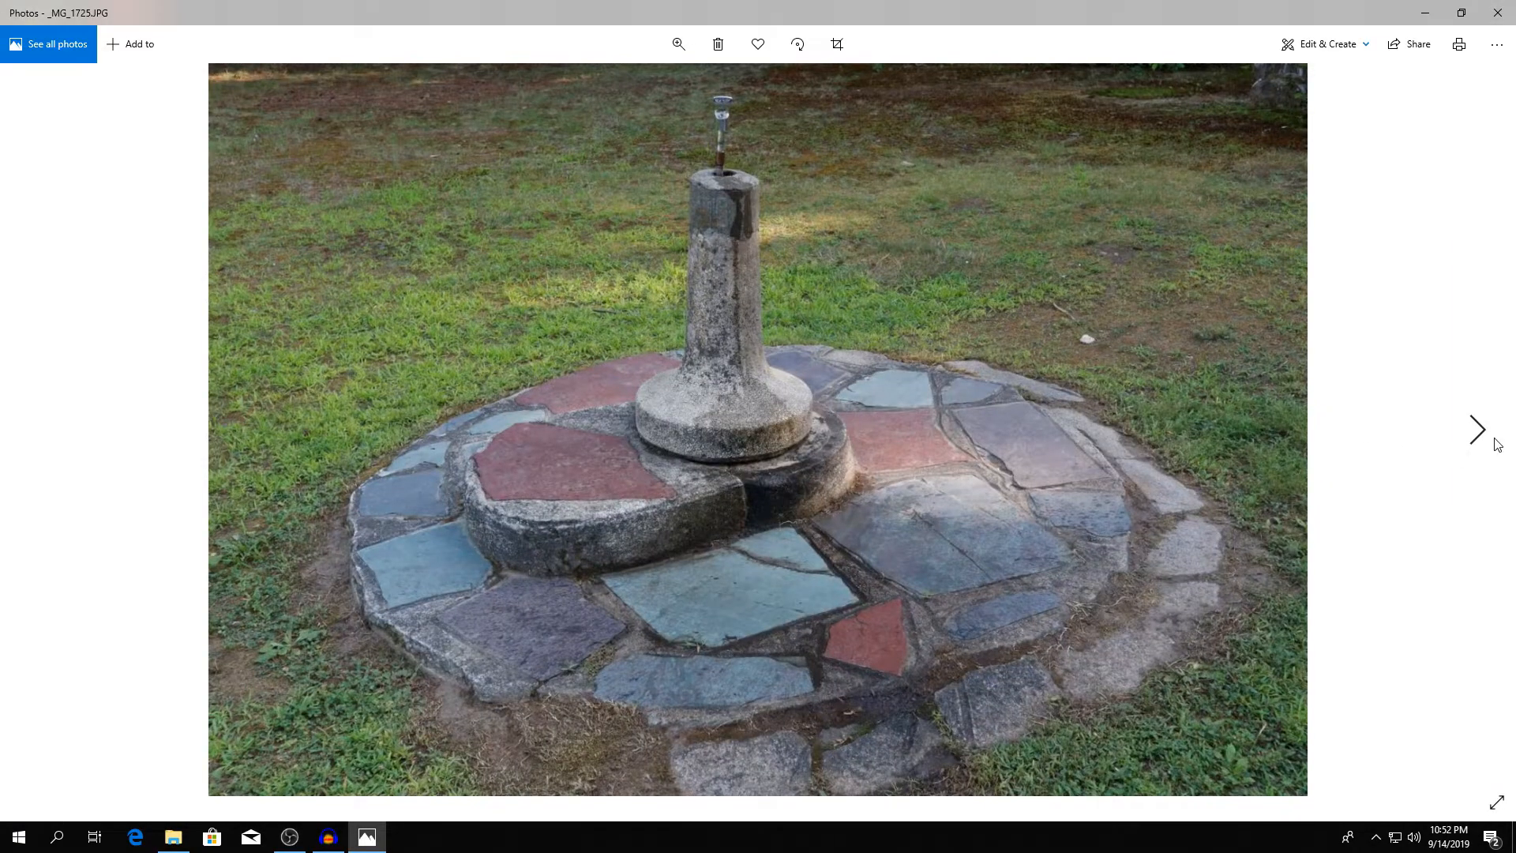
{"action": "mouse_move", "coordinate": [1478, 429]}
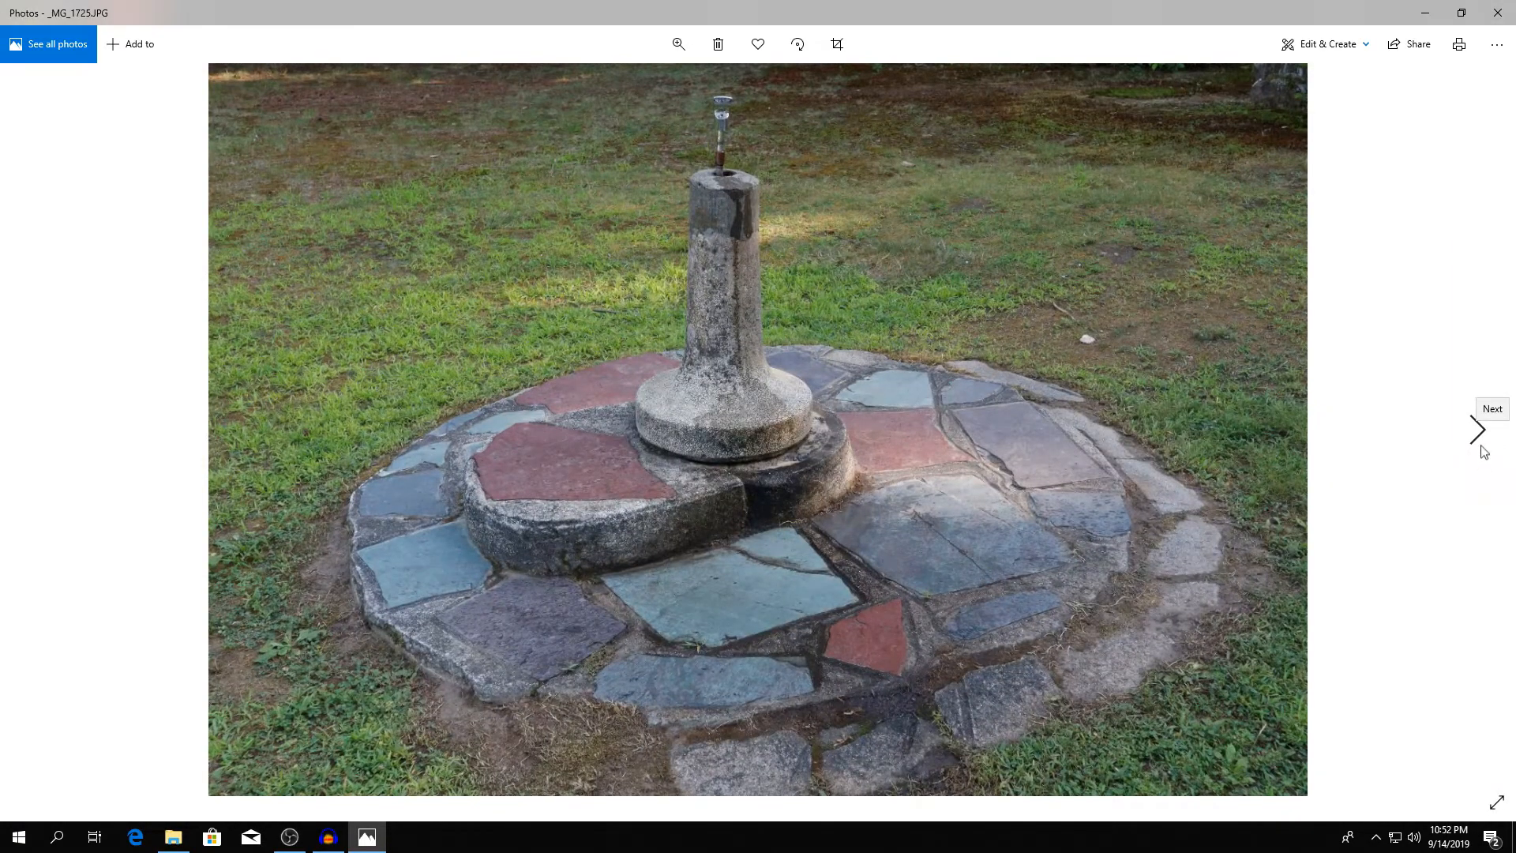
{"action": "left_click", "coordinate": [1477, 430]}
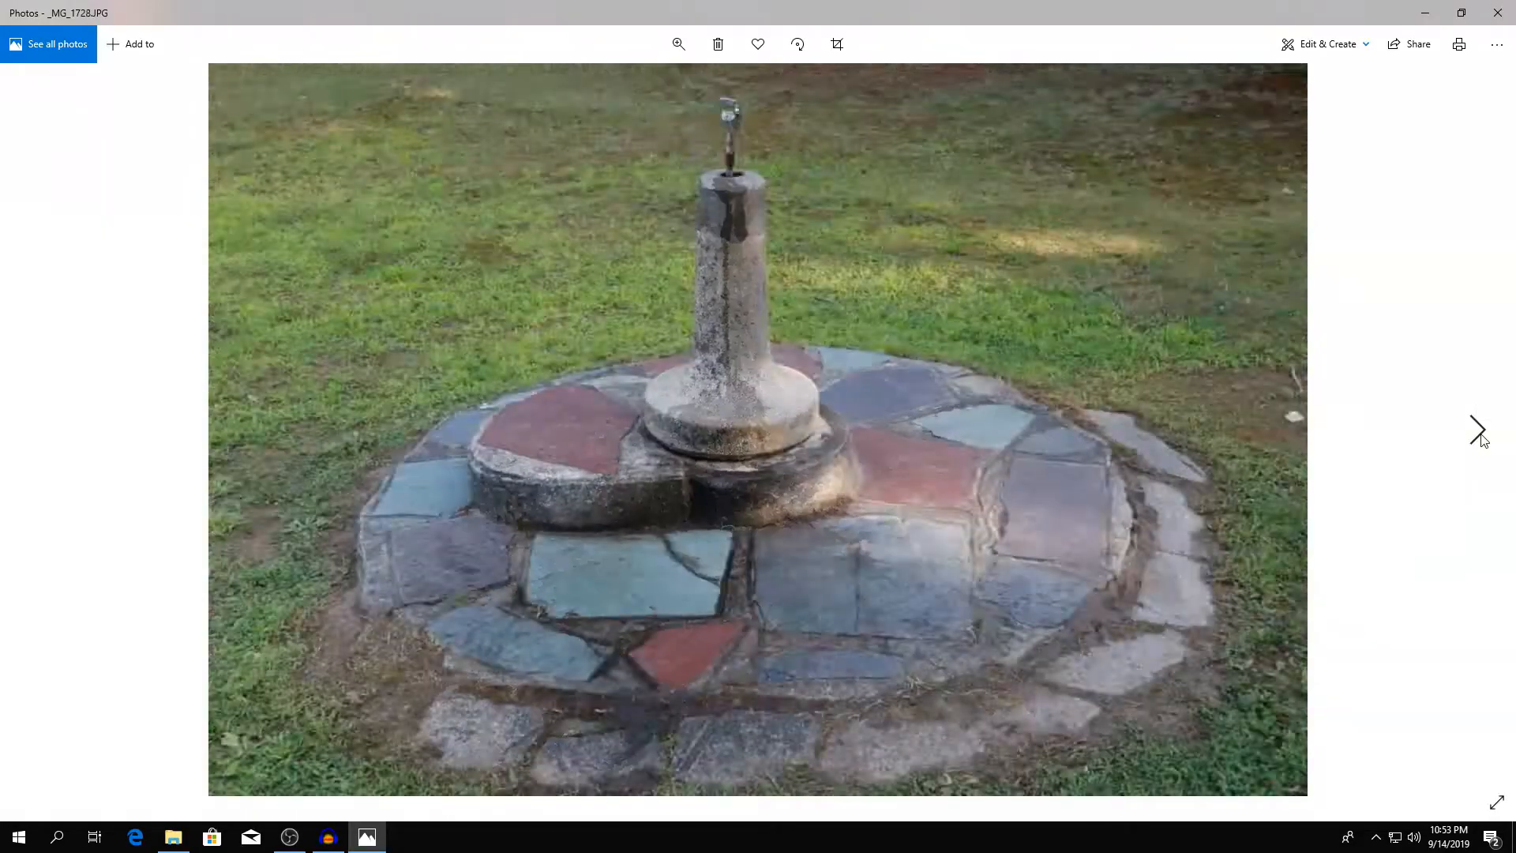
{"action": "left_click", "coordinate": [1478, 430]}
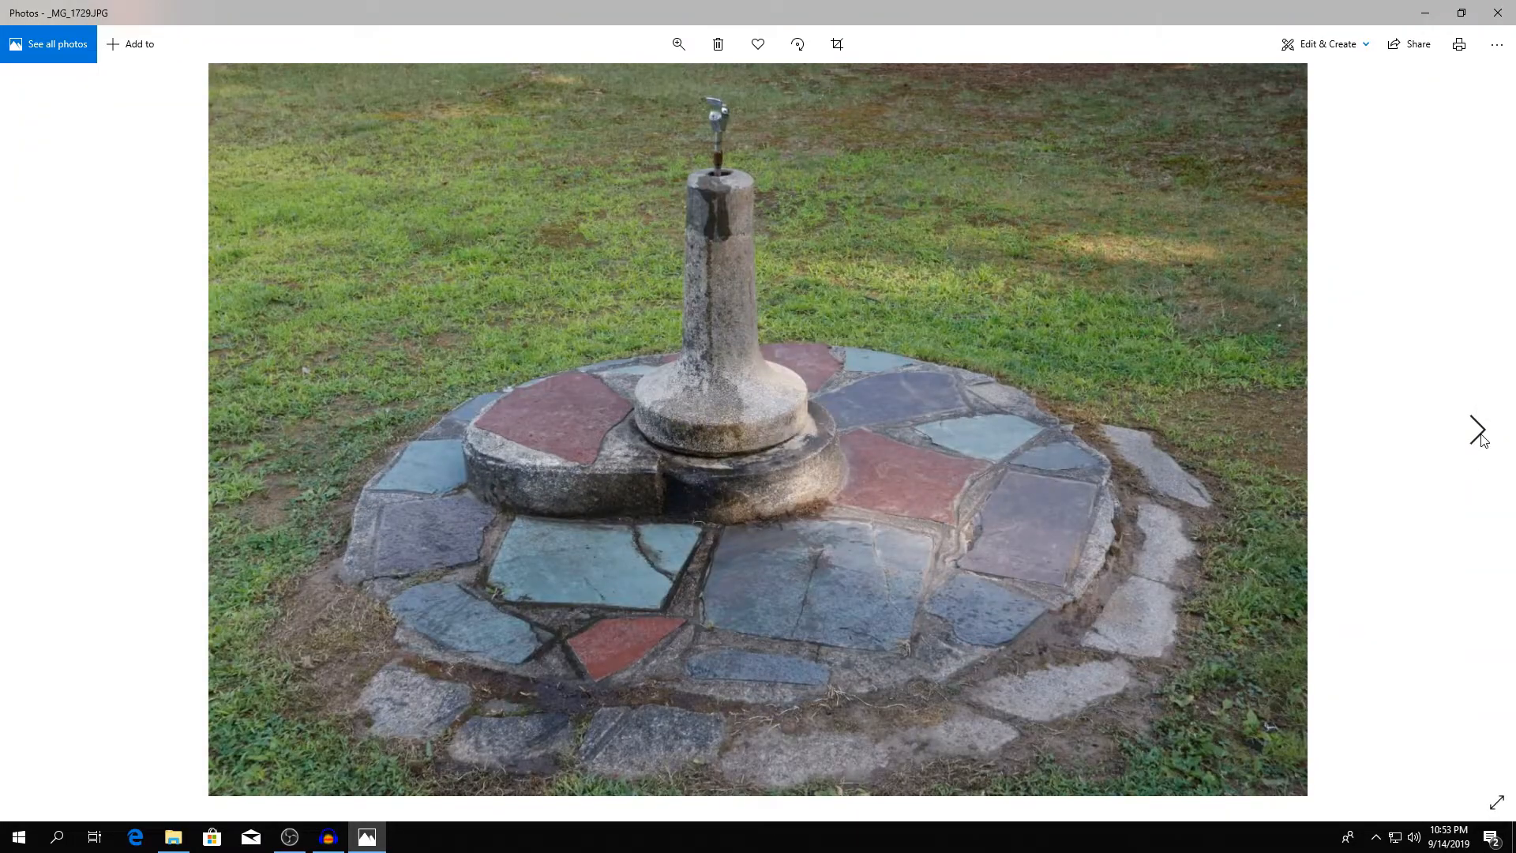
{"action": "left_click", "coordinate": [1452, 431]}
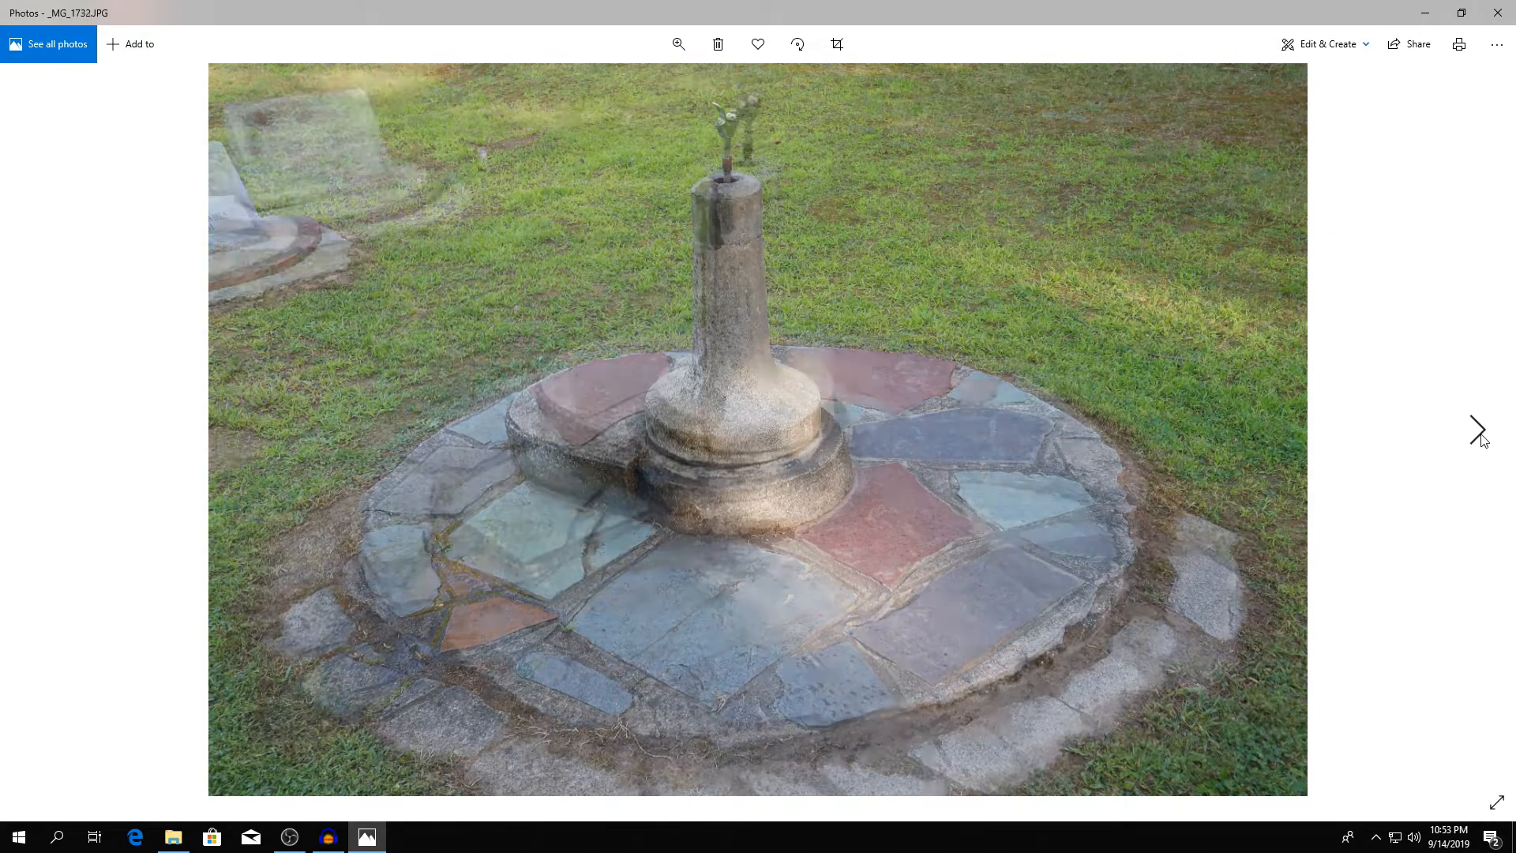
{"action": "left_click", "coordinate": [1475, 431]}
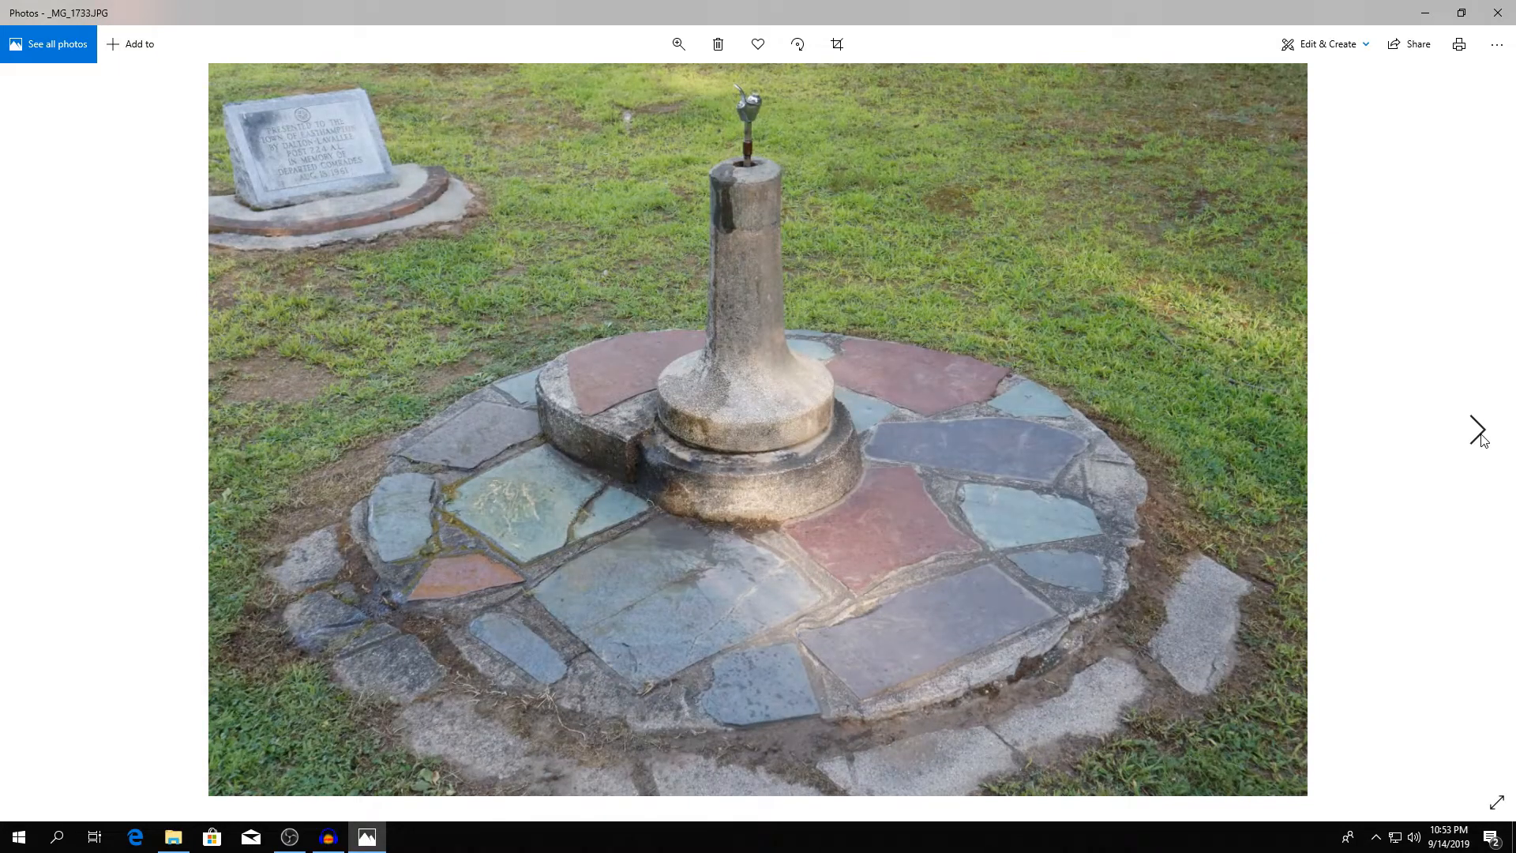
{"action": "left_click", "coordinate": [1475, 431]}
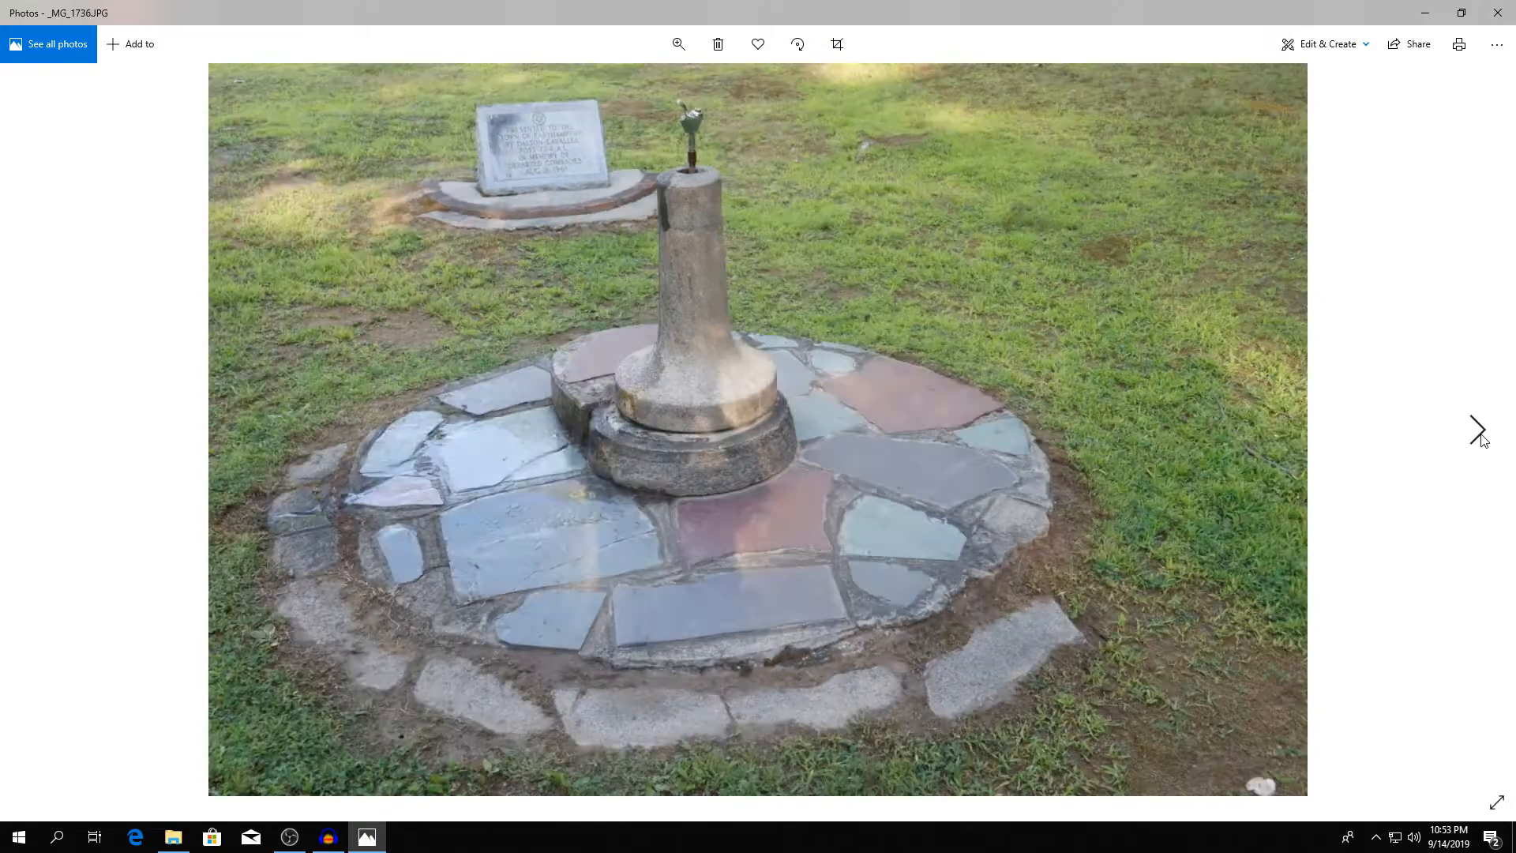
{"action": "left_click", "coordinate": [1473, 431]}
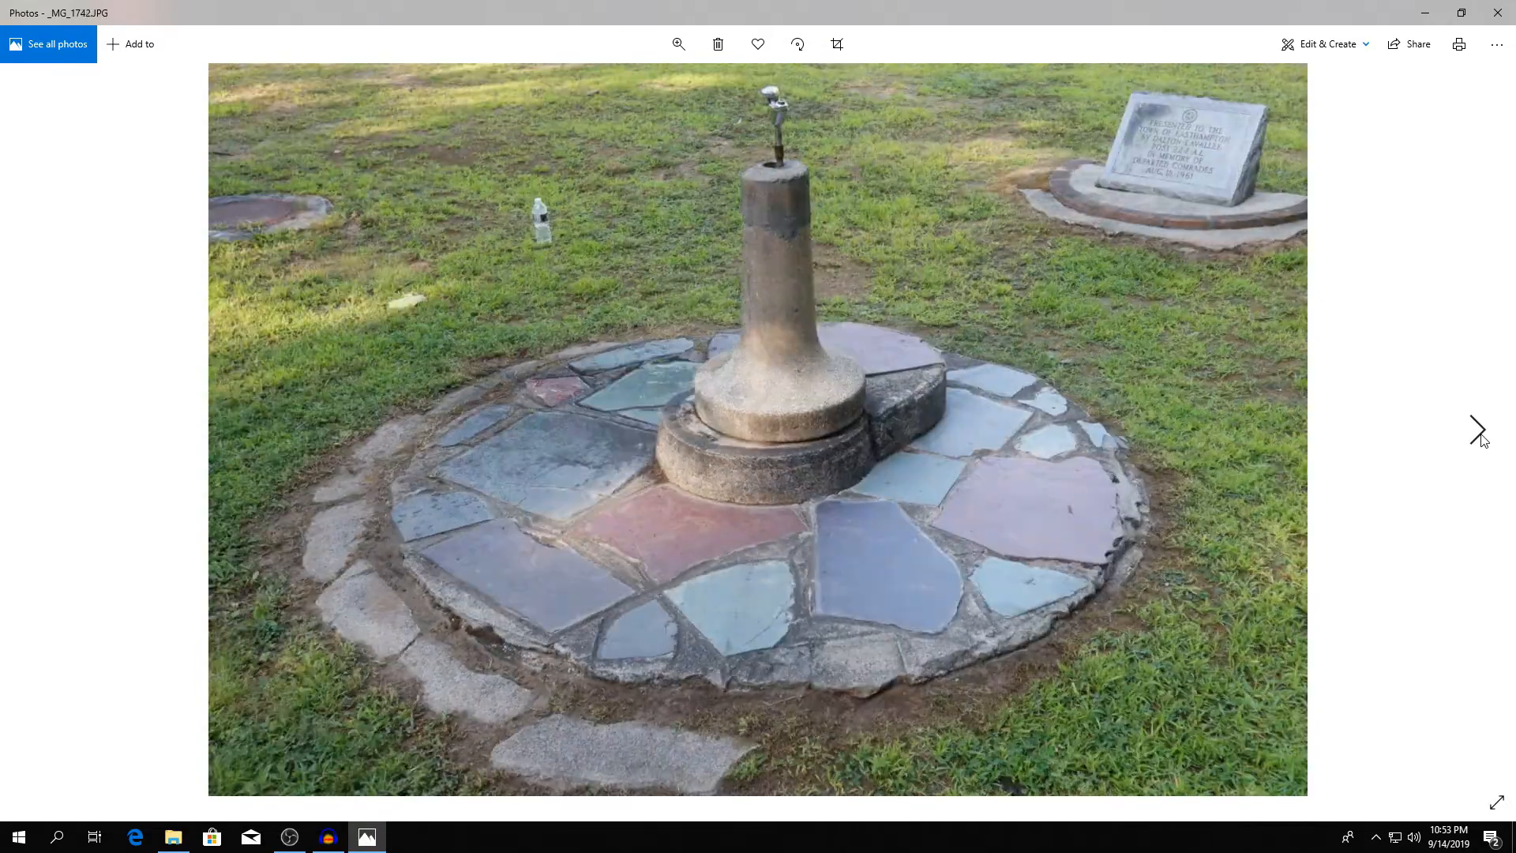
{"action": "left_click", "coordinate": [1476, 430]}
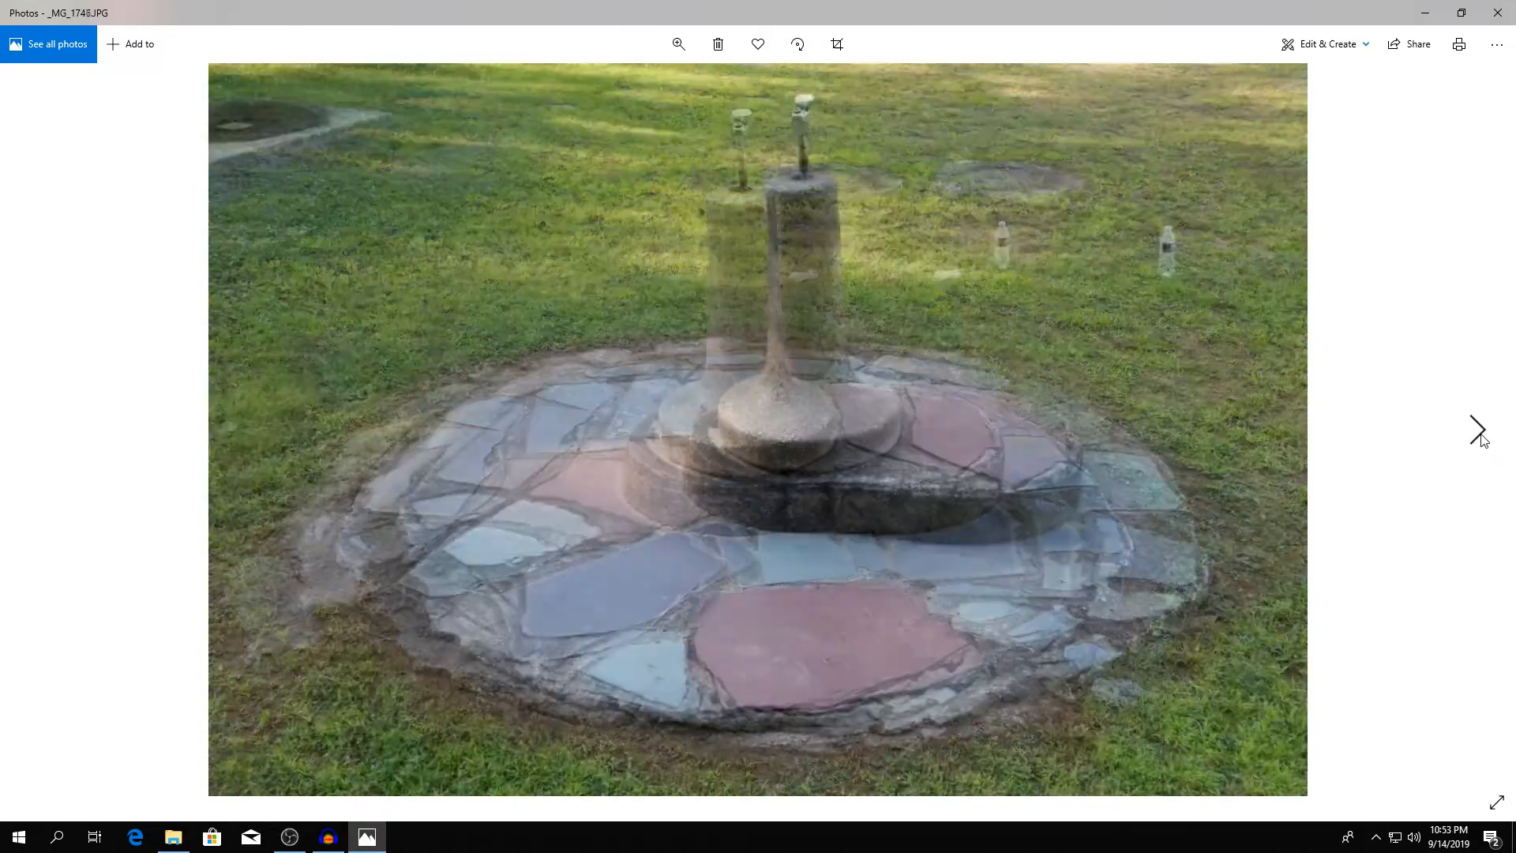
{"action": "left_click", "coordinate": [1474, 431]}
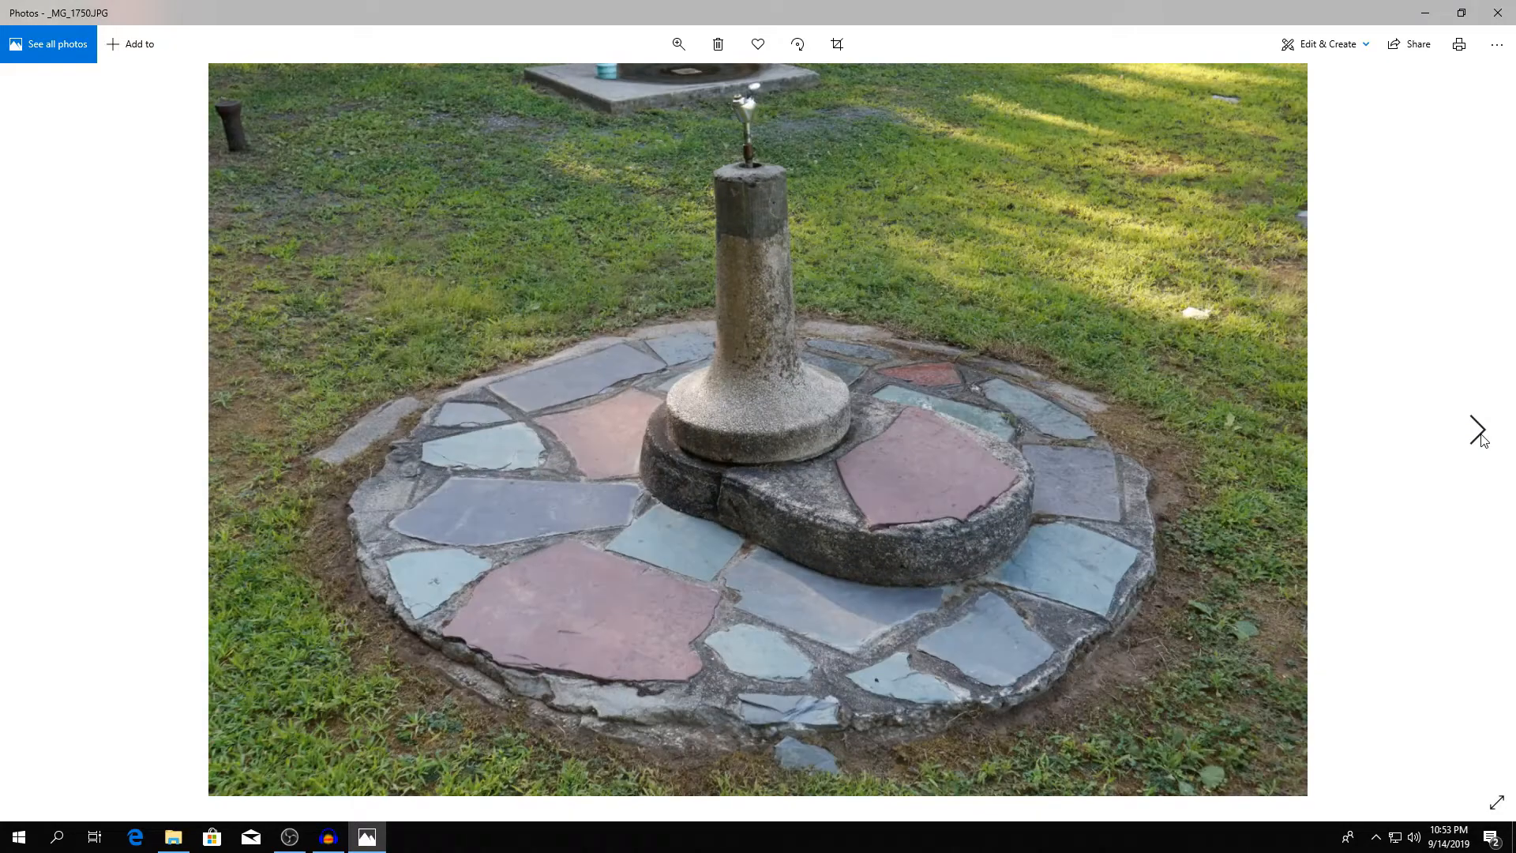
{"action": "left_click", "coordinate": [1473, 430]}
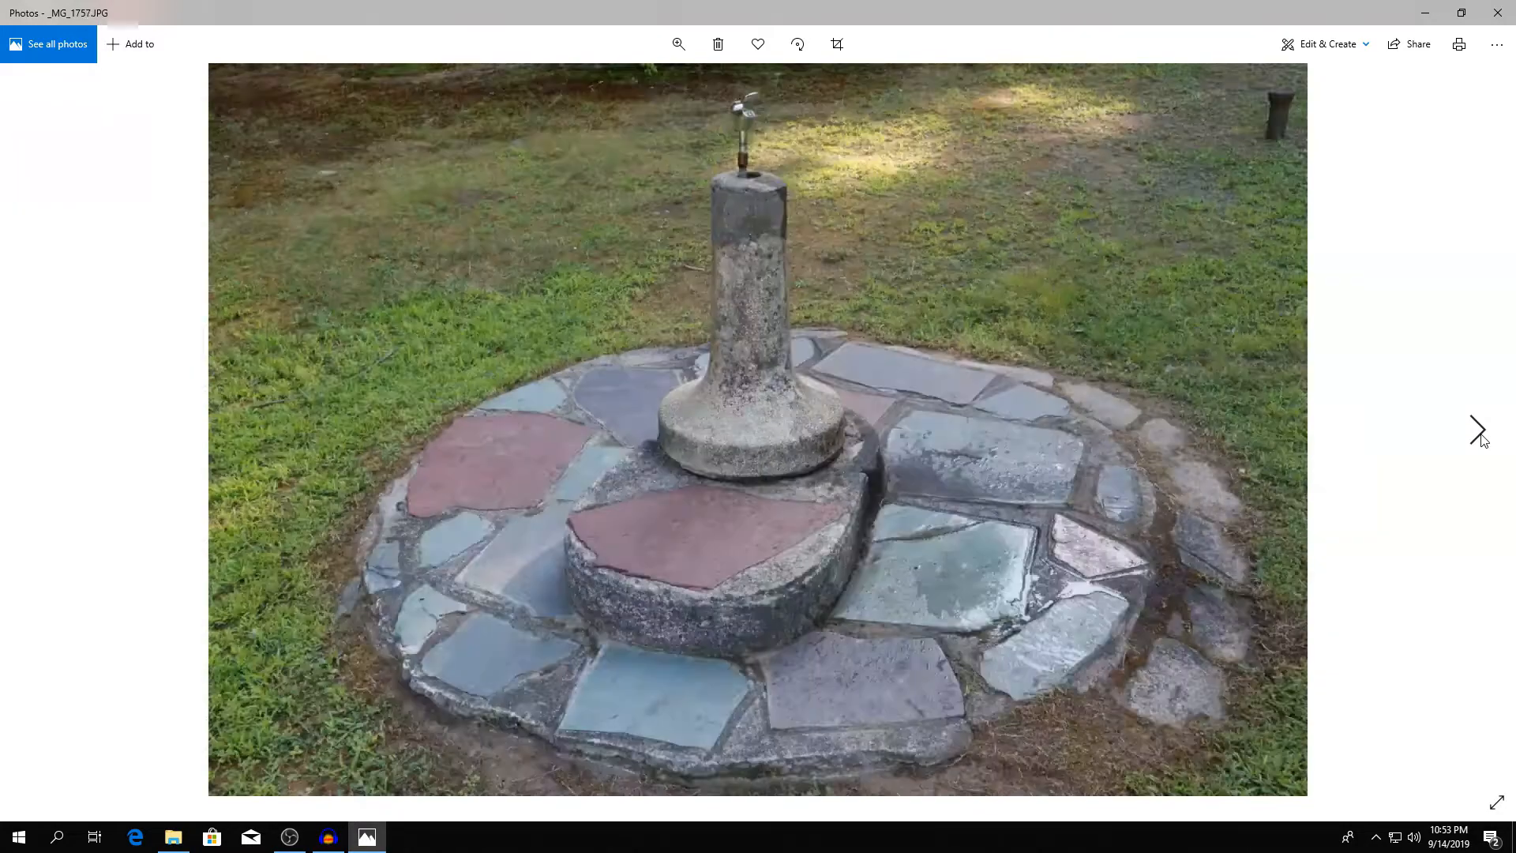
{"action": "left_click", "coordinate": [1475, 429]}
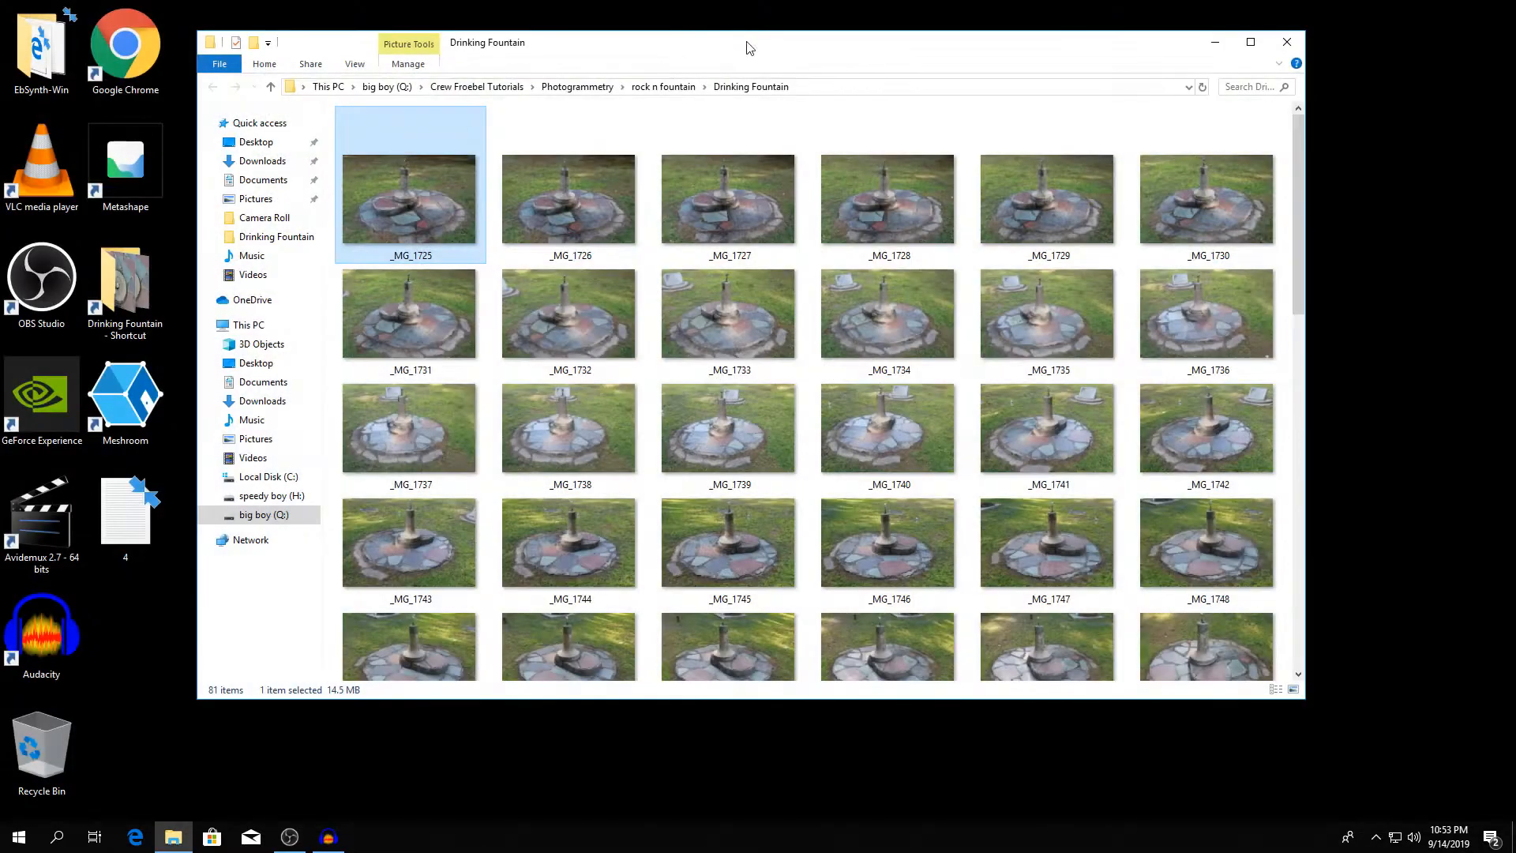
- Launch Agisoft Metashape from the desktop shortcut beside the photo folder
{"action": "left_click_drag", "start_coordinate": [749, 48], "coordinate": [871, 79]}
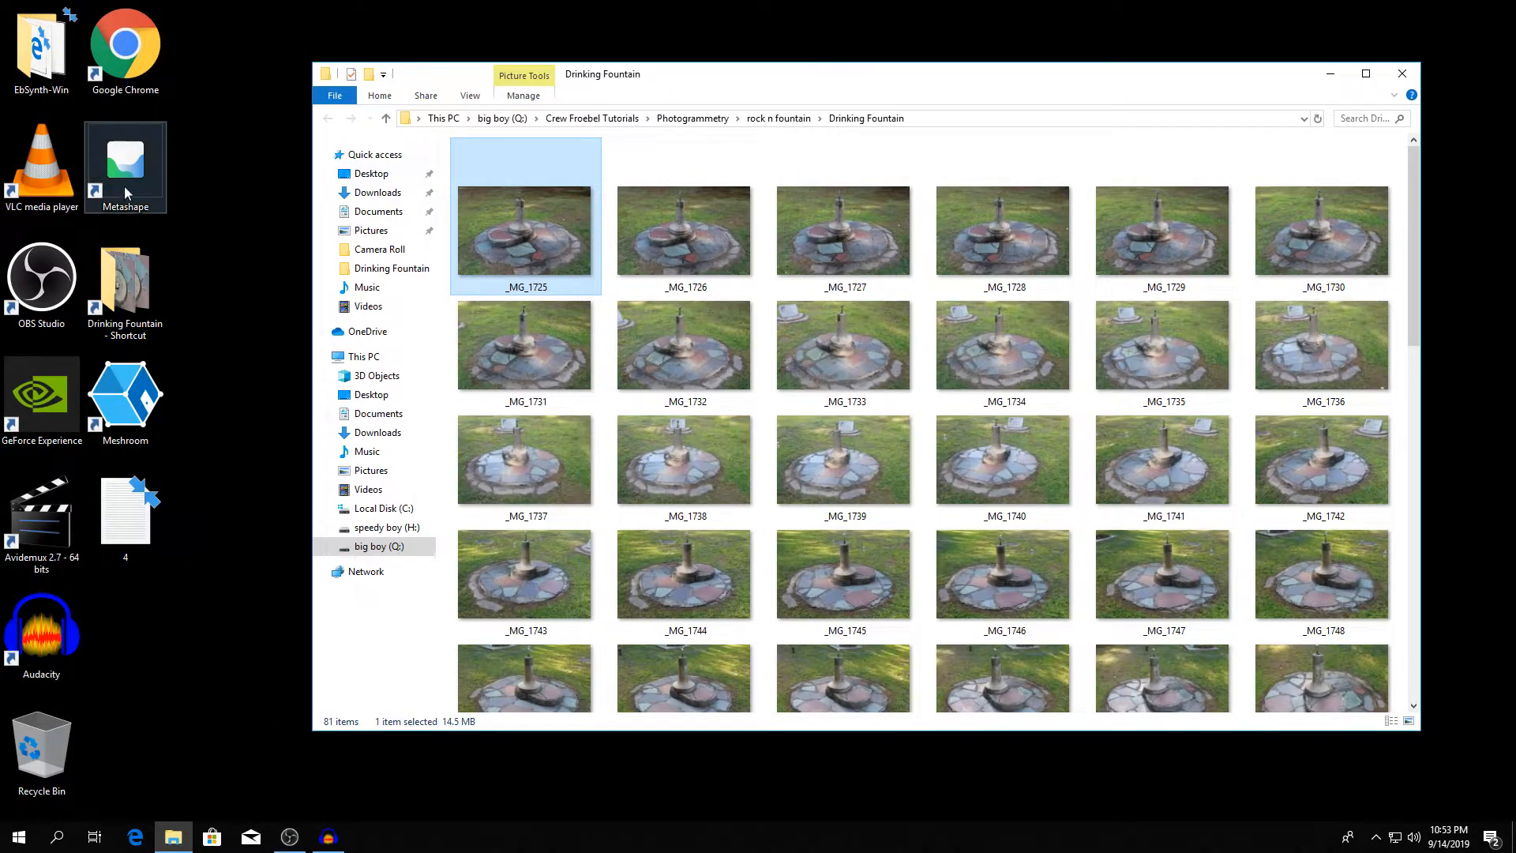
{"action": "double_click", "coordinate": [125, 158]}
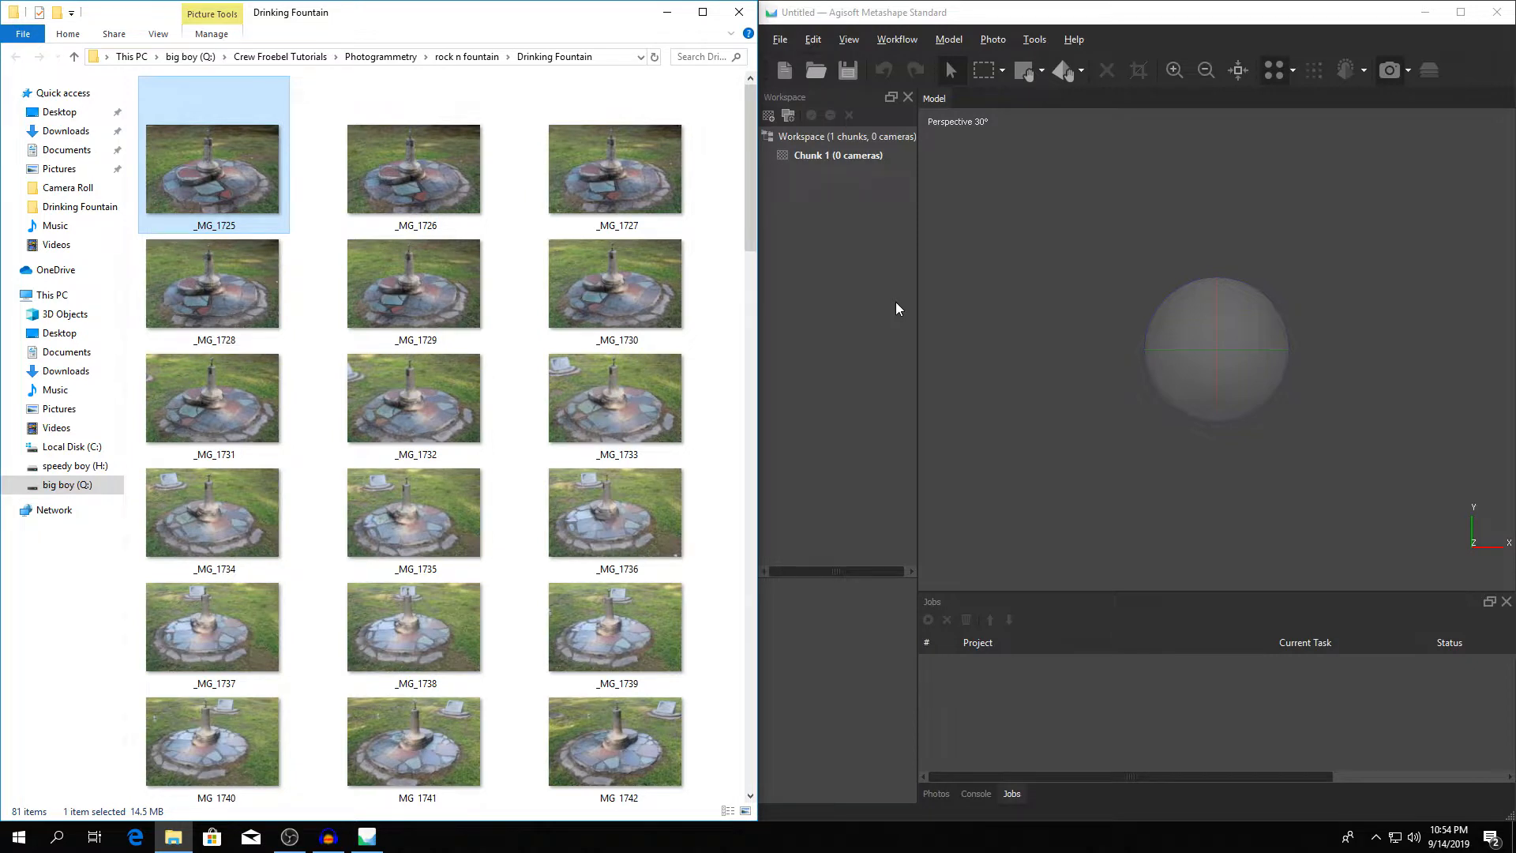
{"action": "mouse_move", "coordinate": [864, 312]}
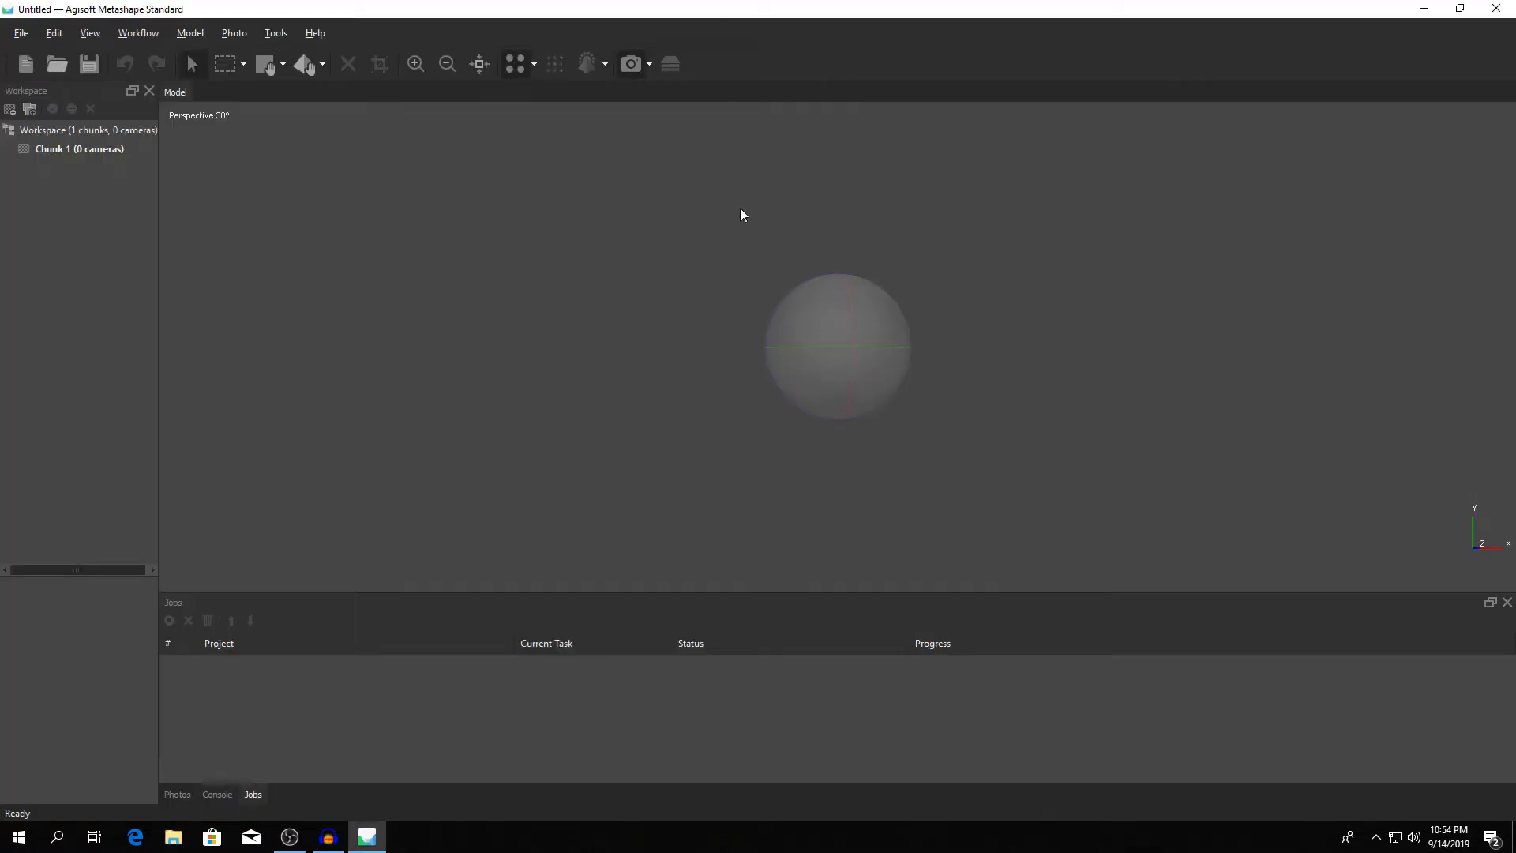
{"action": "mouse_move", "coordinate": [810, 336]}
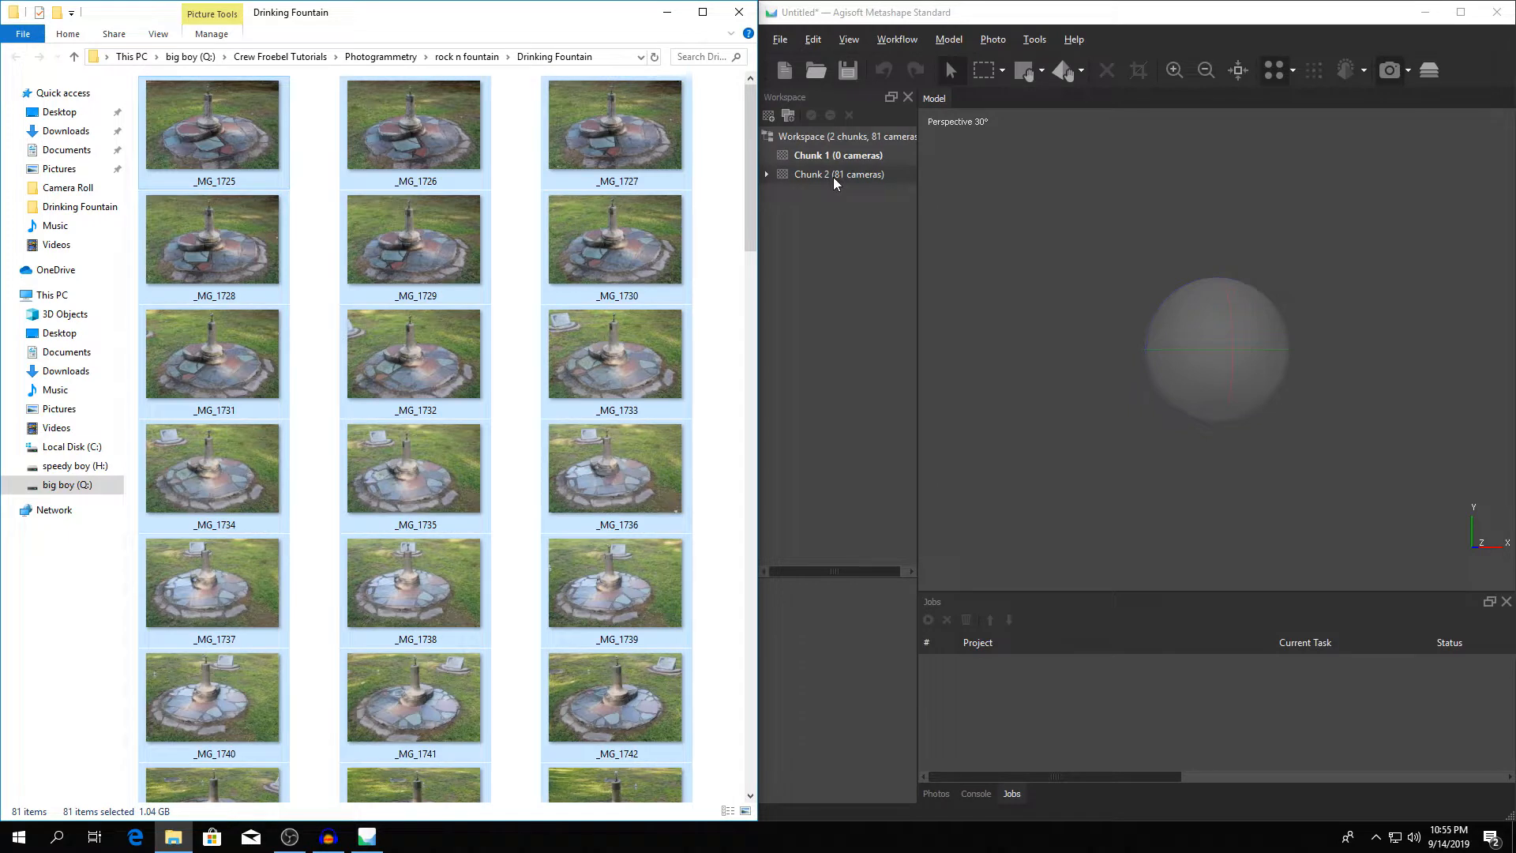
- Expand Chunk 2 and its 81 cameras and view photo _MG_1727
{"action": "left_click", "coordinate": [816, 155]}
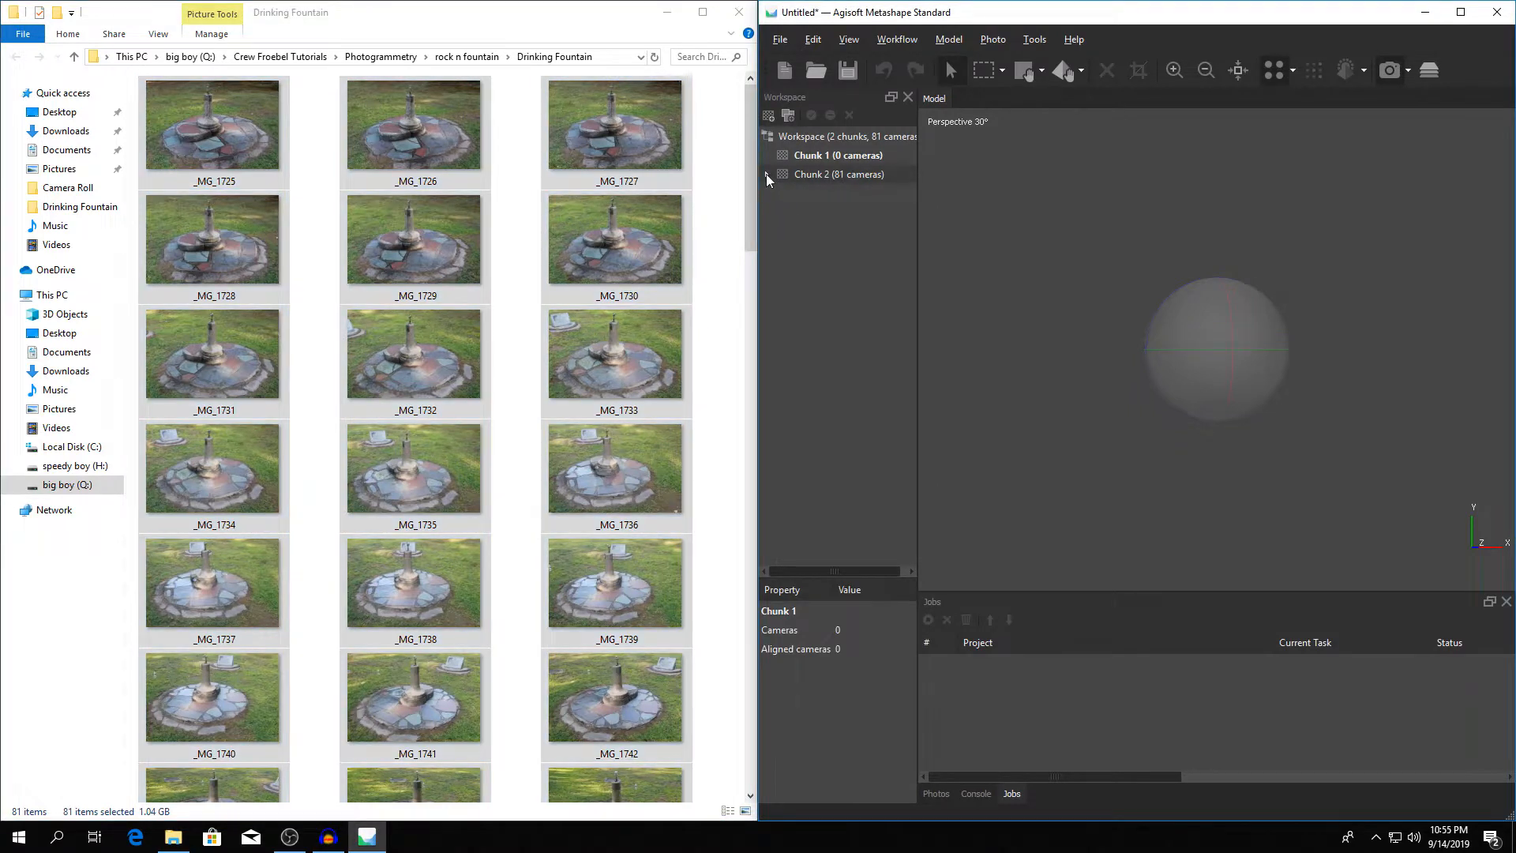
{"action": "left_click", "coordinate": [769, 174]}
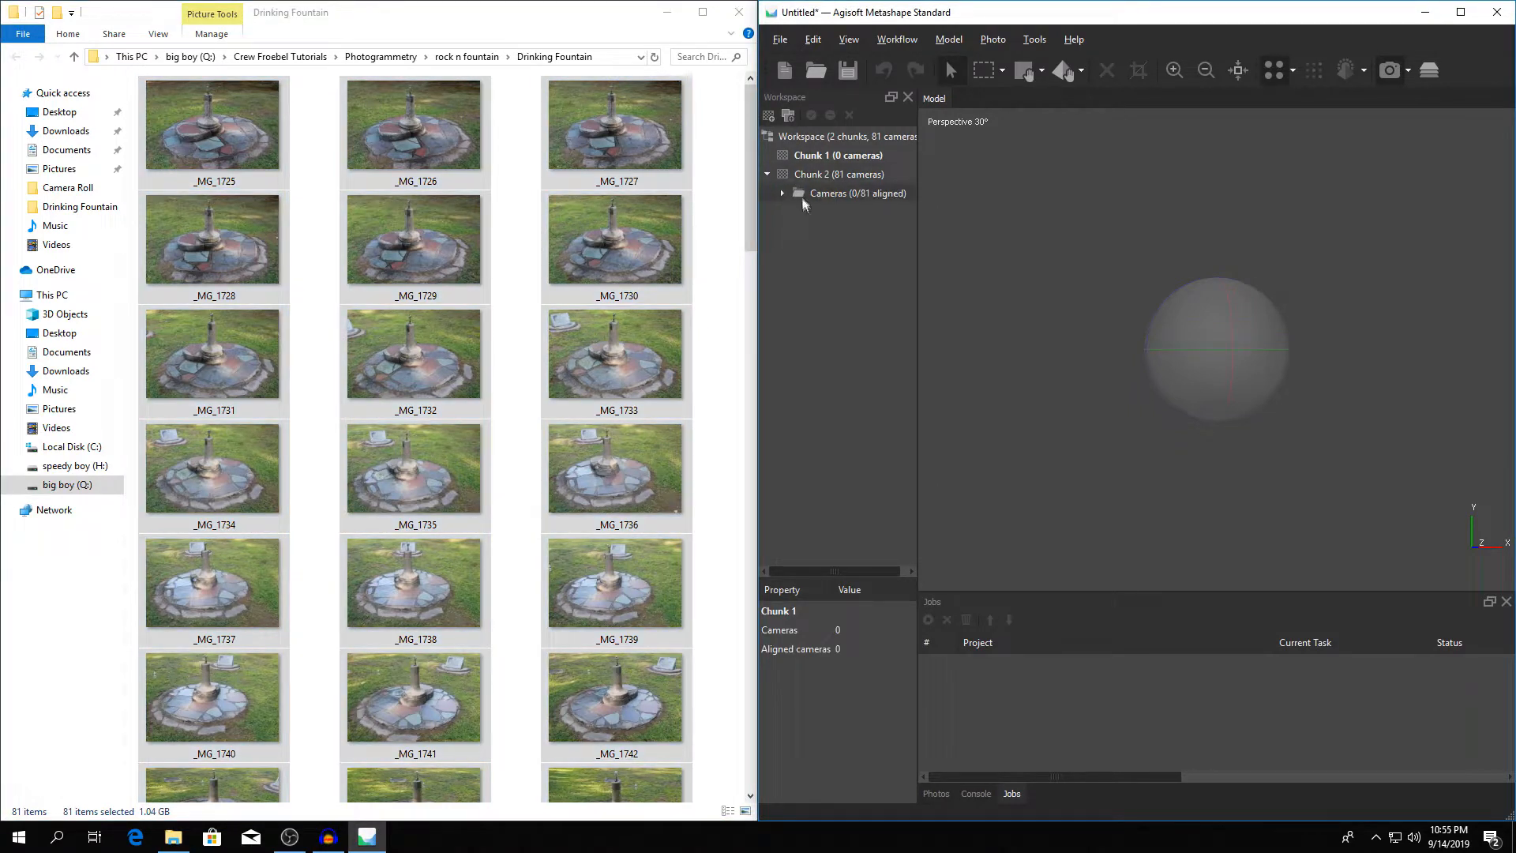
{"action": "left_click", "coordinate": [782, 192]}
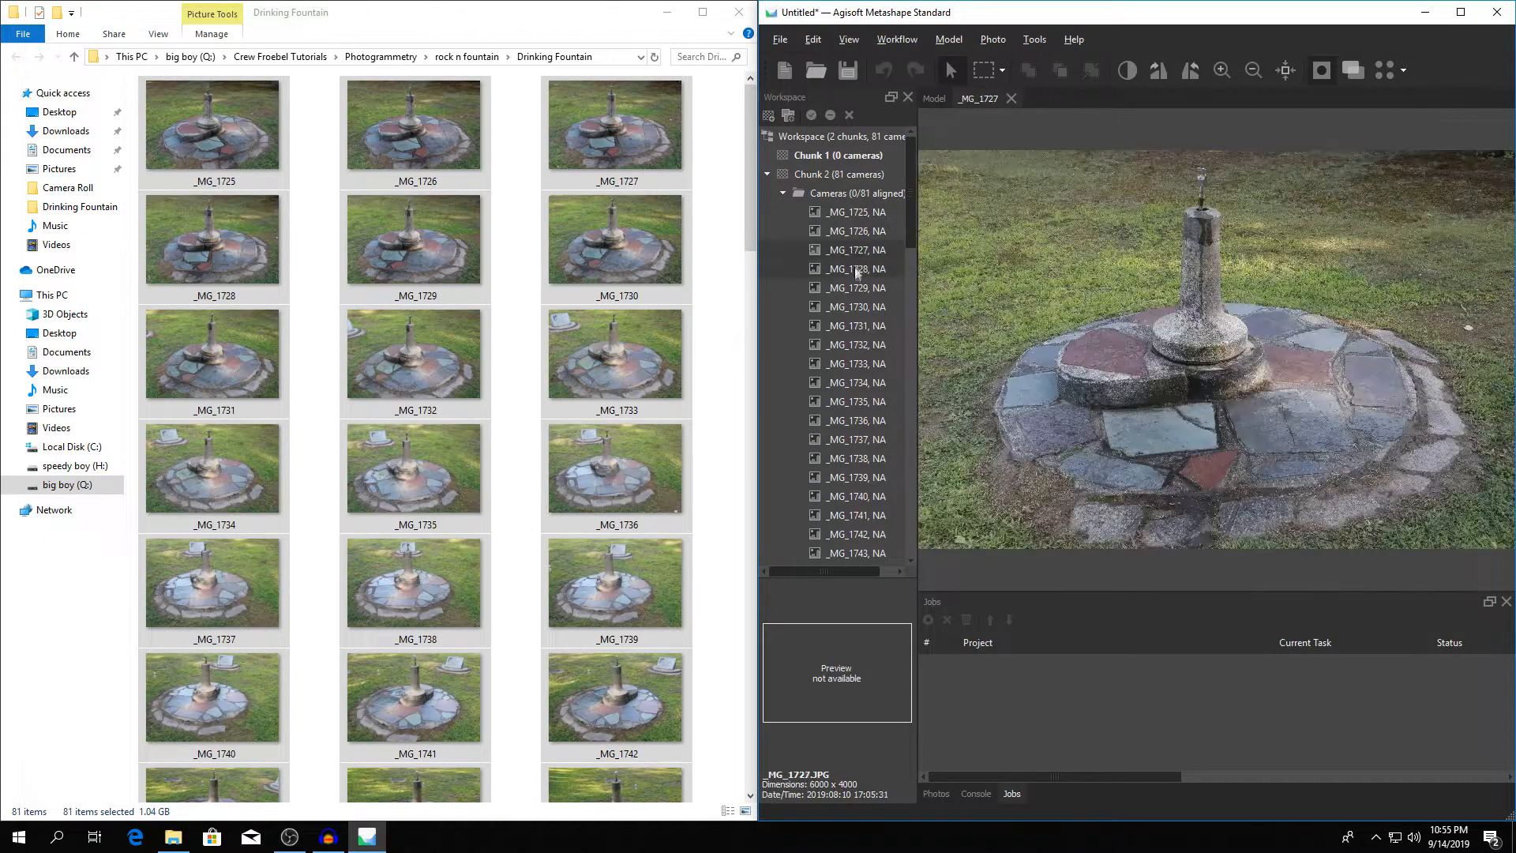
{"action": "left_click", "coordinate": [856, 288]}
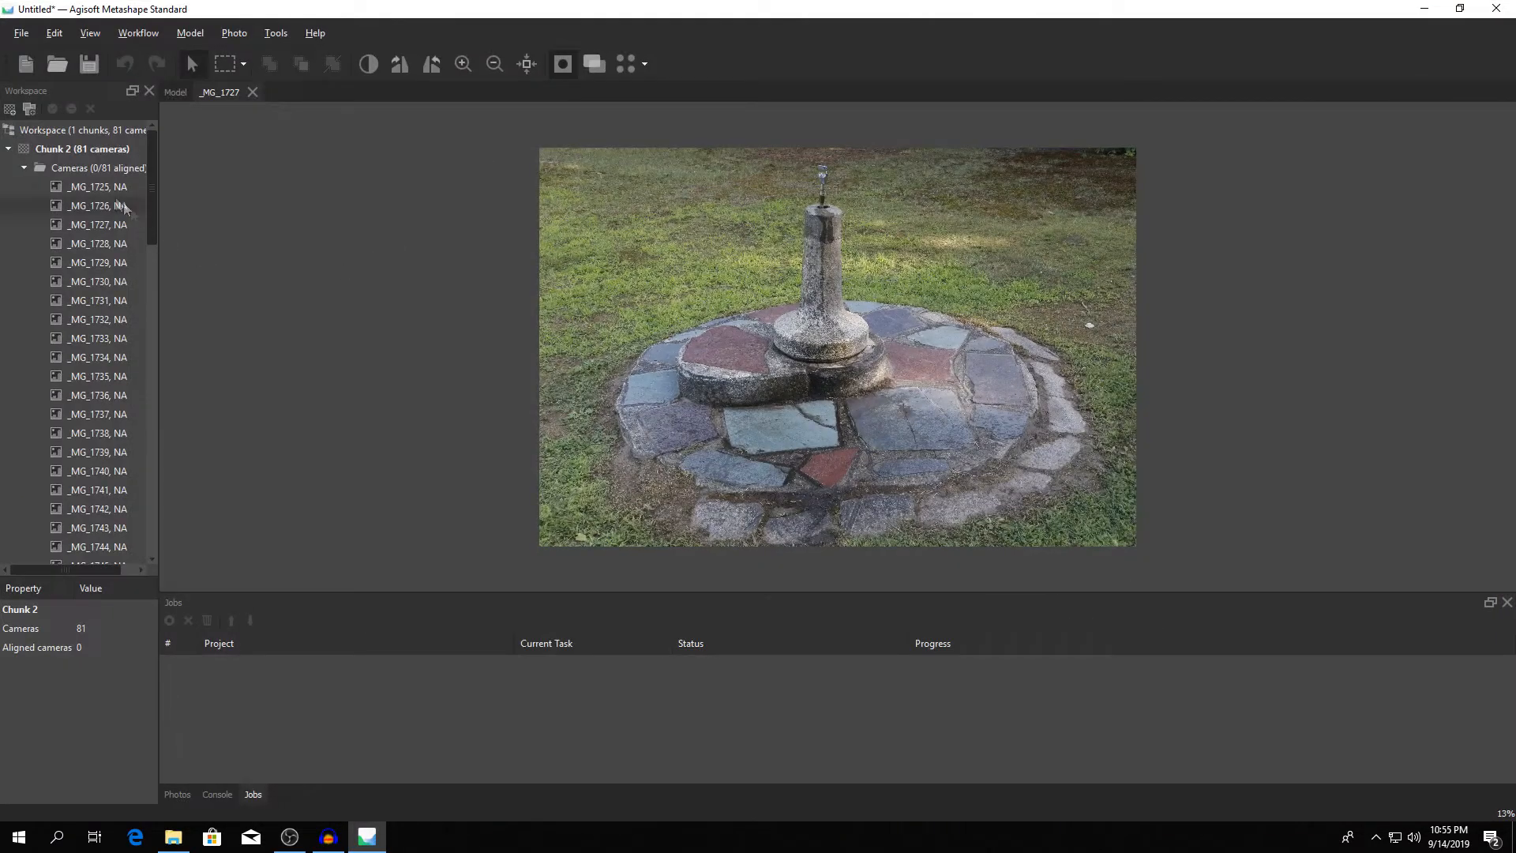
- Remove Chunk 2 and re-add the 81 fountain photos via Workflow > Add Photos
{"action": "right_click", "coordinate": [71, 148]}
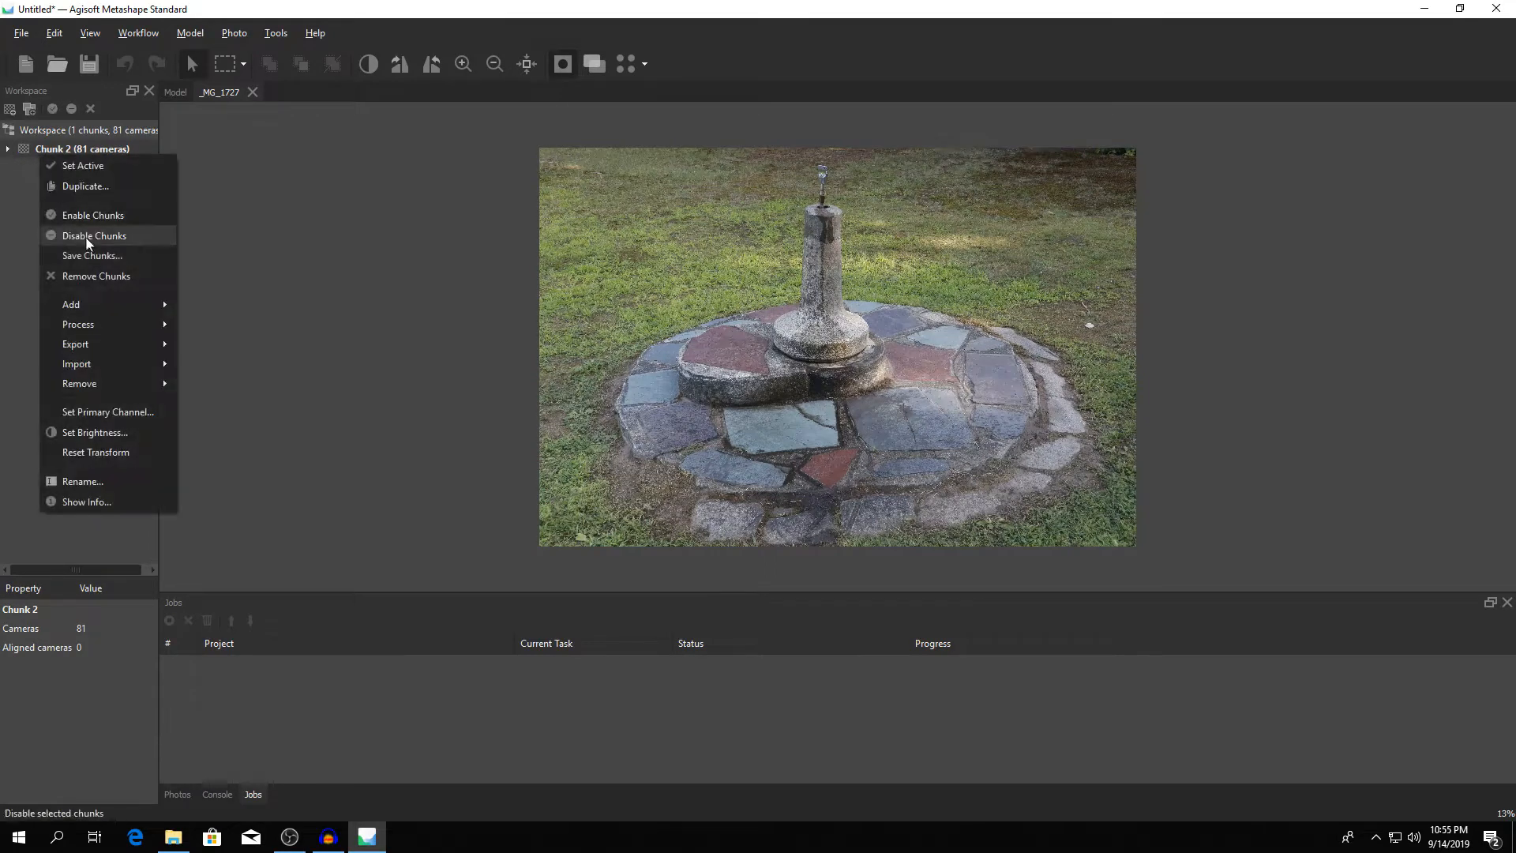
{"action": "left_click", "coordinate": [96, 275]}
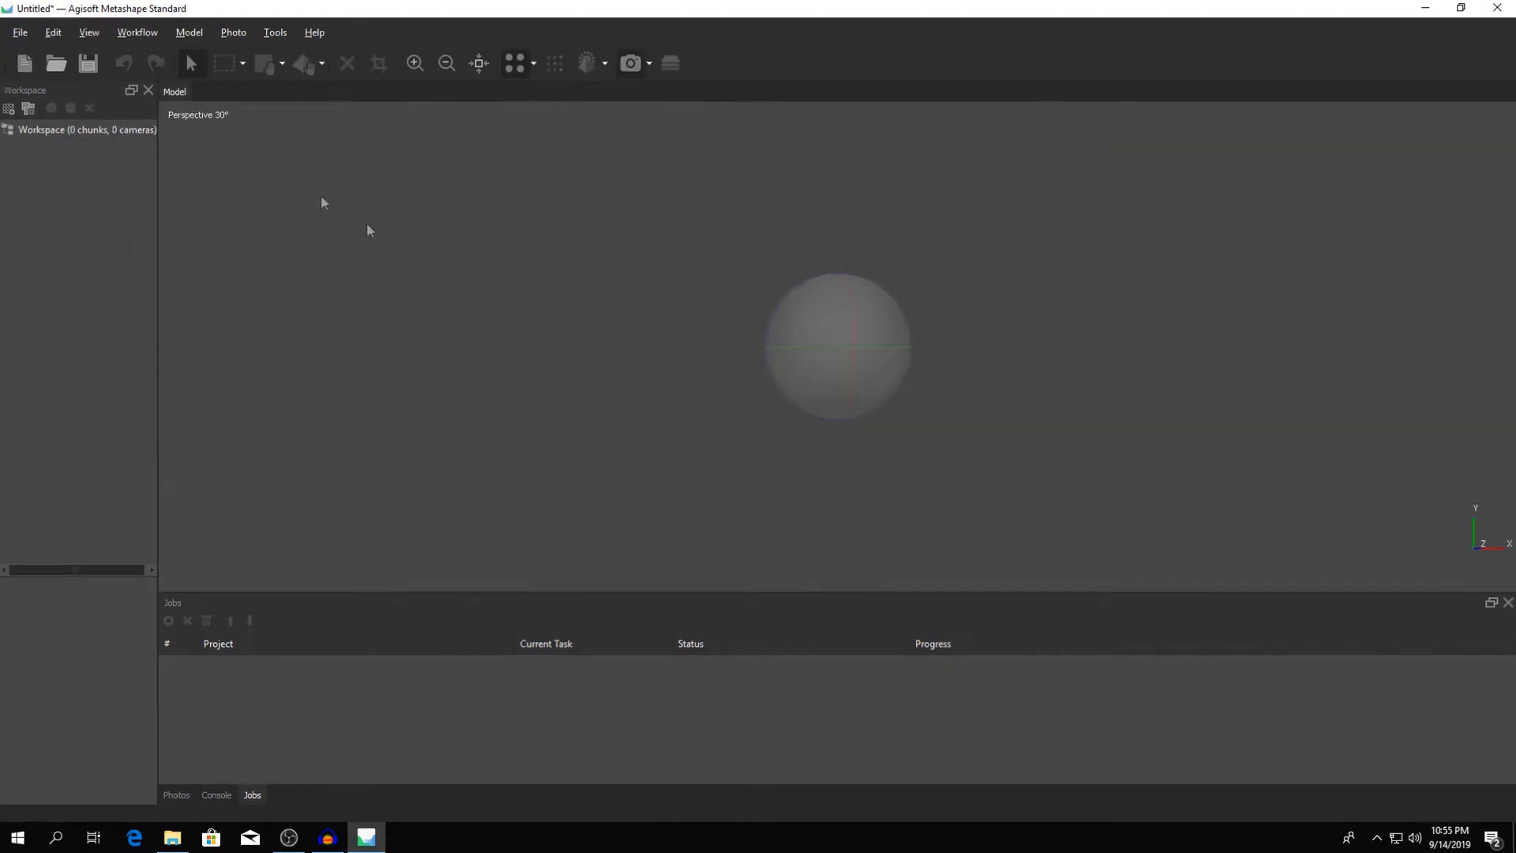
{"action": "left_click", "coordinate": [137, 31]}
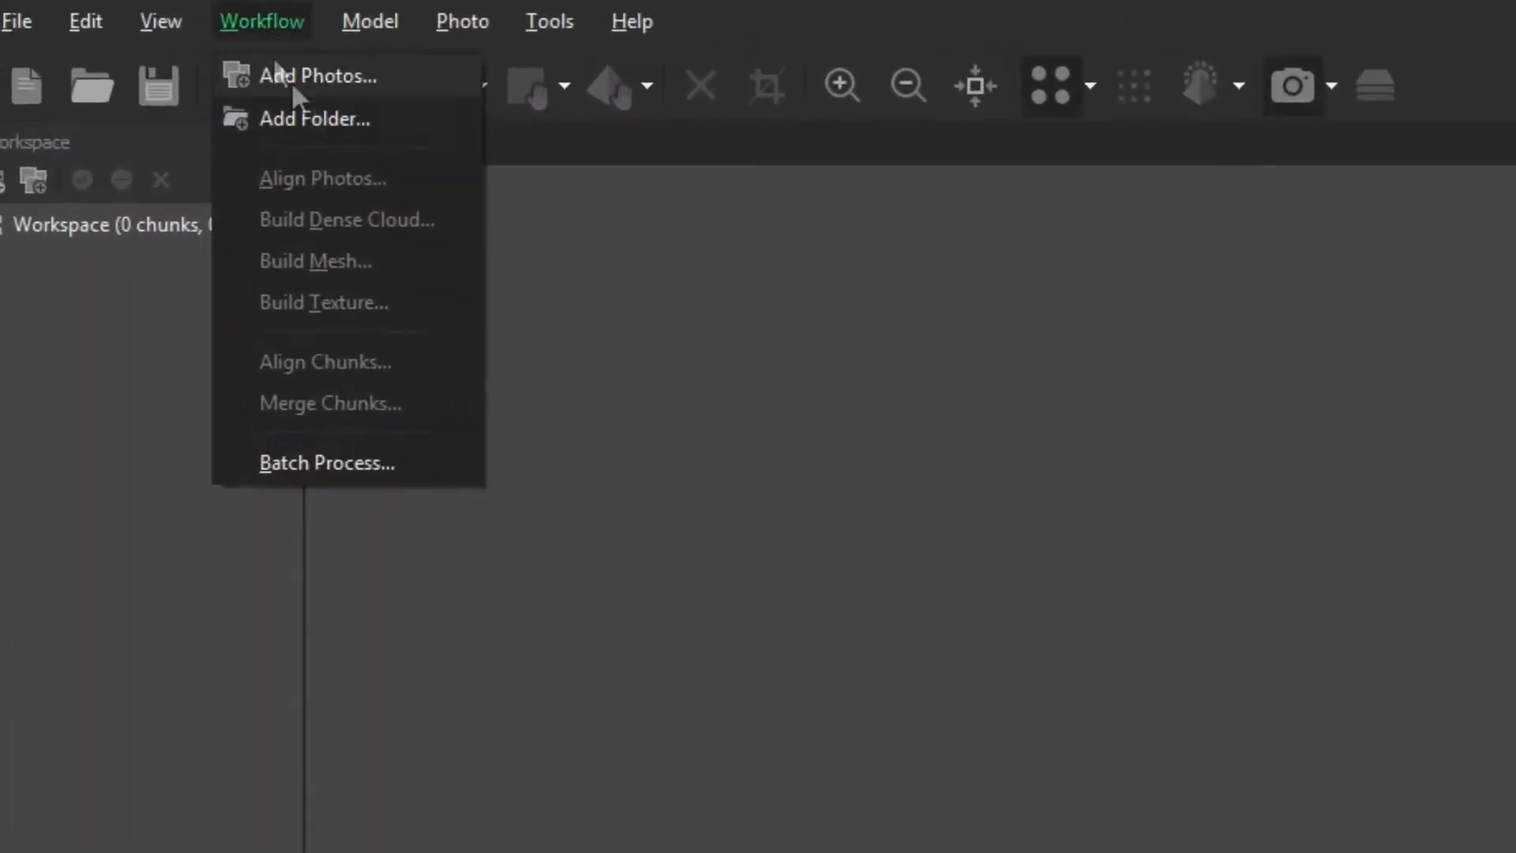
{"action": "left_click", "coordinate": [318, 76]}
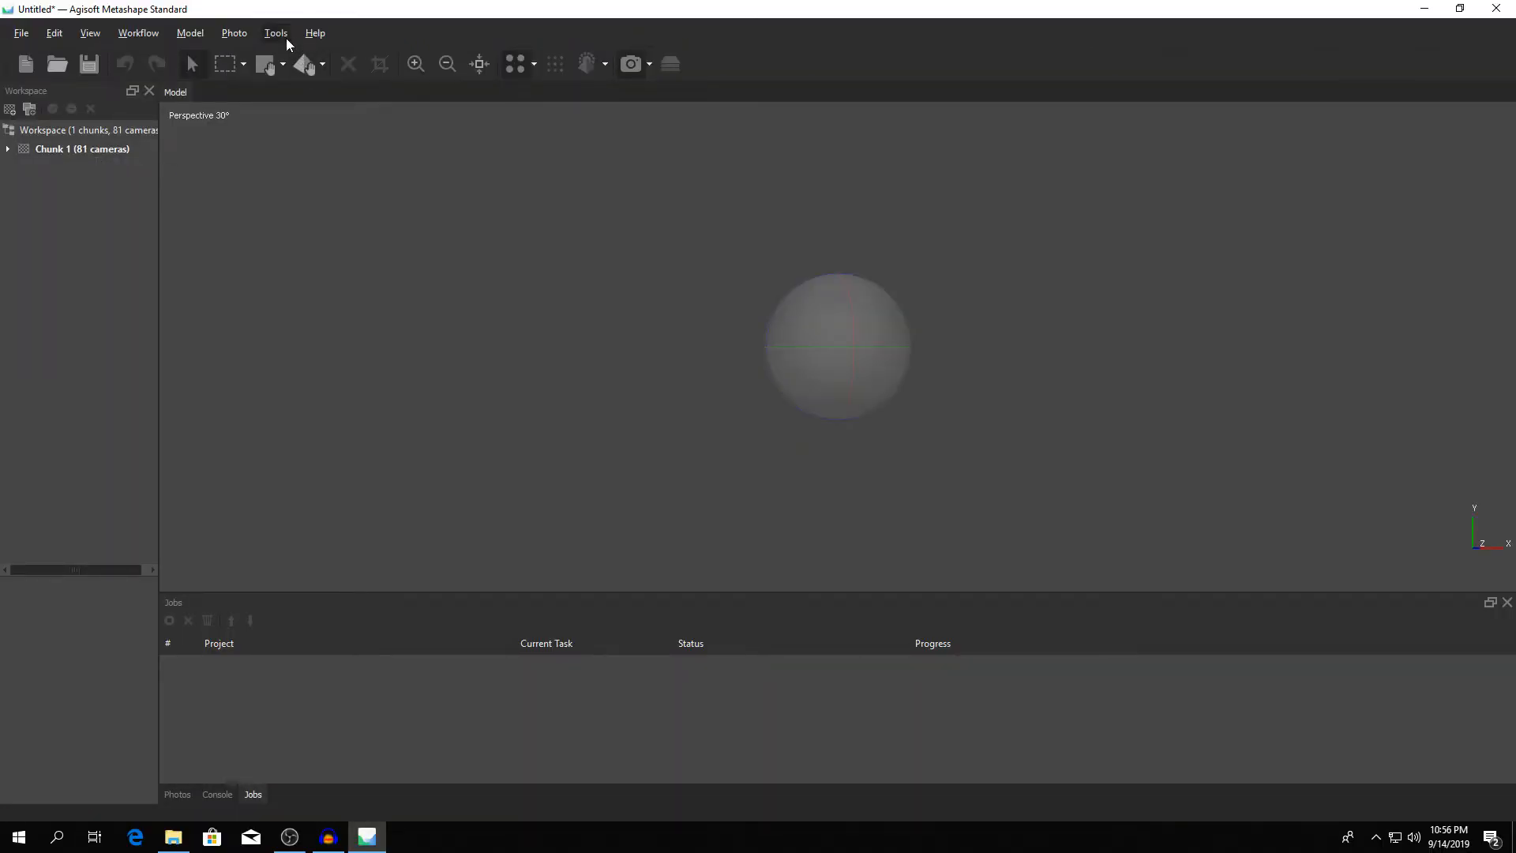
- Enable the GeForce GTX 1080 on the GPU page of Preferences
{"action": "left_click", "coordinate": [274, 31]}
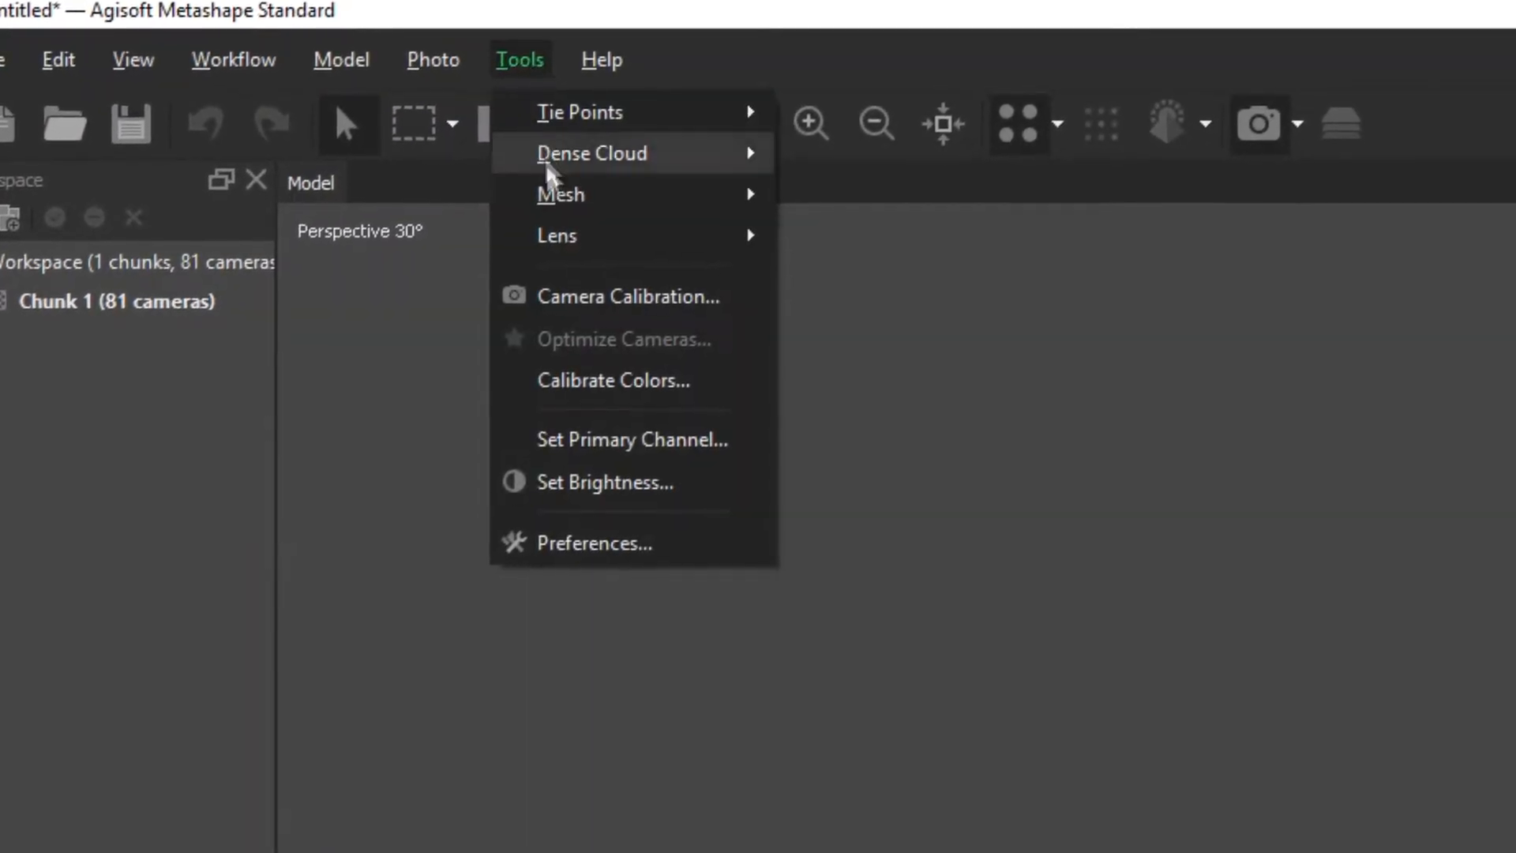
{"action": "left_click", "coordinate": [593, 543]}
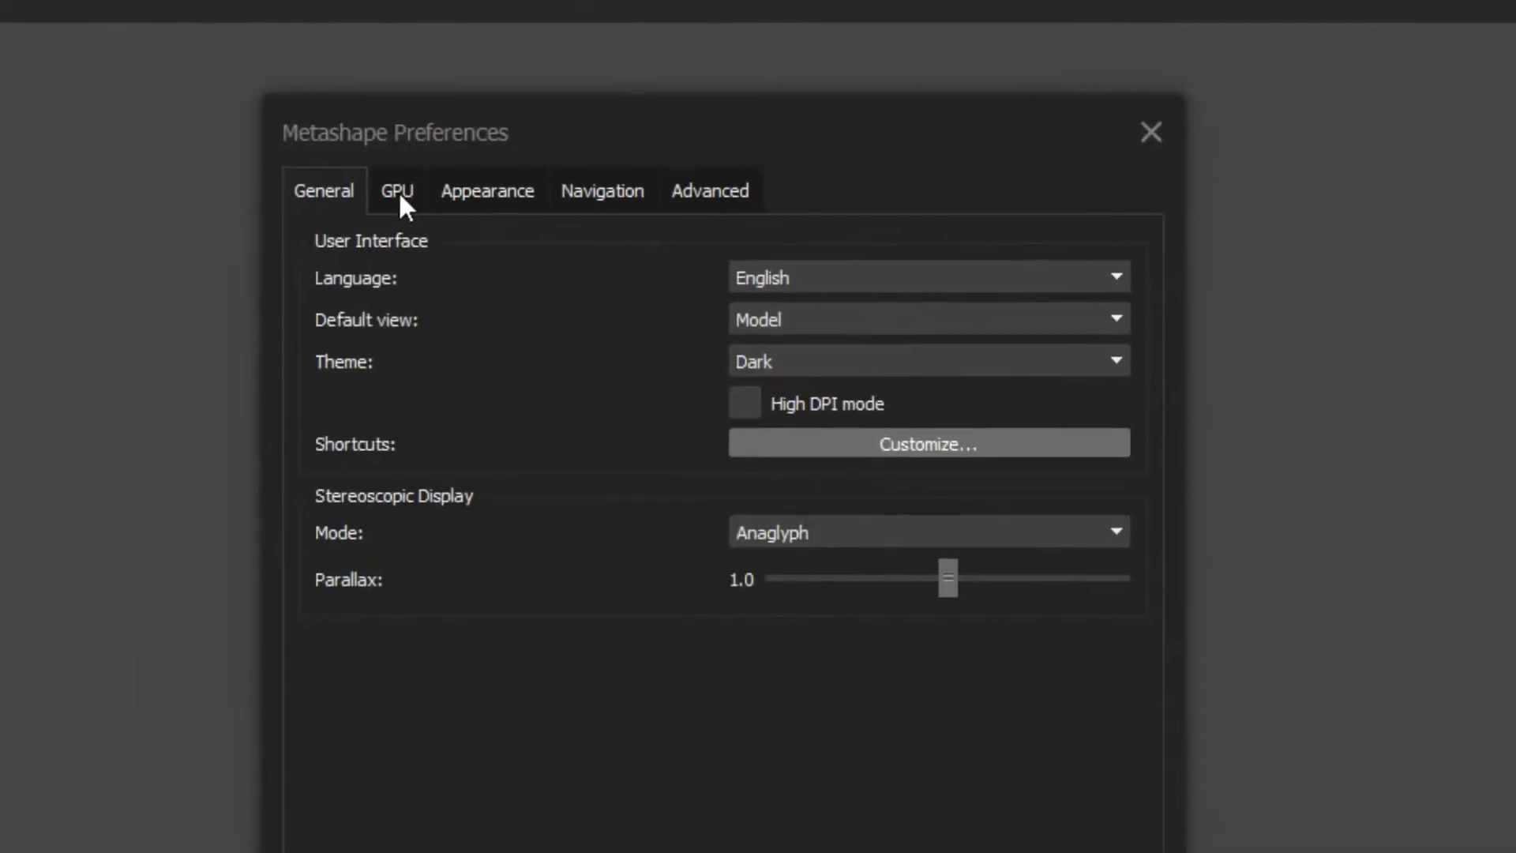
{"action": "left_click", "coordinate": [397, 190]}
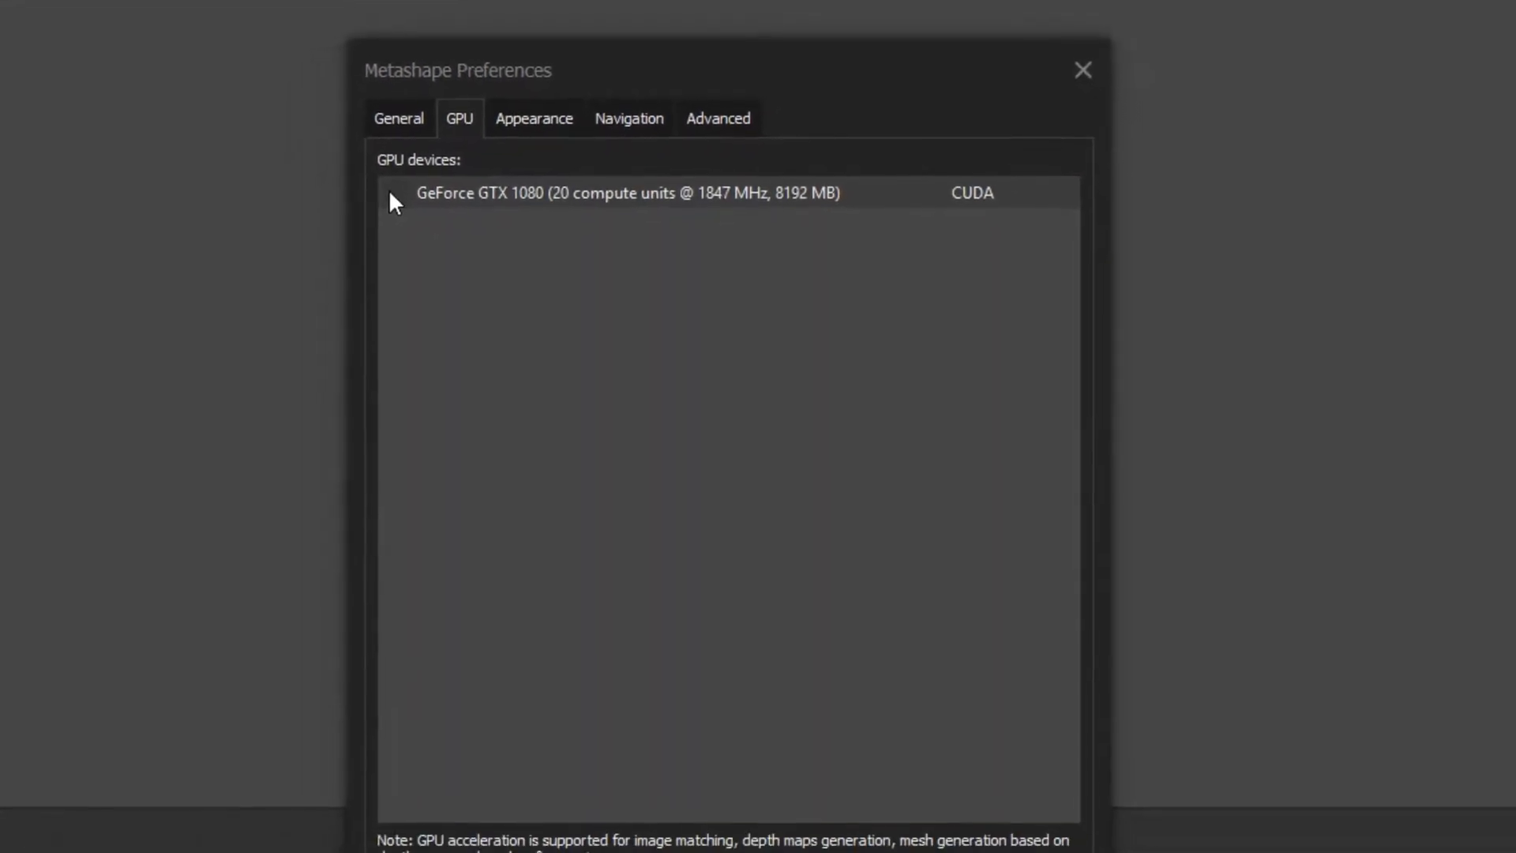
{"action": "left_click", "coordinate": [401, 194]}
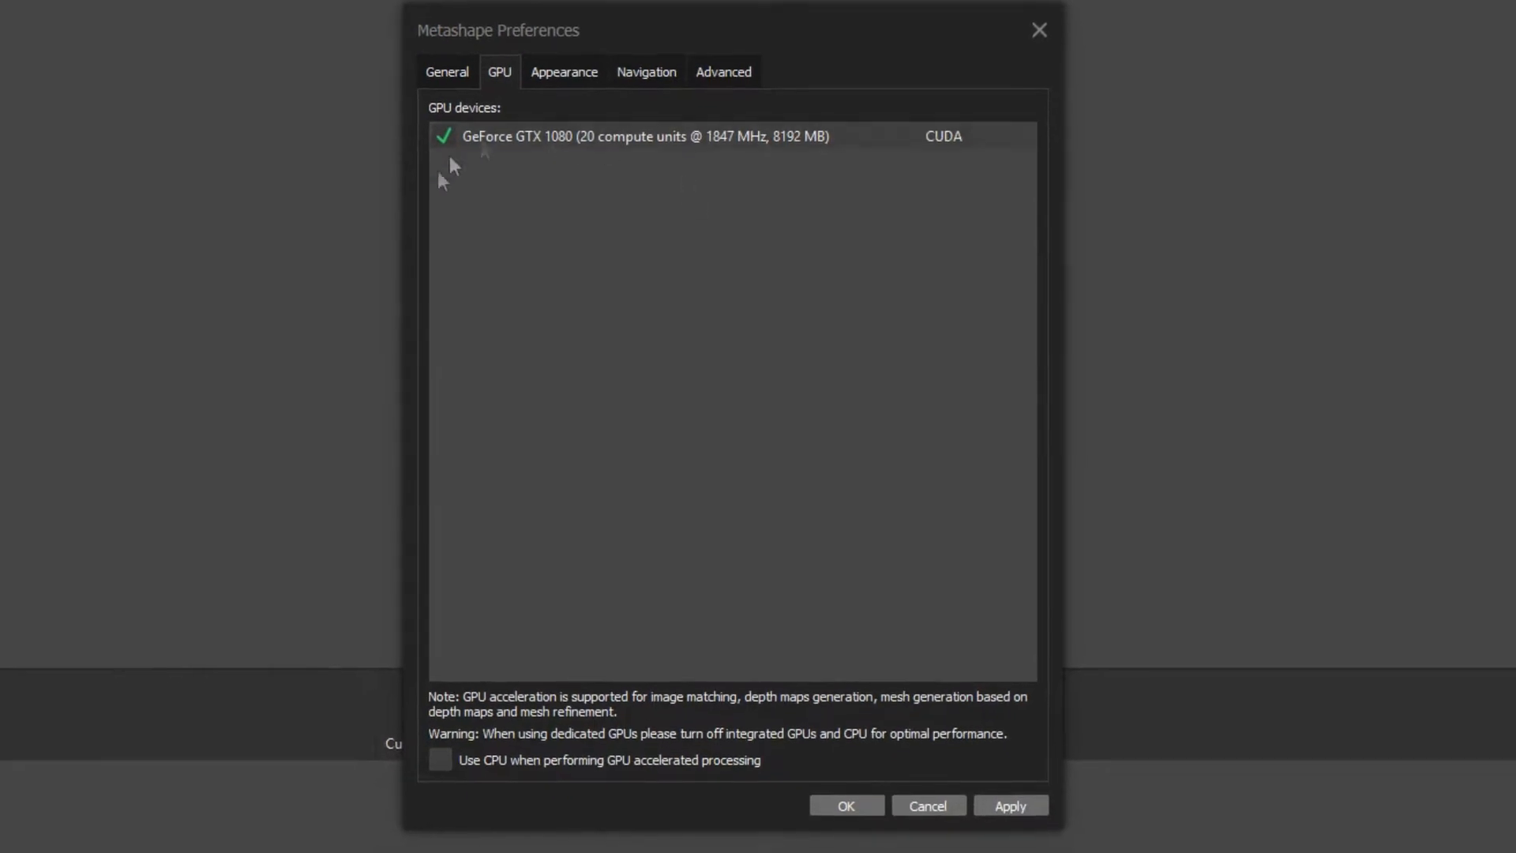
{"action": "mouse_move", "coordinate": [666, 191]}
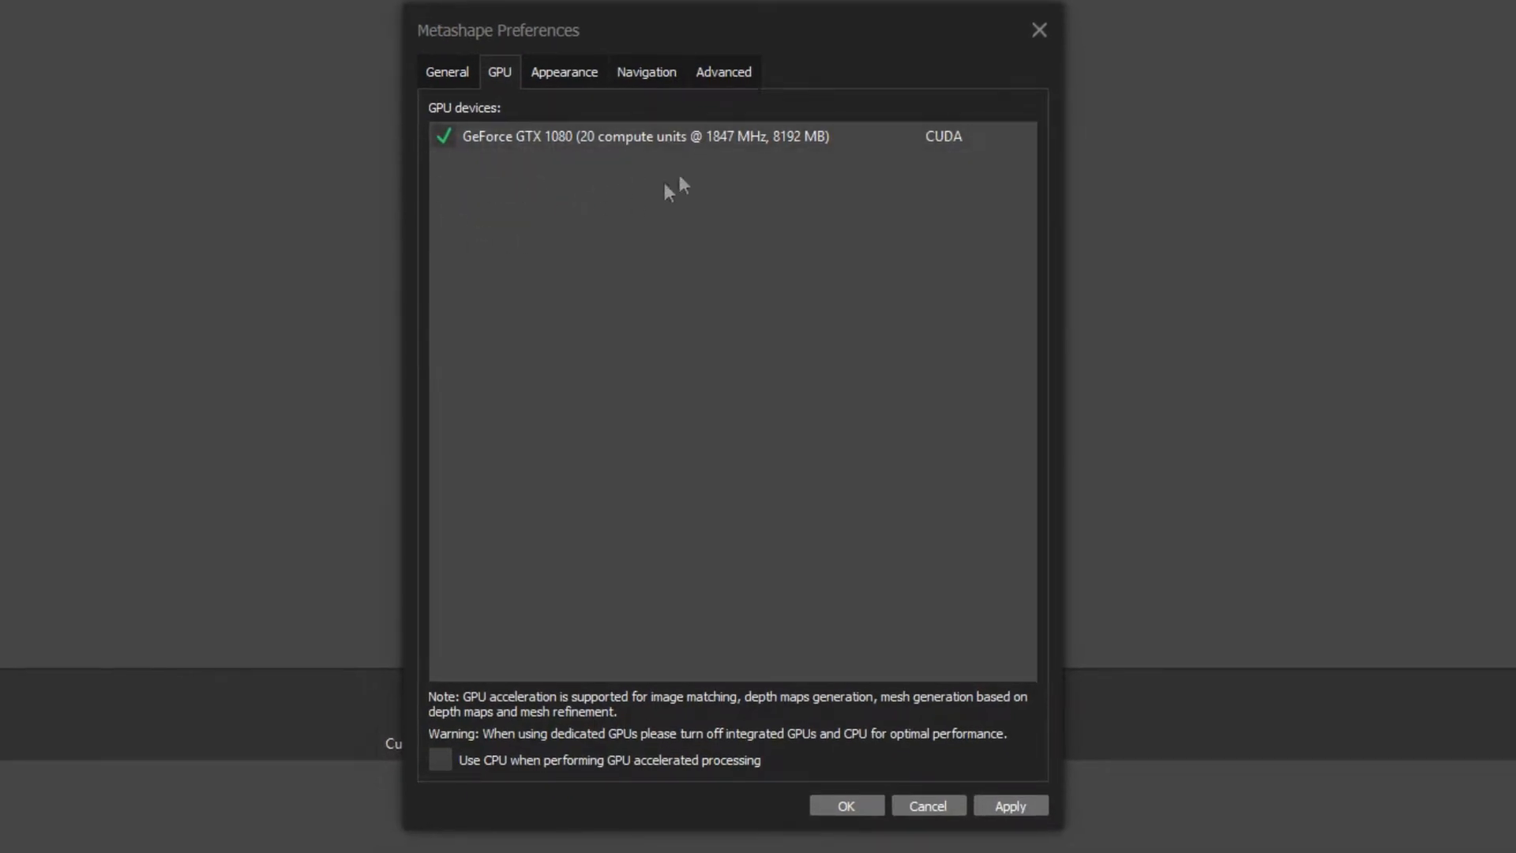
{"action": "mouse_move", "coordinate": [837, 659]}
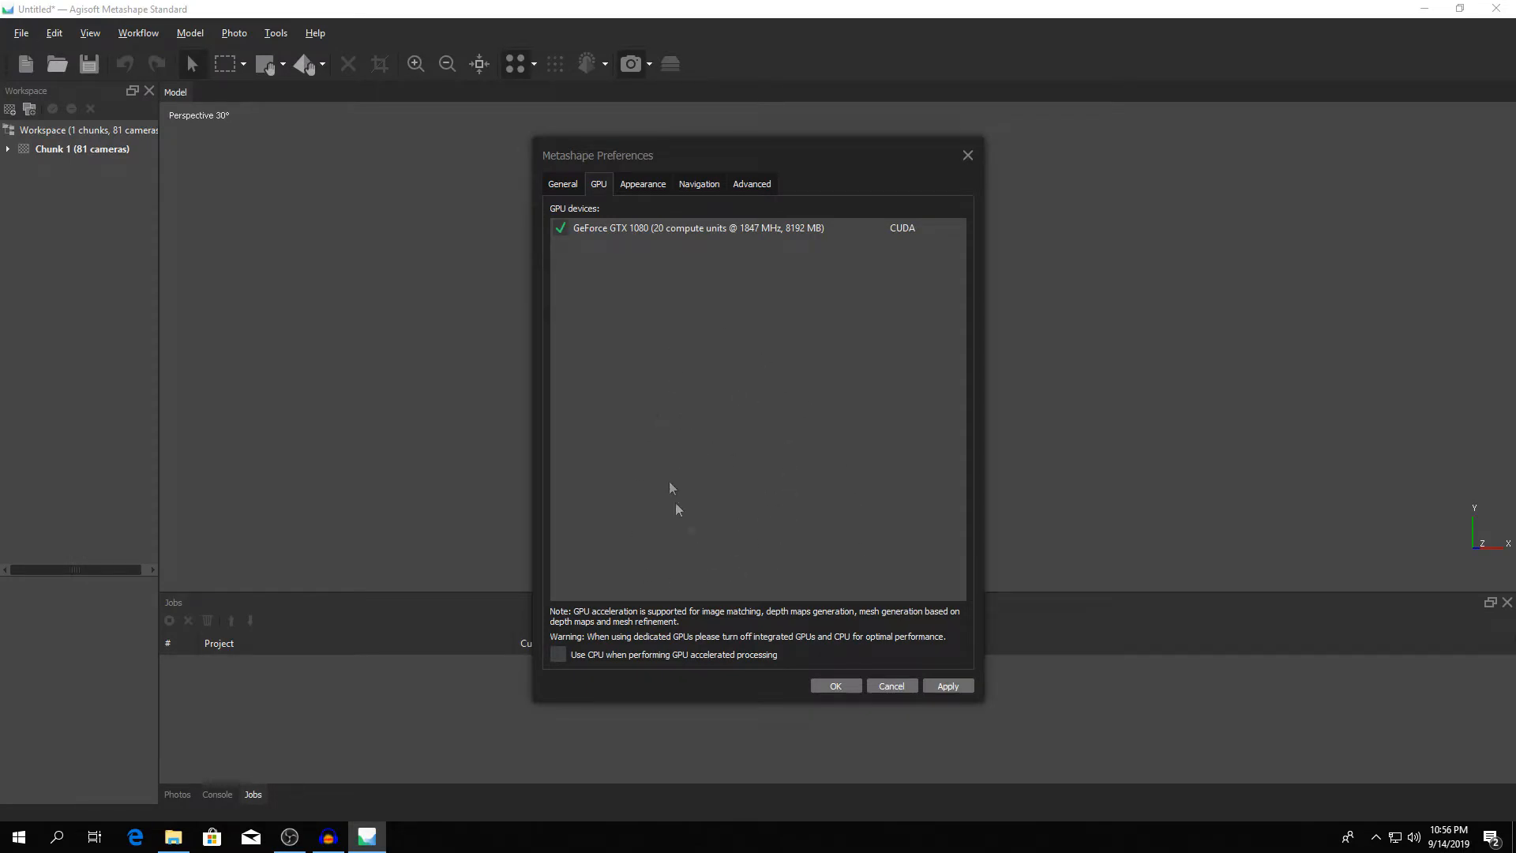
- Apply the GPU setting and close the Preferences dialog with OK
{"action": "left_click_drag", "start_coordinate": [673, 155], "coordinate": [713, 217]}
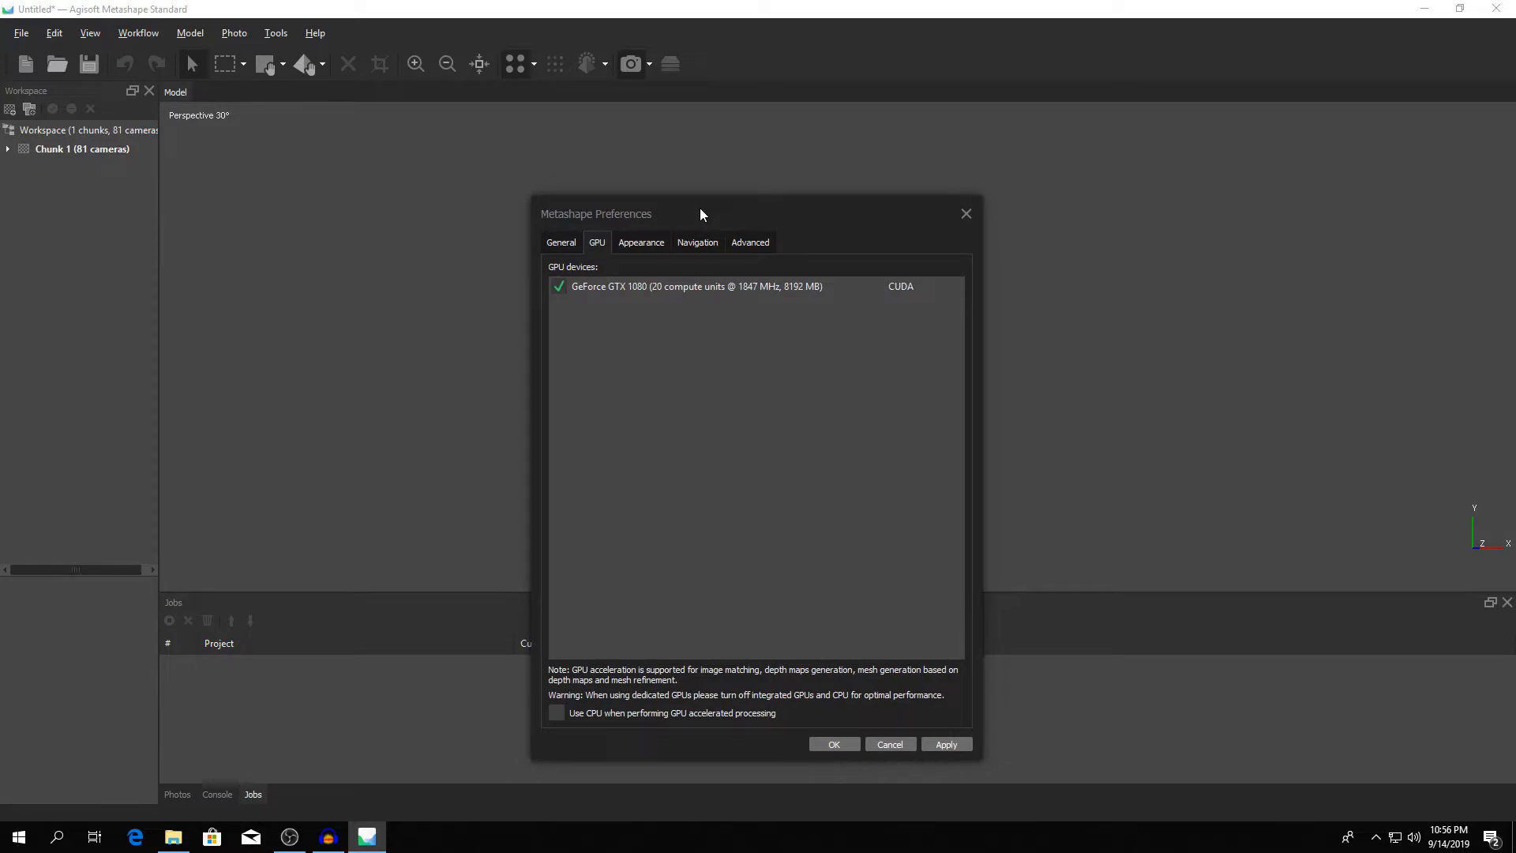
{"action": "mouse_move", "coordinate": [758, 382]}
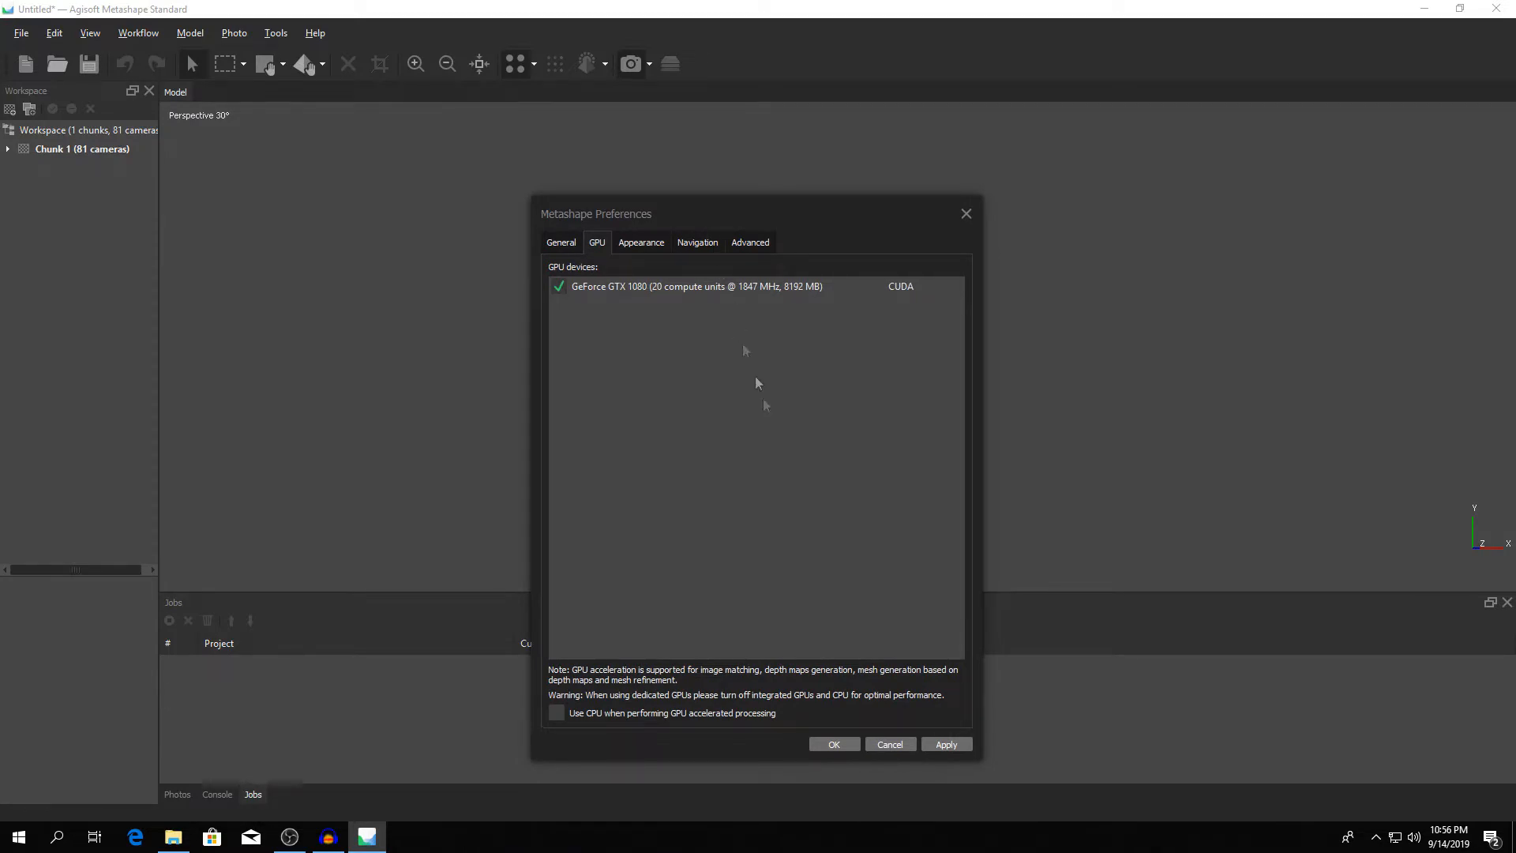
{"action": "mouse_move", "coordinate": [821, 487]}
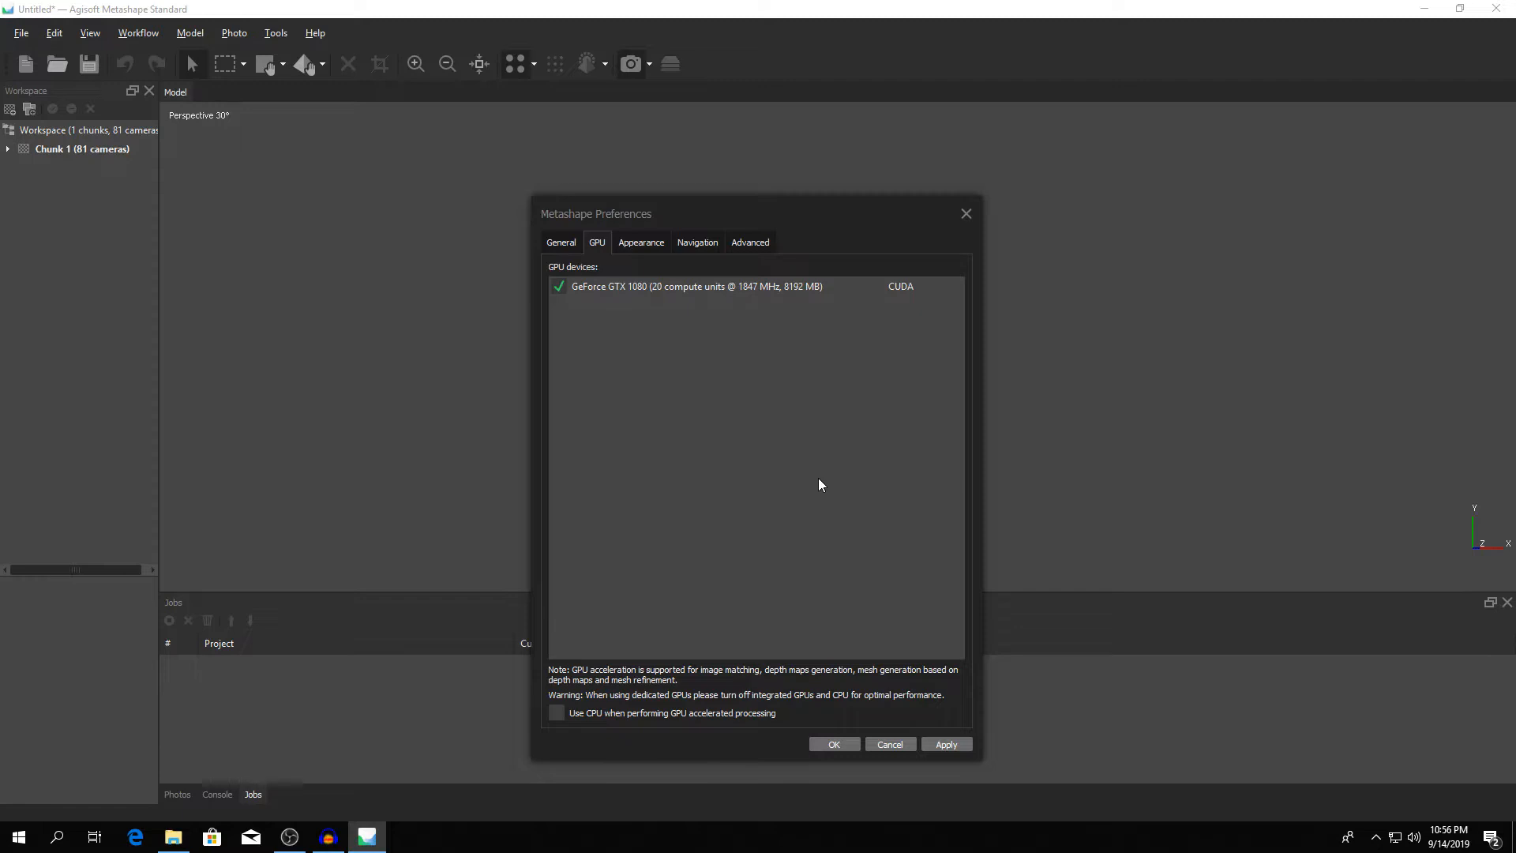
{"action": "mouse_move", "coordinate": [656, 458]}
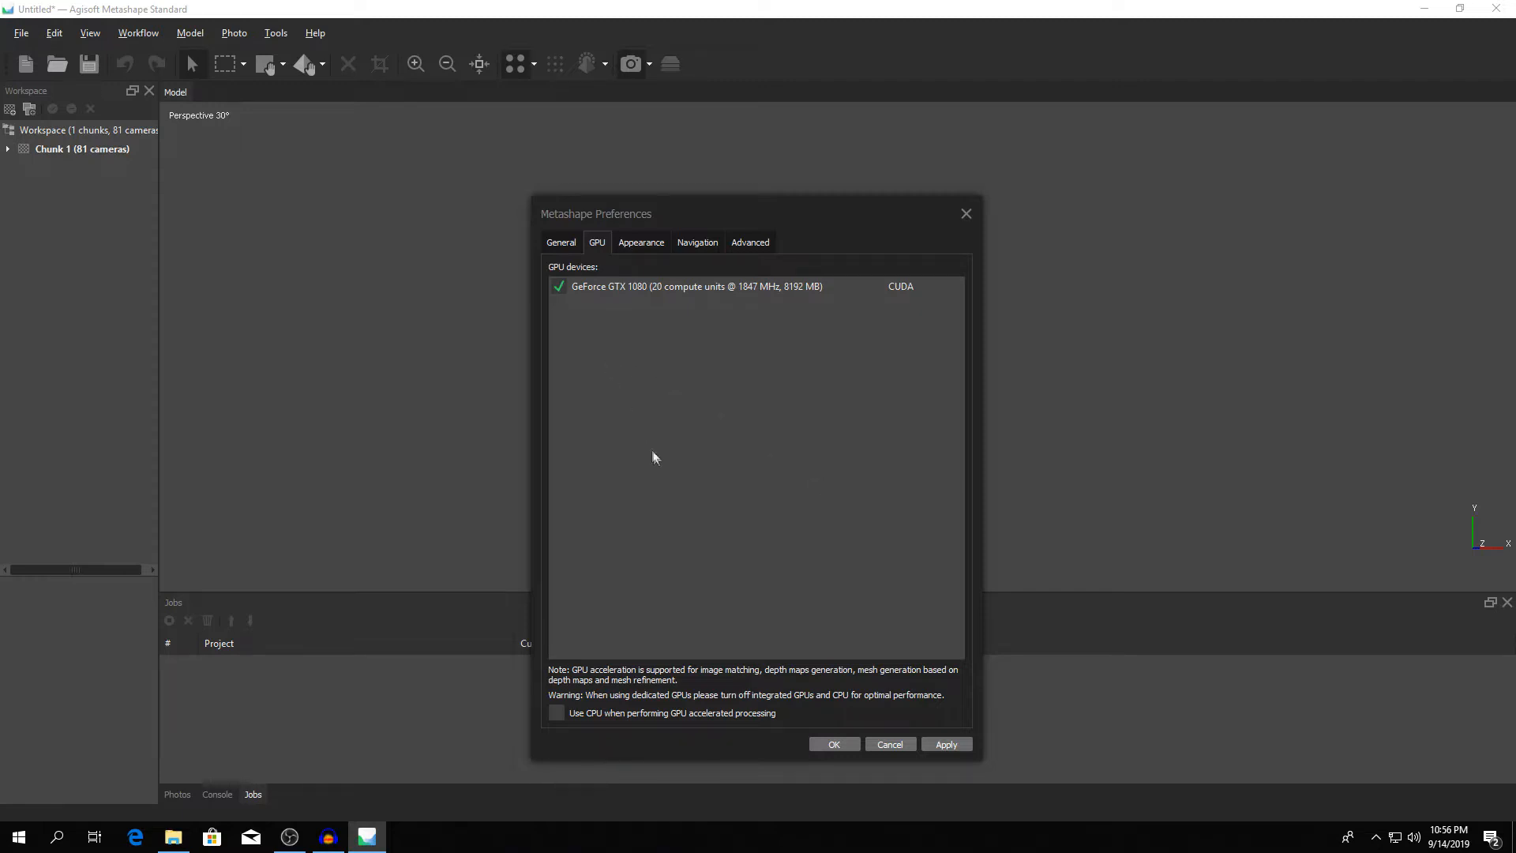
{"action": "mouse_move", "coordinate": [647, 461]}
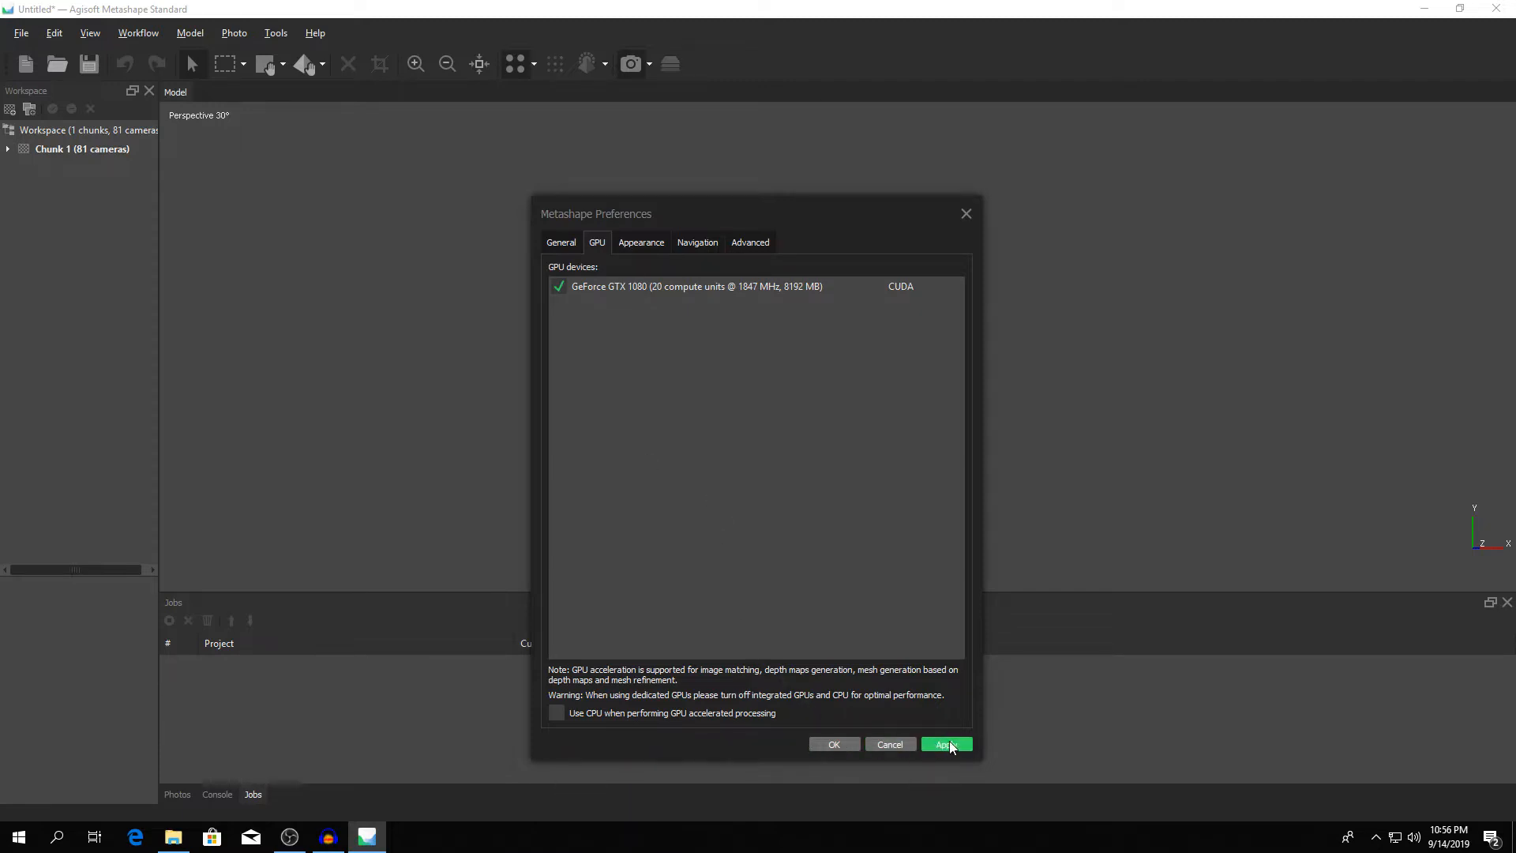
{"action": "left_click", "coordinate": [946, 744]}
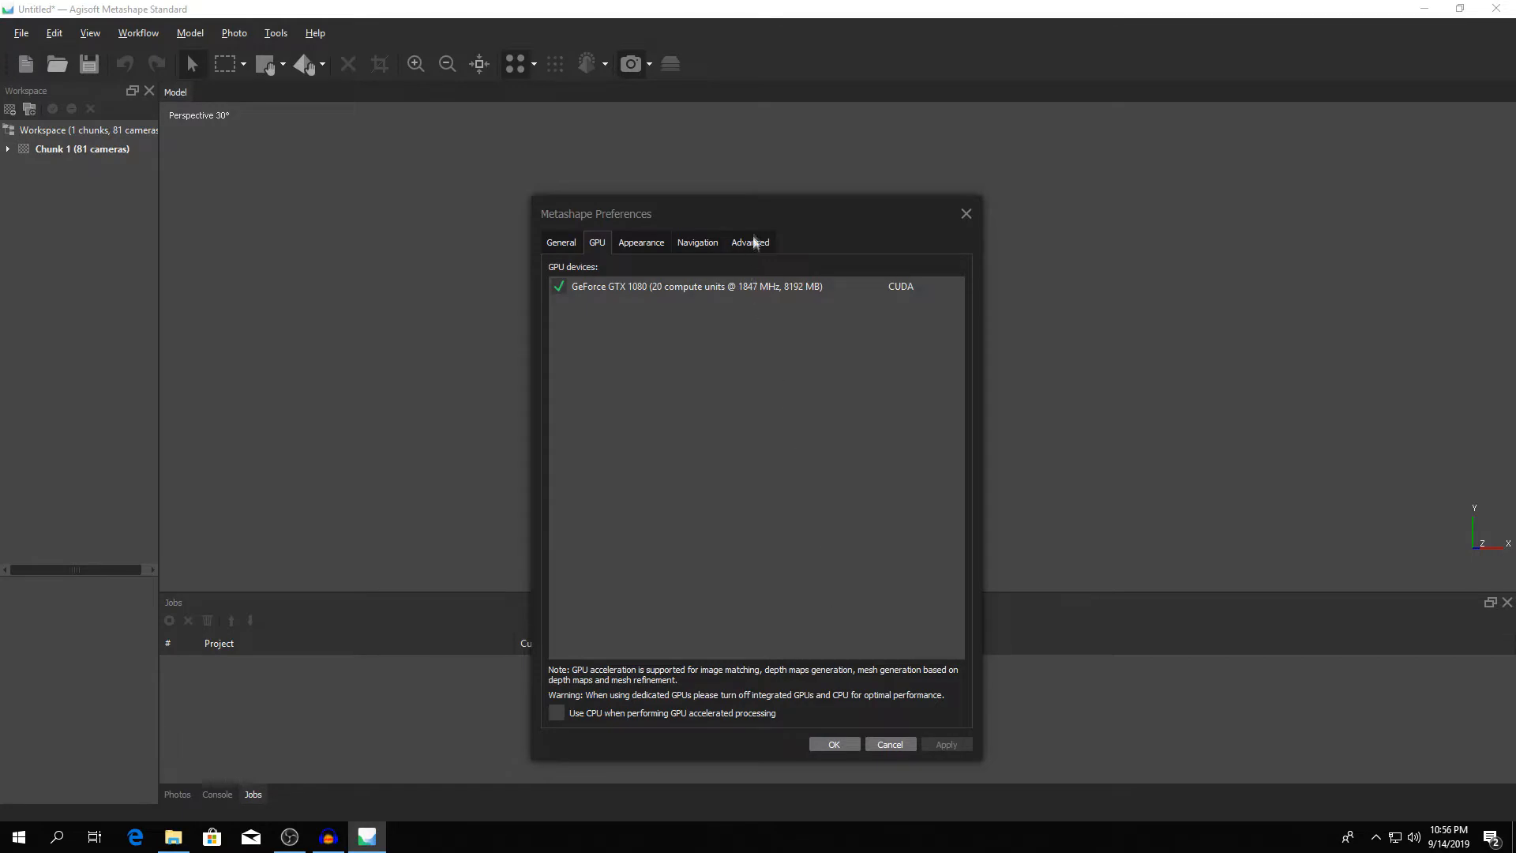
{"action": "left_click", "coordinate": [560, 242]}
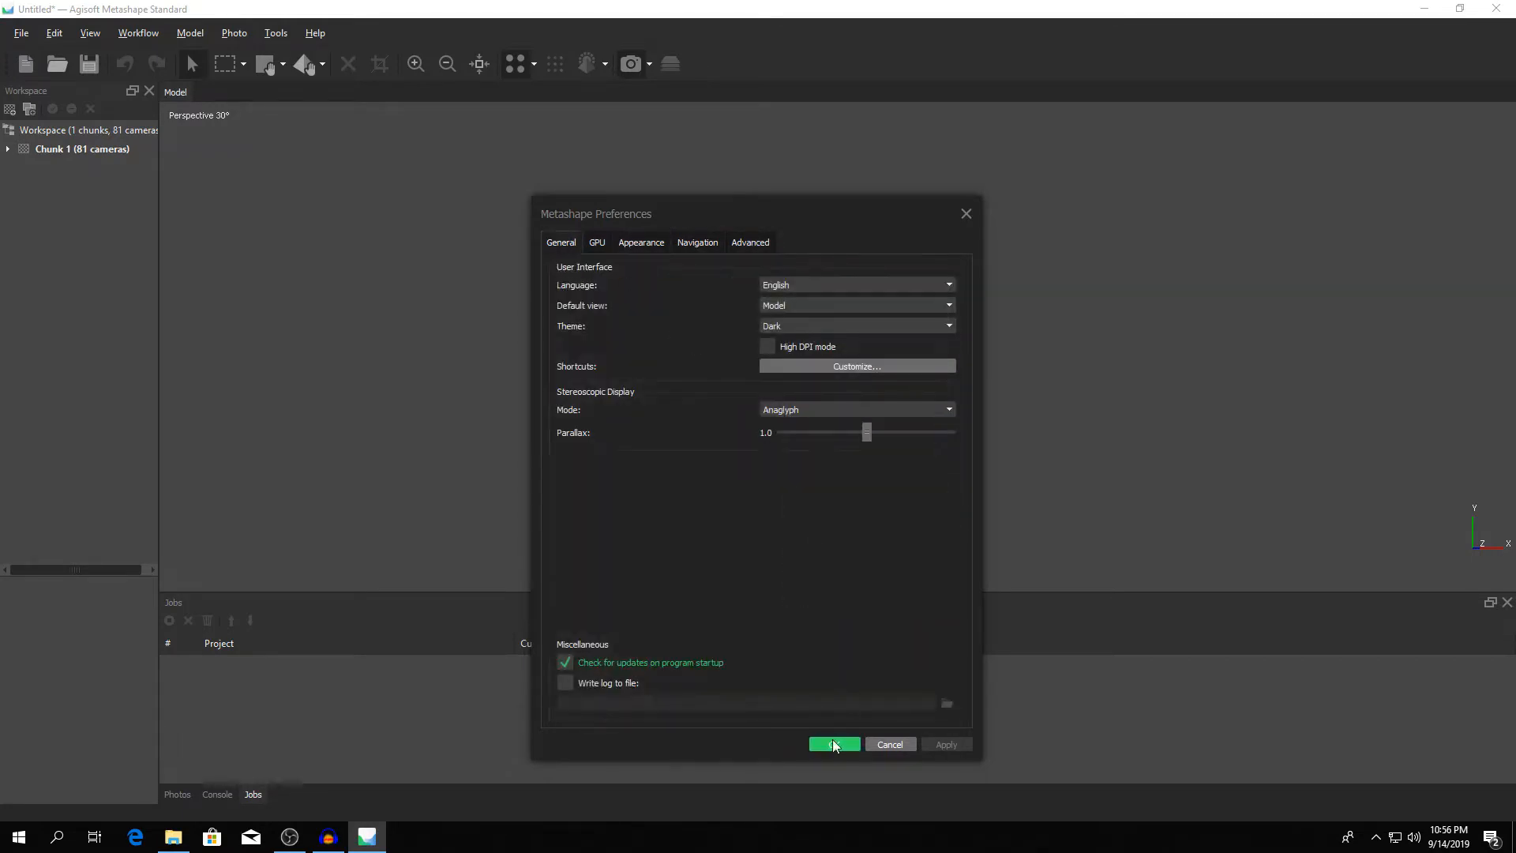
{"action": "left_click", "coordinate": [834, 744]}
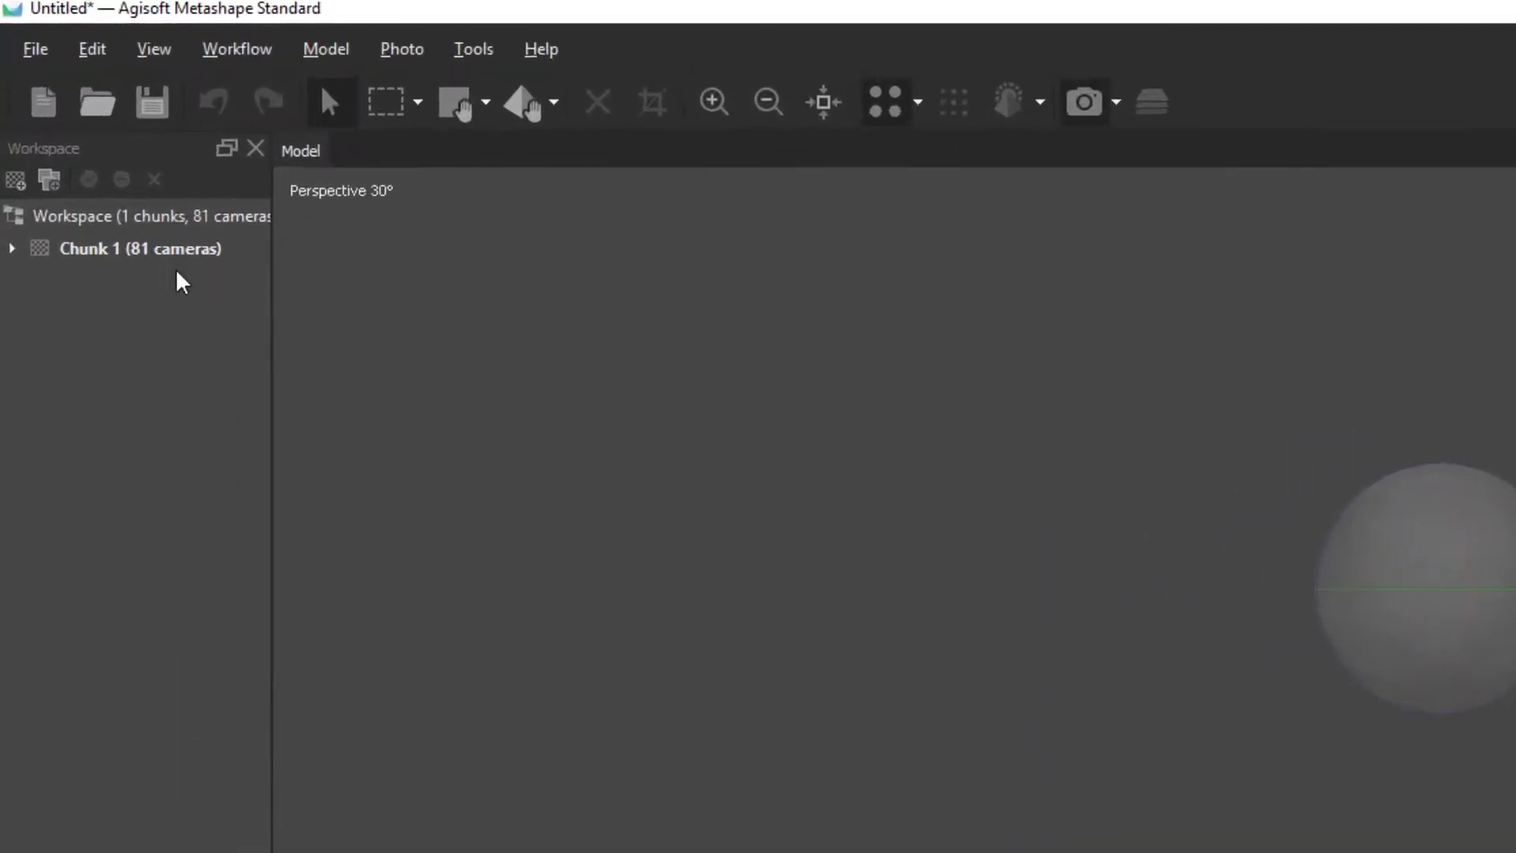
- Run Align Photos on Chunk 1 at High accuracy with Generic preselection
{"action": "right_click", "coordinate": [139, 249]}
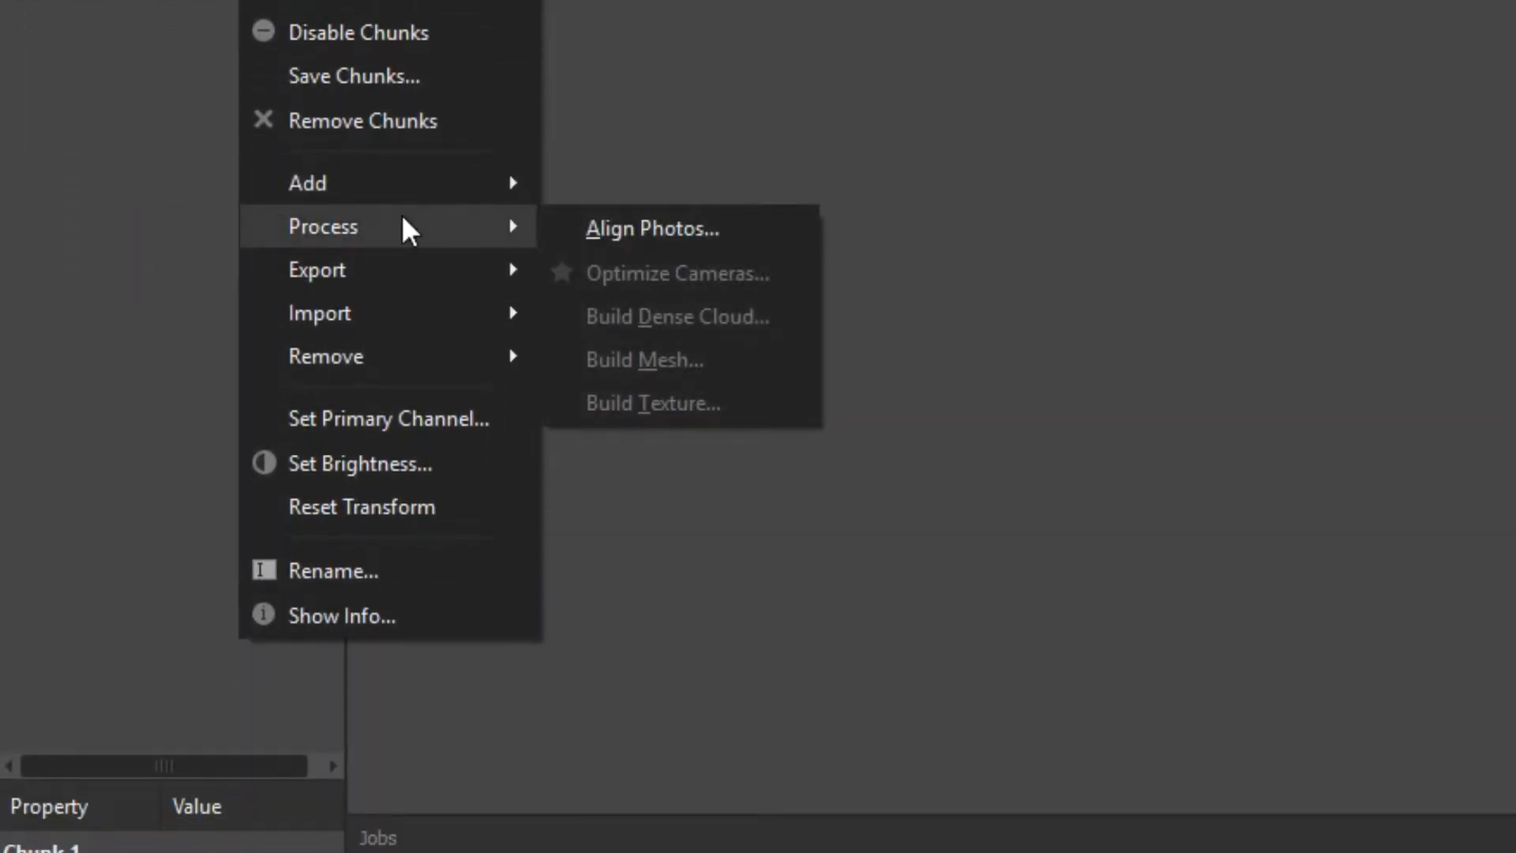
{"action": "mouse_move", "coordinate": [638, 251]}
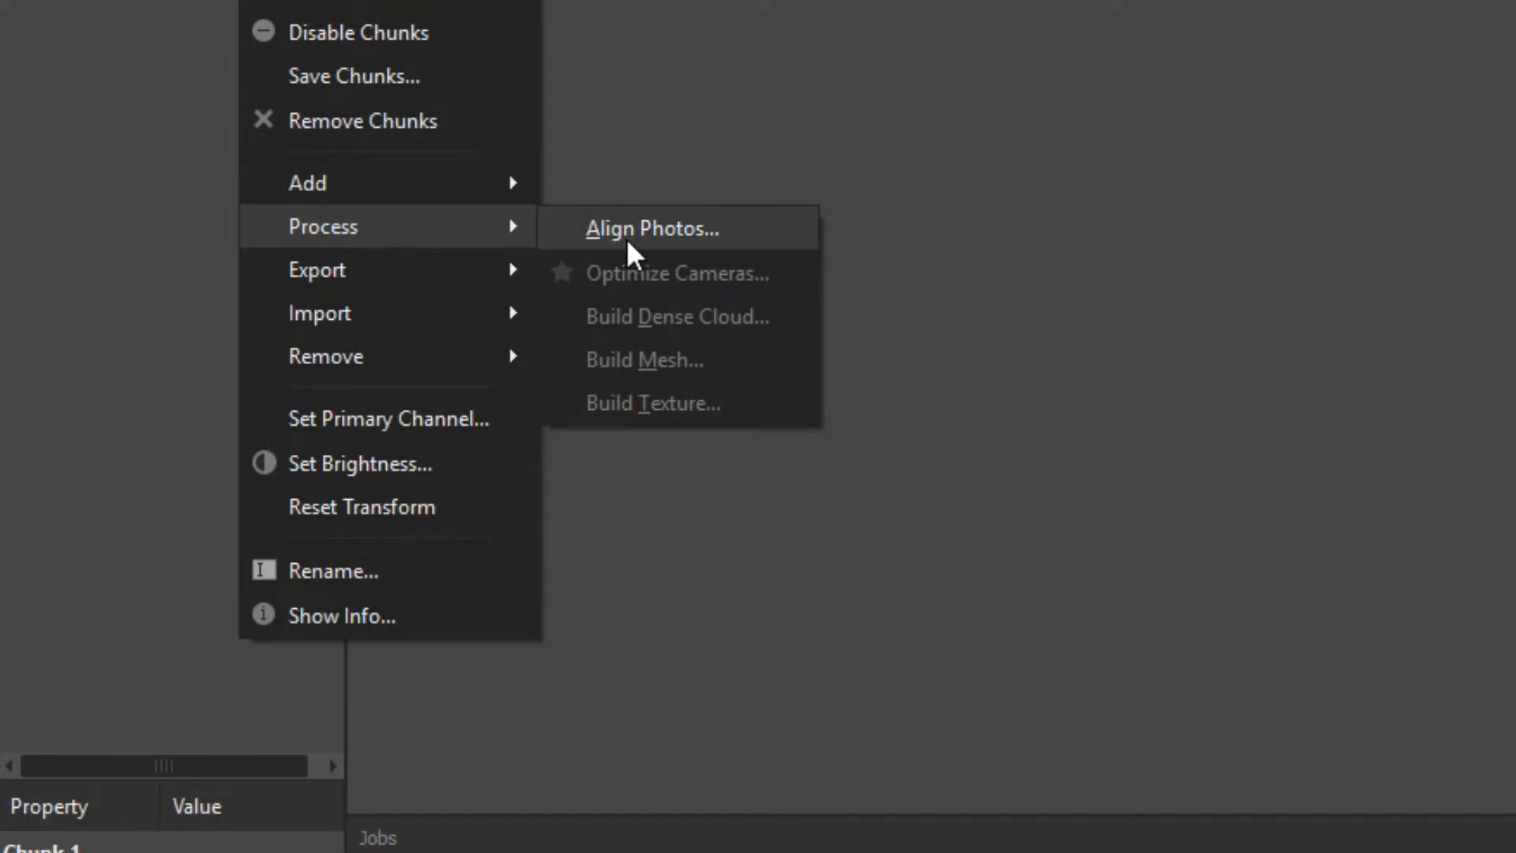
{"action": "left_click", "coordinate": [651, 229]}
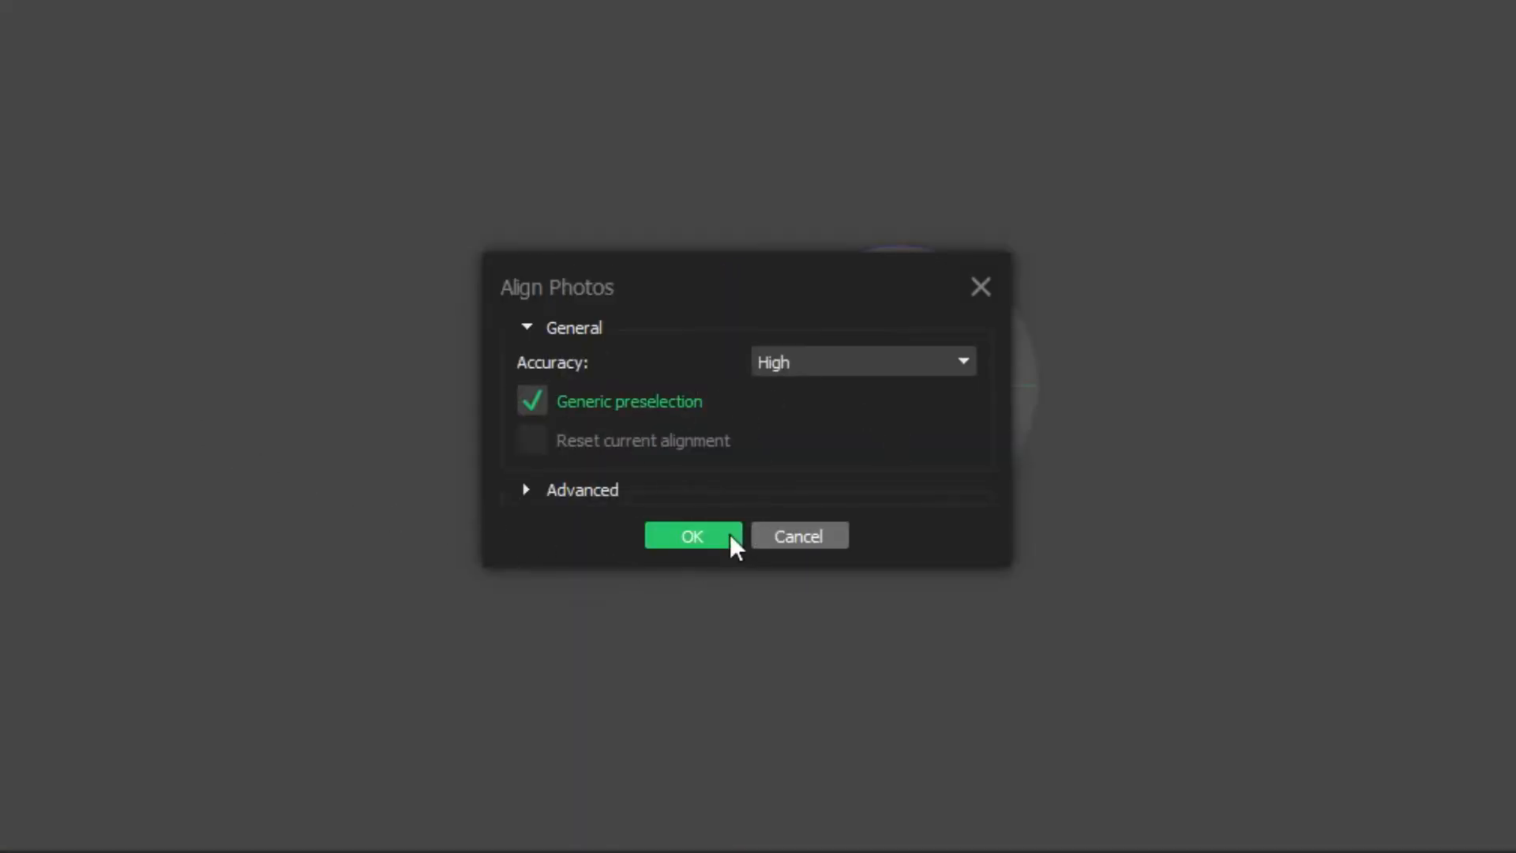
{"action": "left_click", "coordinate": [691, 536]}
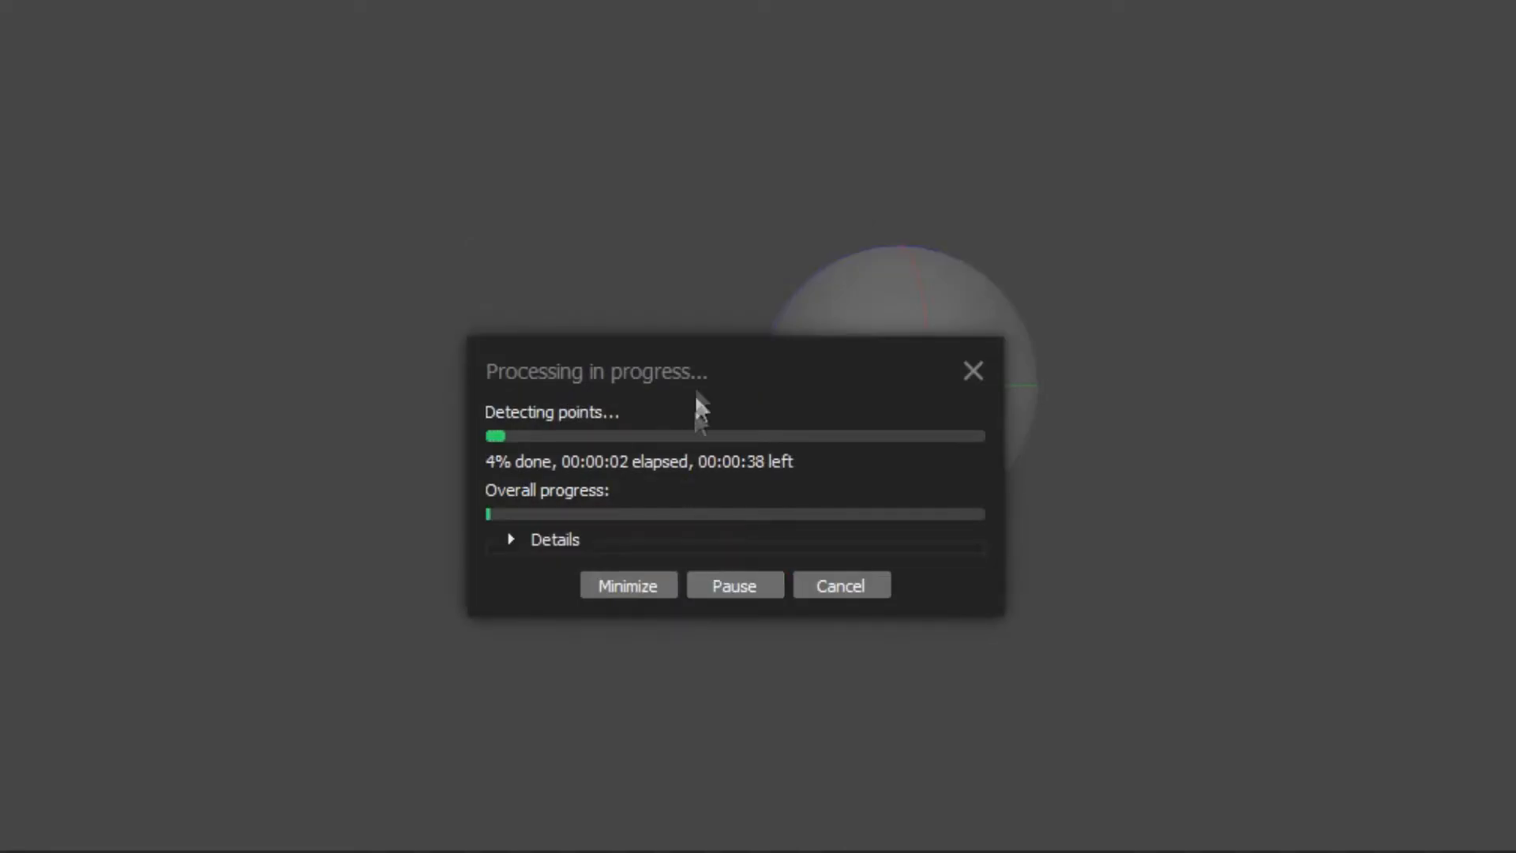
{"action": "mouse_move", "coordinate": [526, 556]}
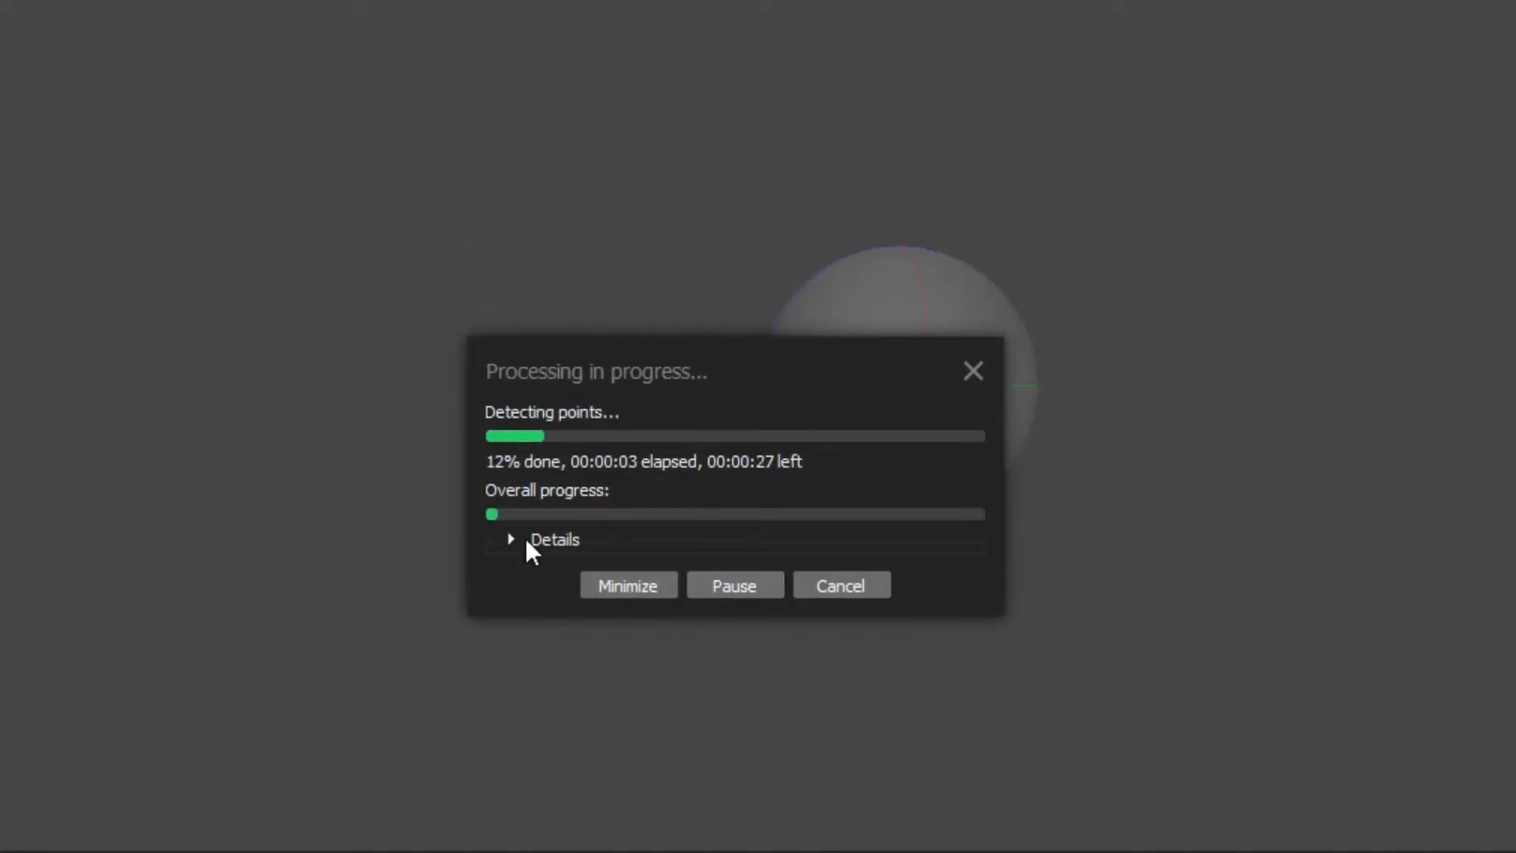
{"action": "left_click", "coordinate": [512, 539]}
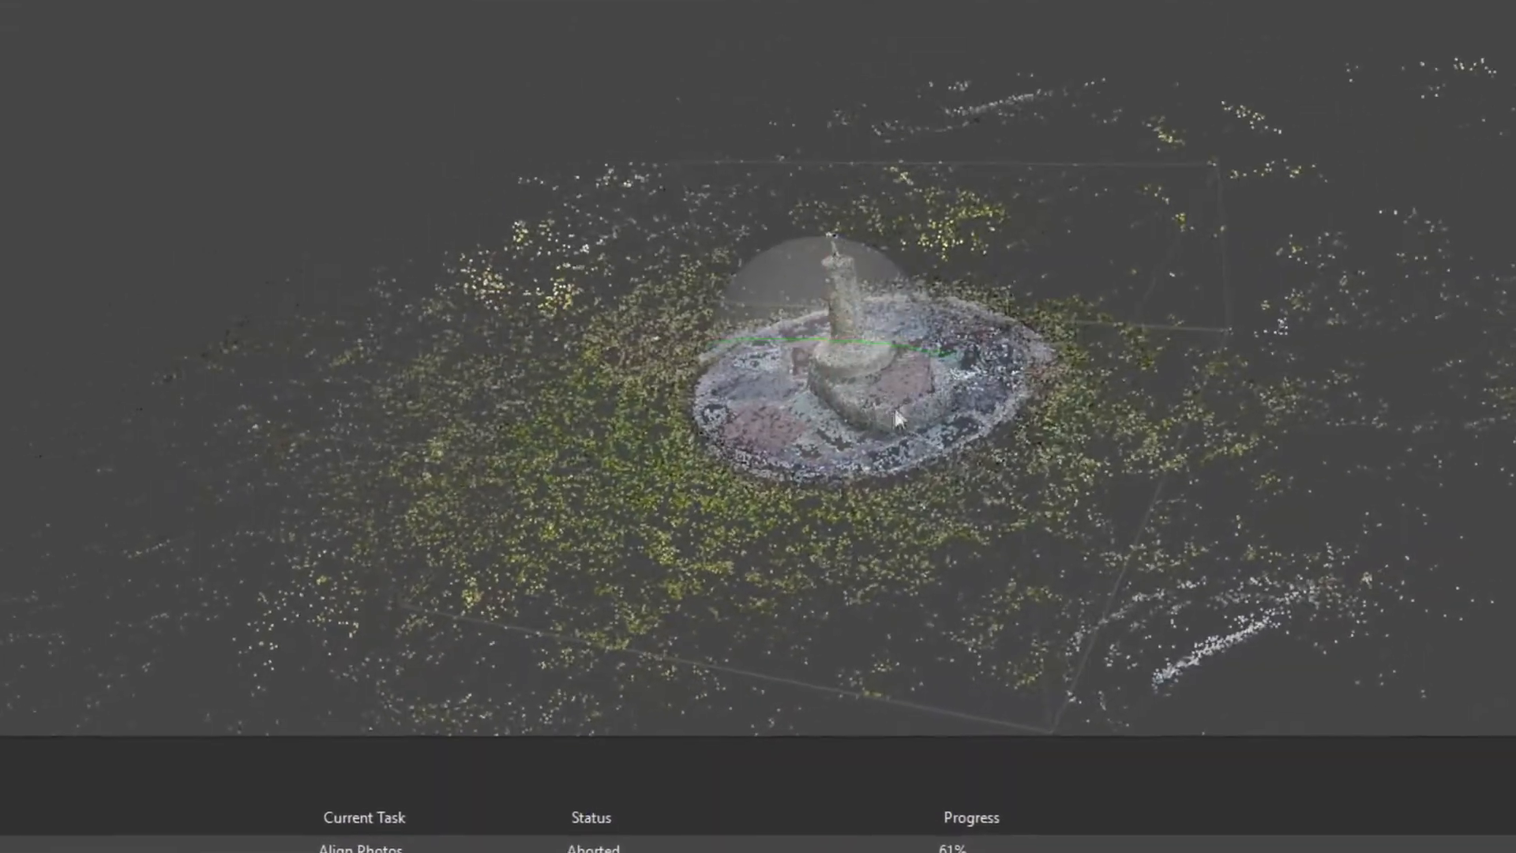
- Orbit and zoom around the 105,032-point sparse cloud of the fountain to inspect it
{"action": "left_click_drag", "start_coordinate": [894, 415], "coordinate": [879, 425]}
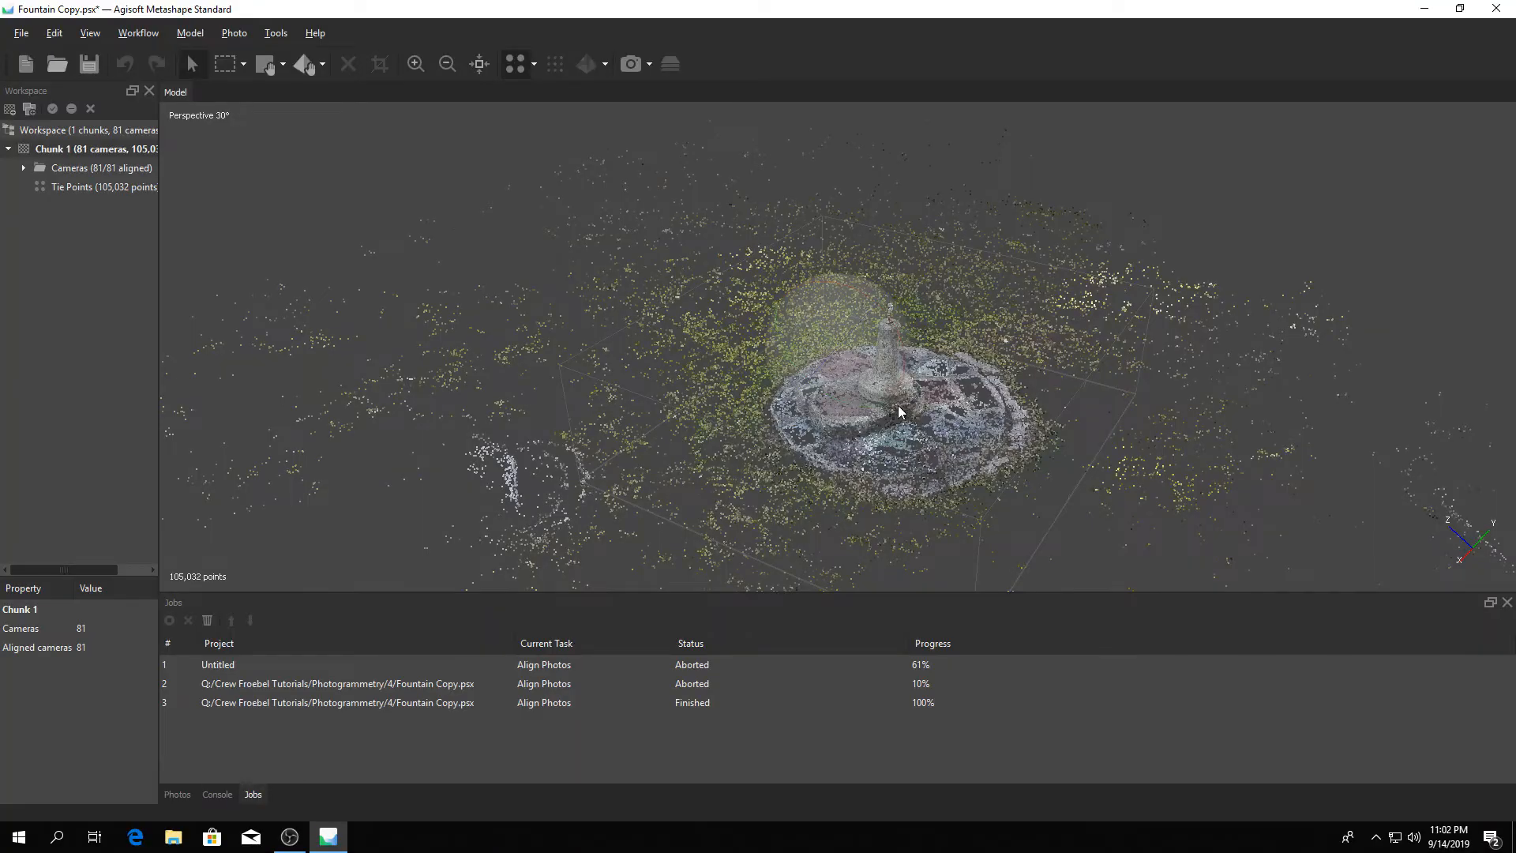
{"action": "left_click_drag", "start_coordinate": [898, 410], "coordinate": [783, 352]}
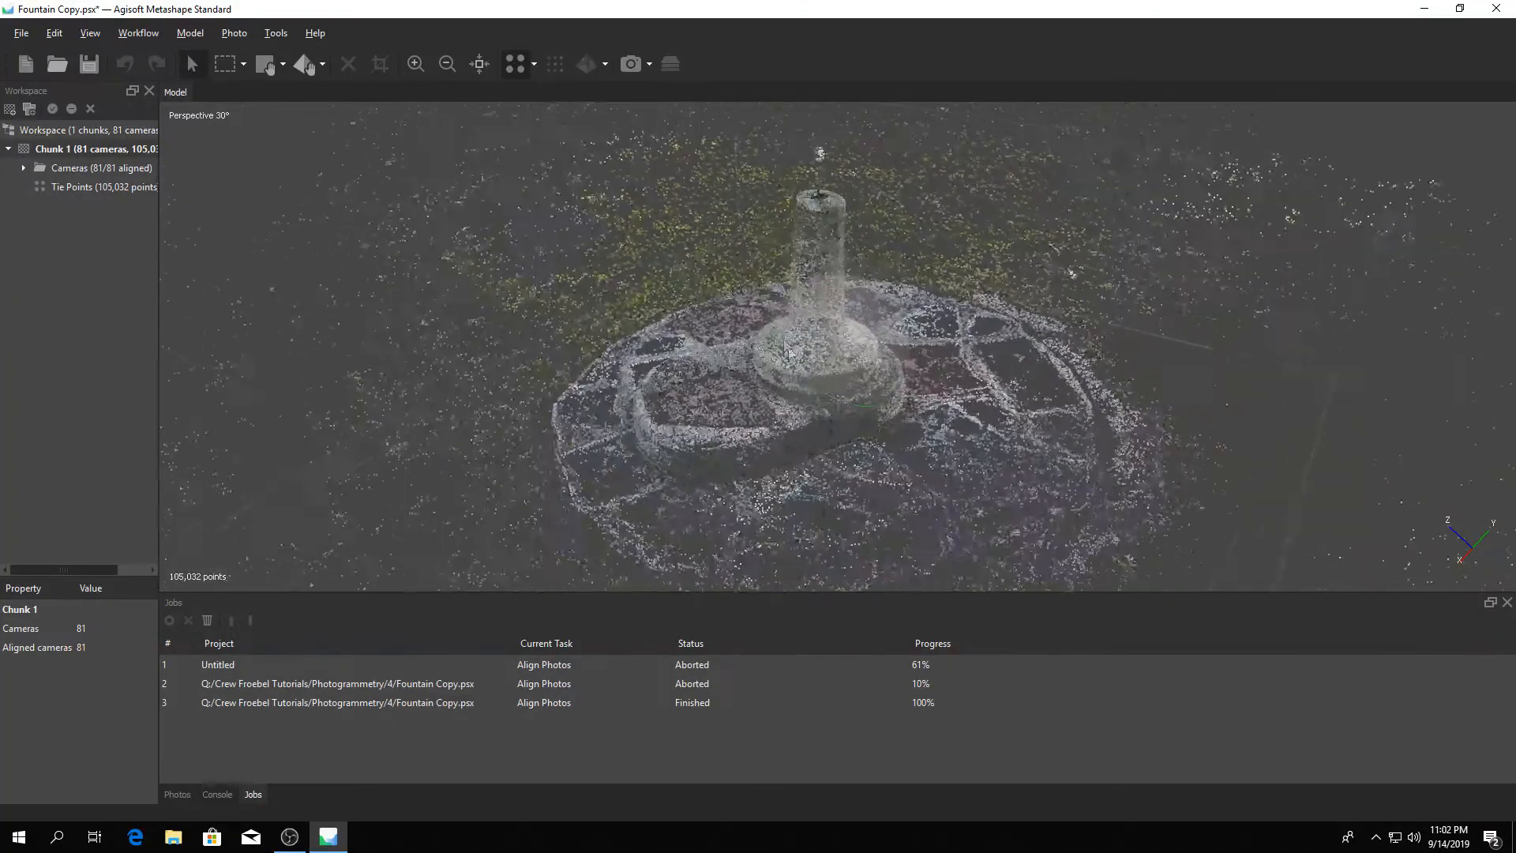
{"action": "left_click_drag", "start_coordinate": [785, 352], "coordinate": [826, 492]}
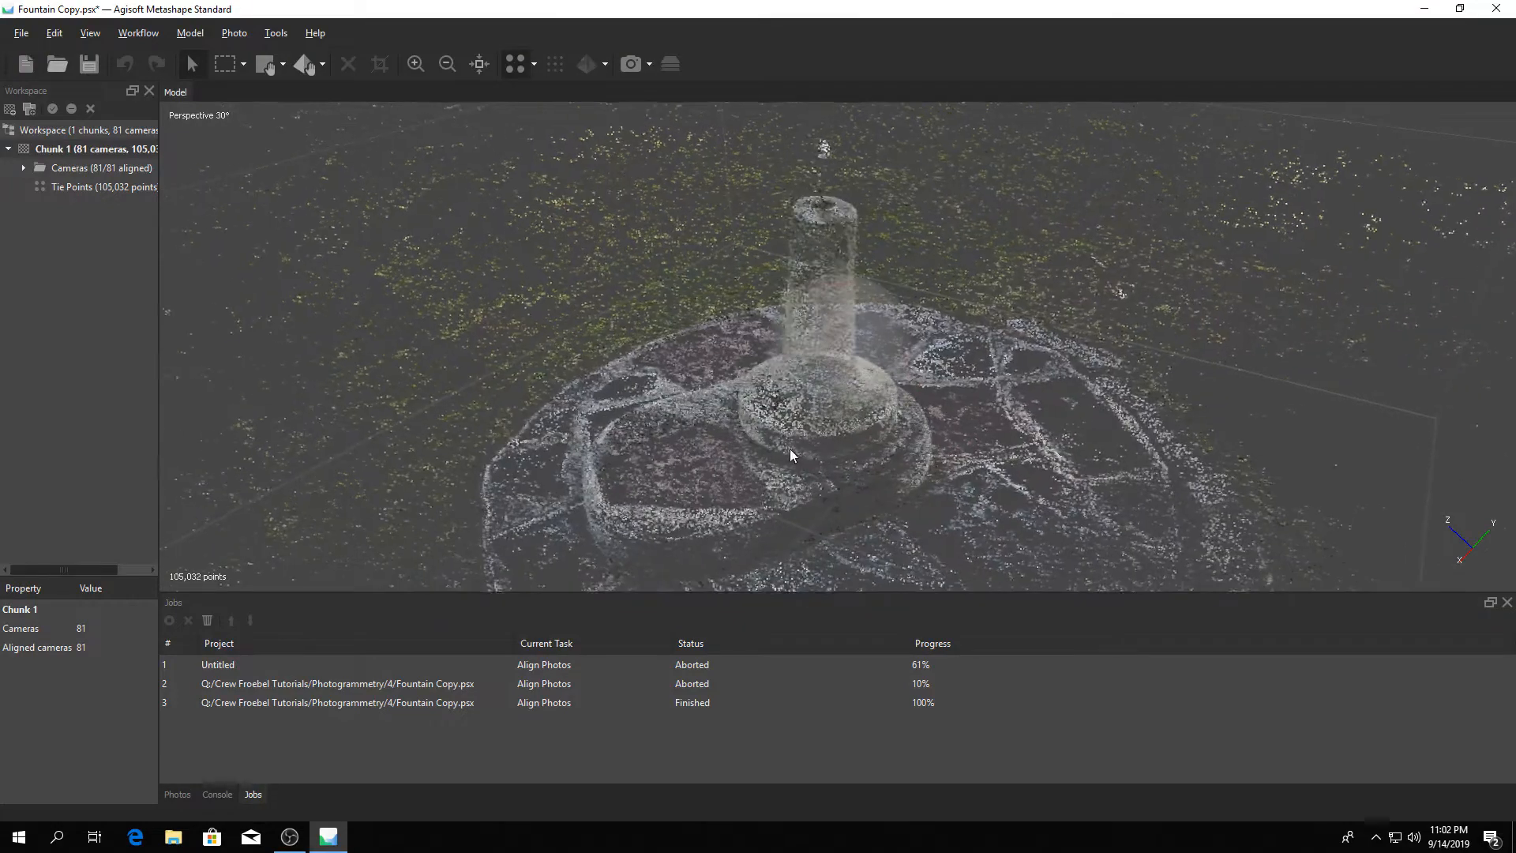
{"action": "left_click_drag", "start_coordinate": [791, 455], "coordinate": [861, 406]}
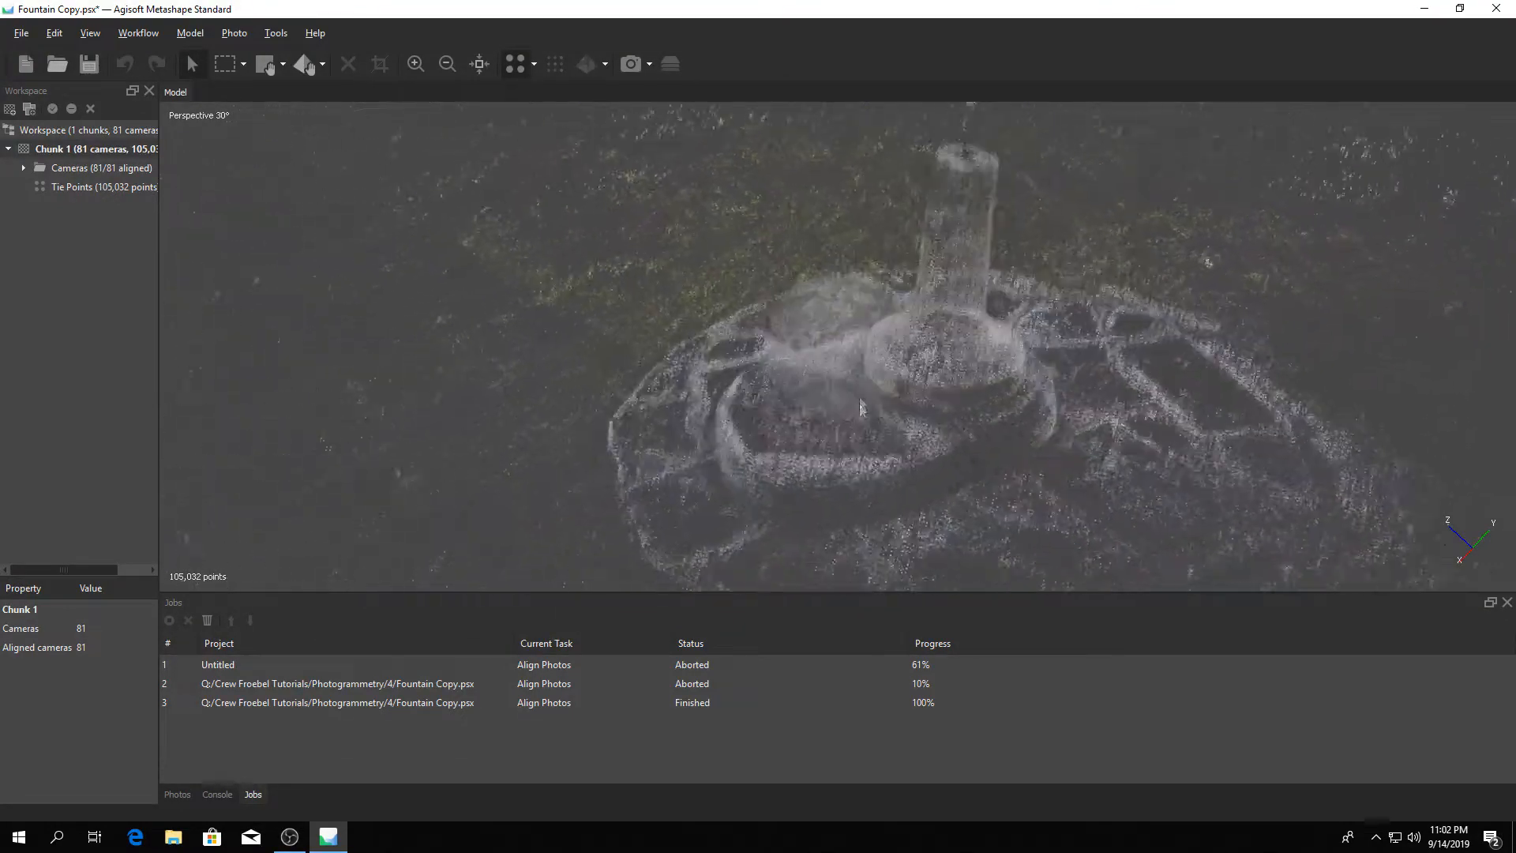
{"action": "left_click_drag", "start_coordinate": [861, 406], "coordinate": [748, 455]}
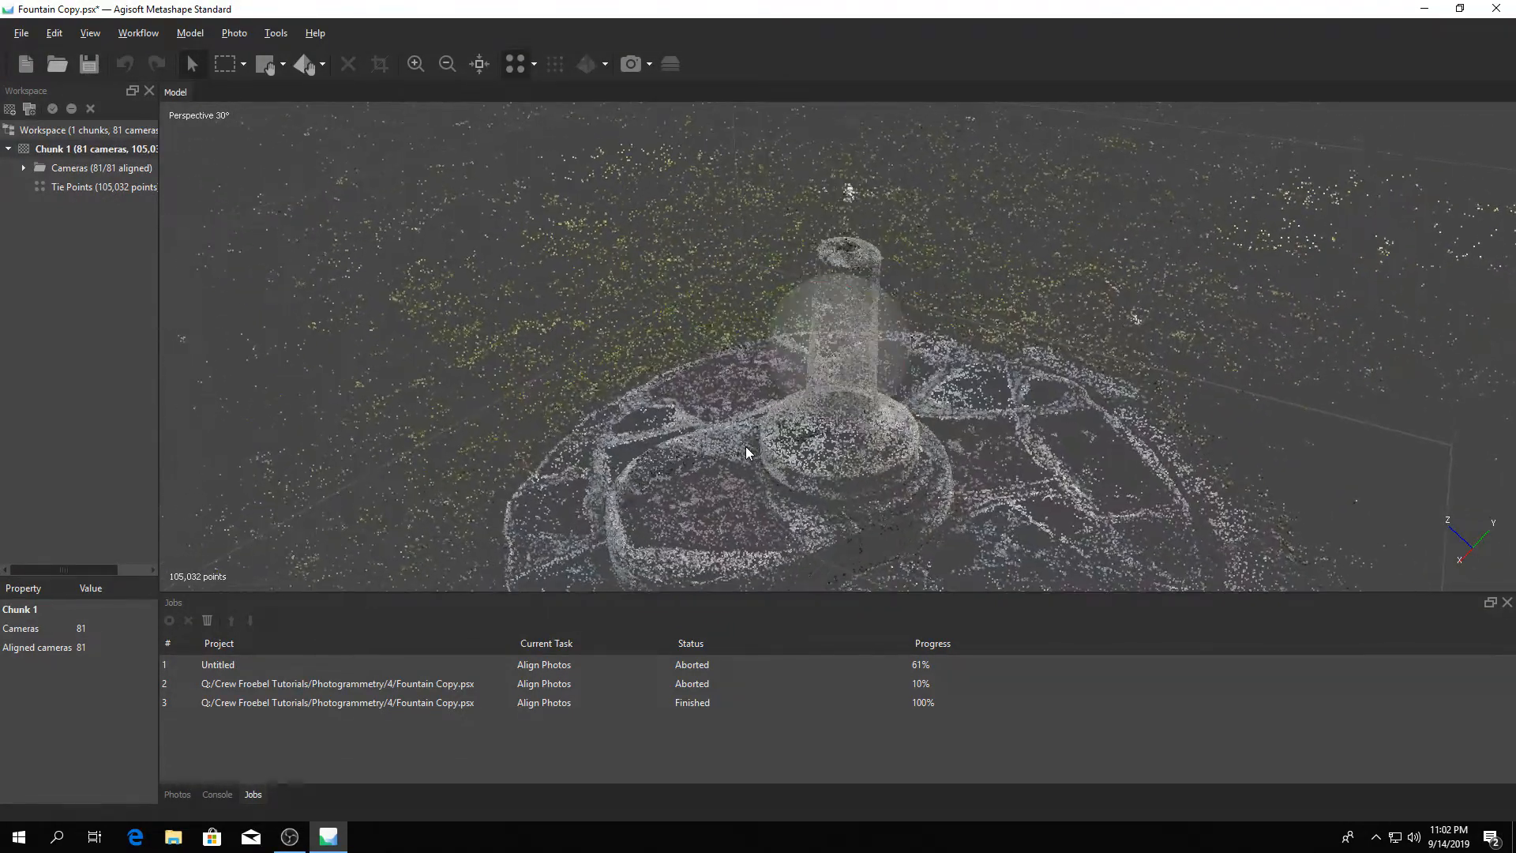
{"action": "left_click_drag", "start_coordinate": [743, 454], "coordinate": [442, 169]}
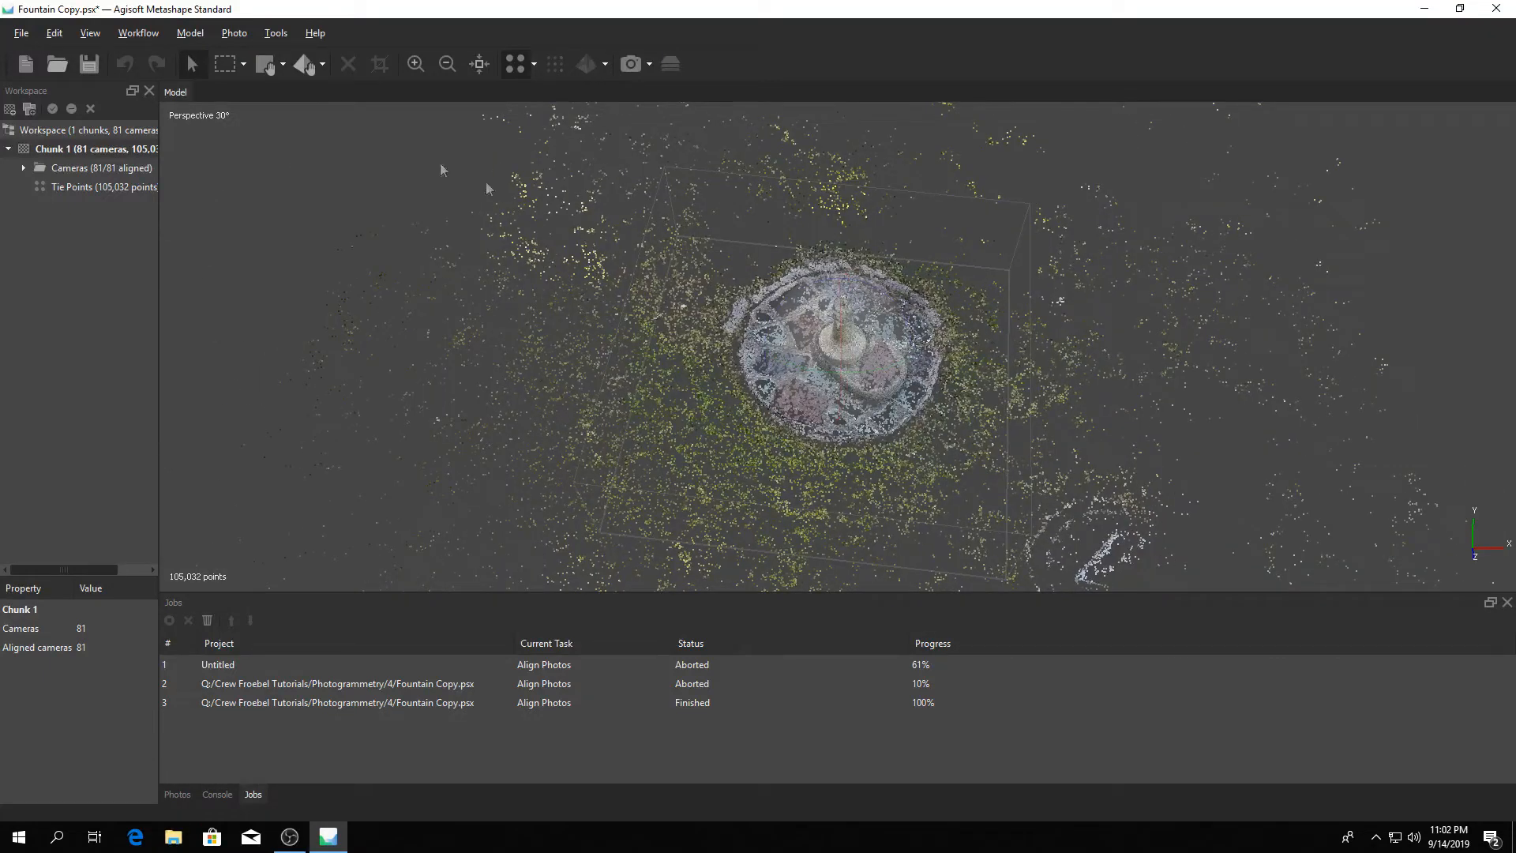
- Save the project as Fountain Model.psx in the same folder
{"action": "left_click", "coordinate": [25, 33]}
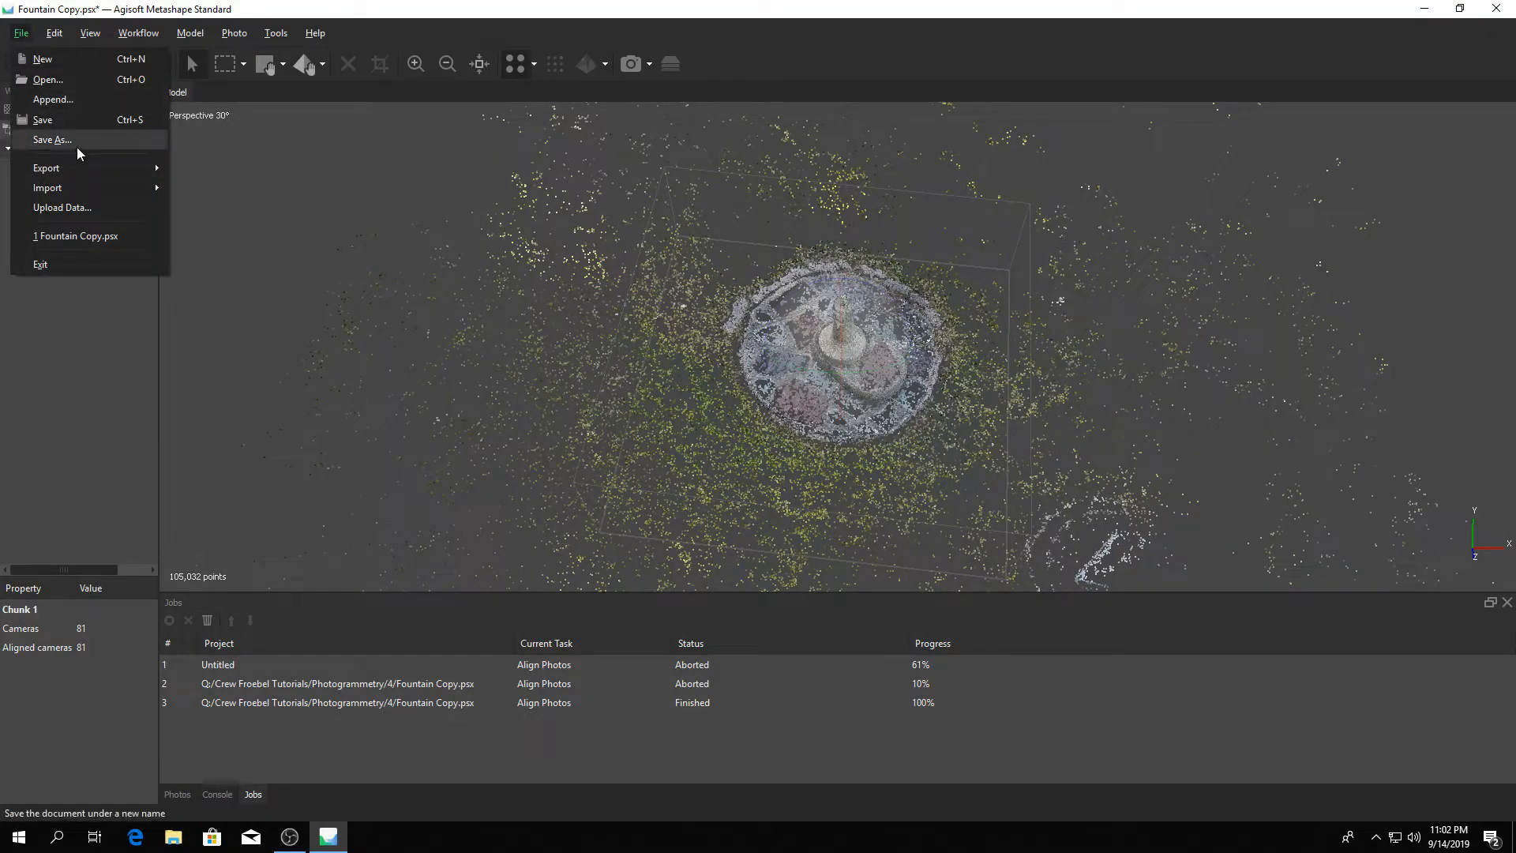
{"action": "left_click", "coordinate": [52, 139]}
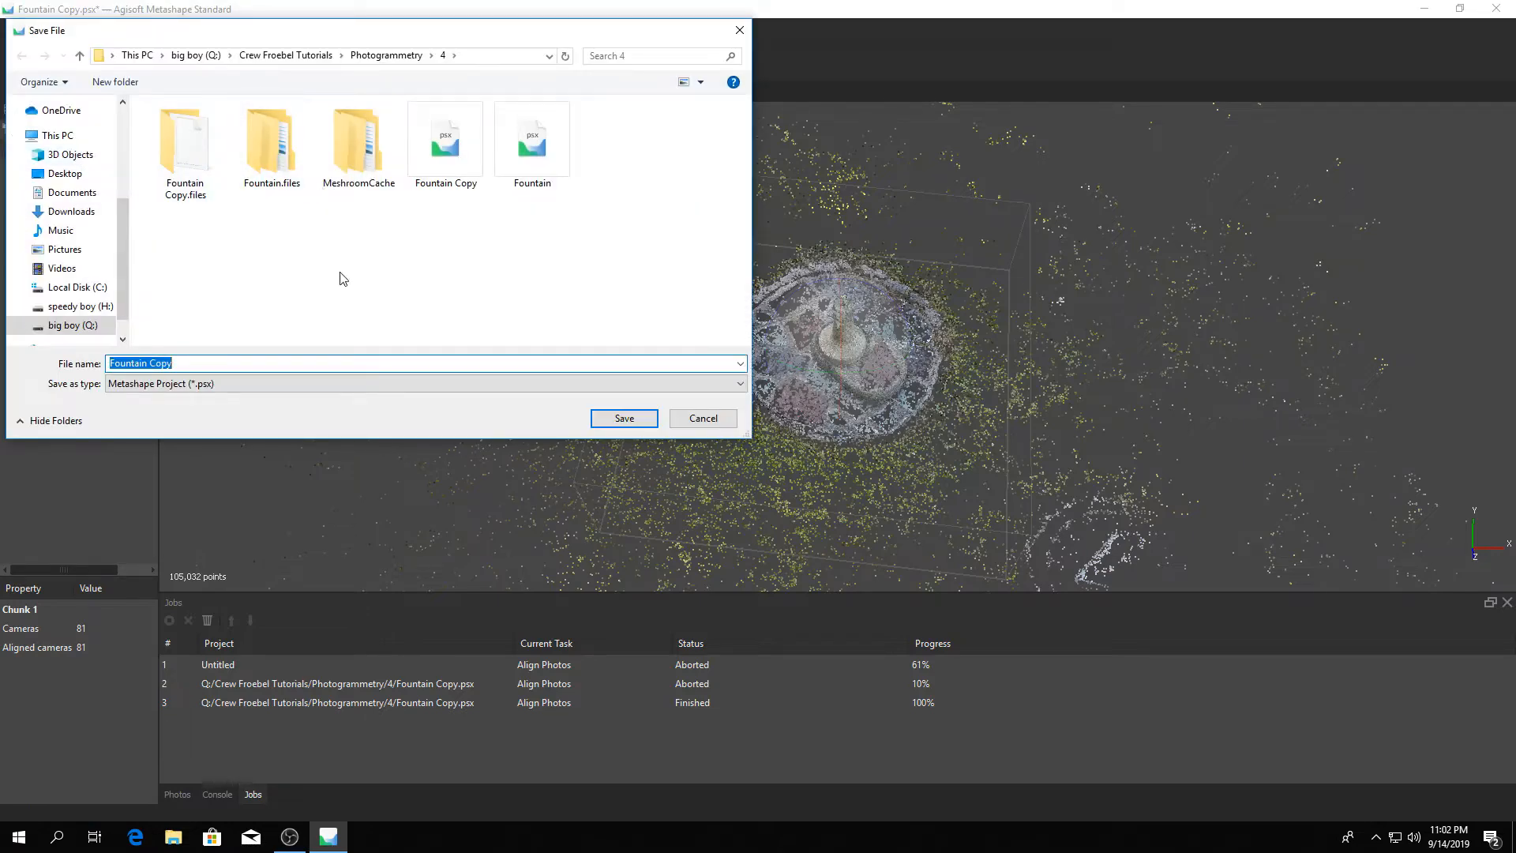
{"action": "type", "text": "Fountain M"}
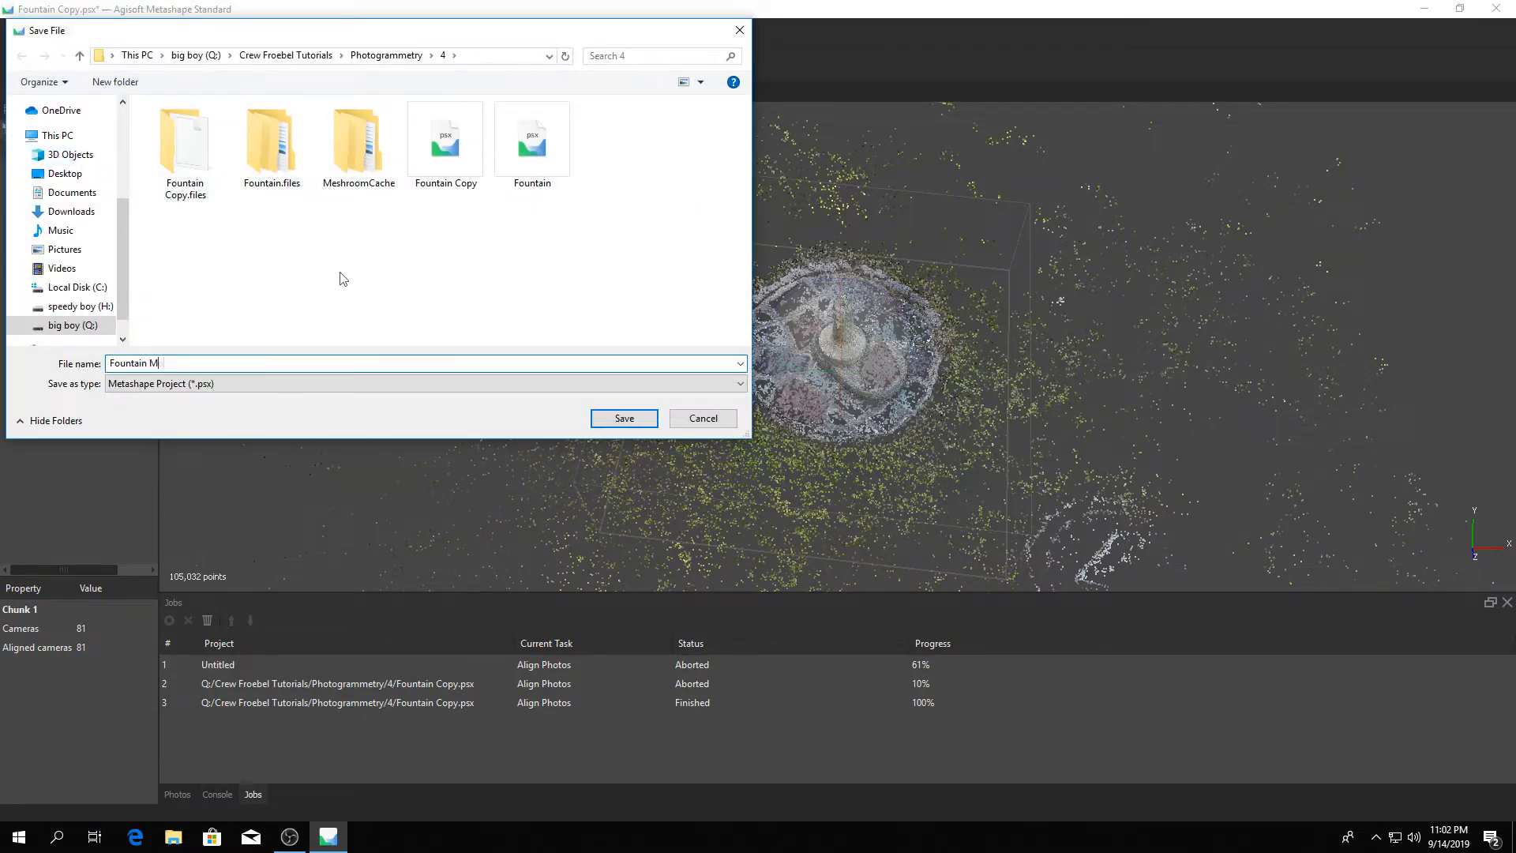
{"action": "left_click", "coordinate": [624, 417]}
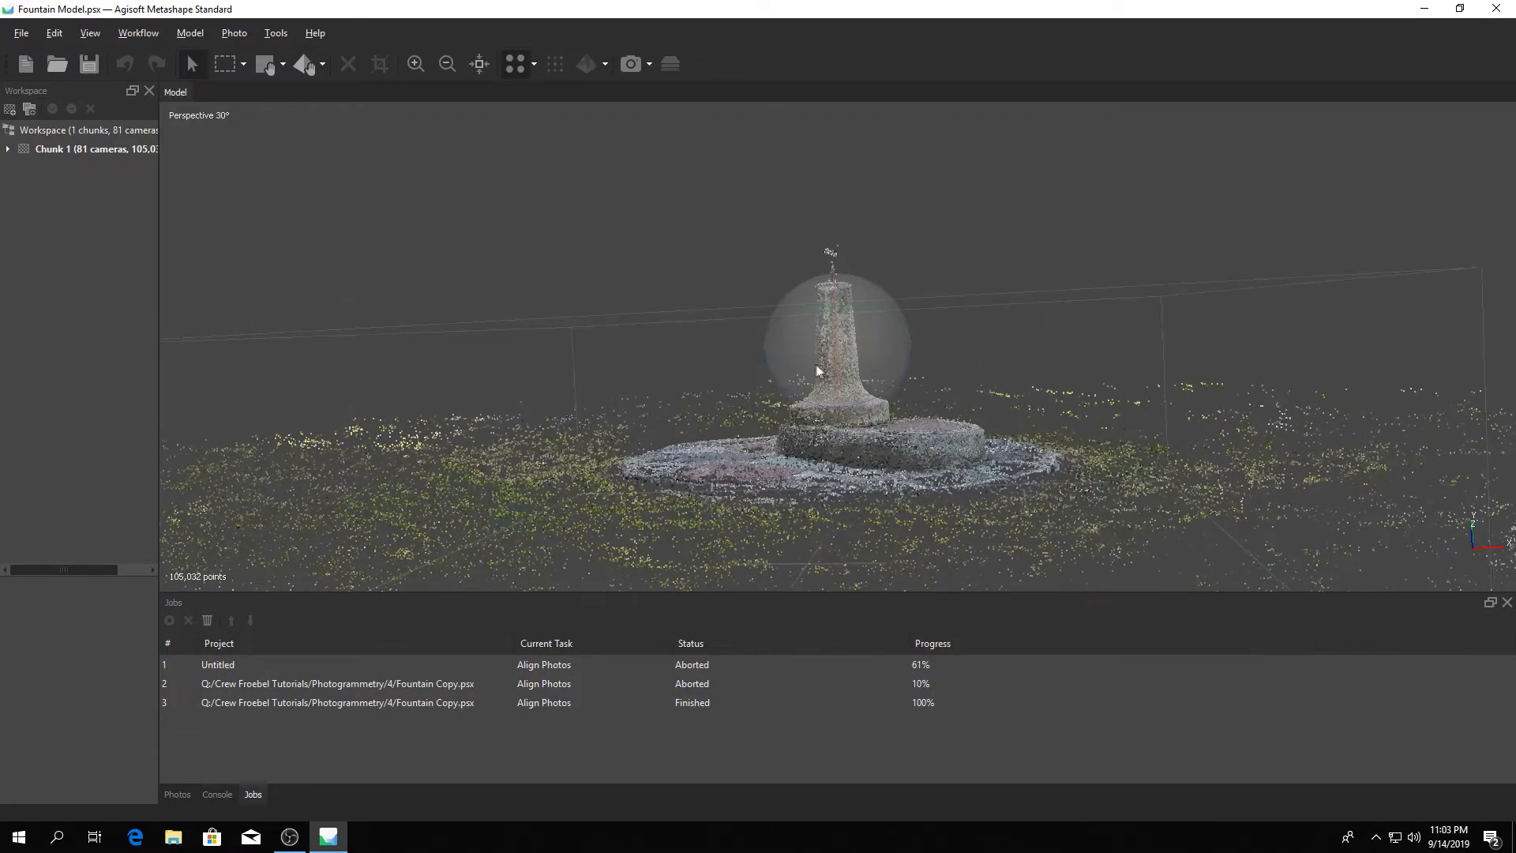
- View the camera list, then return to the 3D tie point view of the fountain
{"action": "left_click_drag", "start_coordinate": [816, 373], "coordinate": [861, 376]}
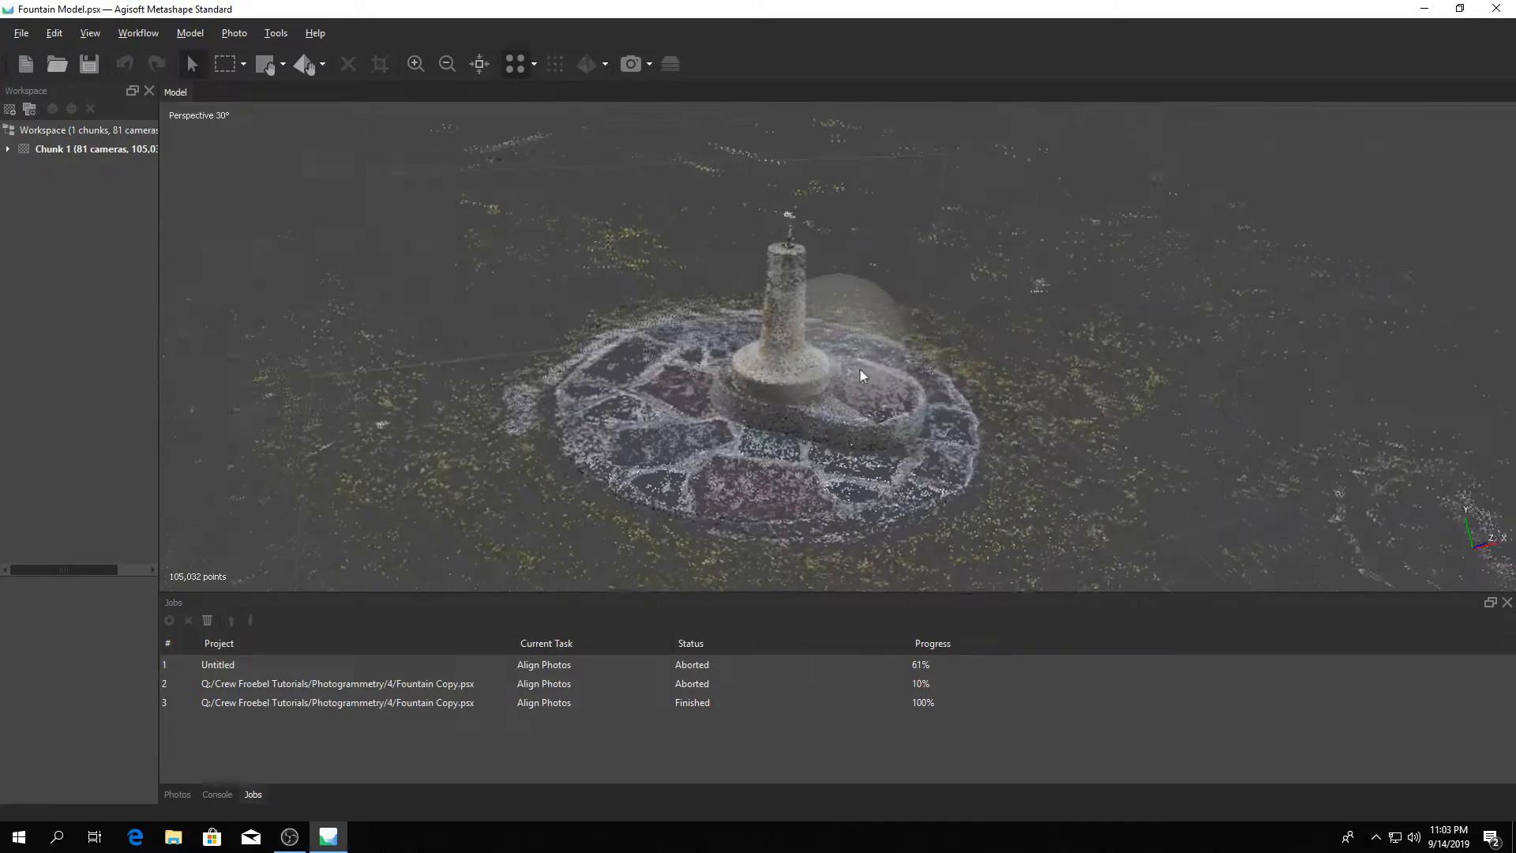
{"action": "left_click_drag", "start_coordinate": [861, 376], "coordinate": [1070, 354]}
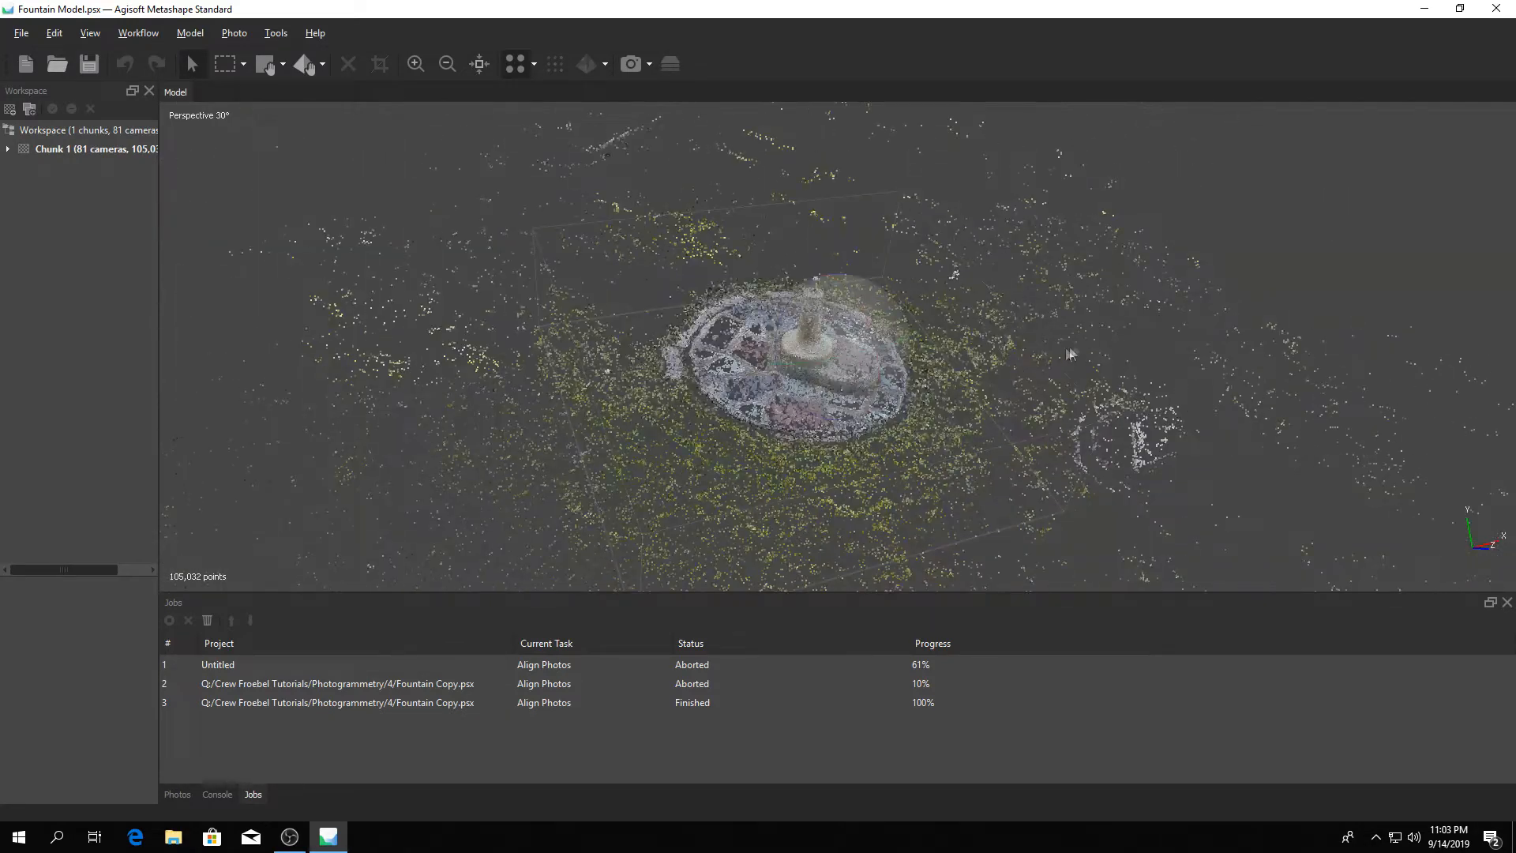
{"action": "left_click", "coordinate": [16, 151]}
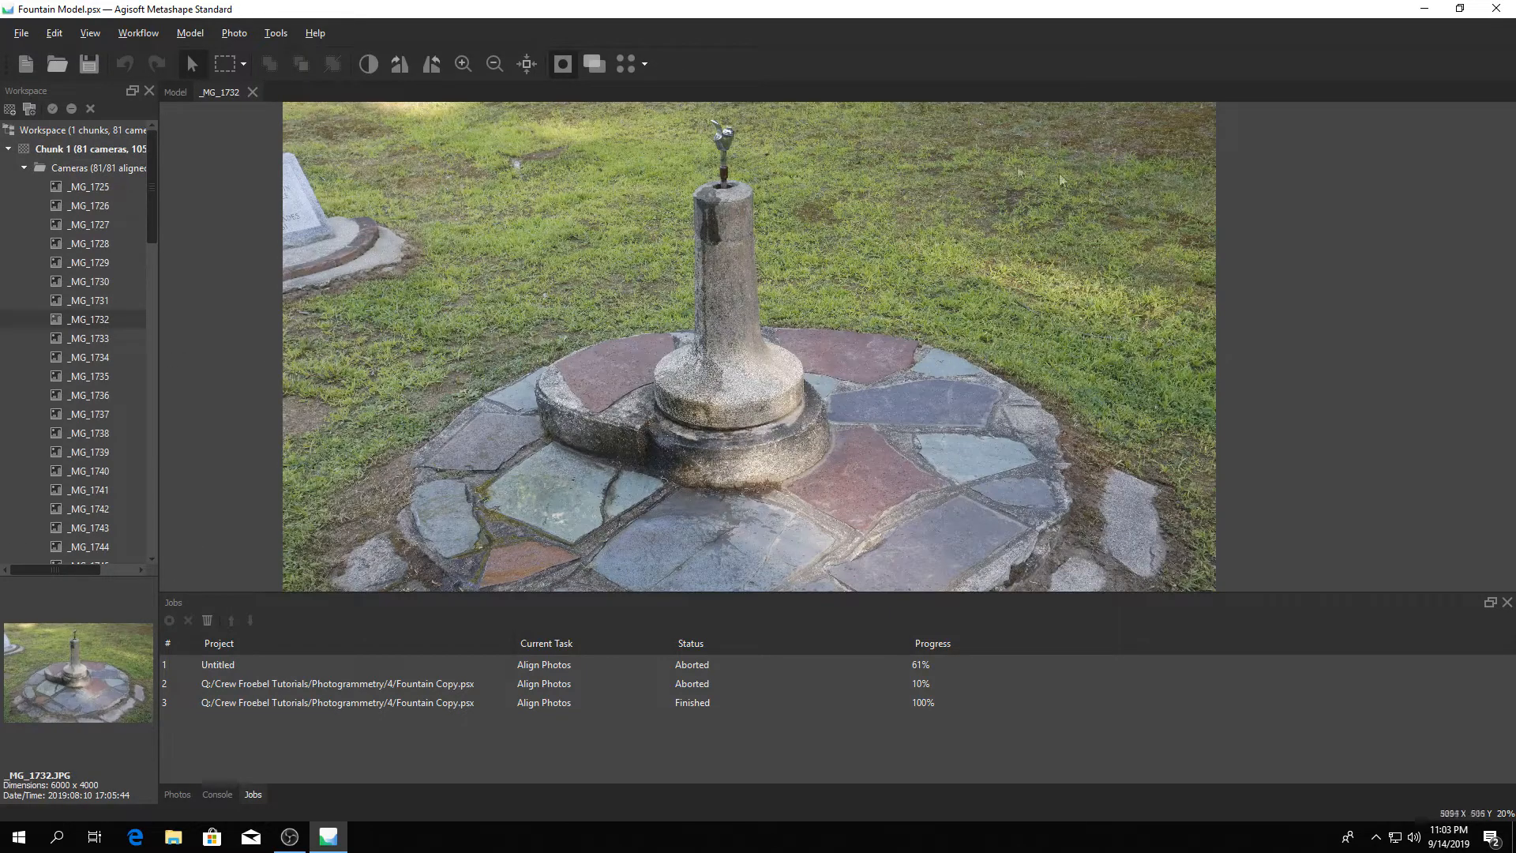
{"action": "mouse_move", "coordinate": [578, 166]}
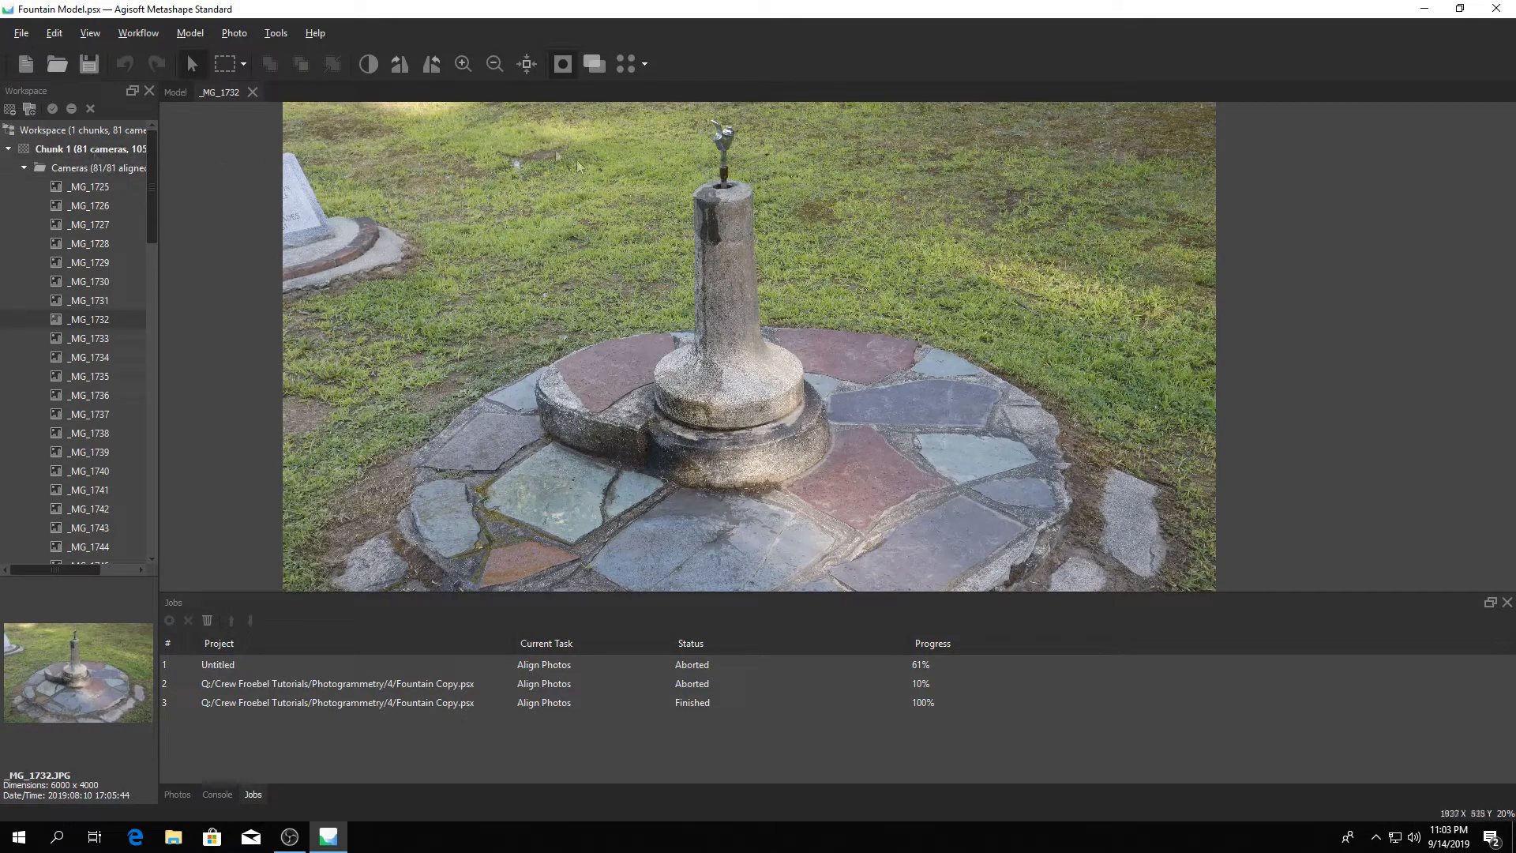
{"action": "left_click", "coordinate": [76, 149]}
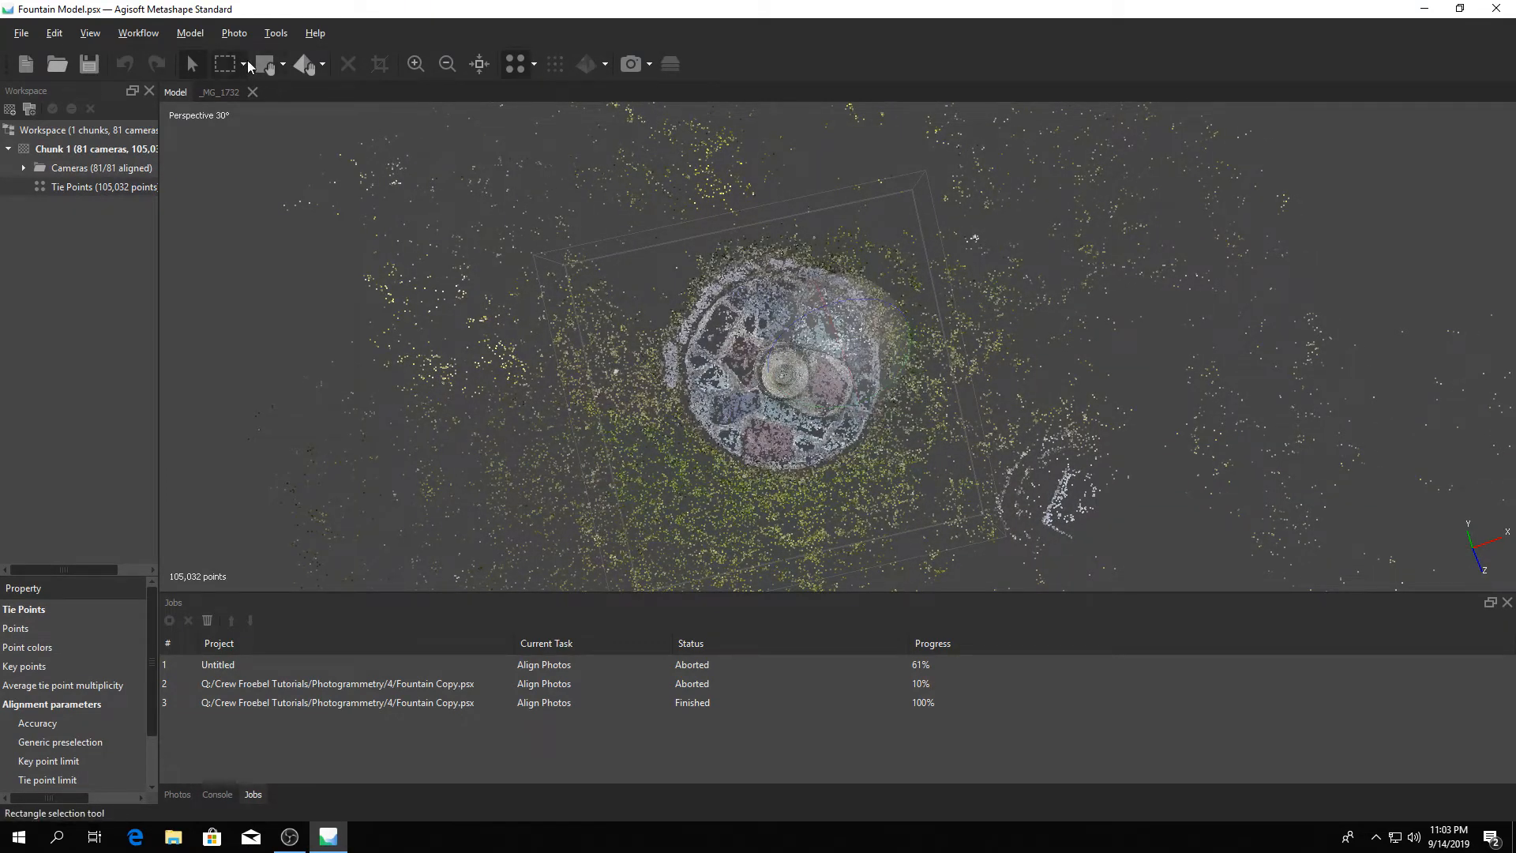
- Switch to Circle Selection and delete stray tie points, leaving 78,365 points
{"action": "left_click", "coordinate": [245, 63]}
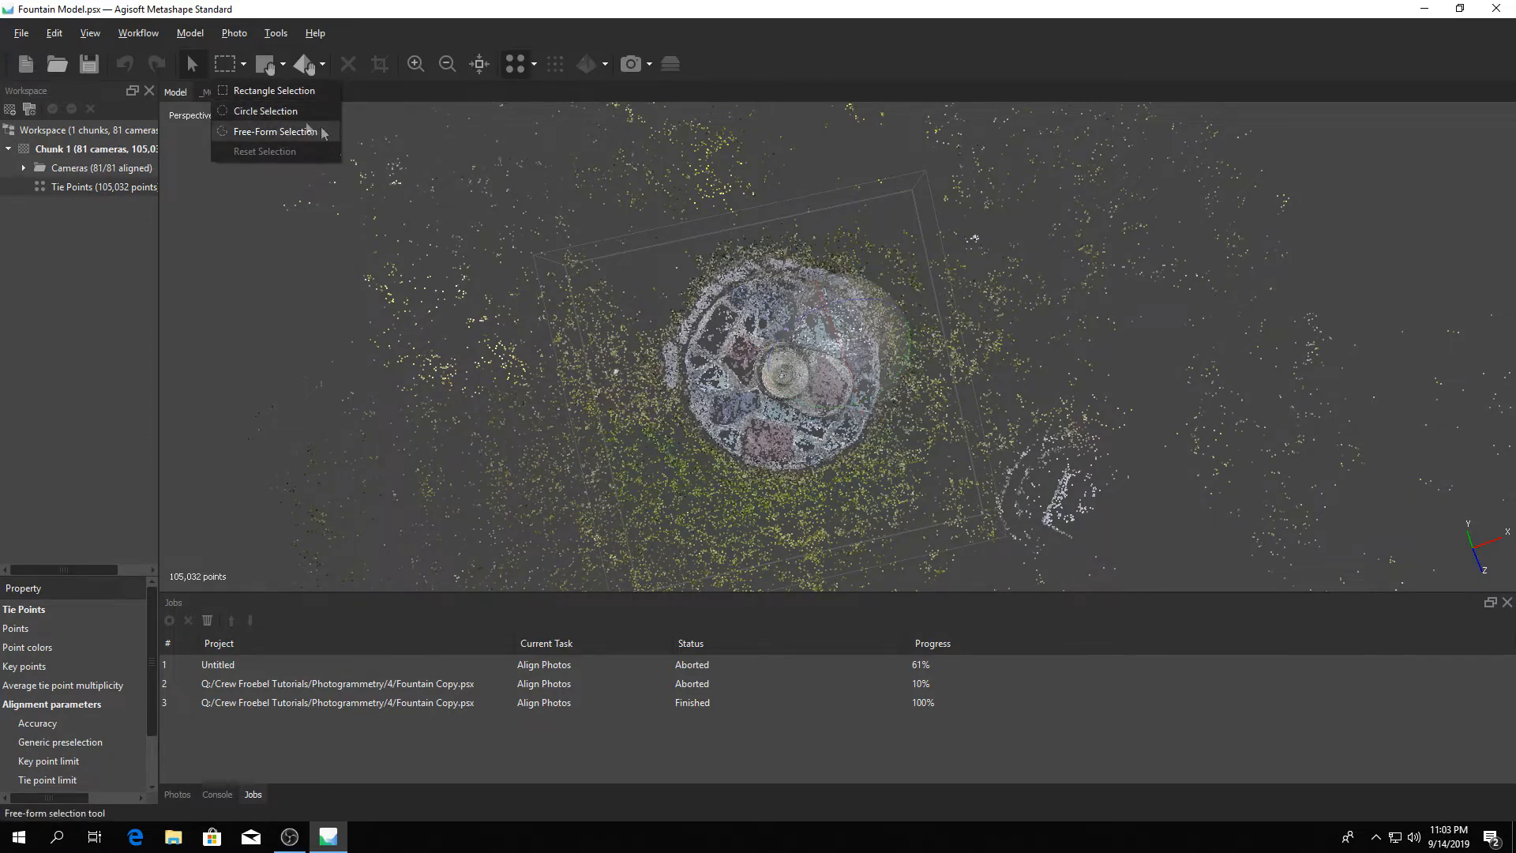
{"action": "left_click", "coordinate": [265, 110]}
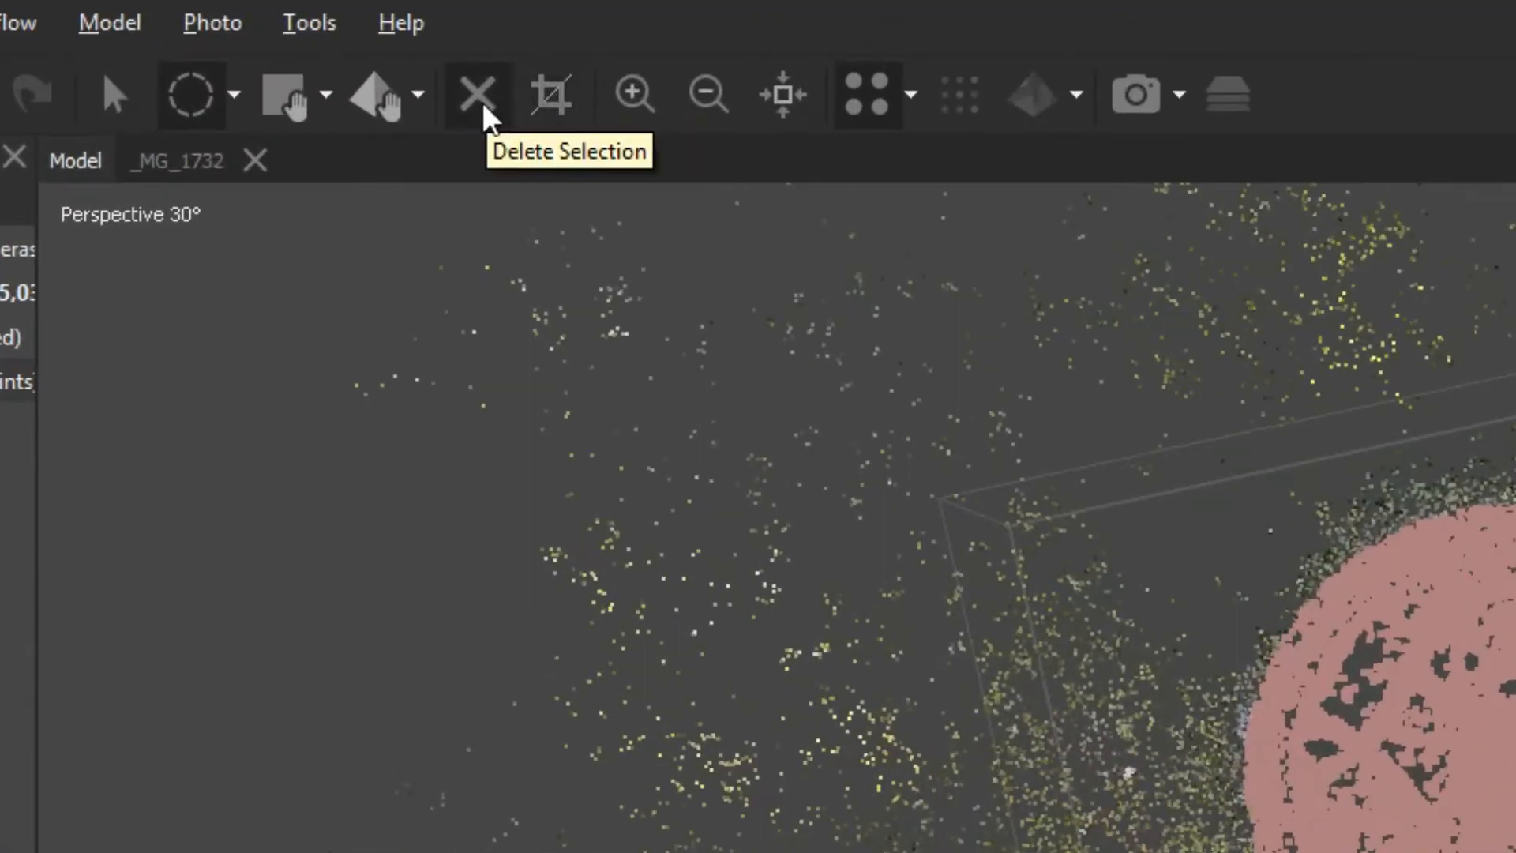
{"action": "mouse_move", "coordinate": [553, 98]}
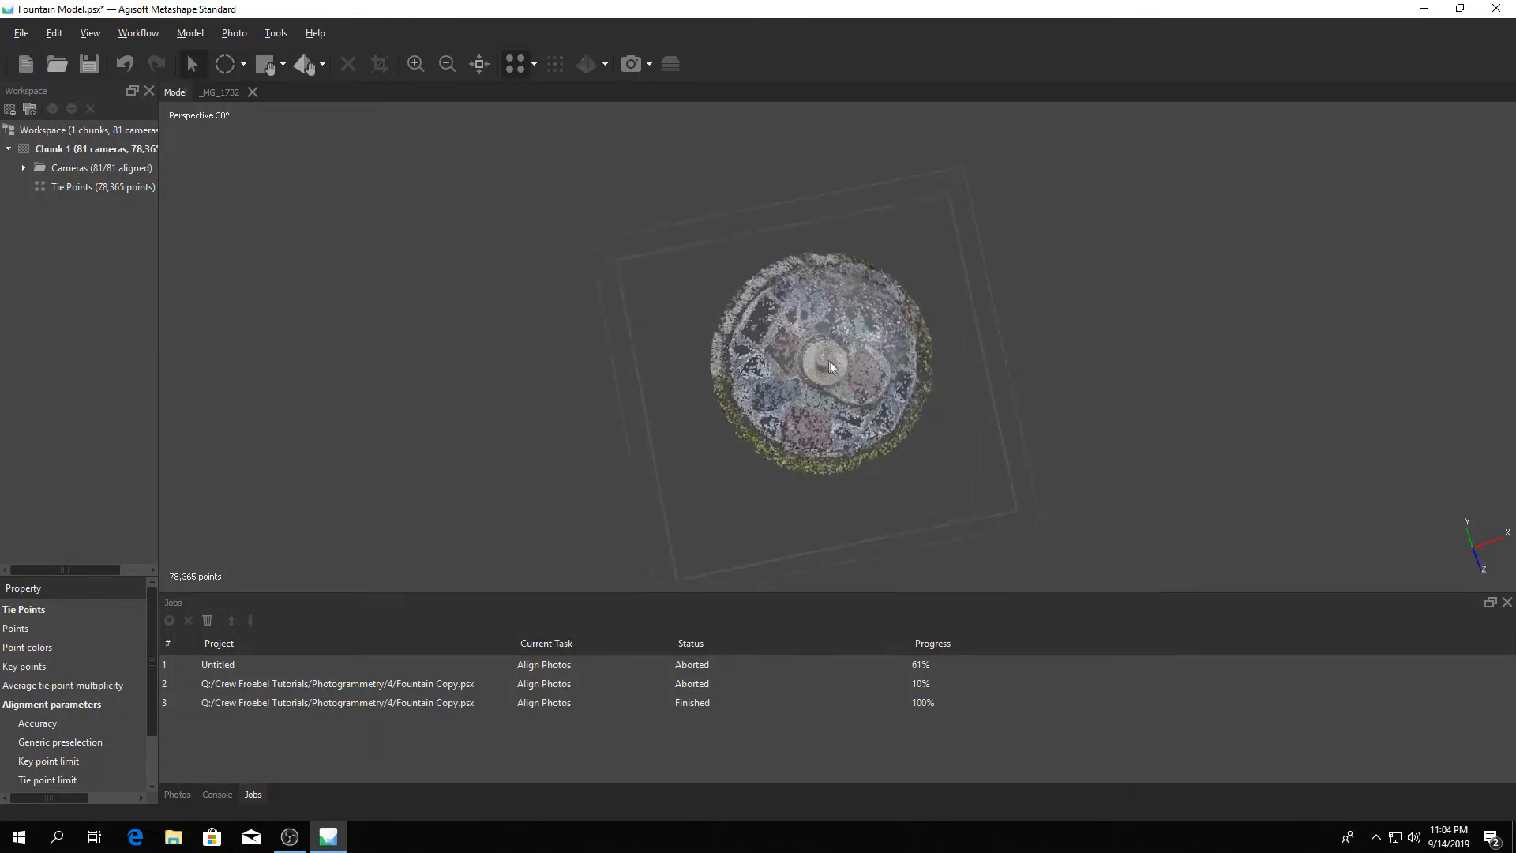
{"action": "left_click_drag", "start_coordinate": [829, 366], "coordinate": [809, 268]}
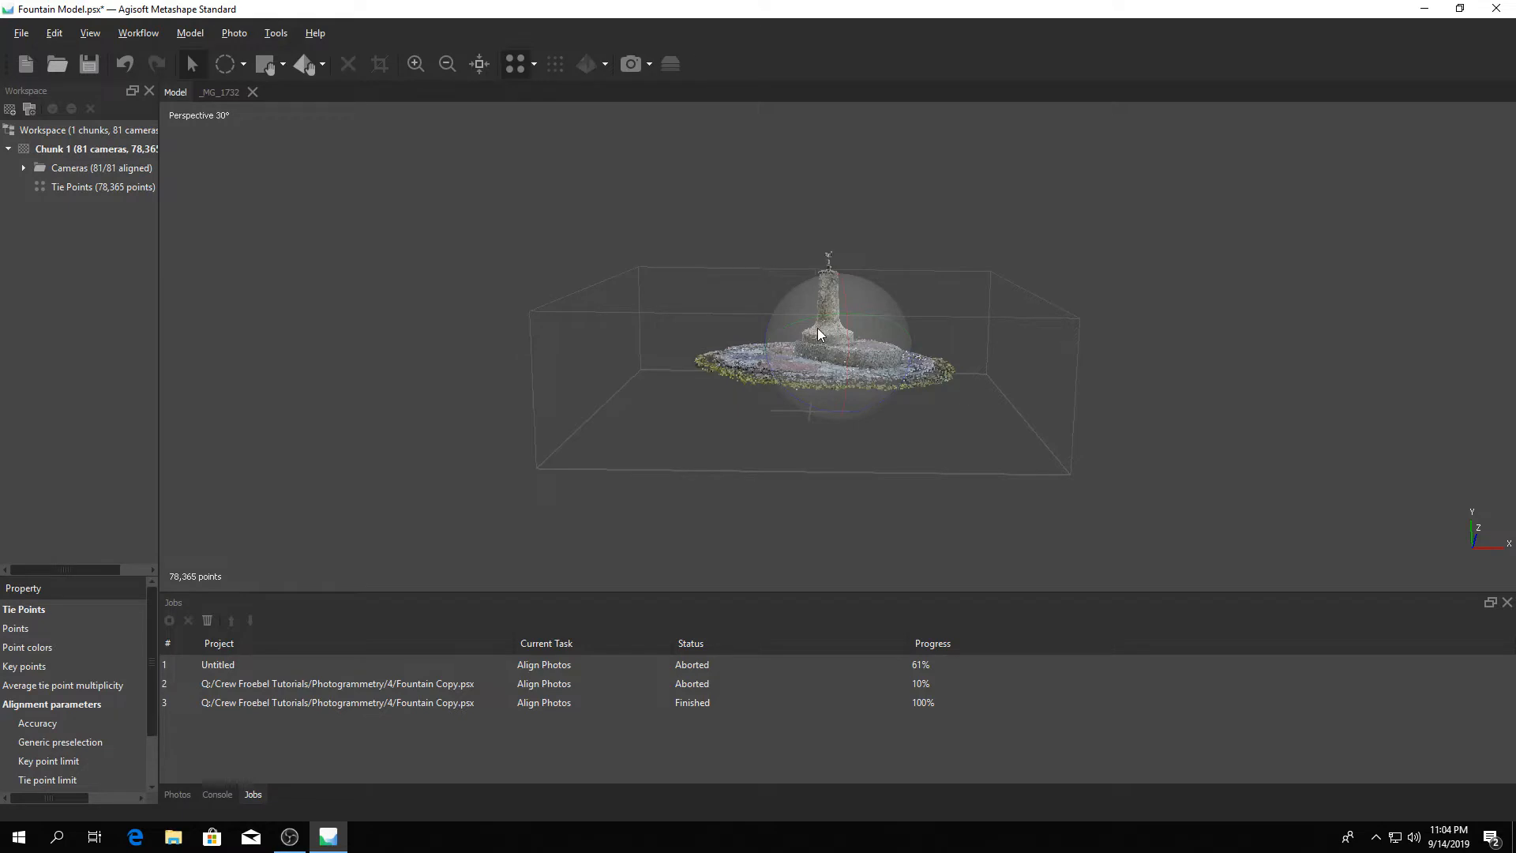
- Orbit to a side angle and switch to Resize Region mode
{"action": "left_click_drag", "start_coordinate": [817, 334], "coordinate": [812, 406]}
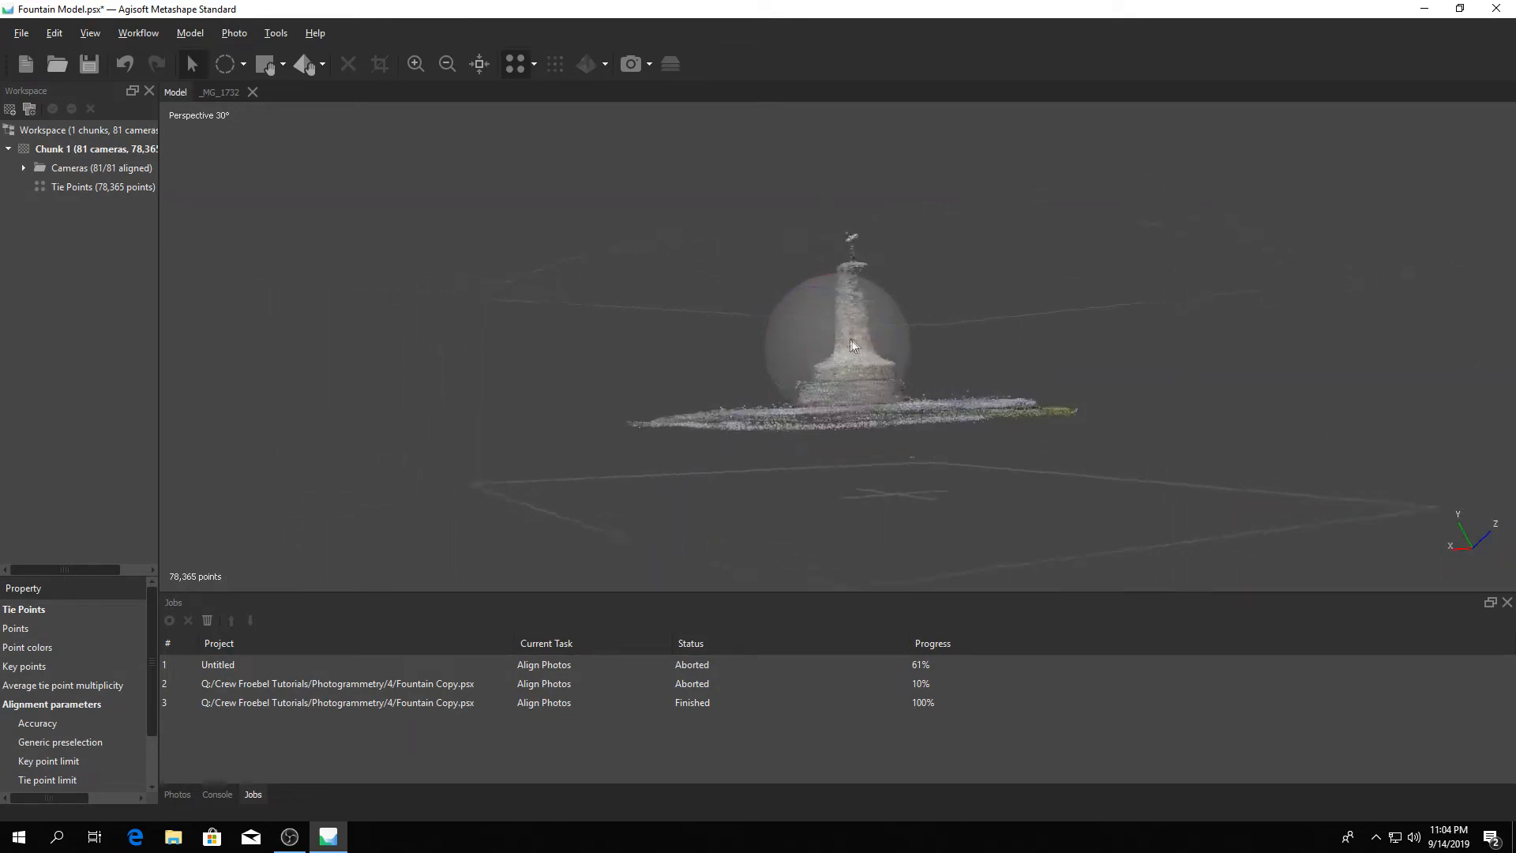
{"action": "left_click_drag", "start_coordinate": [851, 345], "coordinate": [799, 319]}
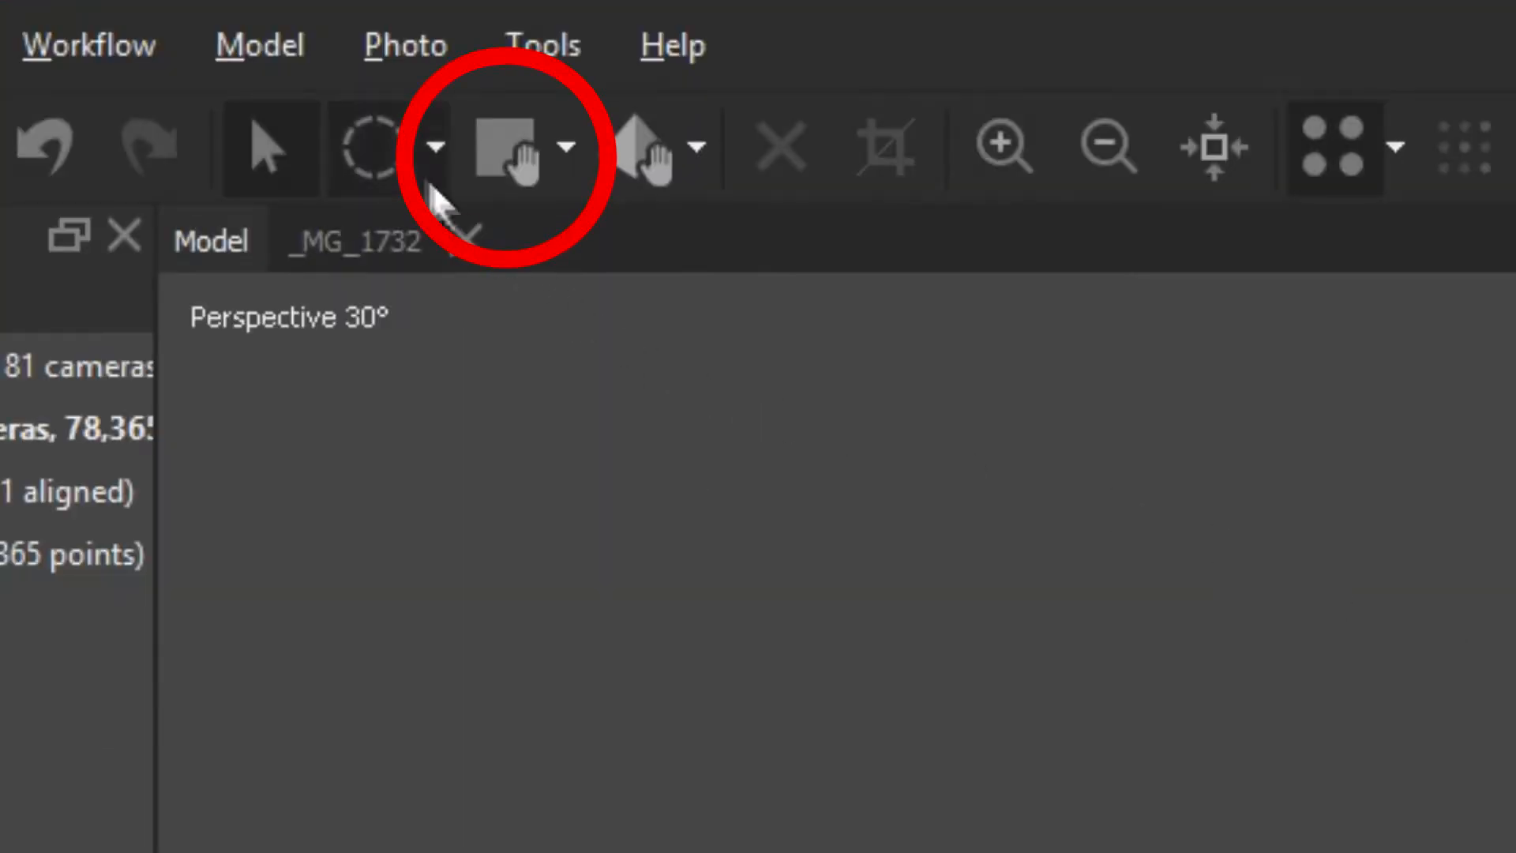
{"action": "left_click", "coordinate": [567, 145]}
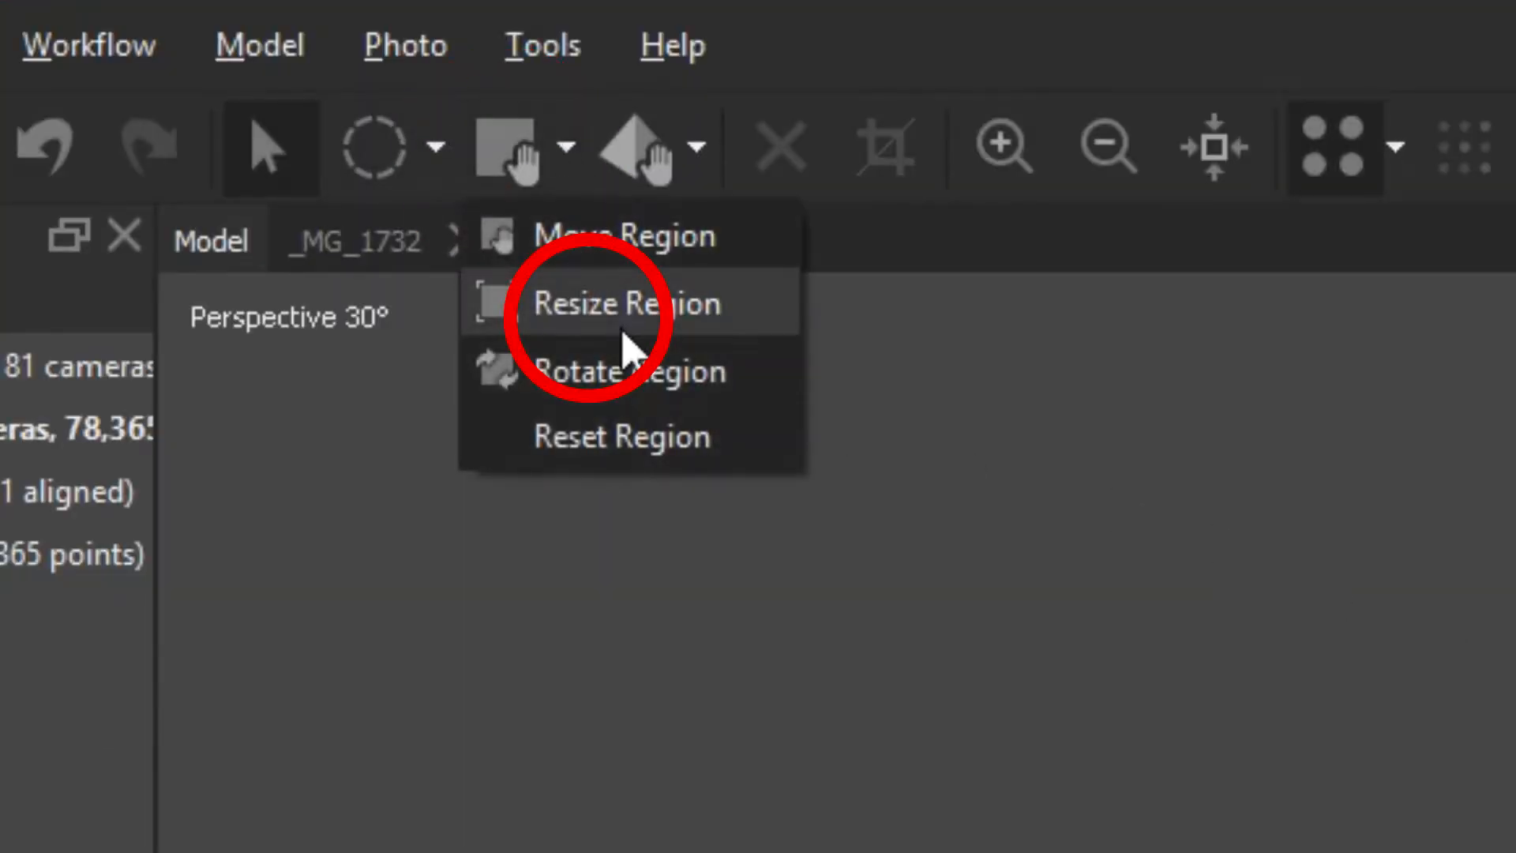
{"action": "left_click", "coordinate": [622, 303]}
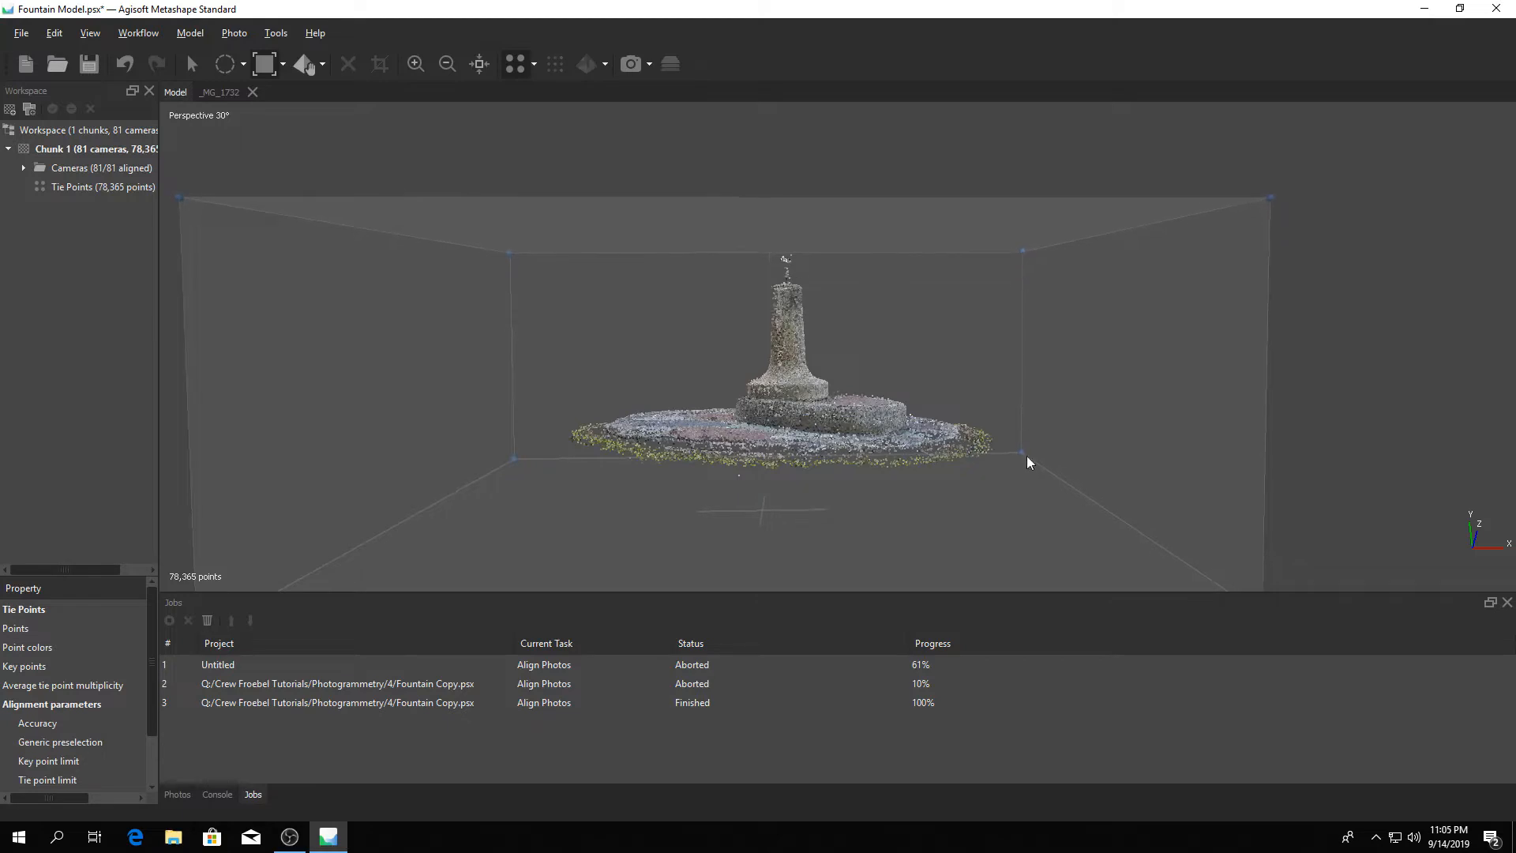
- Drag the region handles in to fit closely around the fountain and its stone base
{"action": "left_click_drag", "start_coordinate": [1028, 462], "coordinate": [762, 435]}
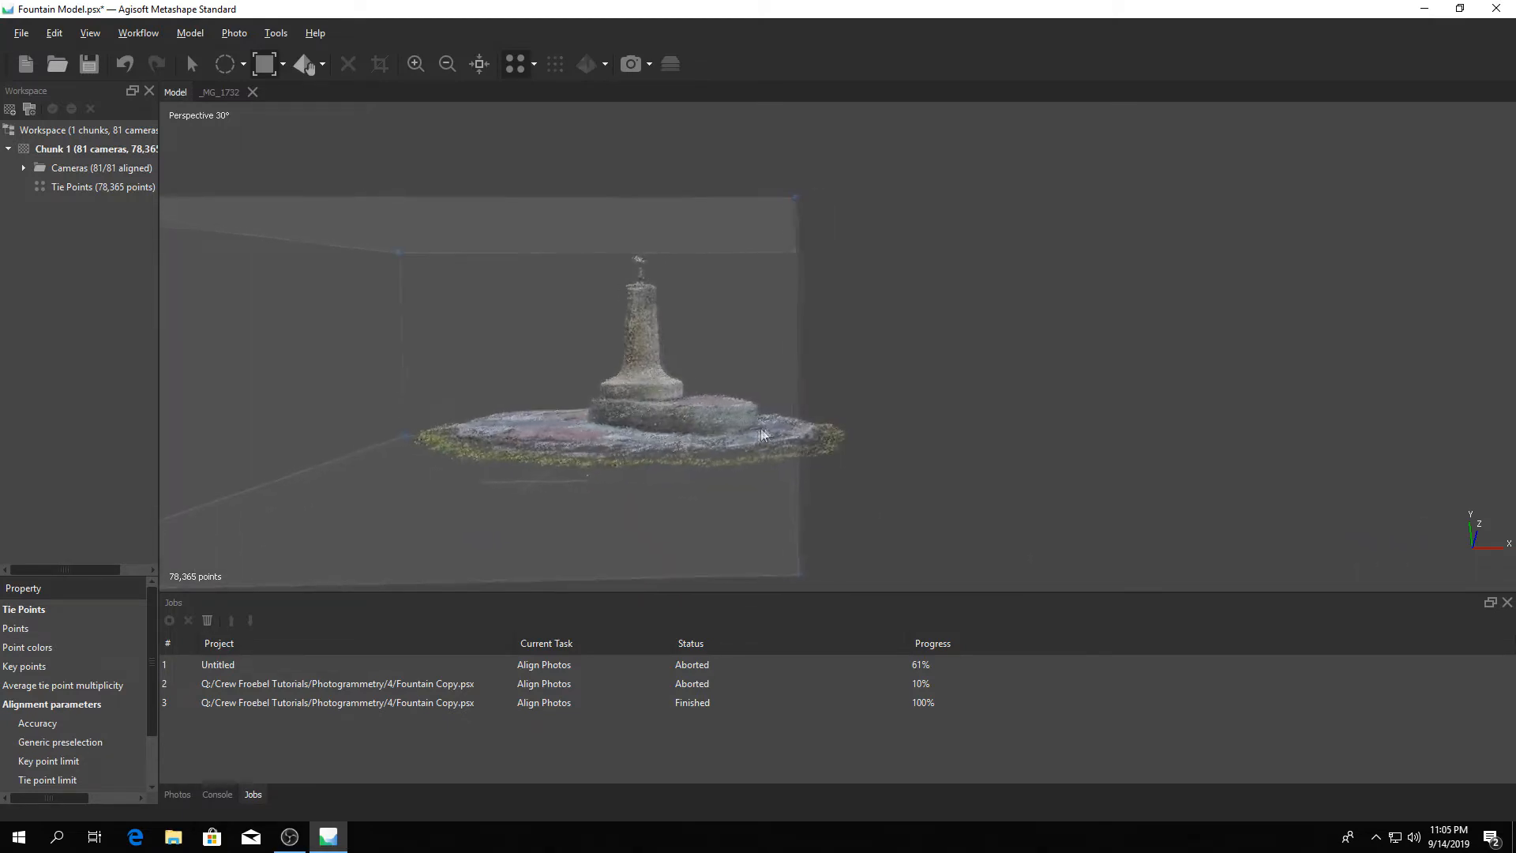
{"action": "left_click_drag", "start_coordinate": [763, 434], "coordinate": [769, 470]}
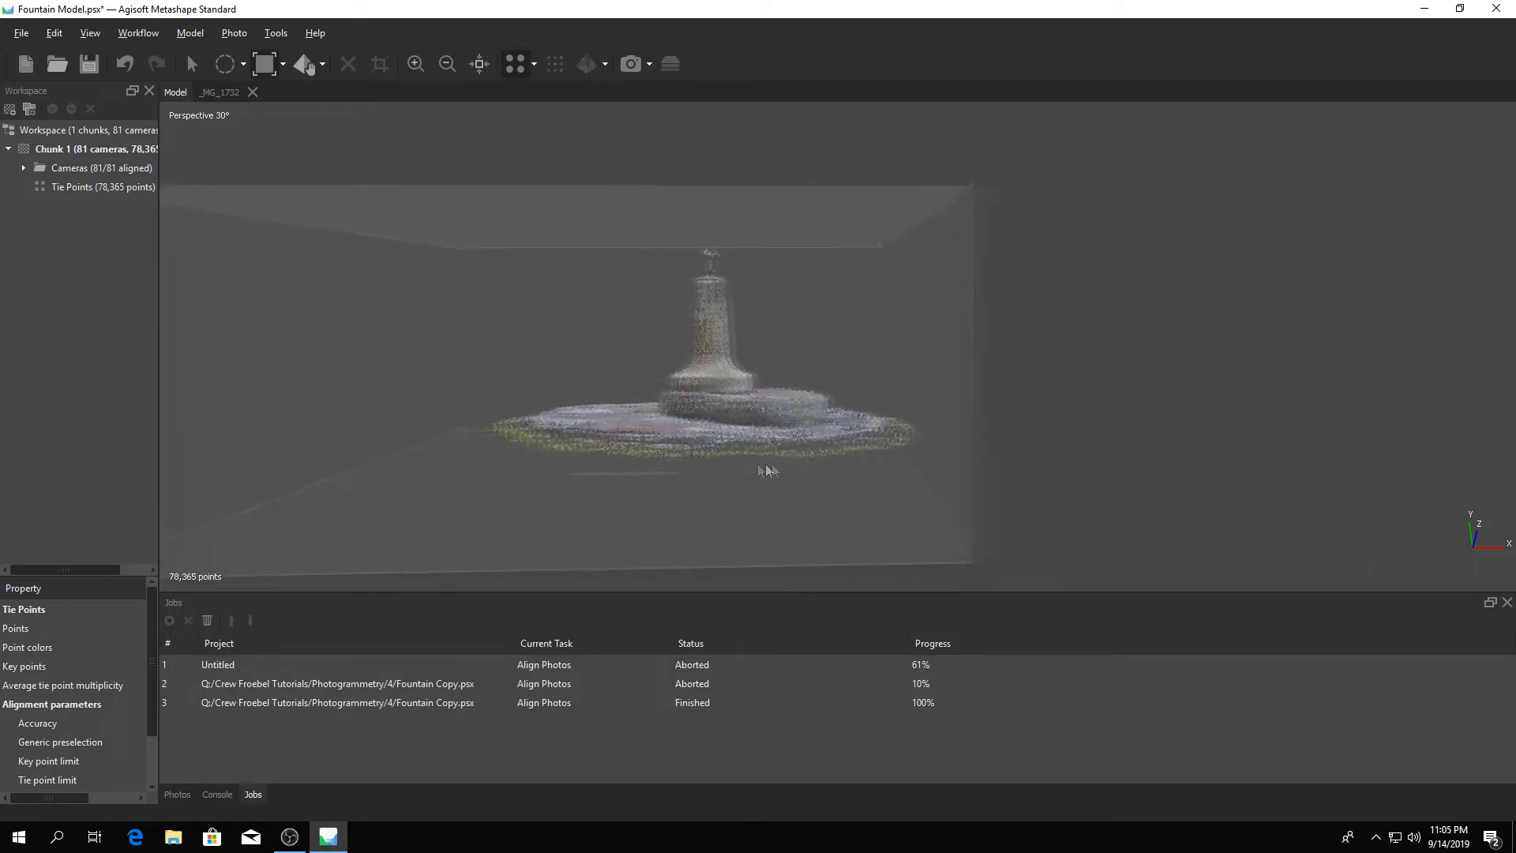
{"action": "left_click_drag", "start_coordinate": [764, 471], "coordinate": [765, 452]}
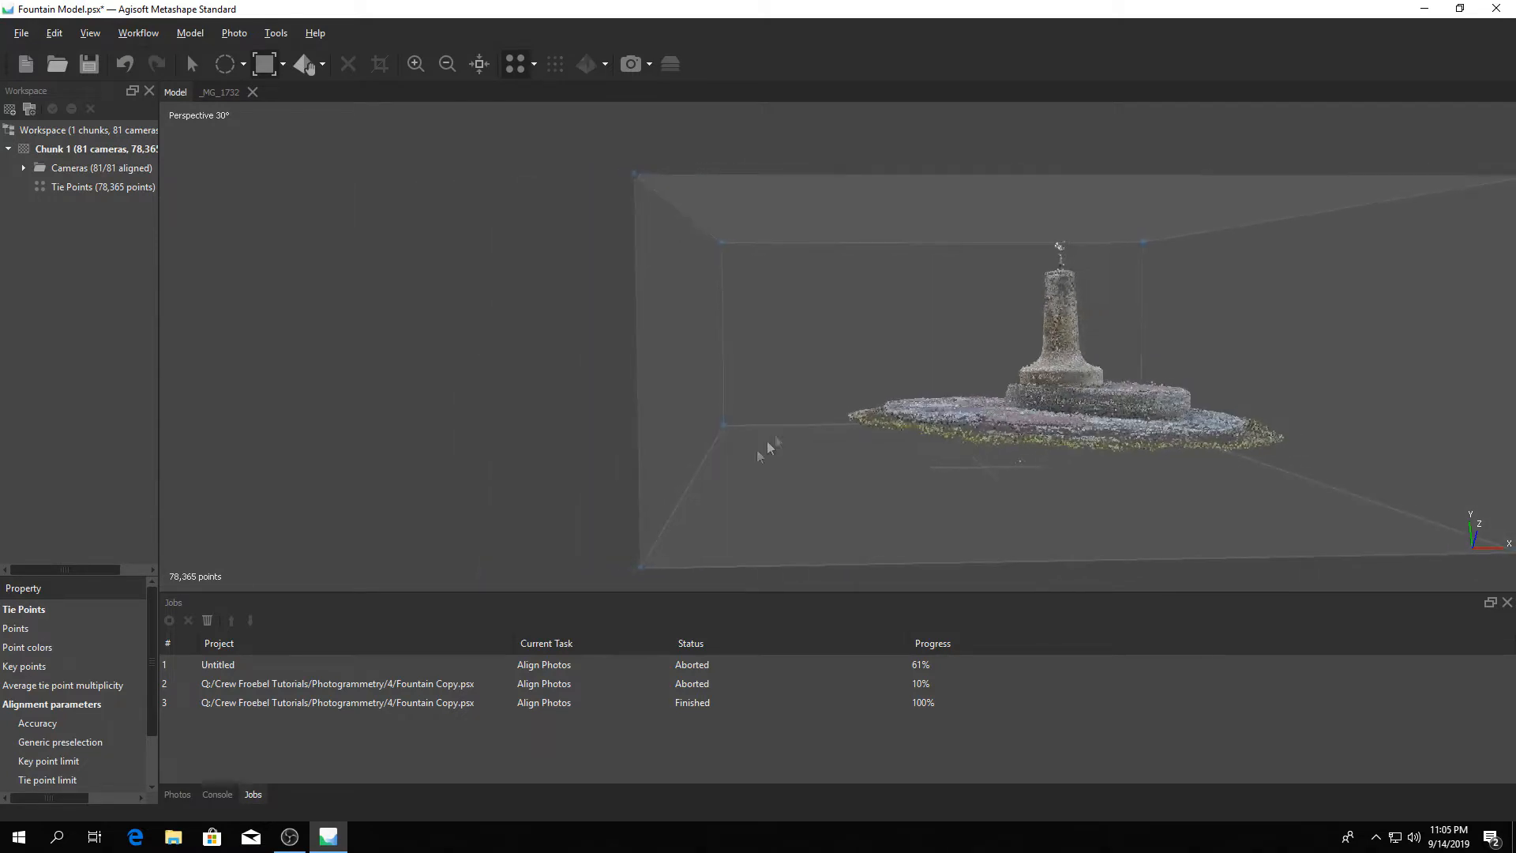
{"action": "left_click_drag", "start_coordinate": [769, 450], "coordinate": [632, 565]}
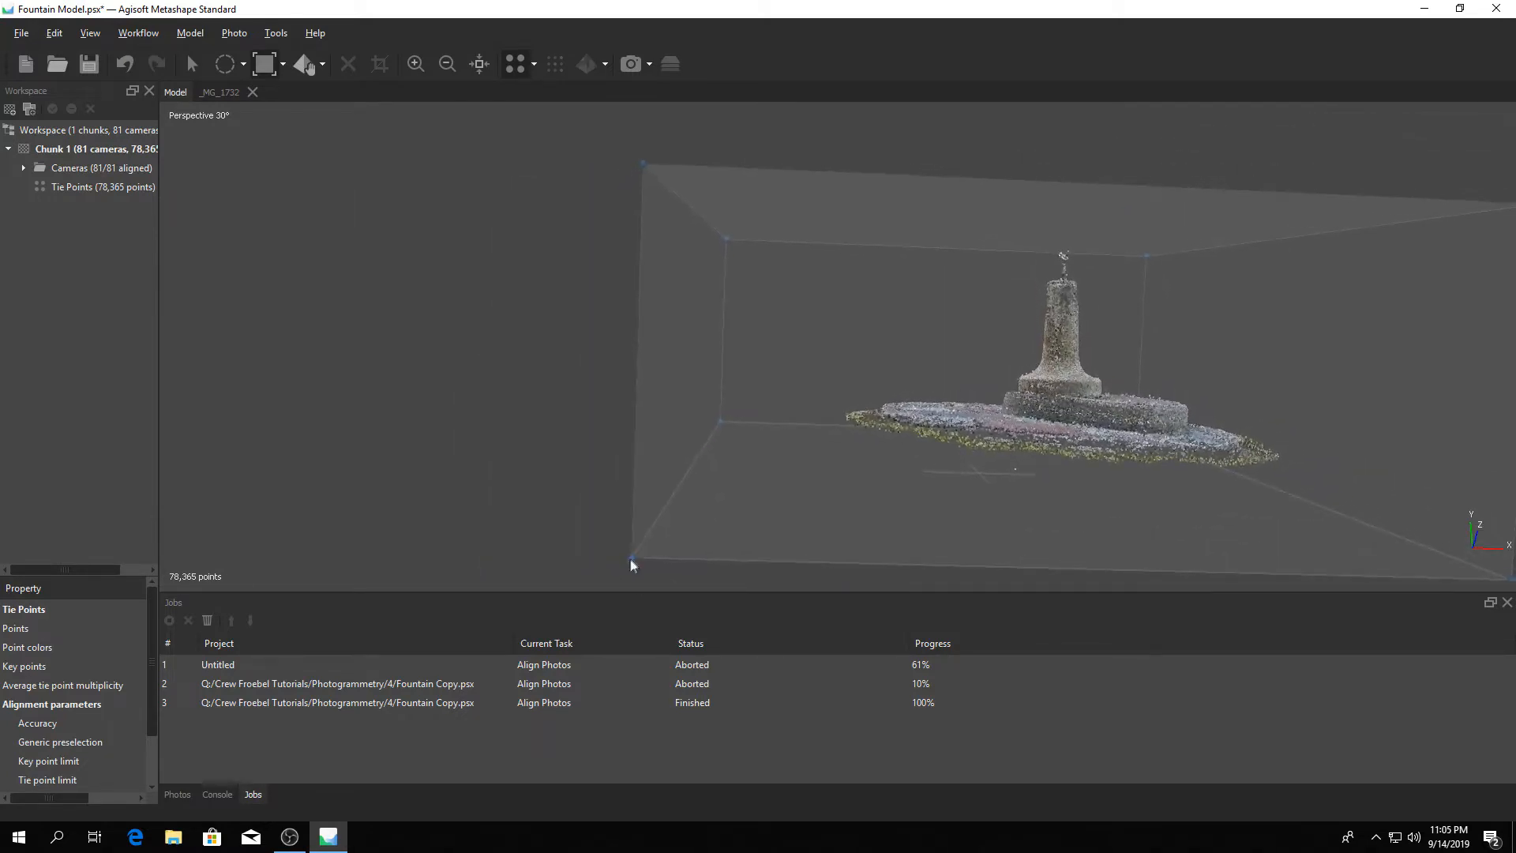
{"action": "left_click_drag", "start_coordinate": [632, 565], "coordinate": [857, 534]}
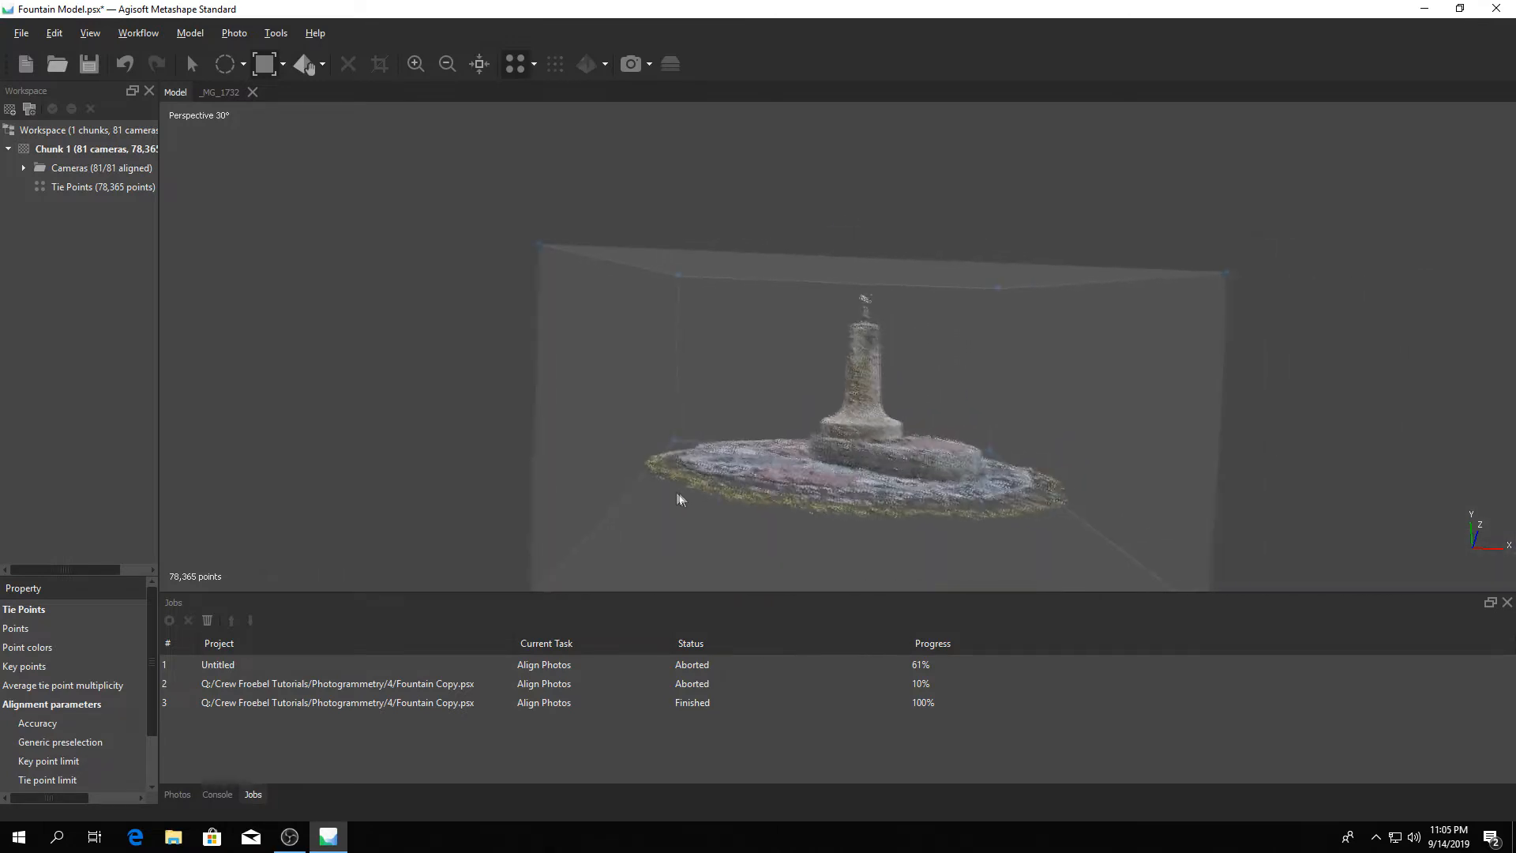
- Return to navigation and orbit to check the region from another angle and above
{"action": "left_click", "coordinate": [188, 63]}
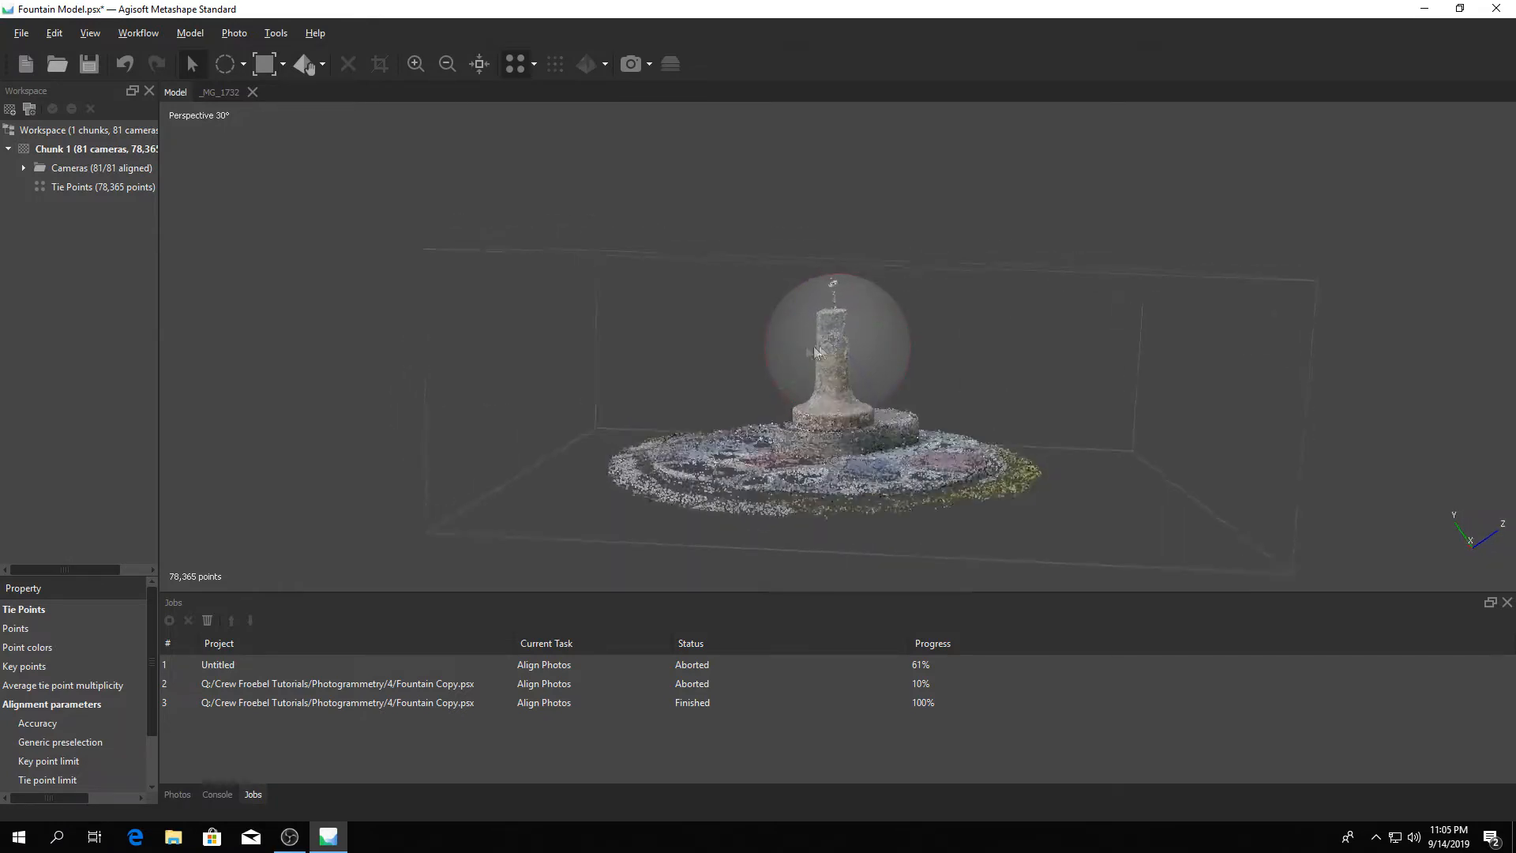
{"action": "left_click_drag", "start_coordinate": [817, 352], "coordinate": [796, 341]}
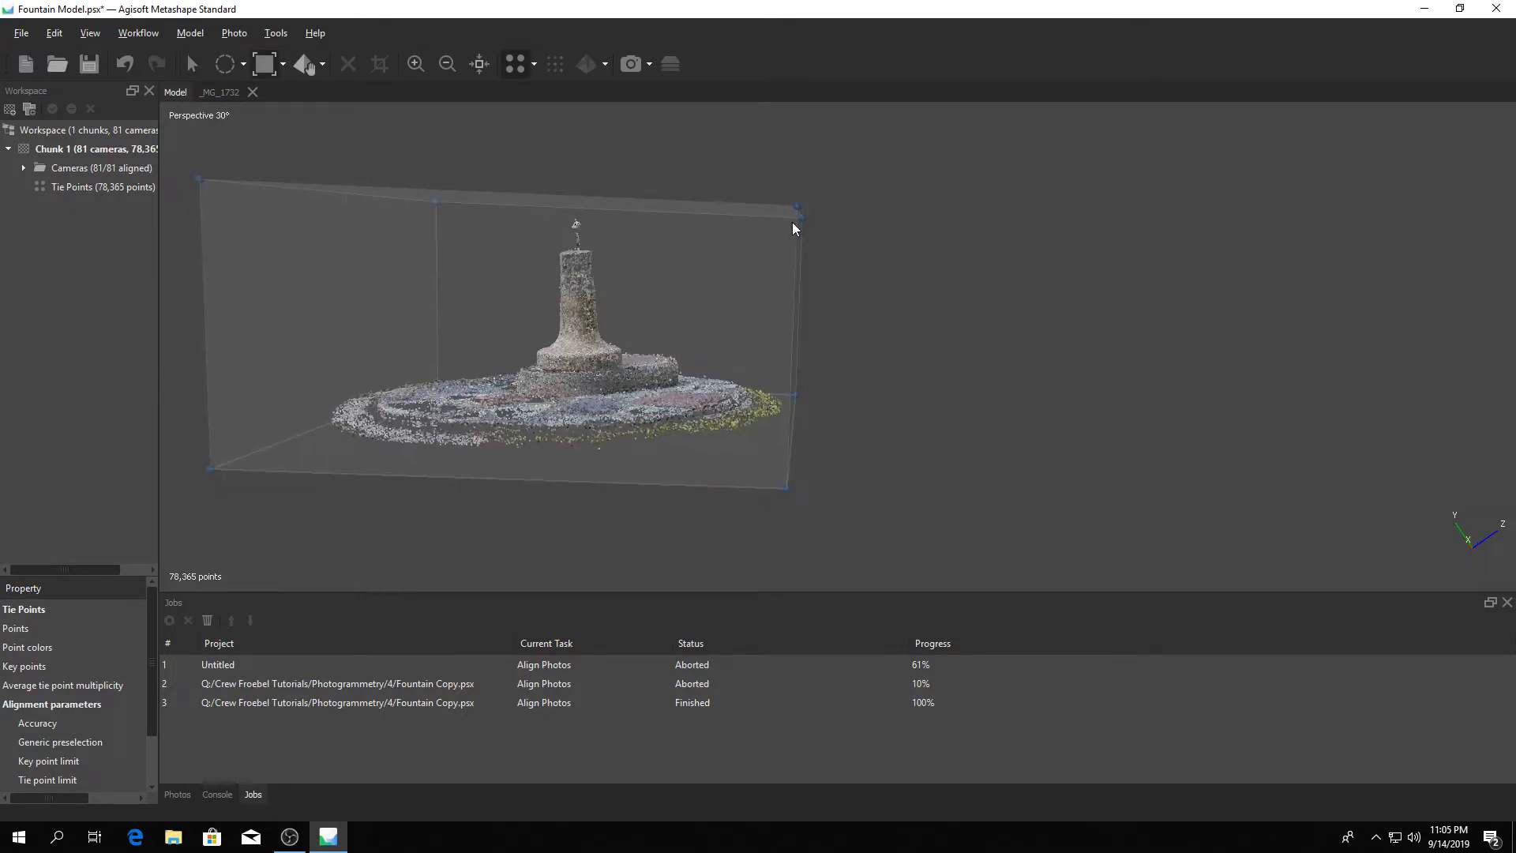
{"action": "left_click_drag", "start_coordinate": [793, 229], "coordinate": [663, 346]}
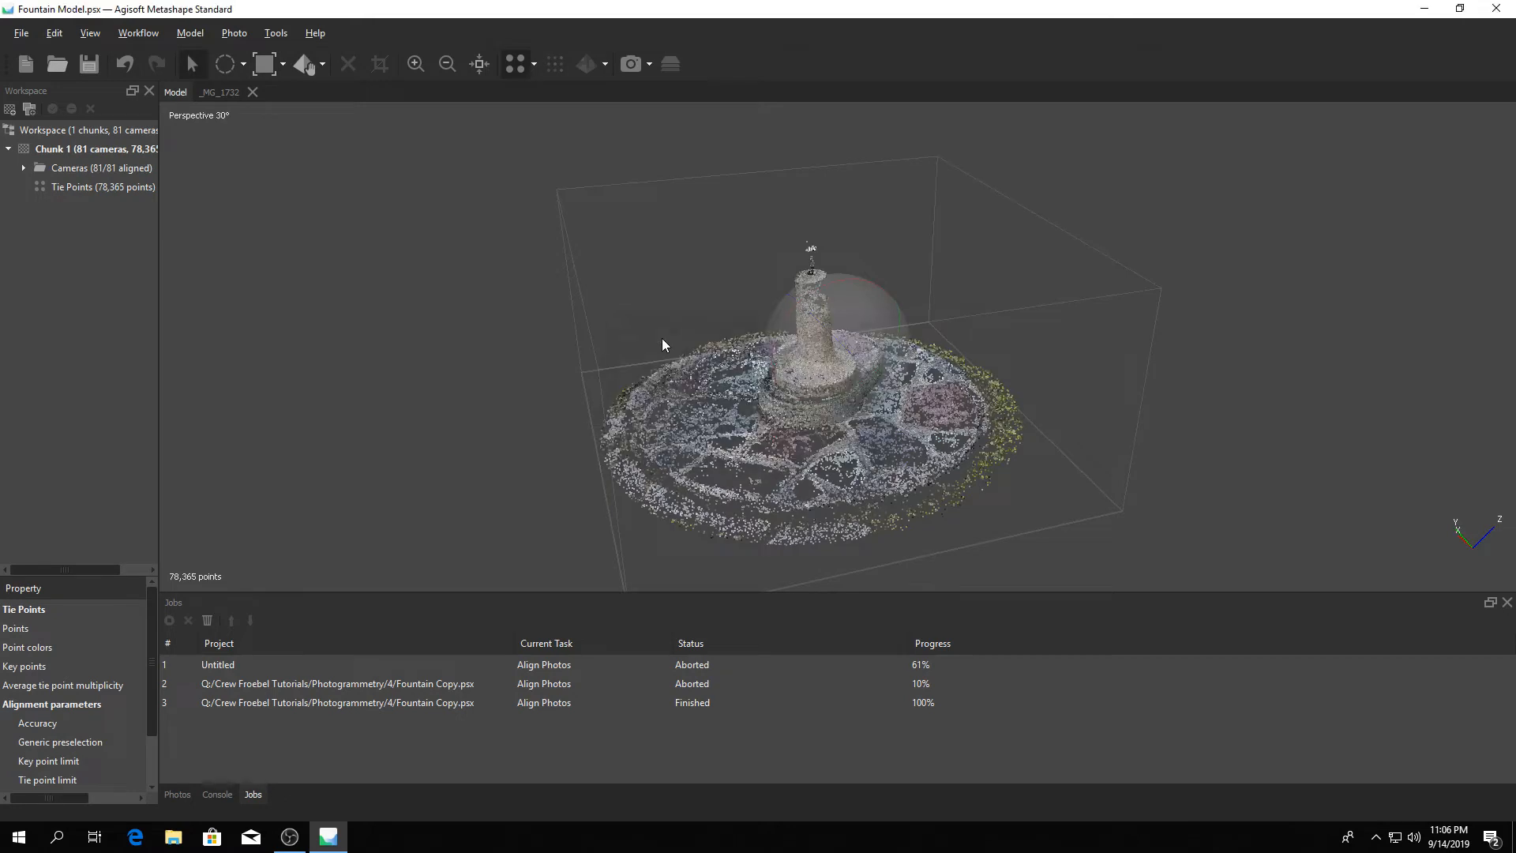
- Start Build Dense Cloud on Chunk 1 at Medium quality with Moderate depth filtering
{"action": "right_click", "coordinate": [79, 148]}
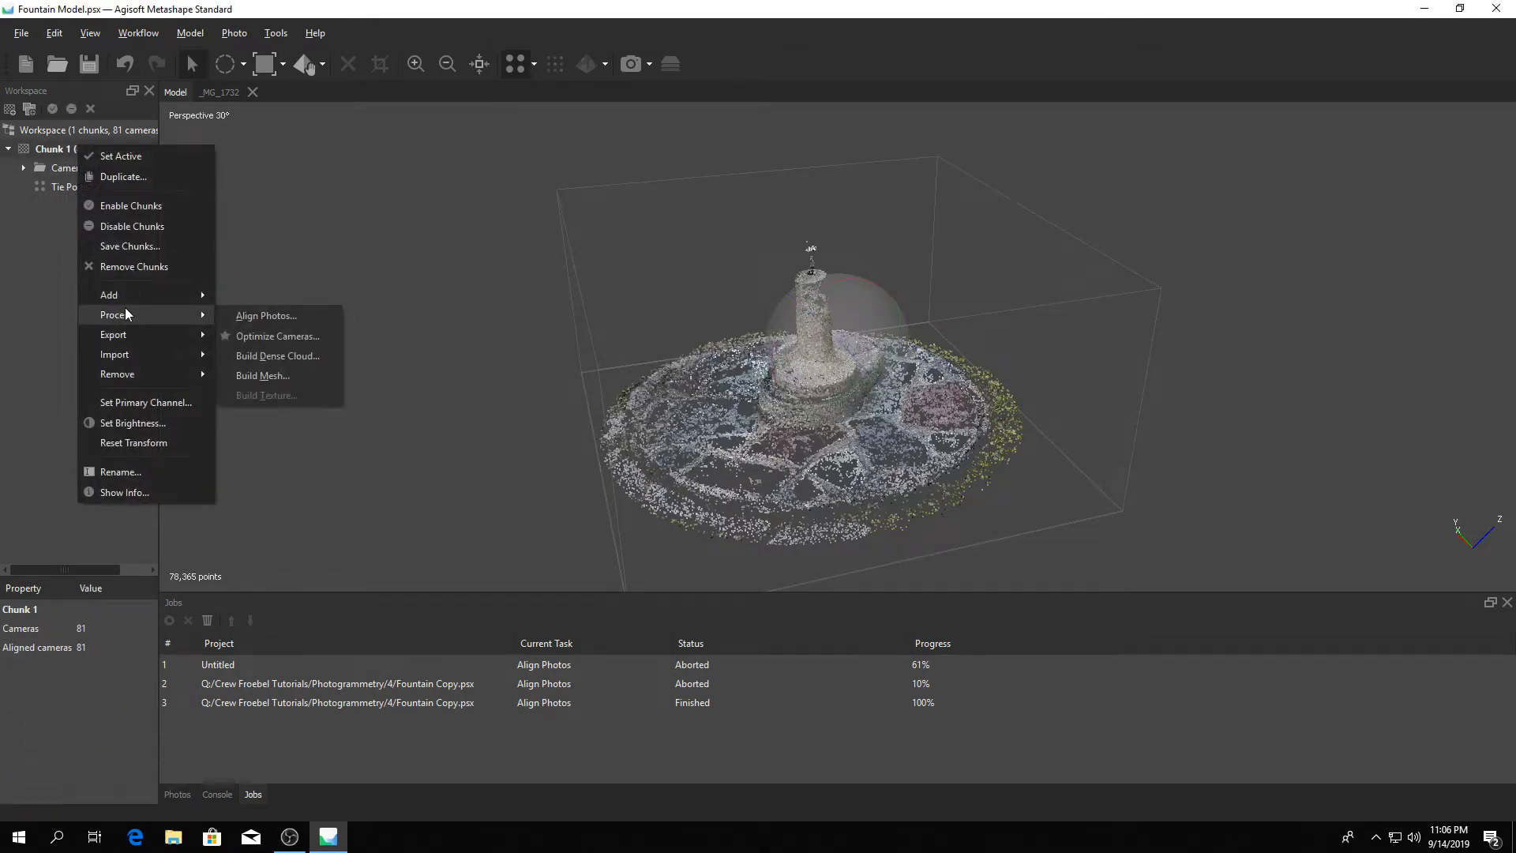
{"action": "mouse_move", "coordinate": [278, 357]}
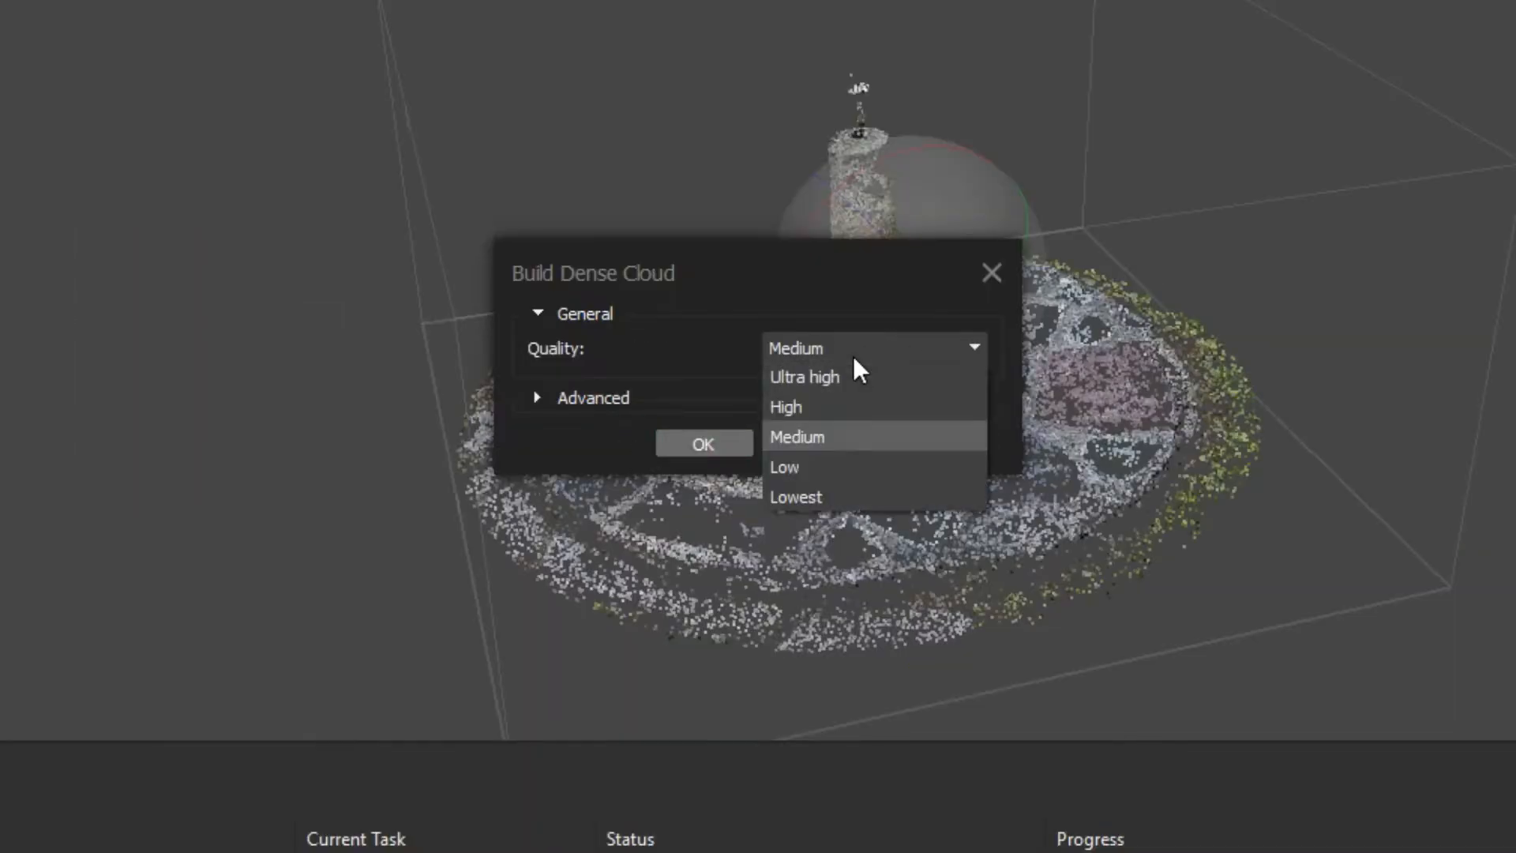
{"action": "mouse_move", "coordinate": [865, 445]}
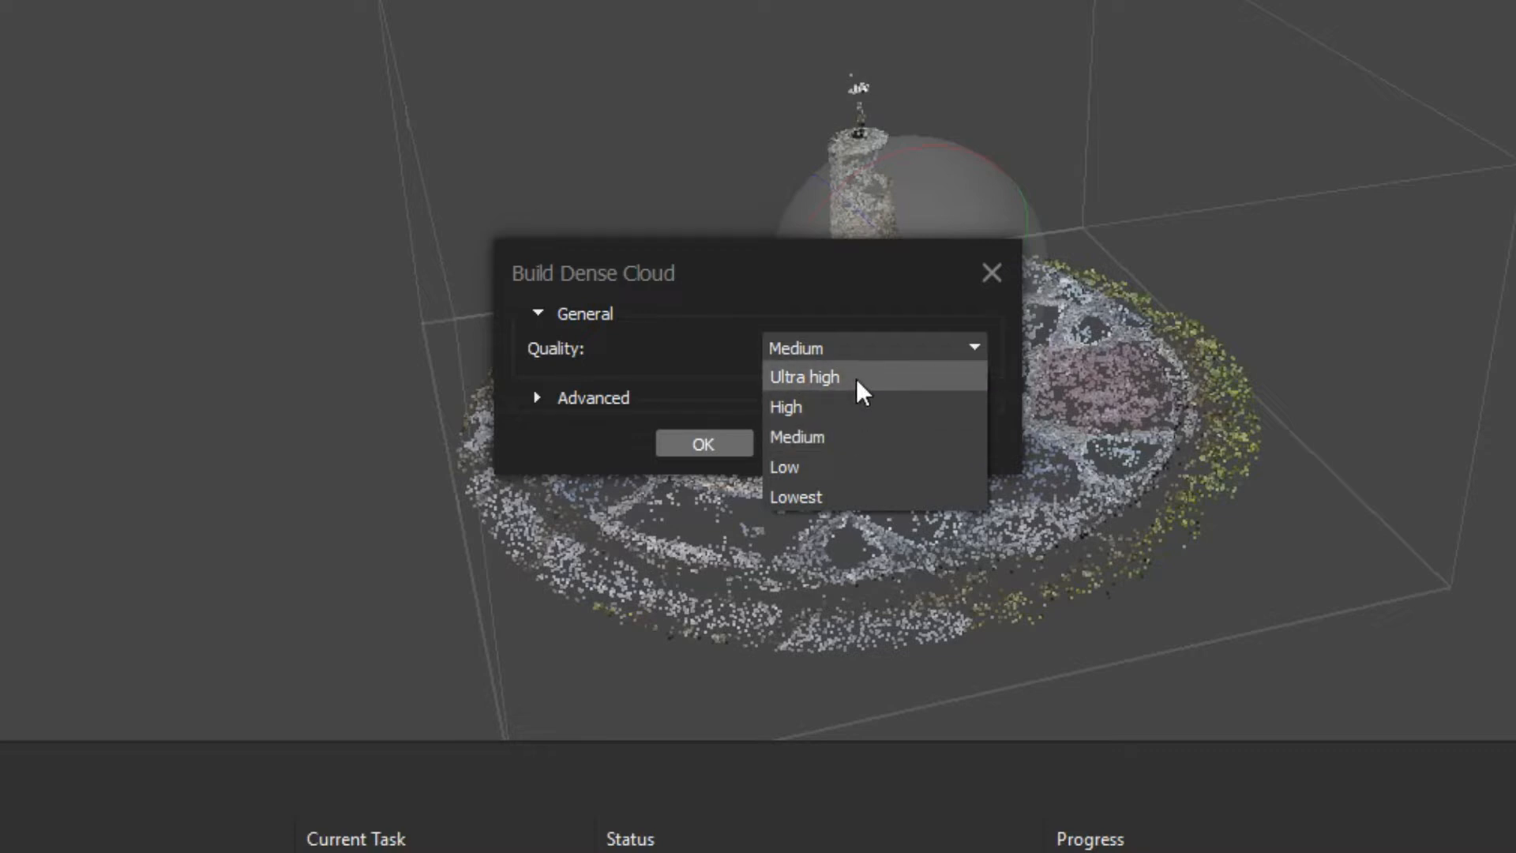
{"action": "mouse_move", "coordinate": [851, 414]}
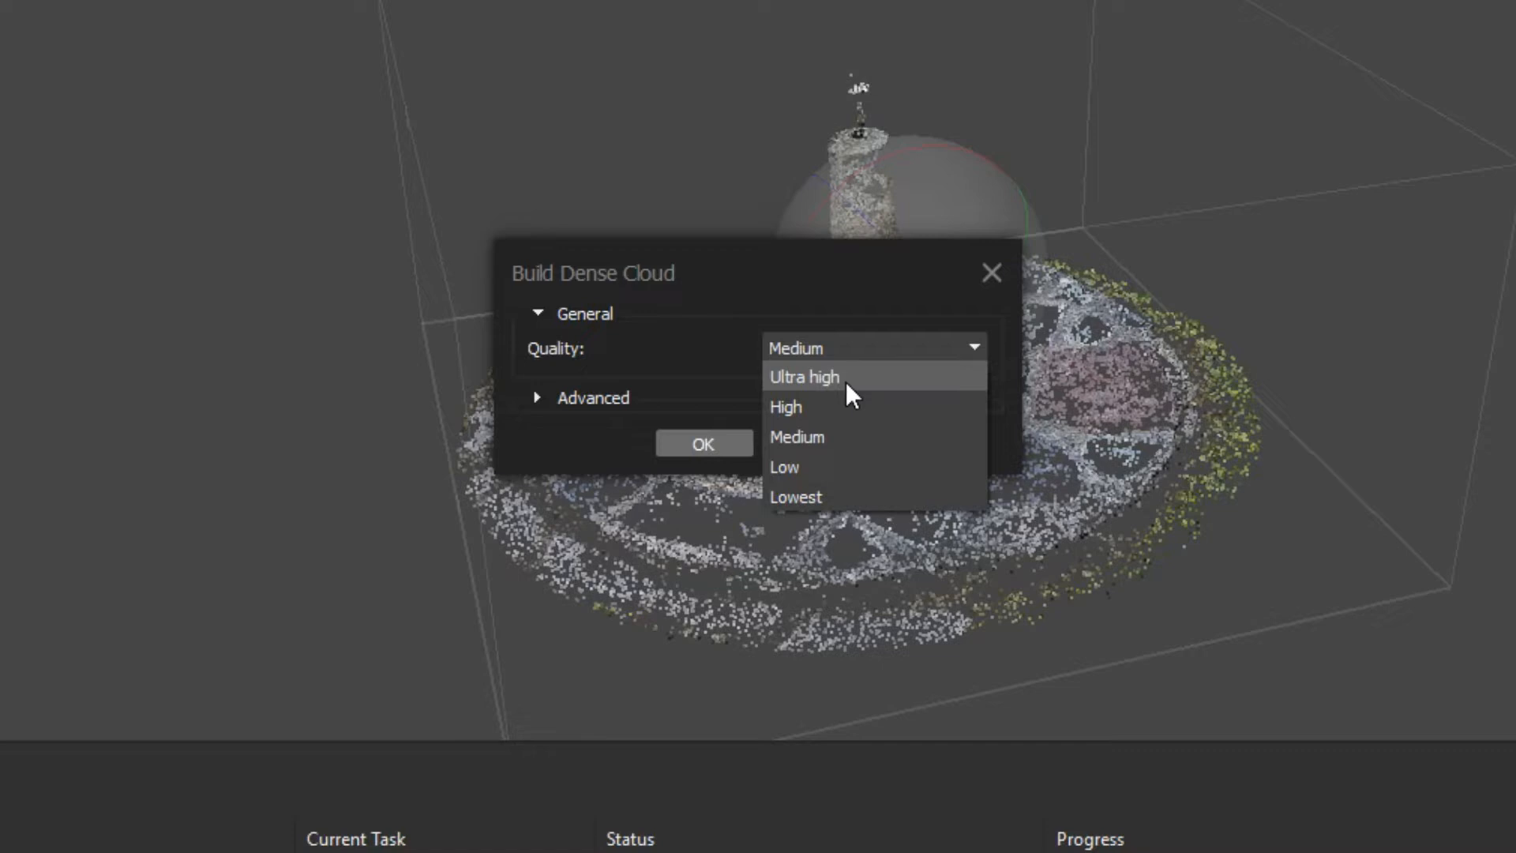
{"action": "mouse_move", "coordinate": [859, 399]}
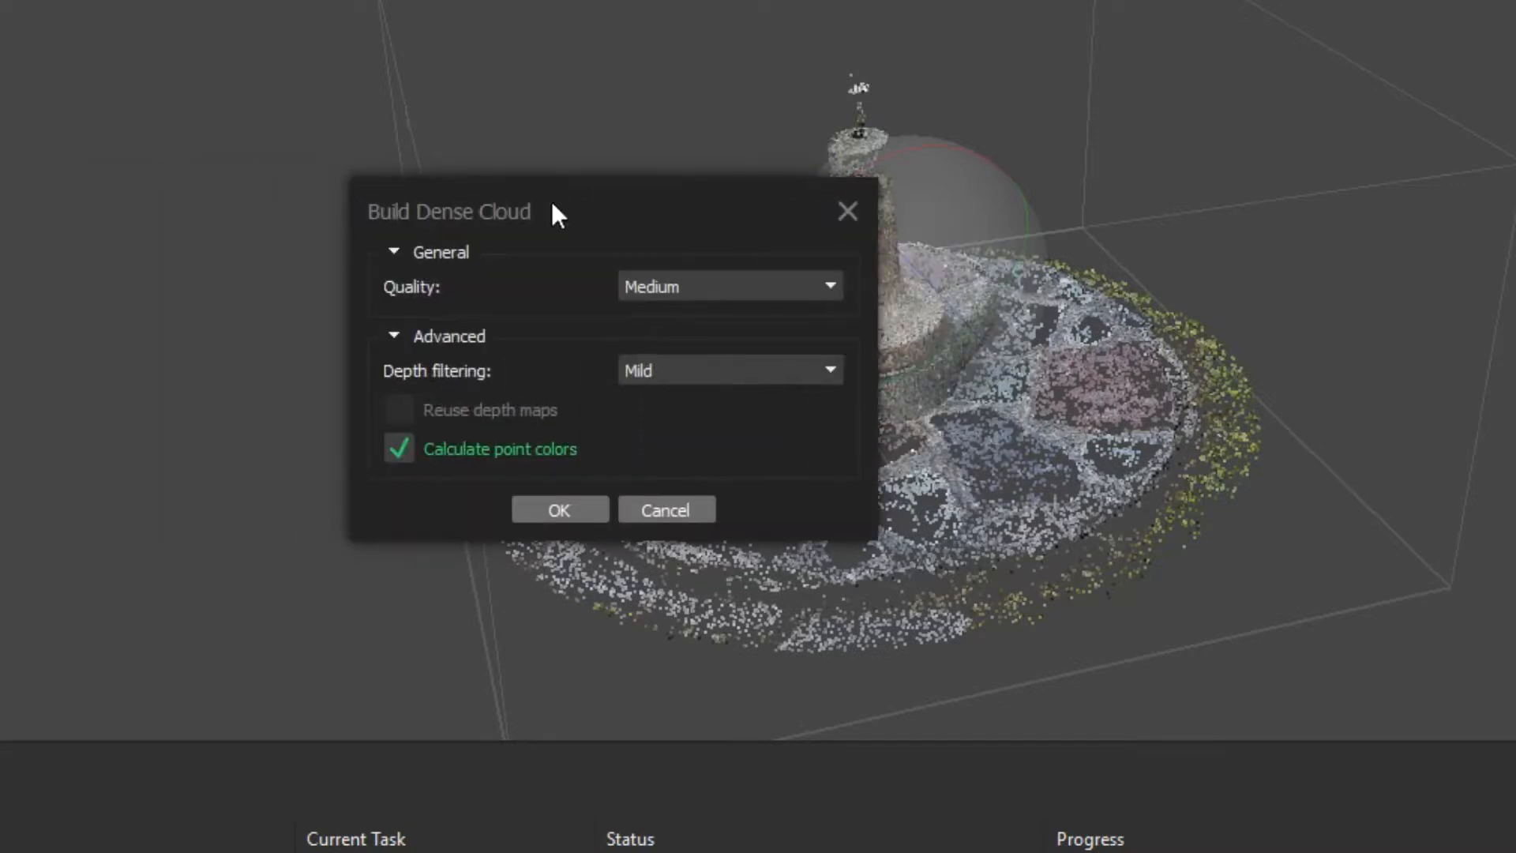
{"action": "left_click", "coordinate": [394, 335]}
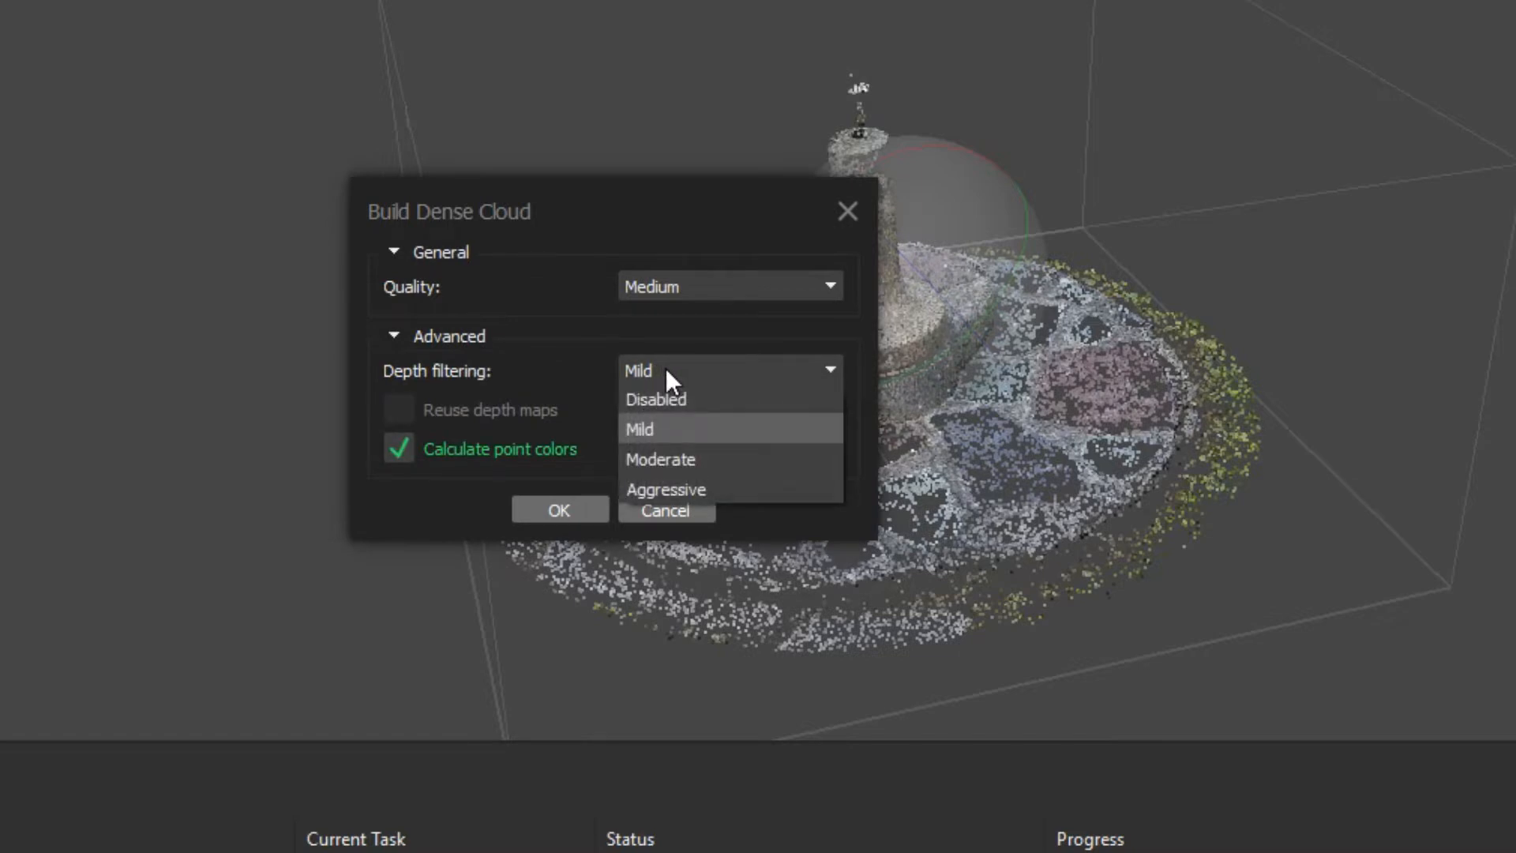
{"action": "mouse_move", "coordinate": [683, 441]}
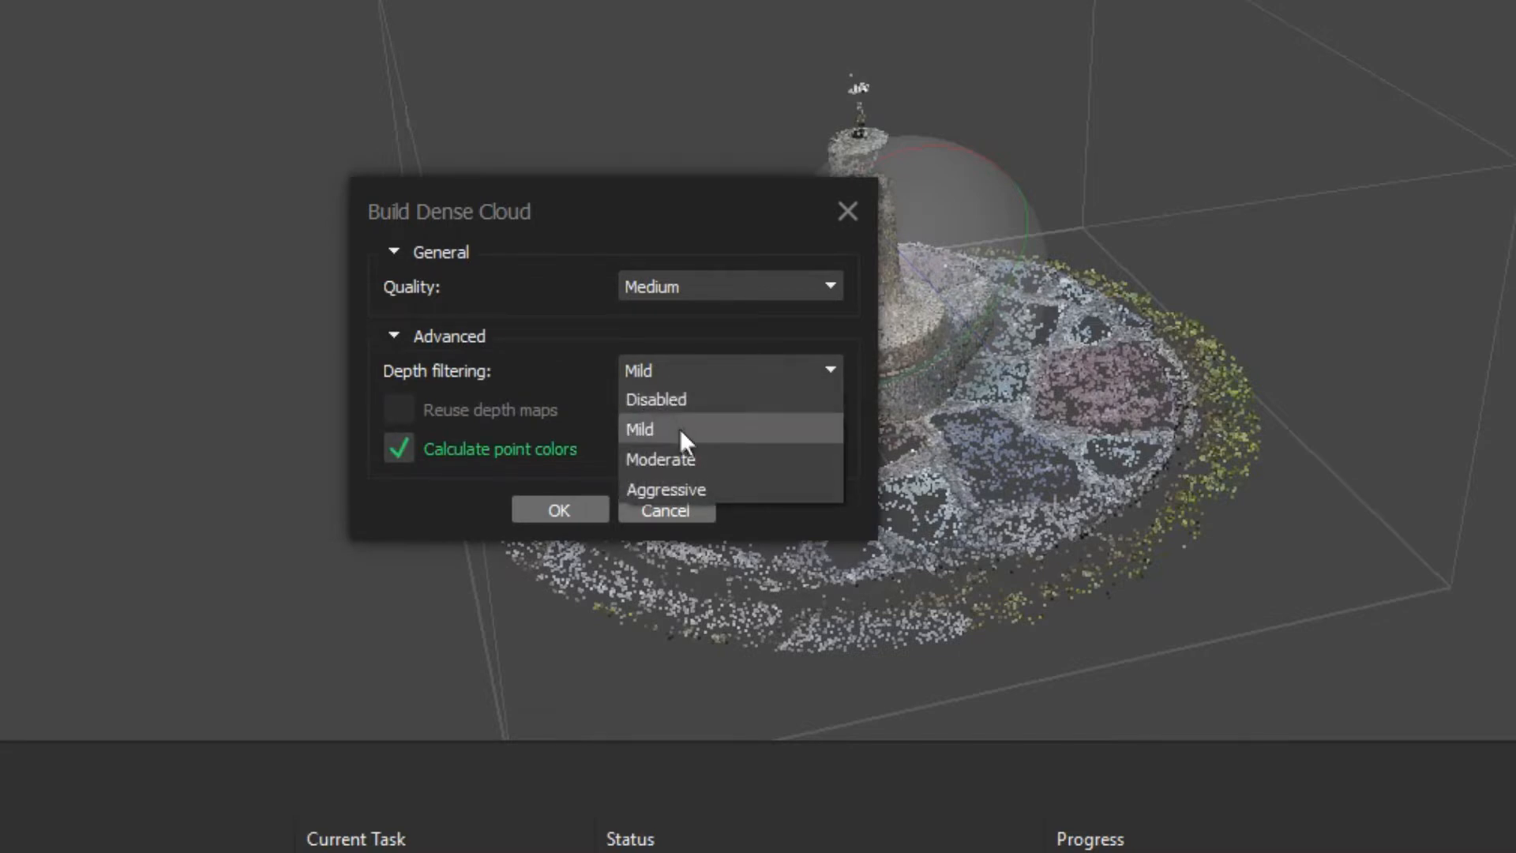
{"action": "mouse_move", "coordinate": [686, 499]}
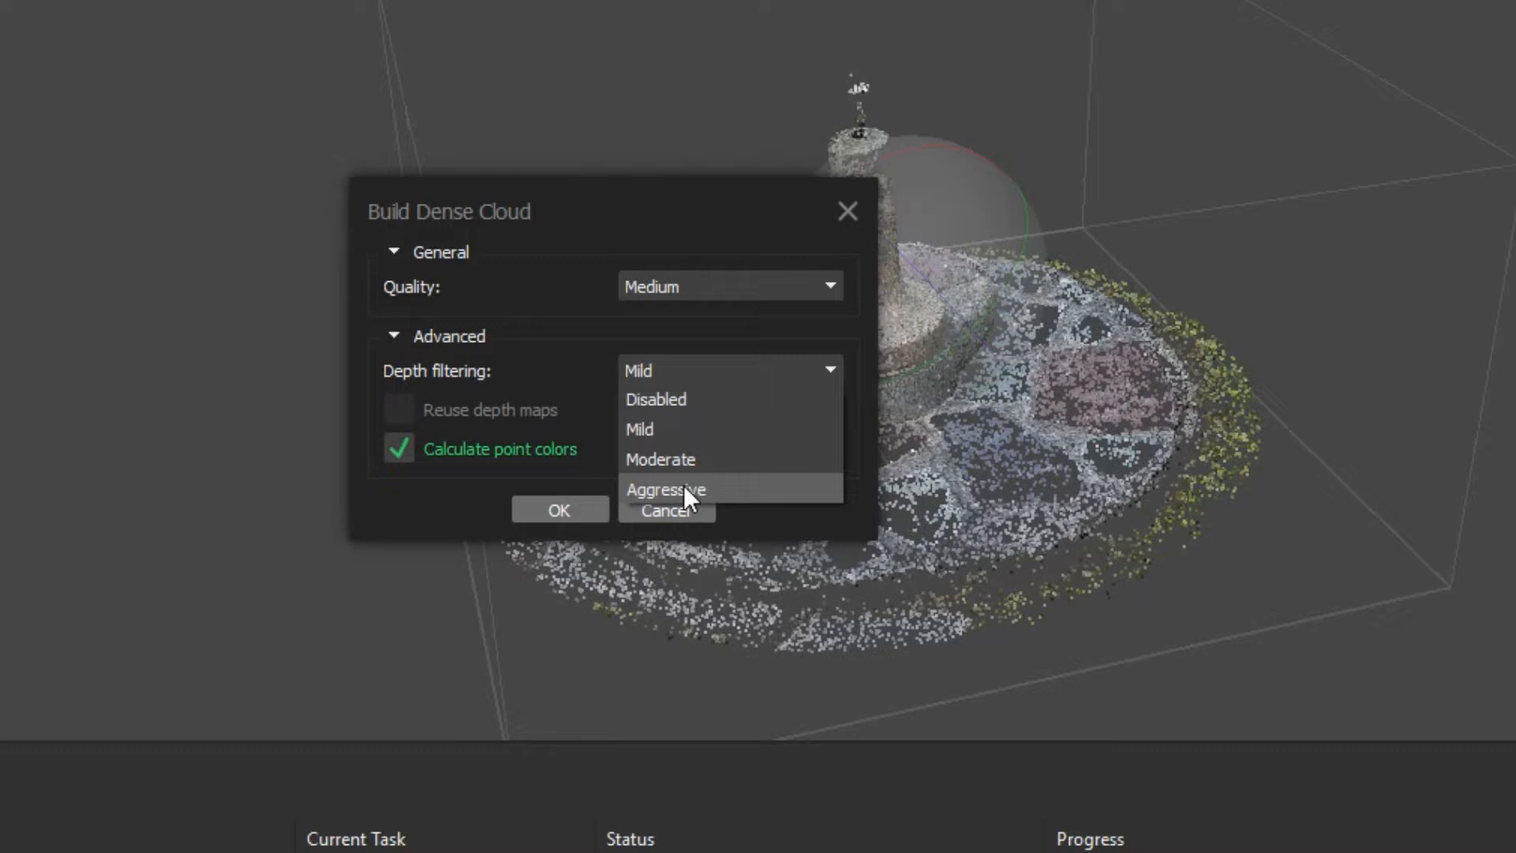
{"action": "mouse_move", "coordinate": [710, 430]}
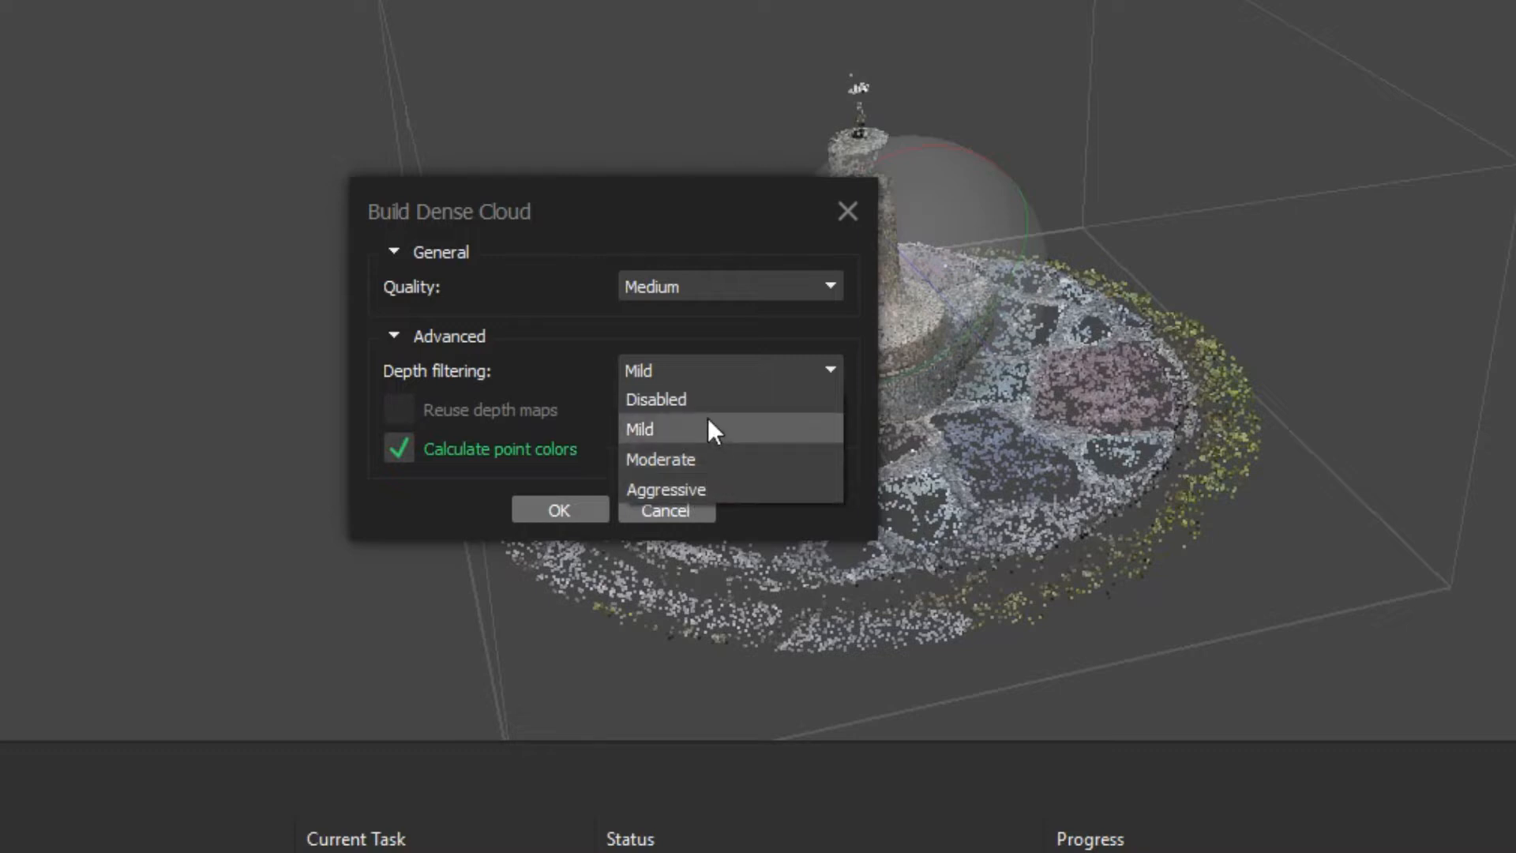
{"action": "mouse_move", "coordinate": [705, 411]}
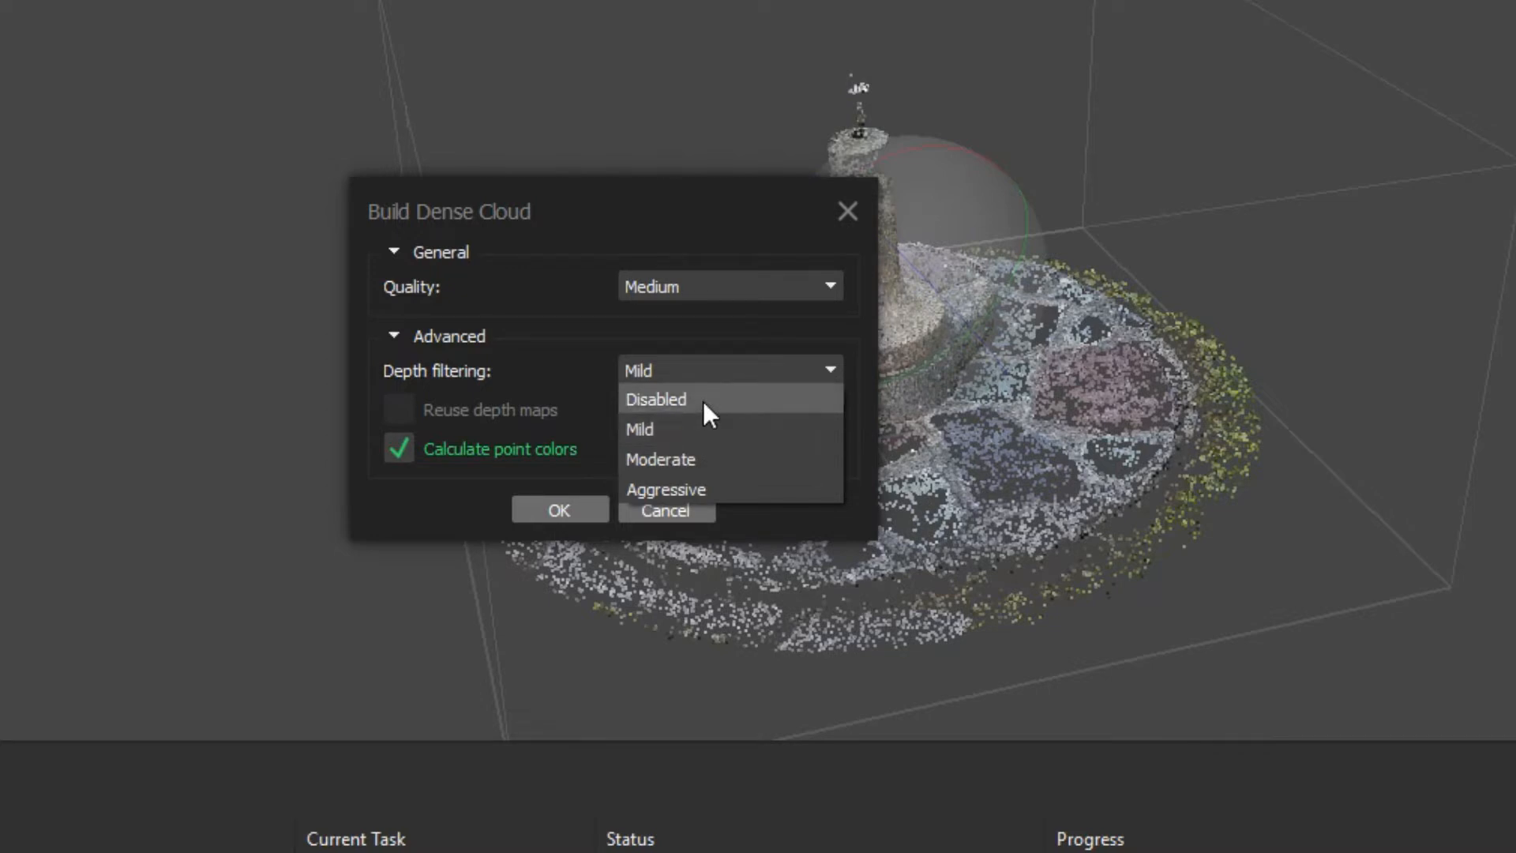
{"action": "left_click", "coordinate": [660, 458]}
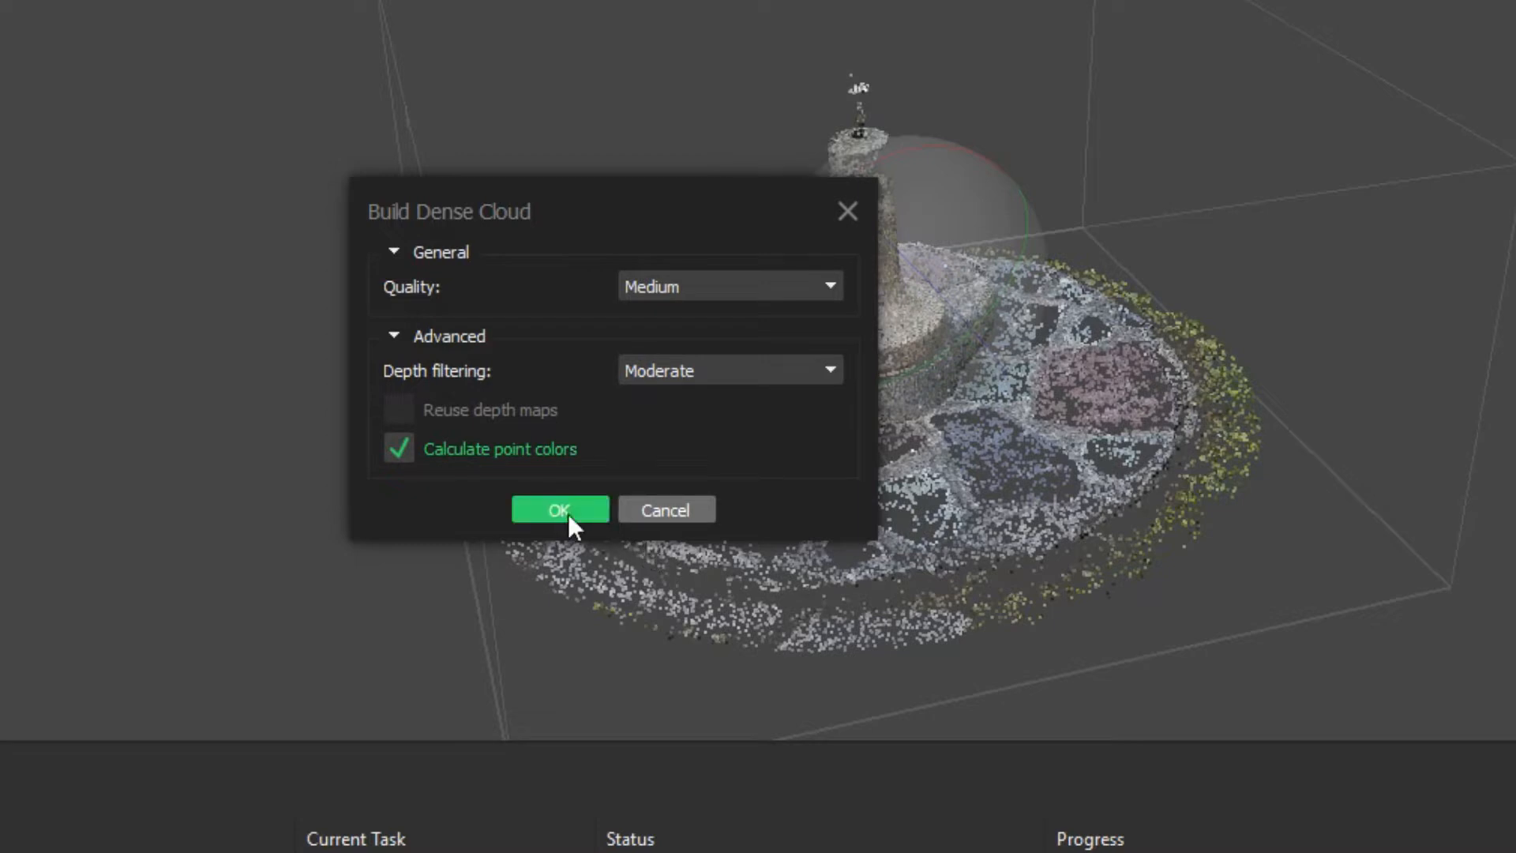
{"action": "left_click", "coordinate": [559, 509]}
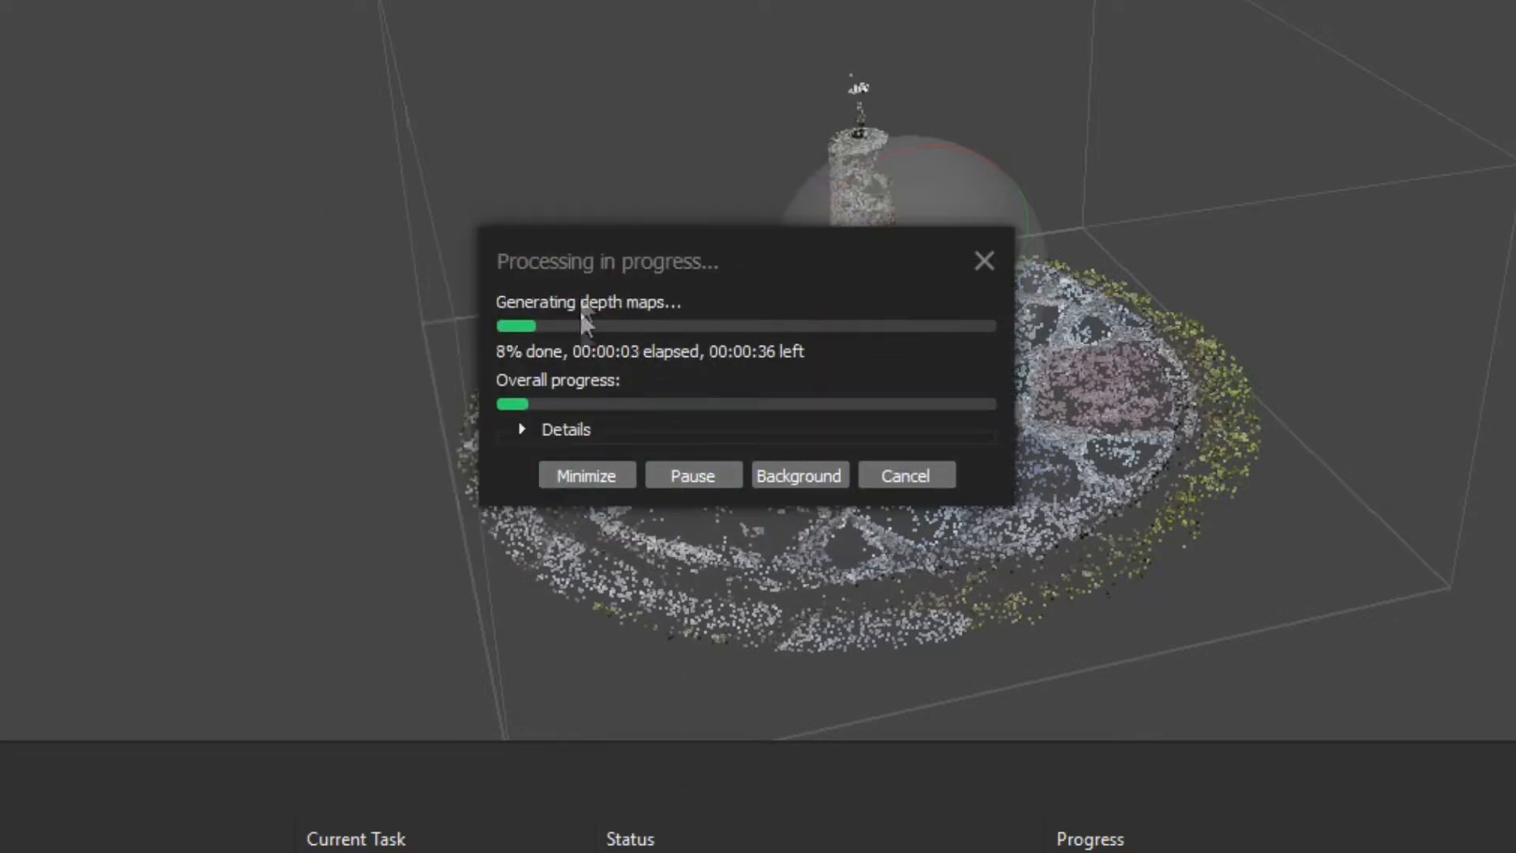
- Show the processing log, then display the fountain's 6,146,468-point dense cloud
{"action": "left_click", "coordinate": [523, 430]}
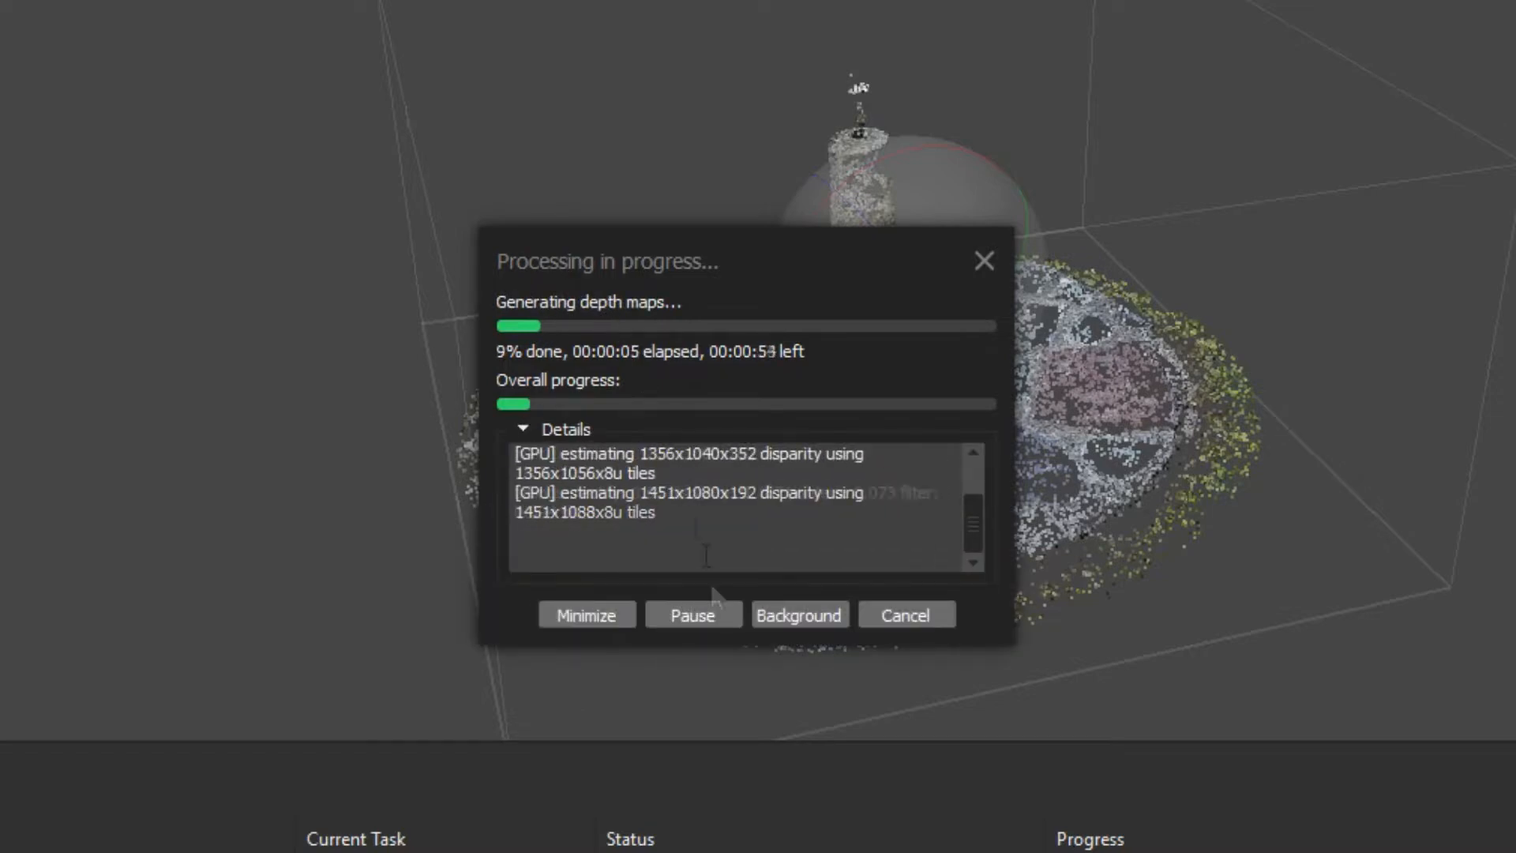
{"action": "left_click", "coordinate": [982, 261]}
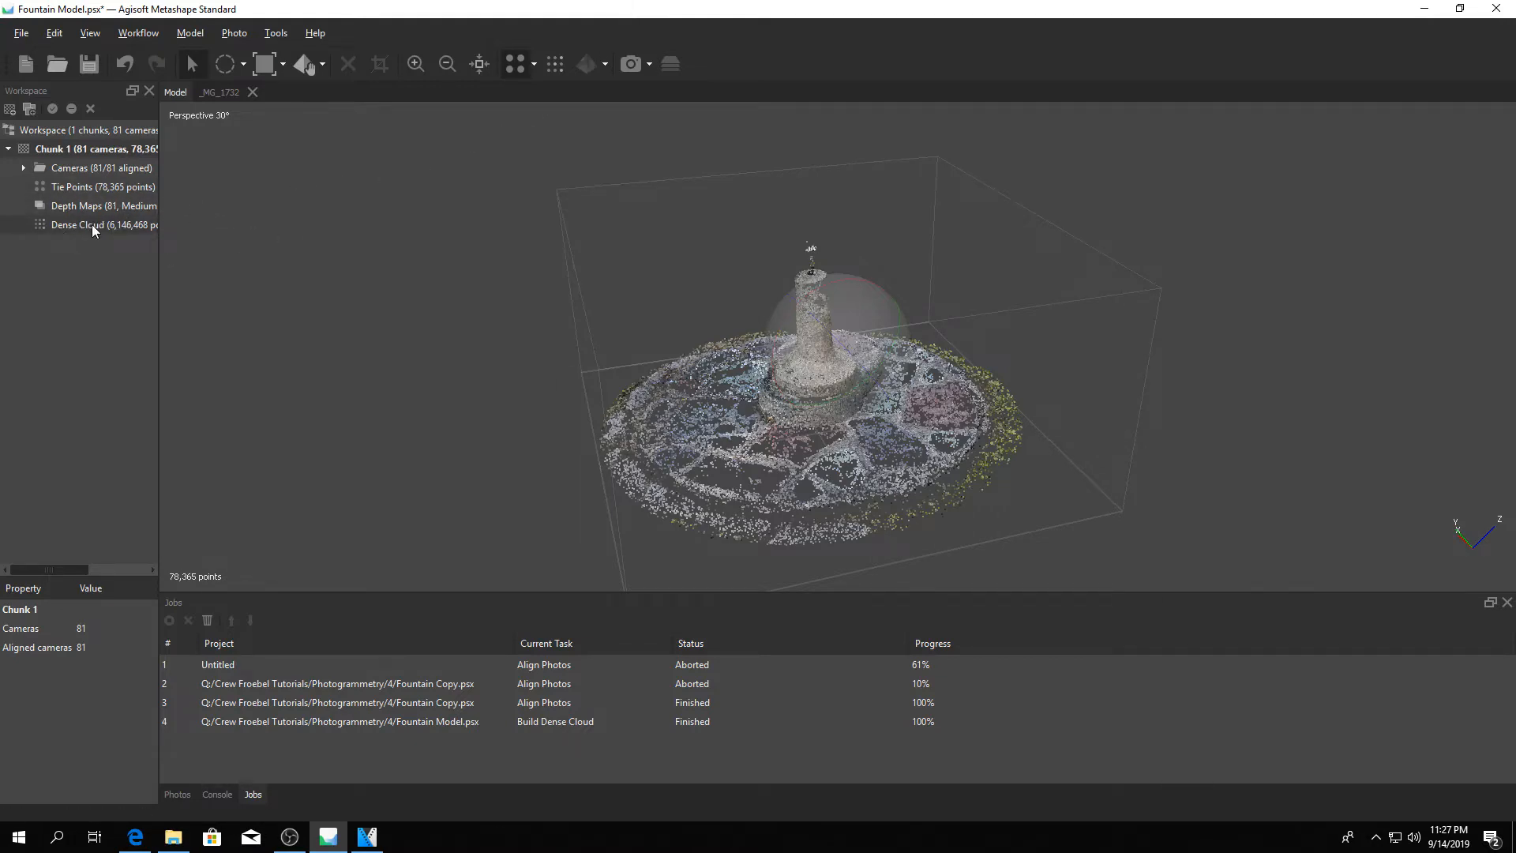
{"action": "left_click", "coordinate": [79, 224]}
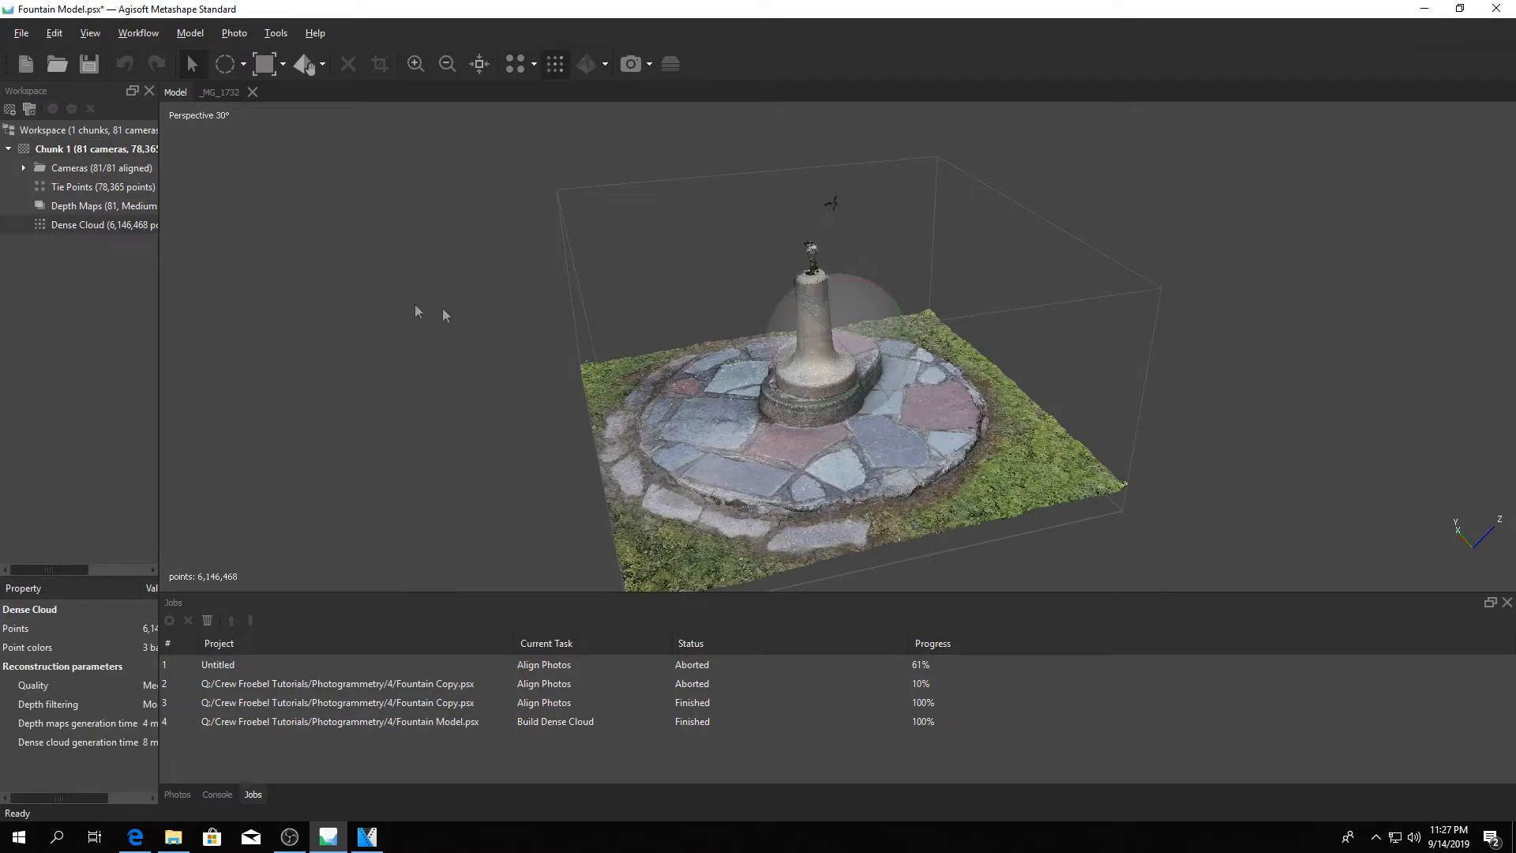
- Orbit and zoom around the fountain column and spout to spot stray floating points
{"action": "left_click_drag", "start_coordinate": [446, 310], "coordinate": [821, 378]}
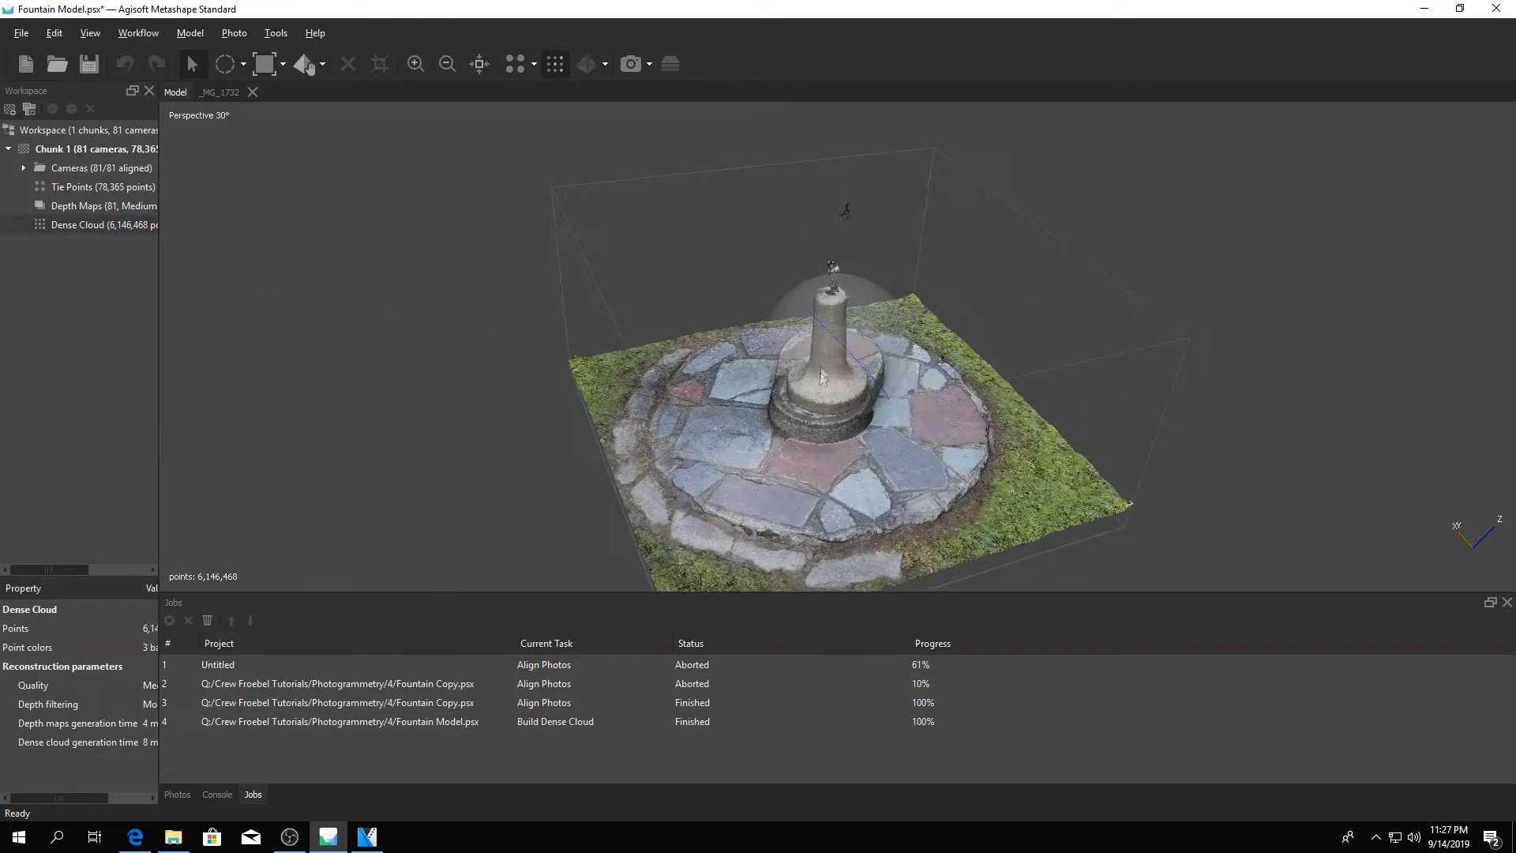
{"action": "left_click_drag", "start_coordinate": [821, 378], "coordinate": [833, 370]}
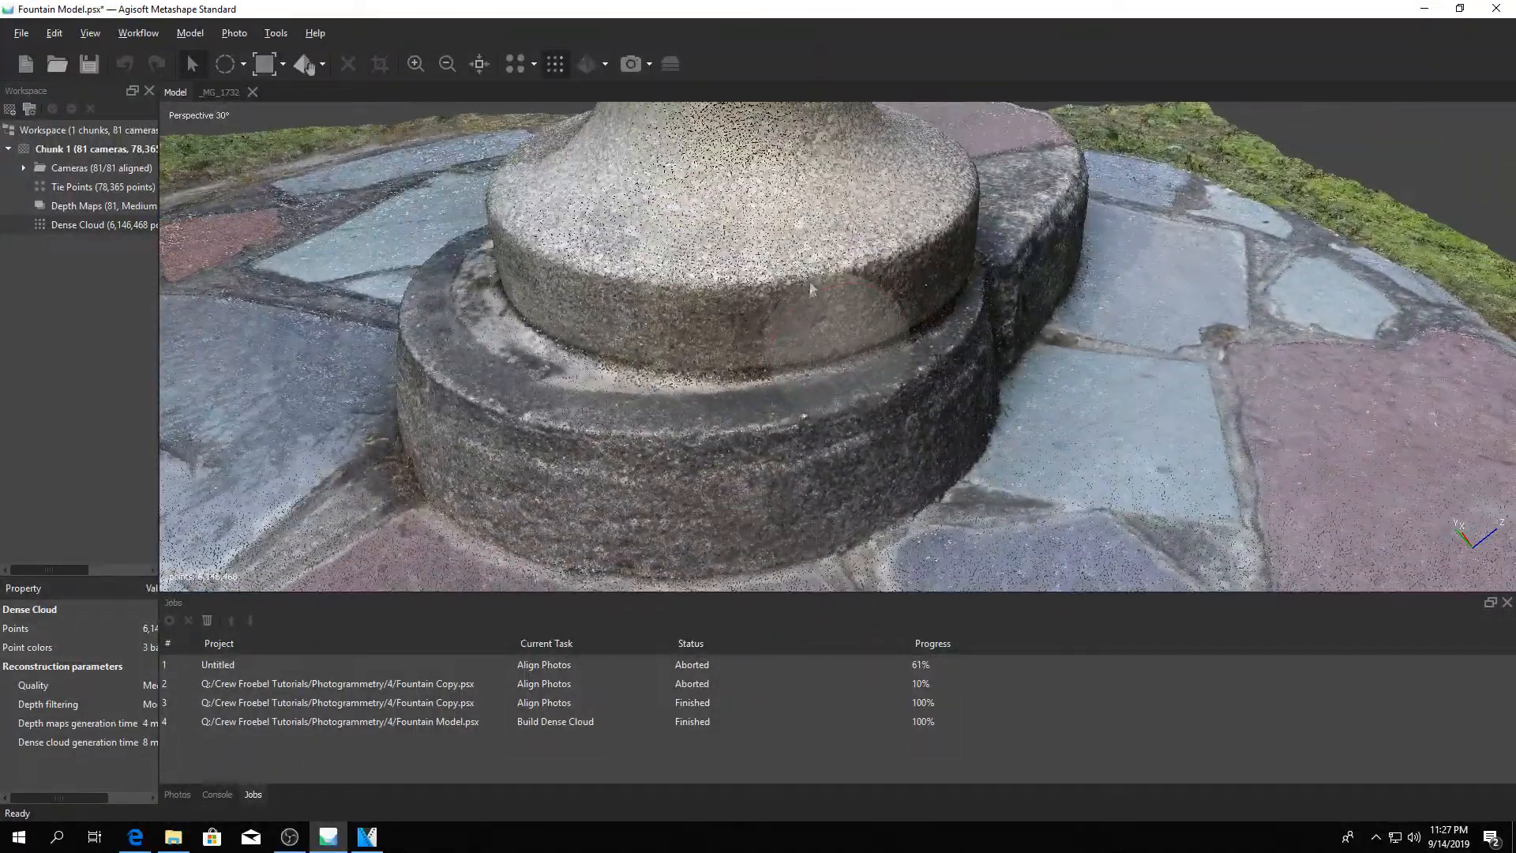
{"action": "left_click_drag", "start_coordinate": [810, 291], "coordinate": [867, 387]}
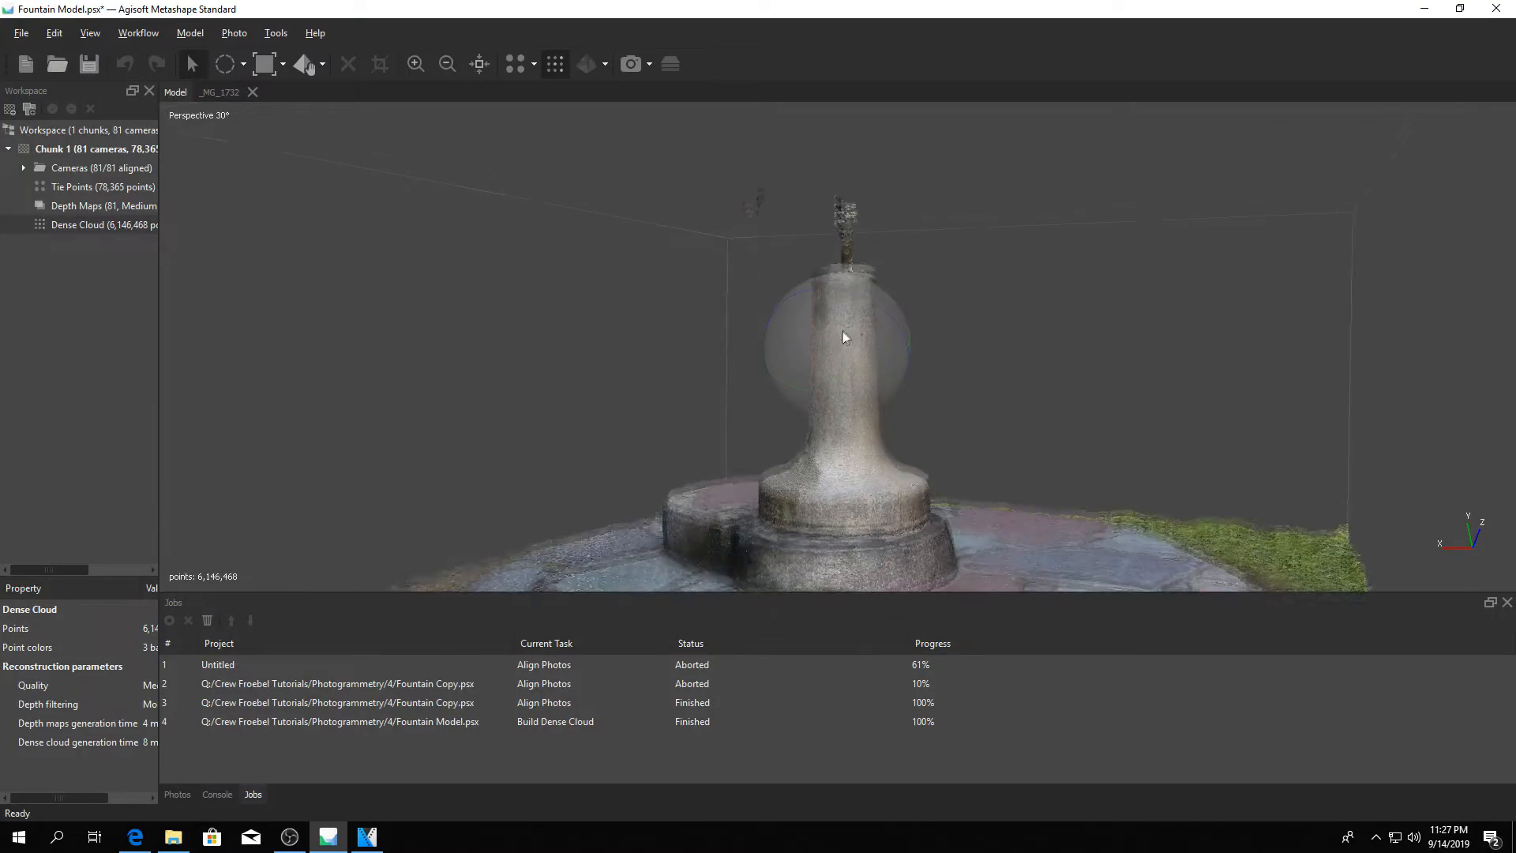
{"action": "left_click_drag", "start_coordinate": [843, 338], "coordinate": [812, 256]}
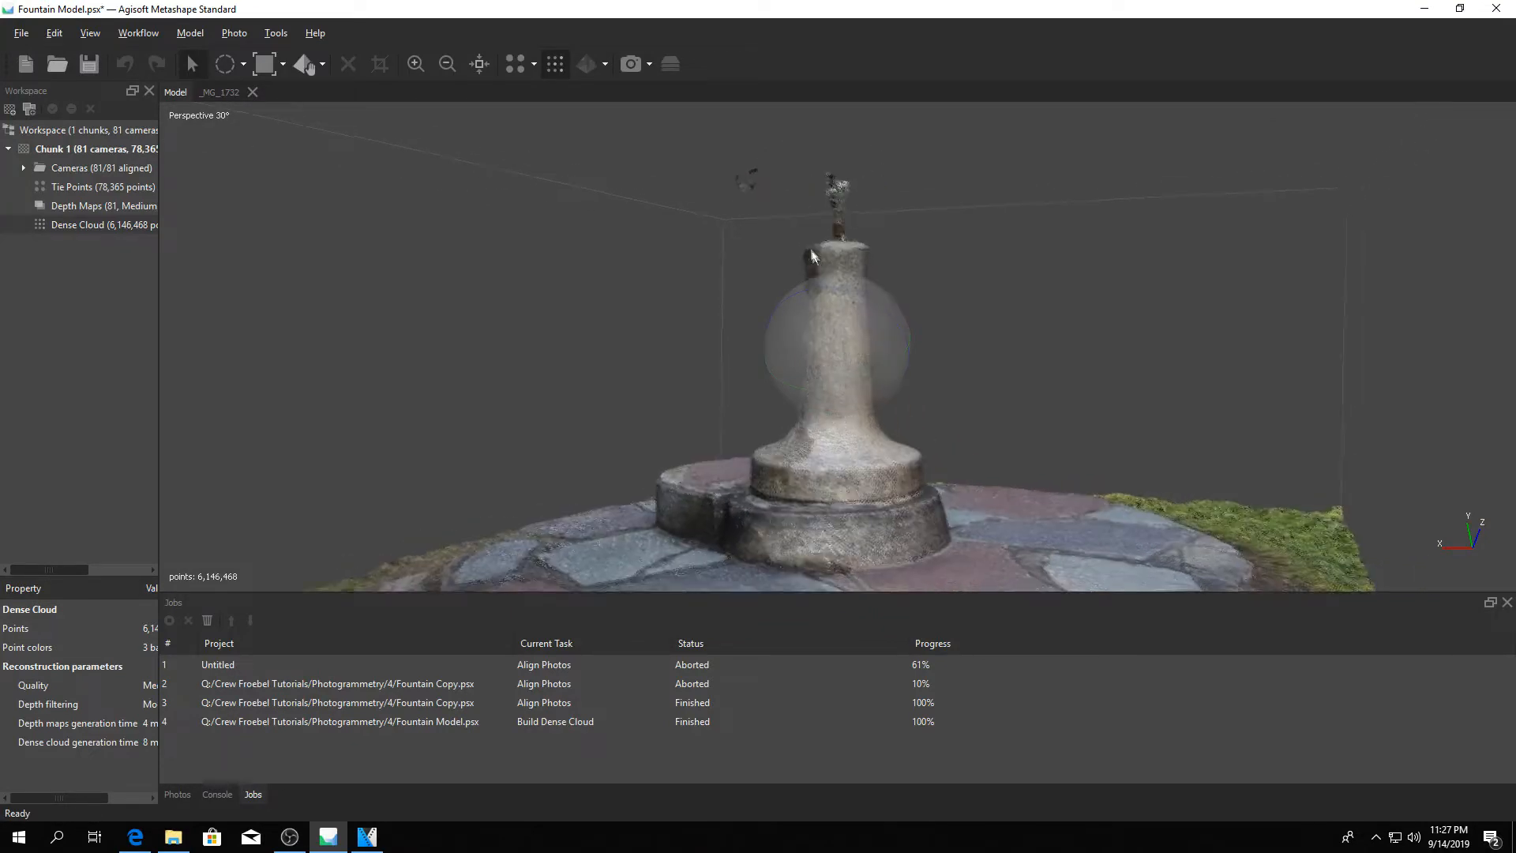
{"action": "left_click_drag", "start_coordinate": [812, 256], "coordinate": [711, 281]}
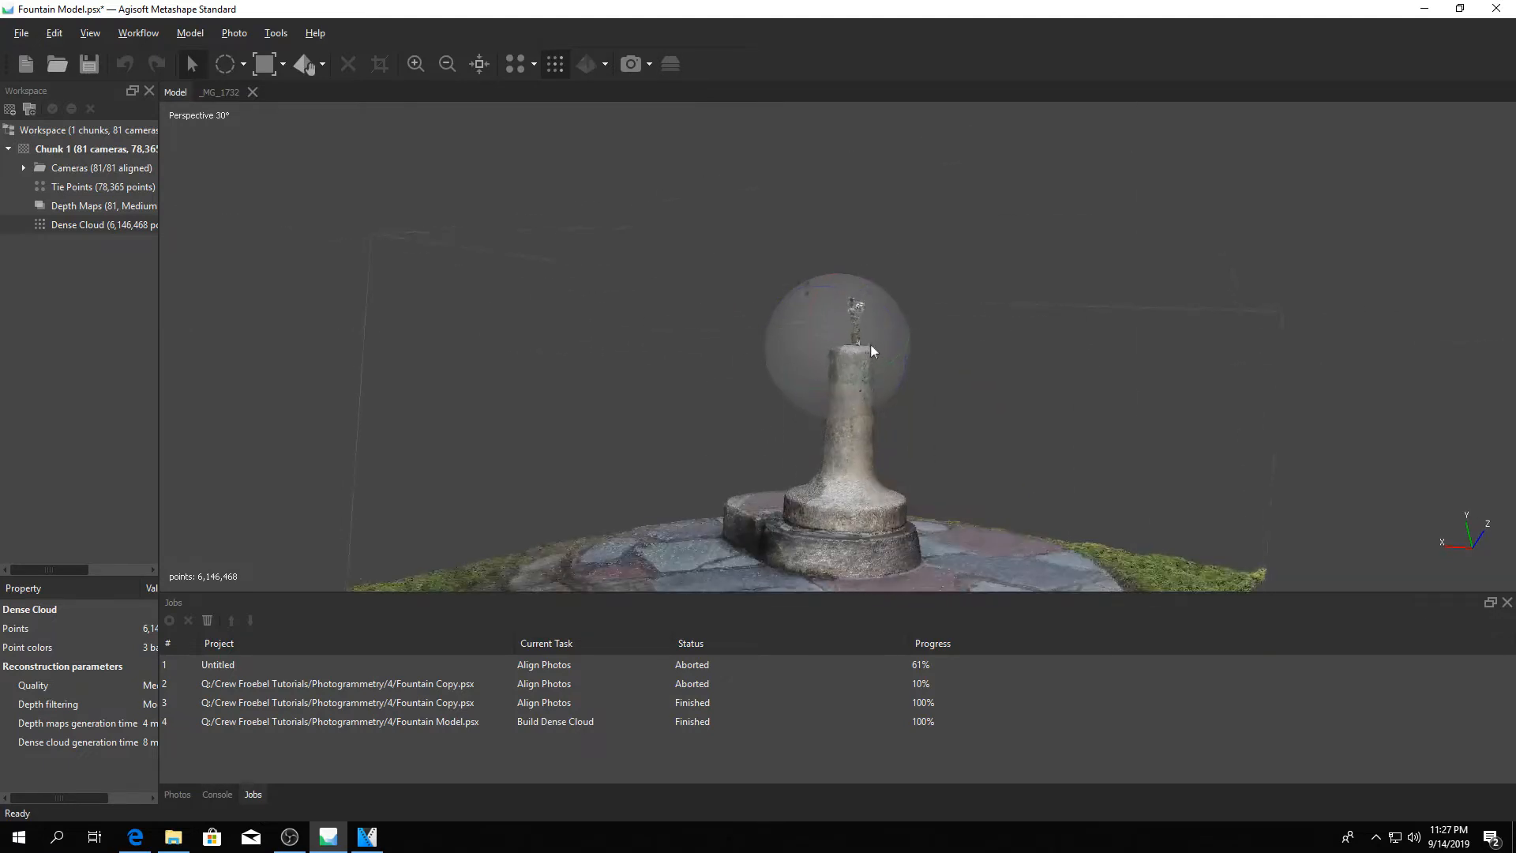
{"action": "left_click_drag", "start_coordinate": [870, 350], "coordinate": [820, 378]}
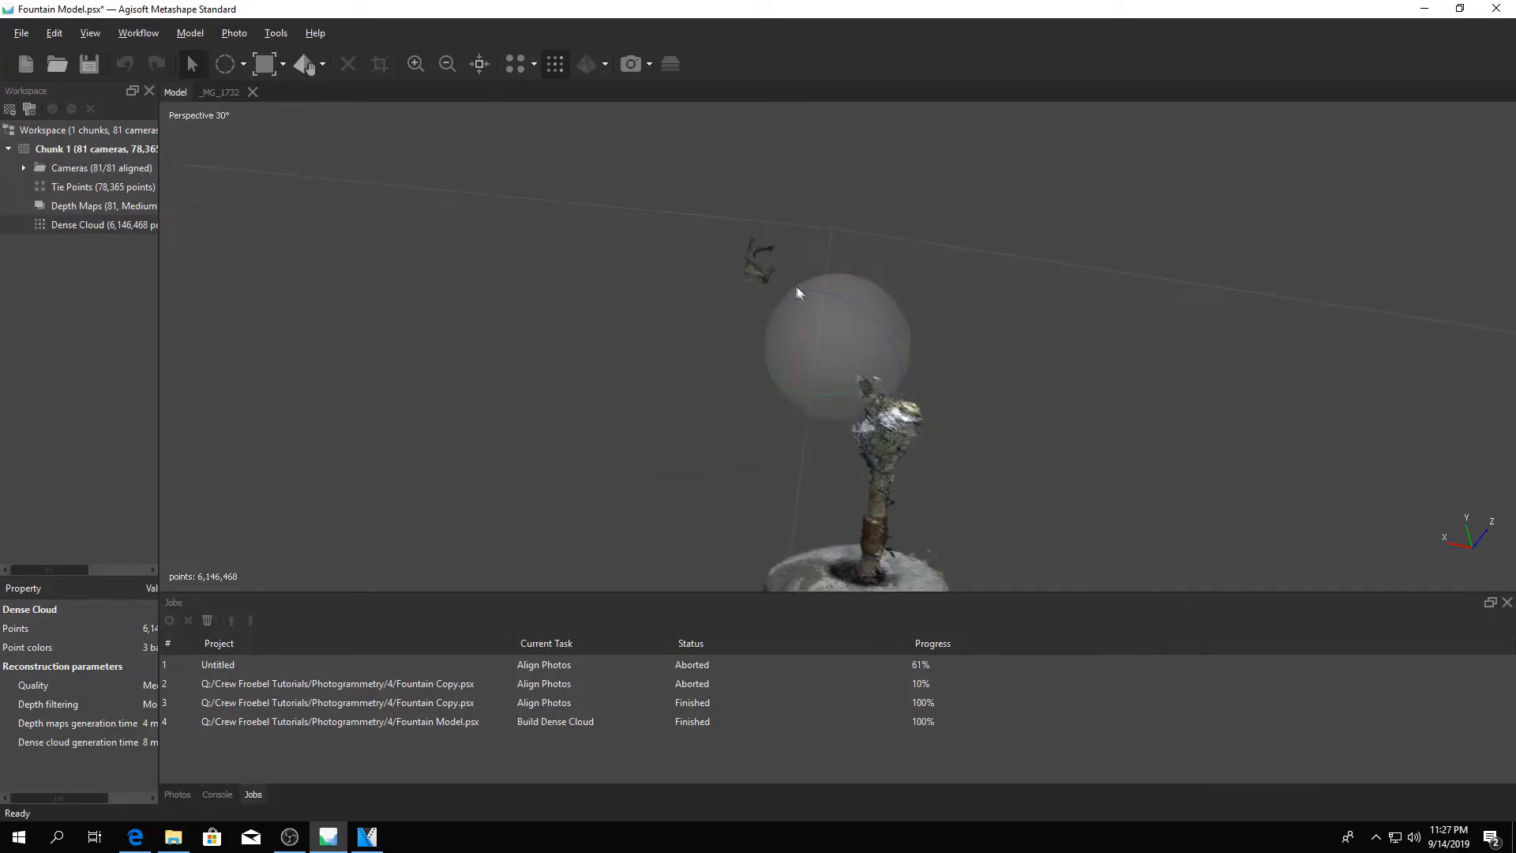
- With Circle Selection, select and delete stray points above the spout and beside the column
{"action": "left_click", "coordinate": [243, 64]}
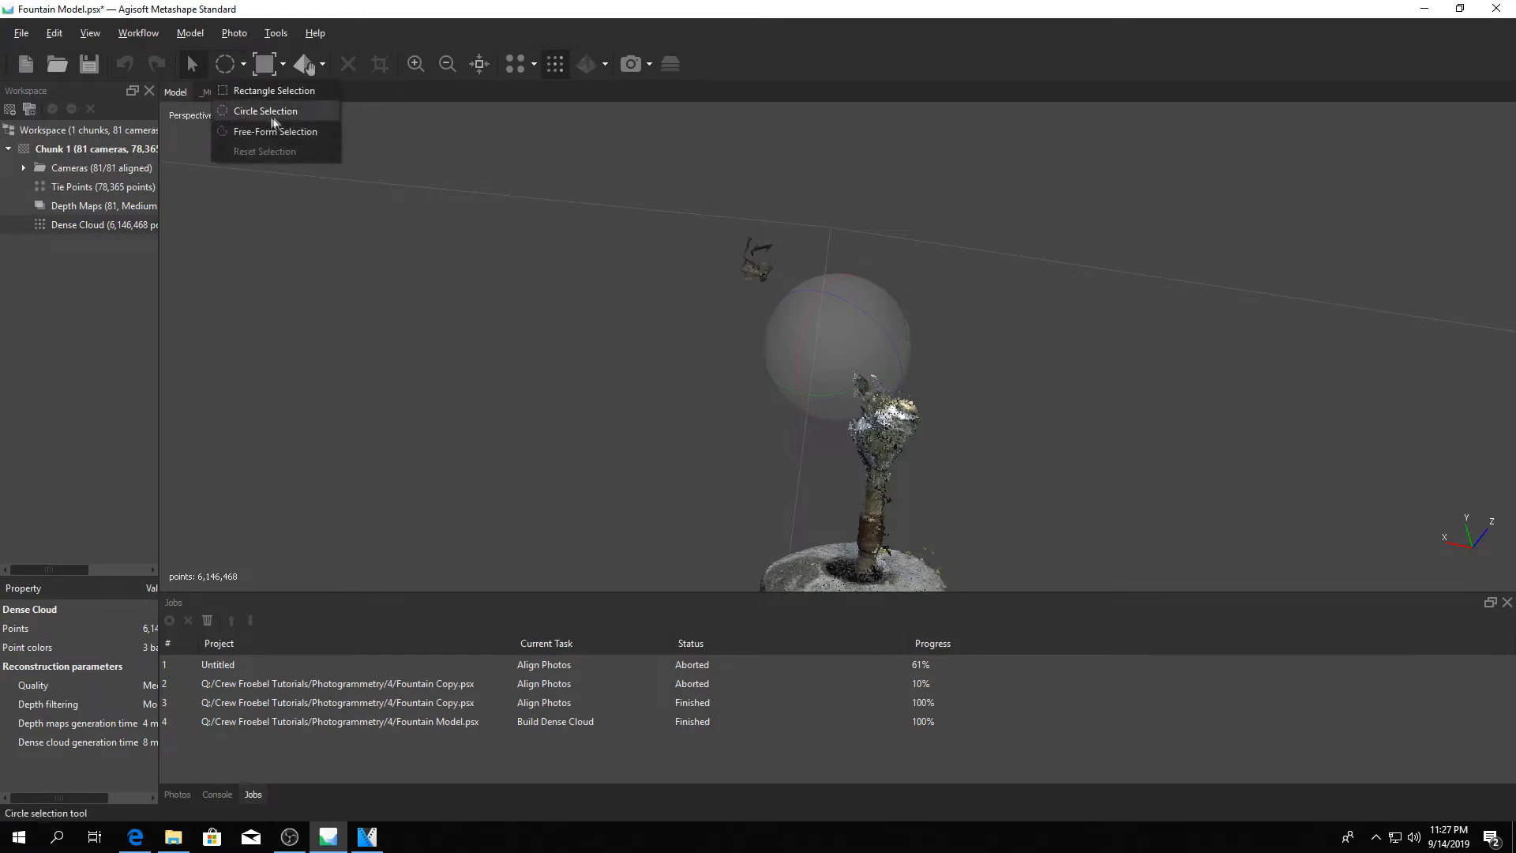
{"action": "left_click", "coordinate": [265, 110]}
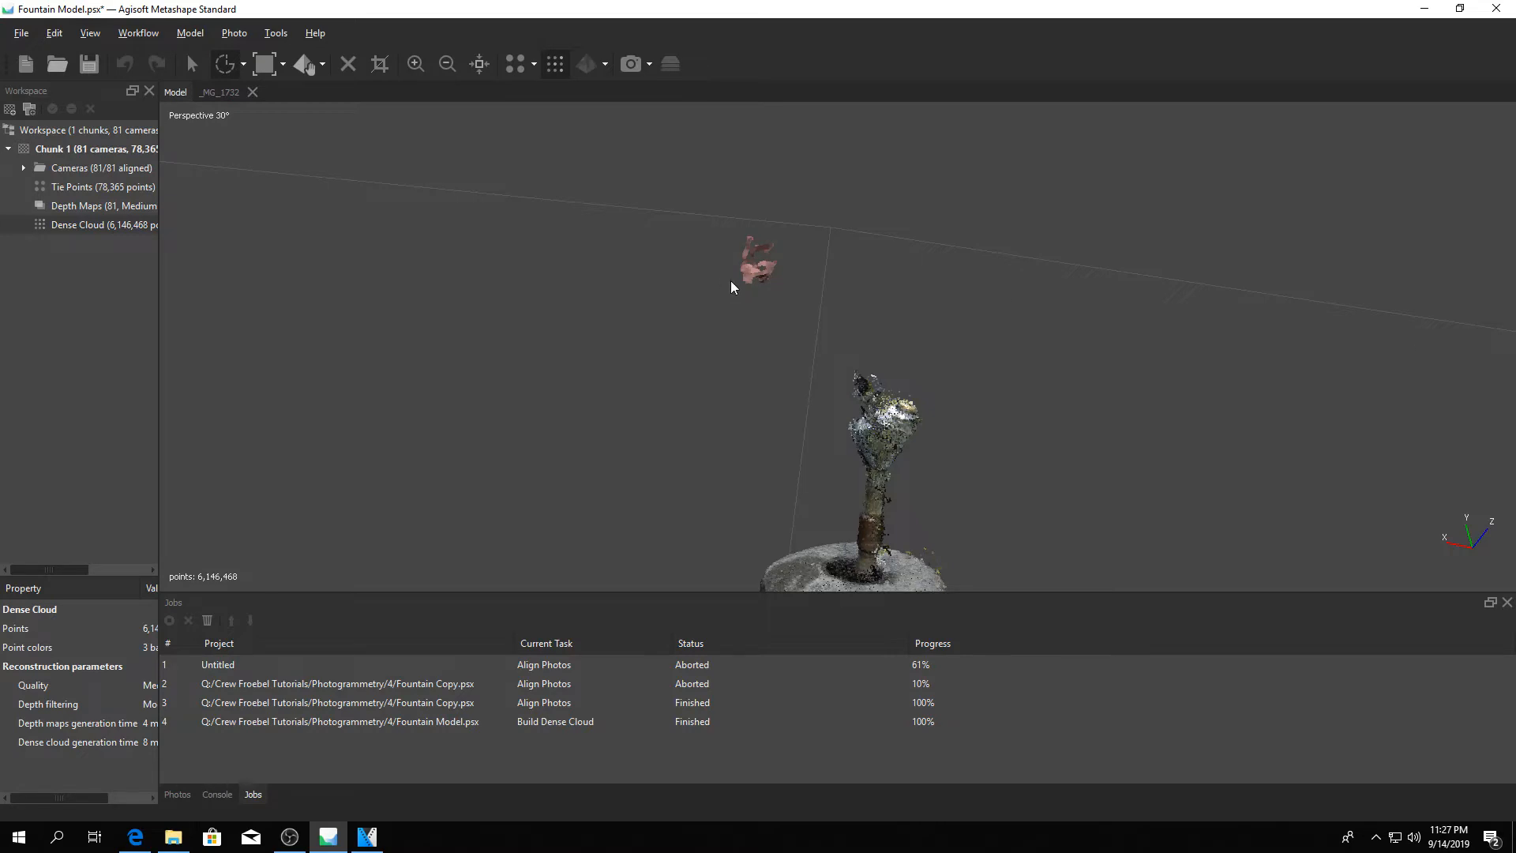
{"action": "left_click_drag", "start_coordinate": [731, 288], "coordinate": [764, 240]}
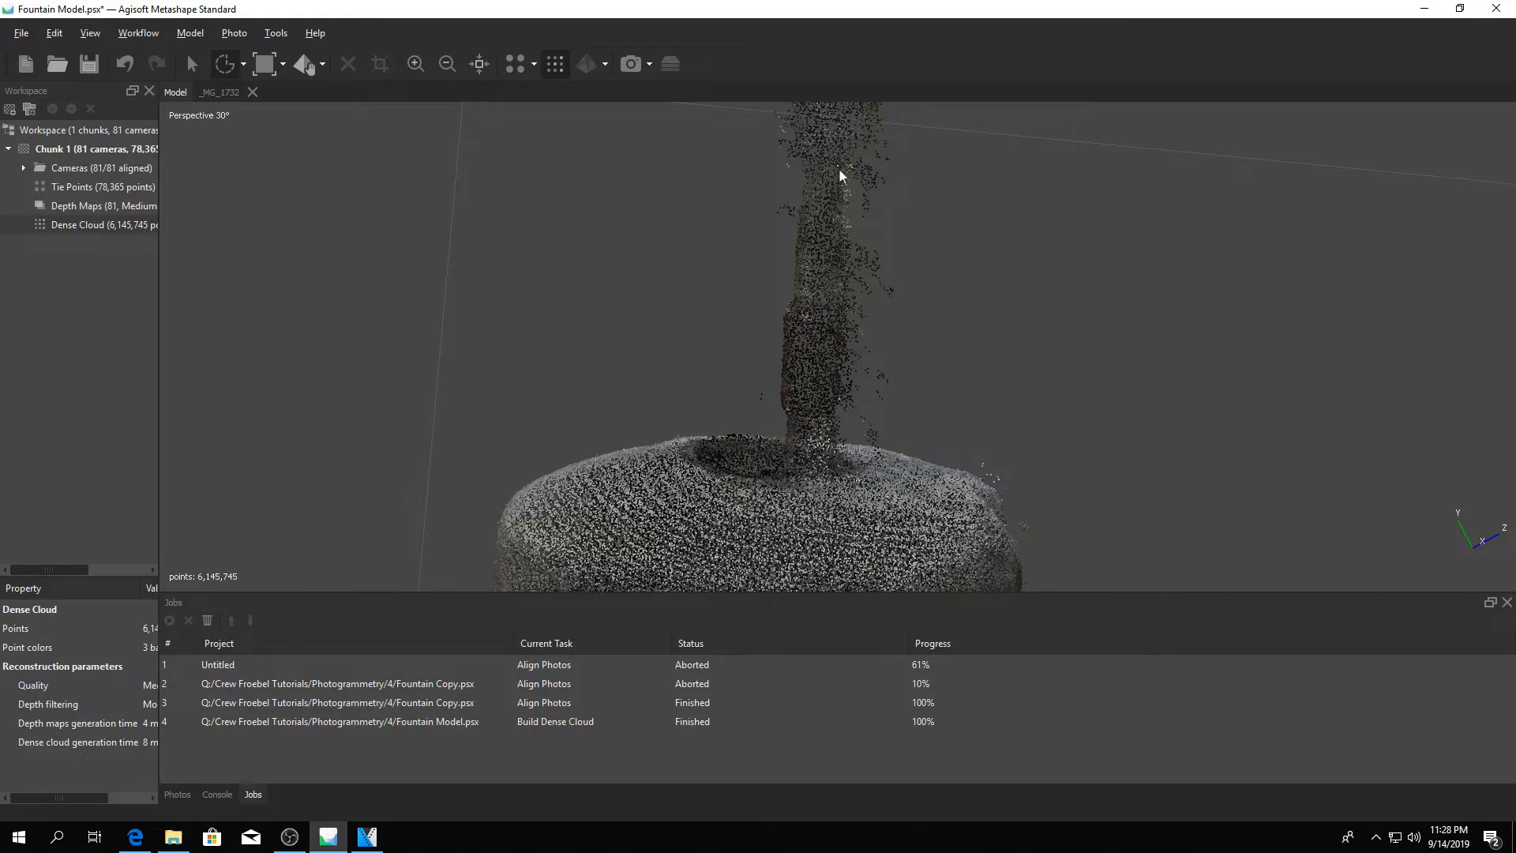
{"action": "mouse_move", "coordinate": [850, 167]}
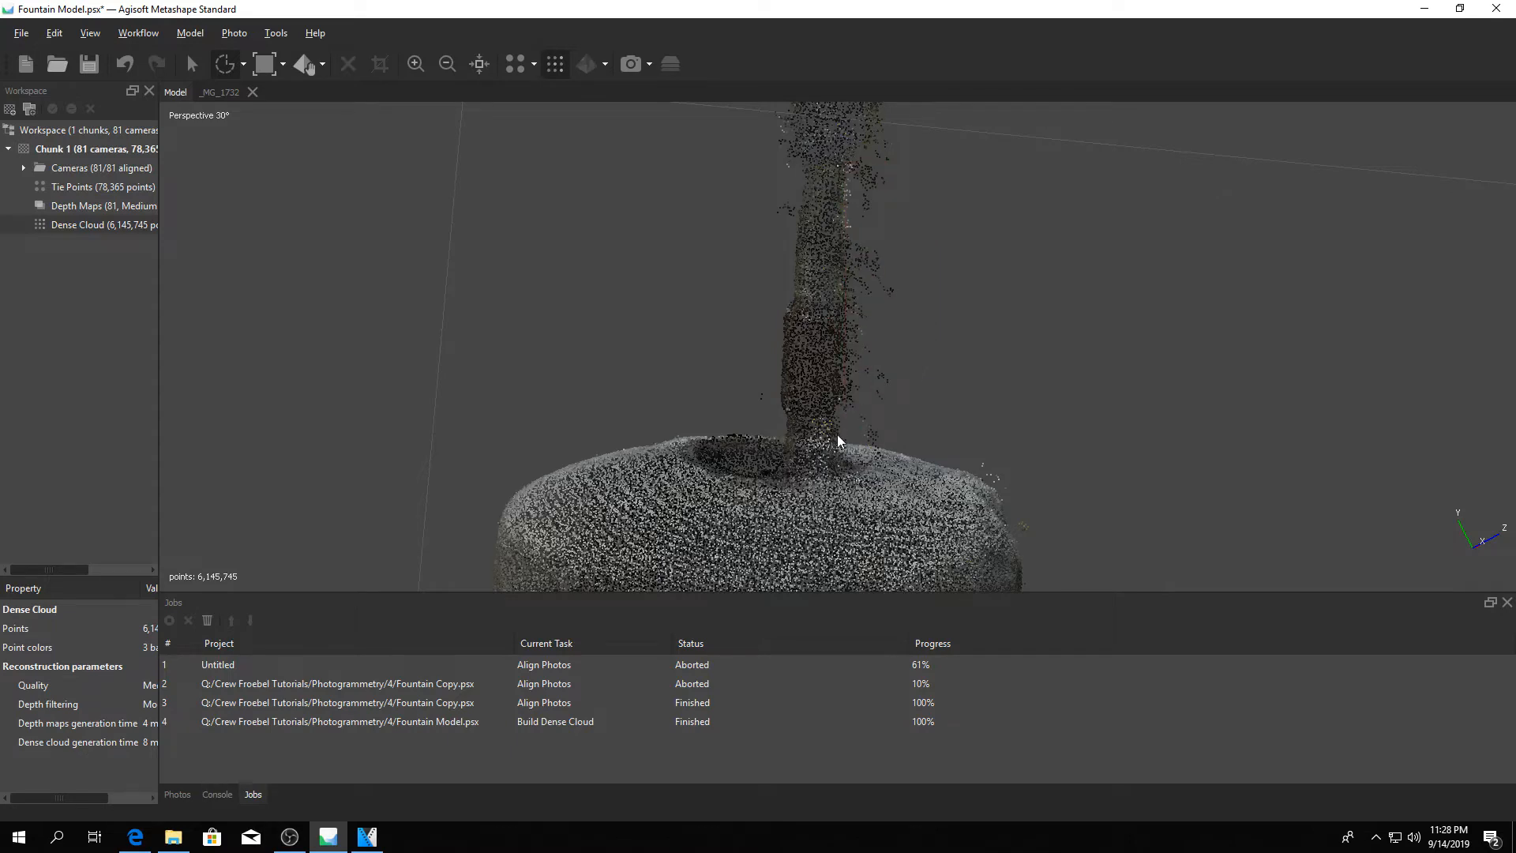
{"action": "mouse_move", "coordinate": [844, 445]}
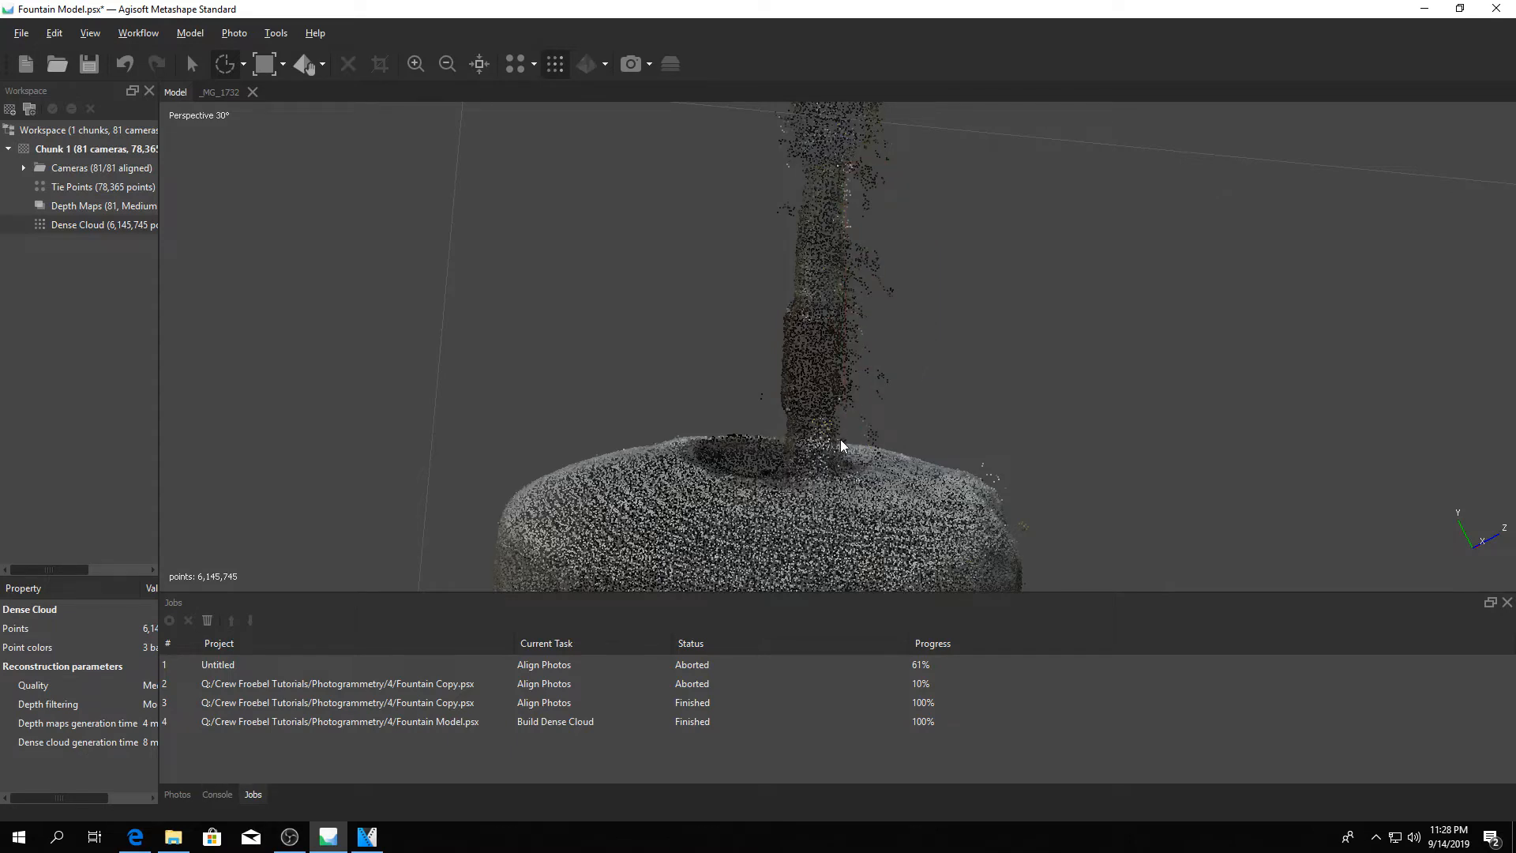
{"action": "left_click_drag", "start_coordinate": [842, 445], "coordinate": [957, 297]}
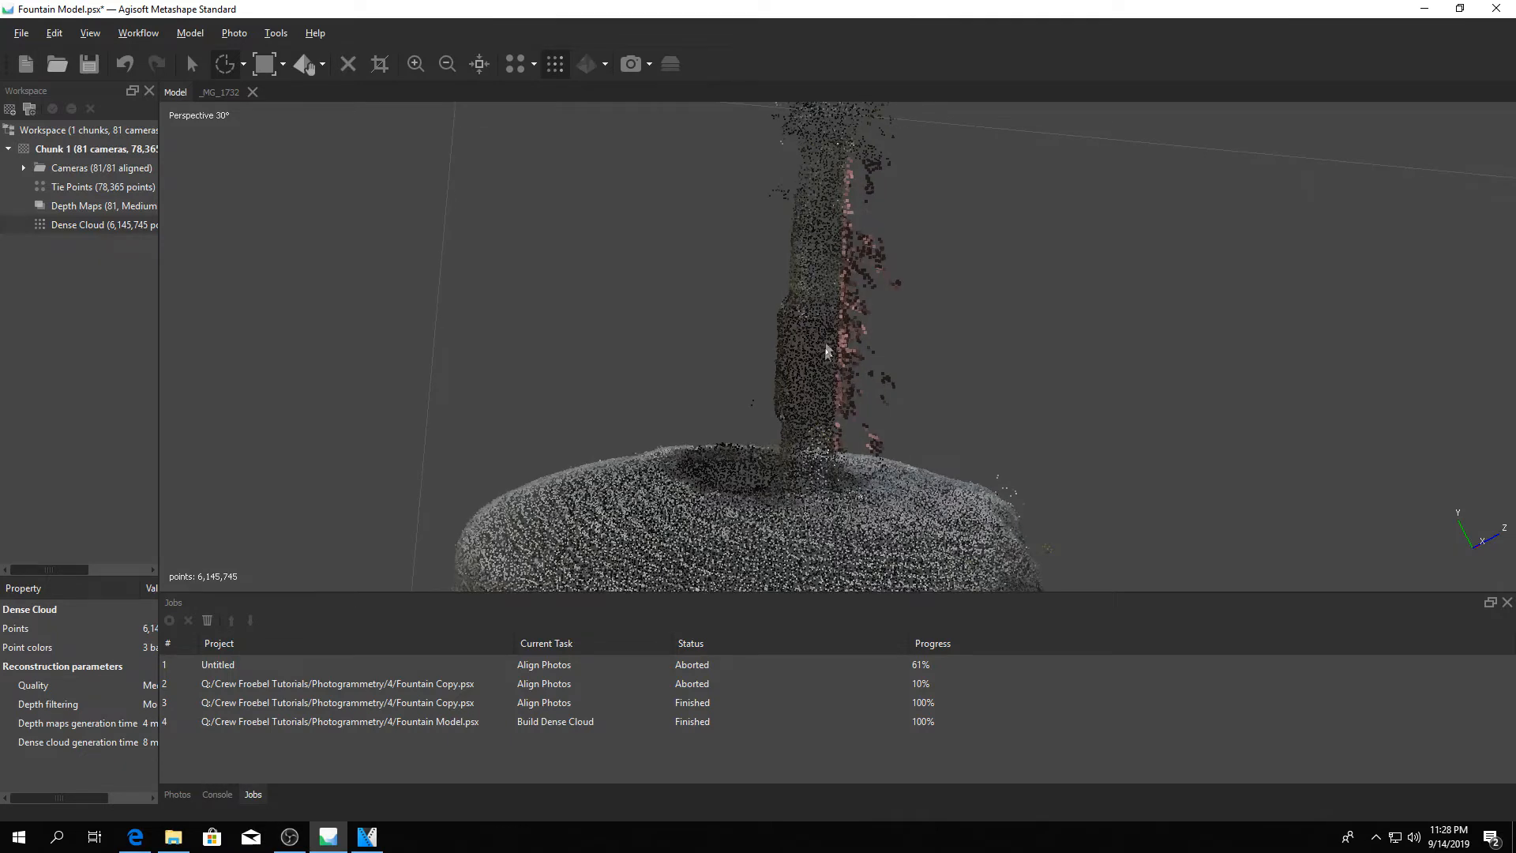
{"action": "mouse_move", "coordinate": [929, 384]}
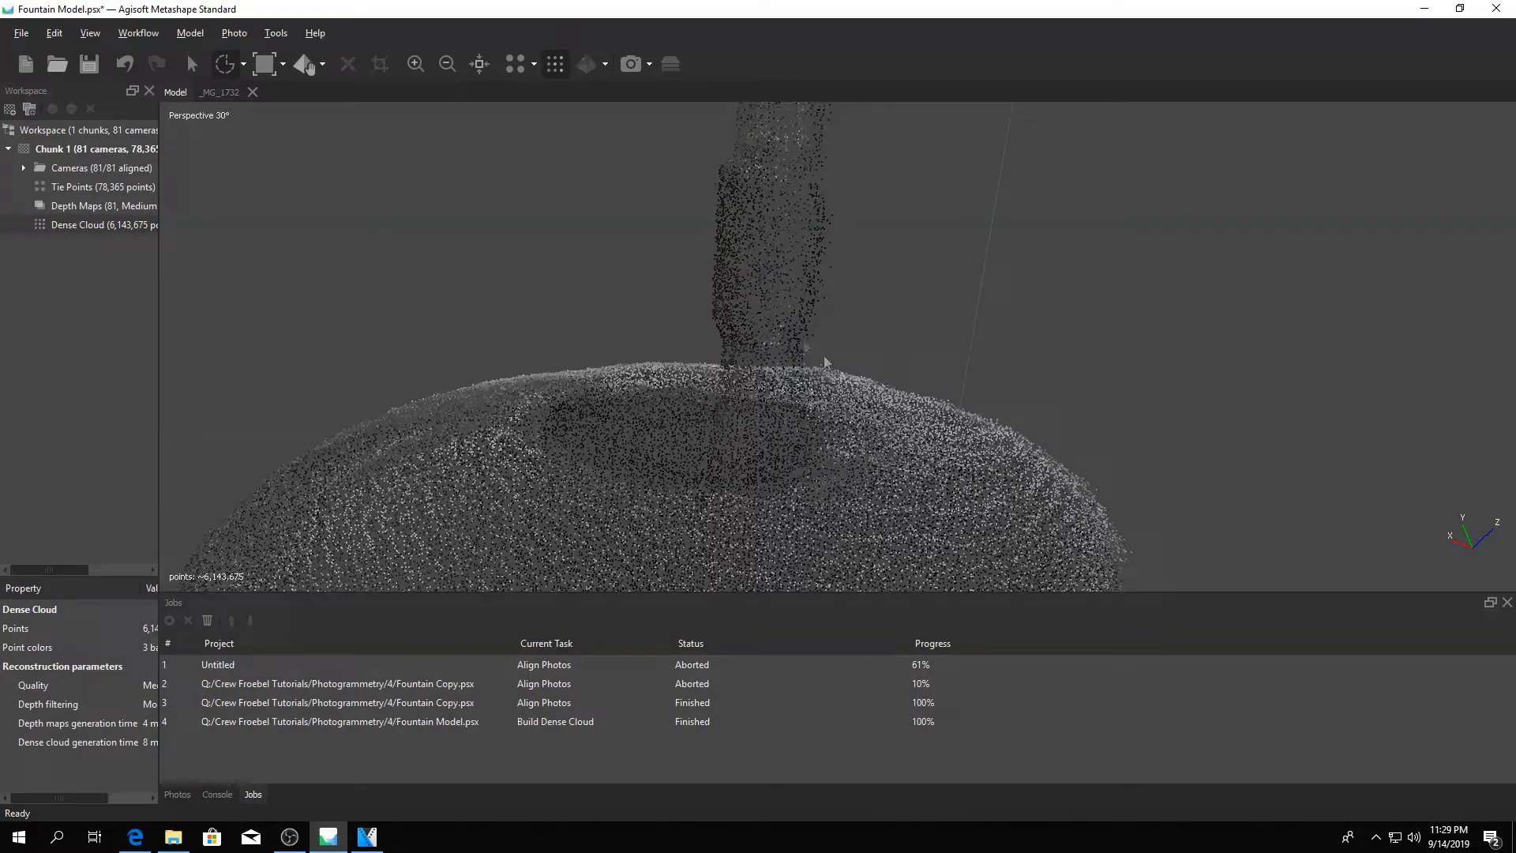
- Move the view up to see the whole fountain from above
{"action": "left_click_drag", "start_coordinate": [825, 364], "coordinate": [677, 455]}
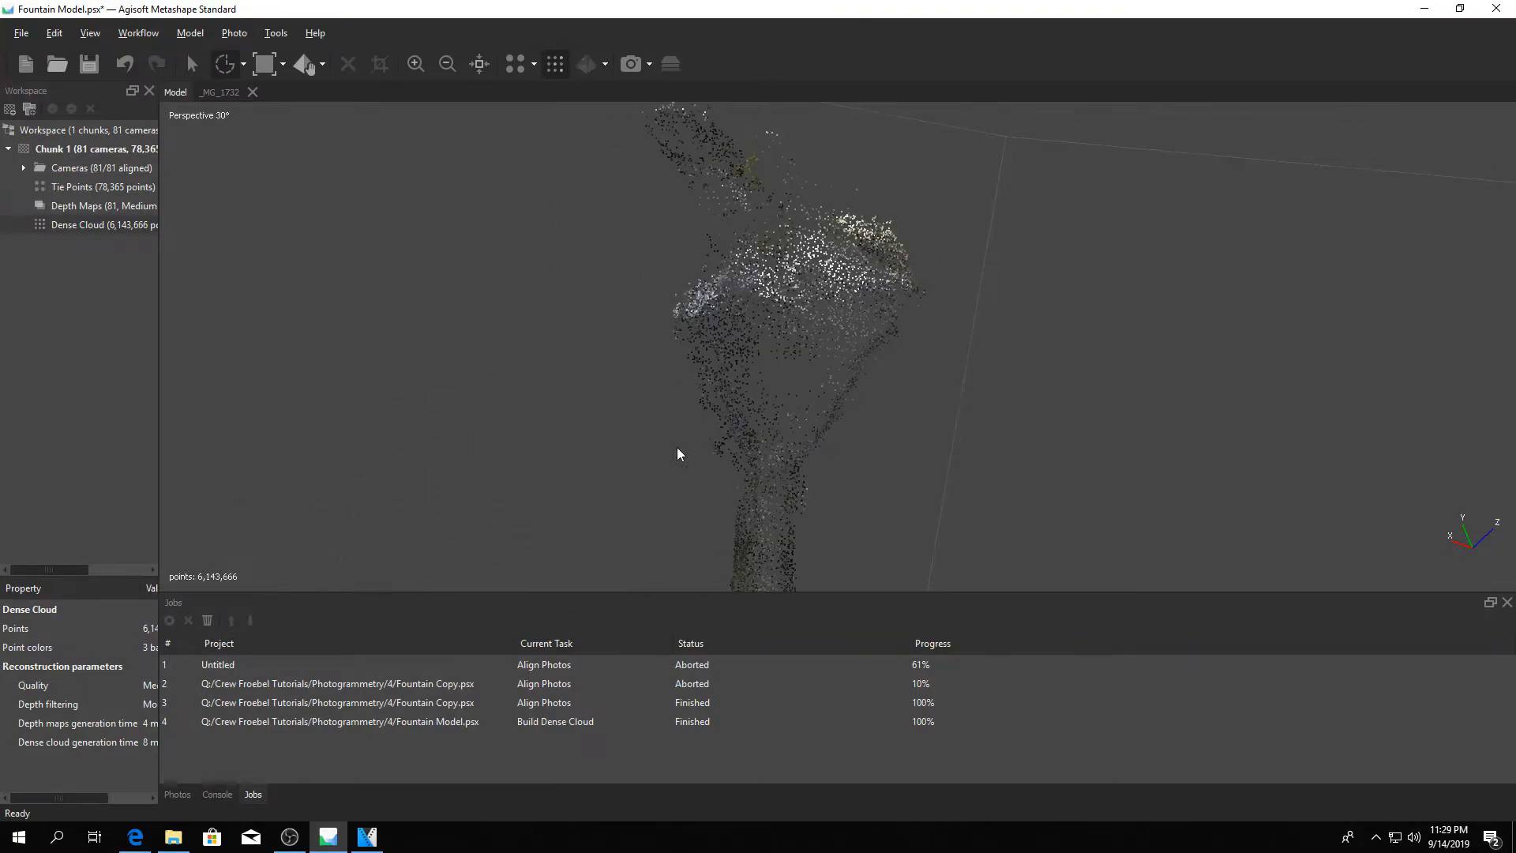
{"action": "left_click_drag", "start_coordinate": [677, 455], "coordinate": [860, 174]}
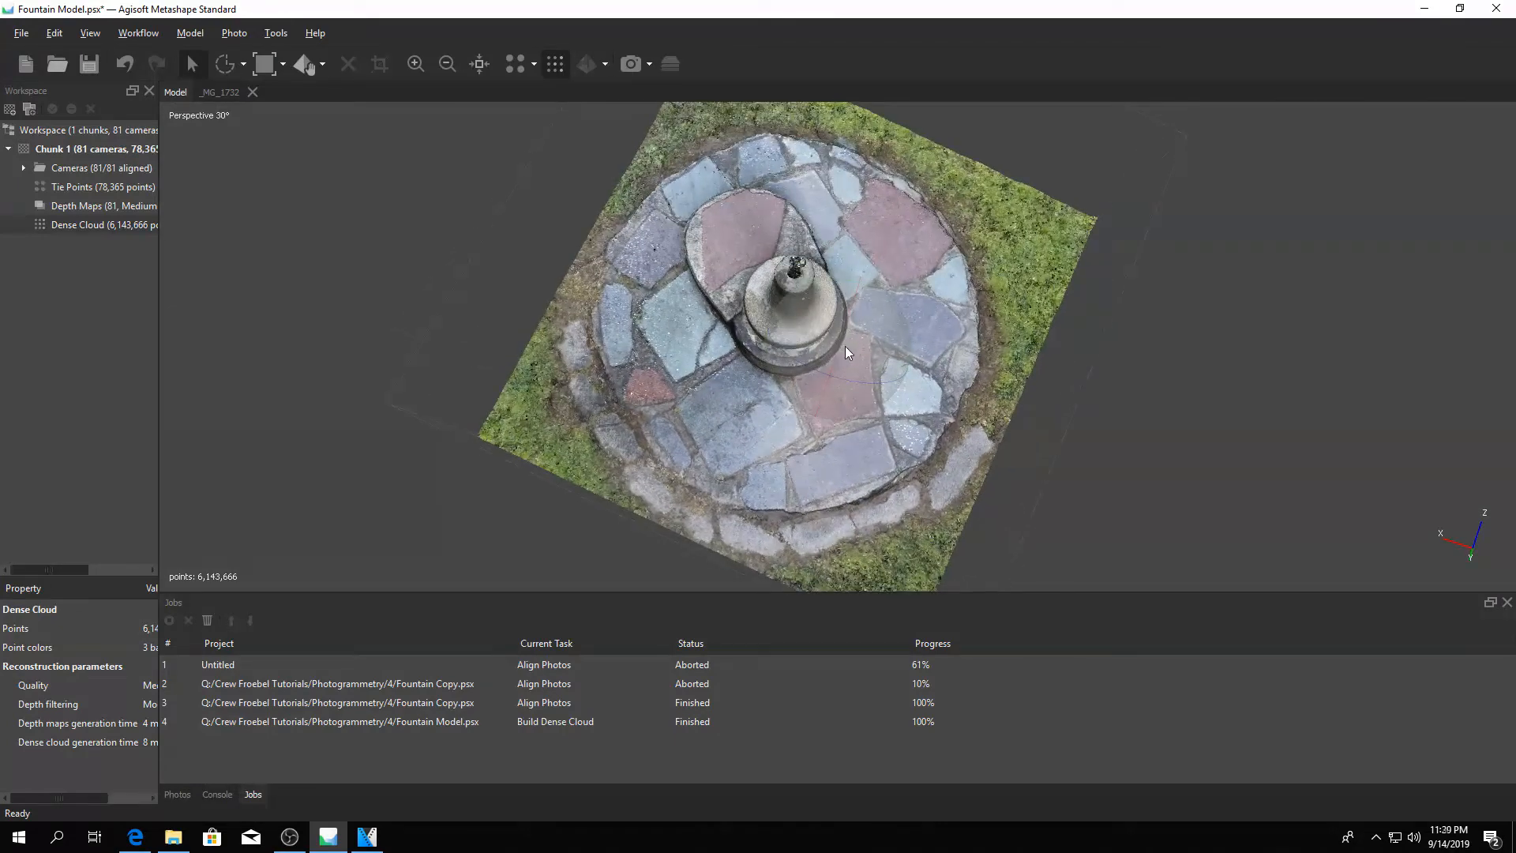
- Select and delete the grass around the stone circle, leaving 3,770,329 points
{"action": "left_click", "coordinate": [262, 63]}
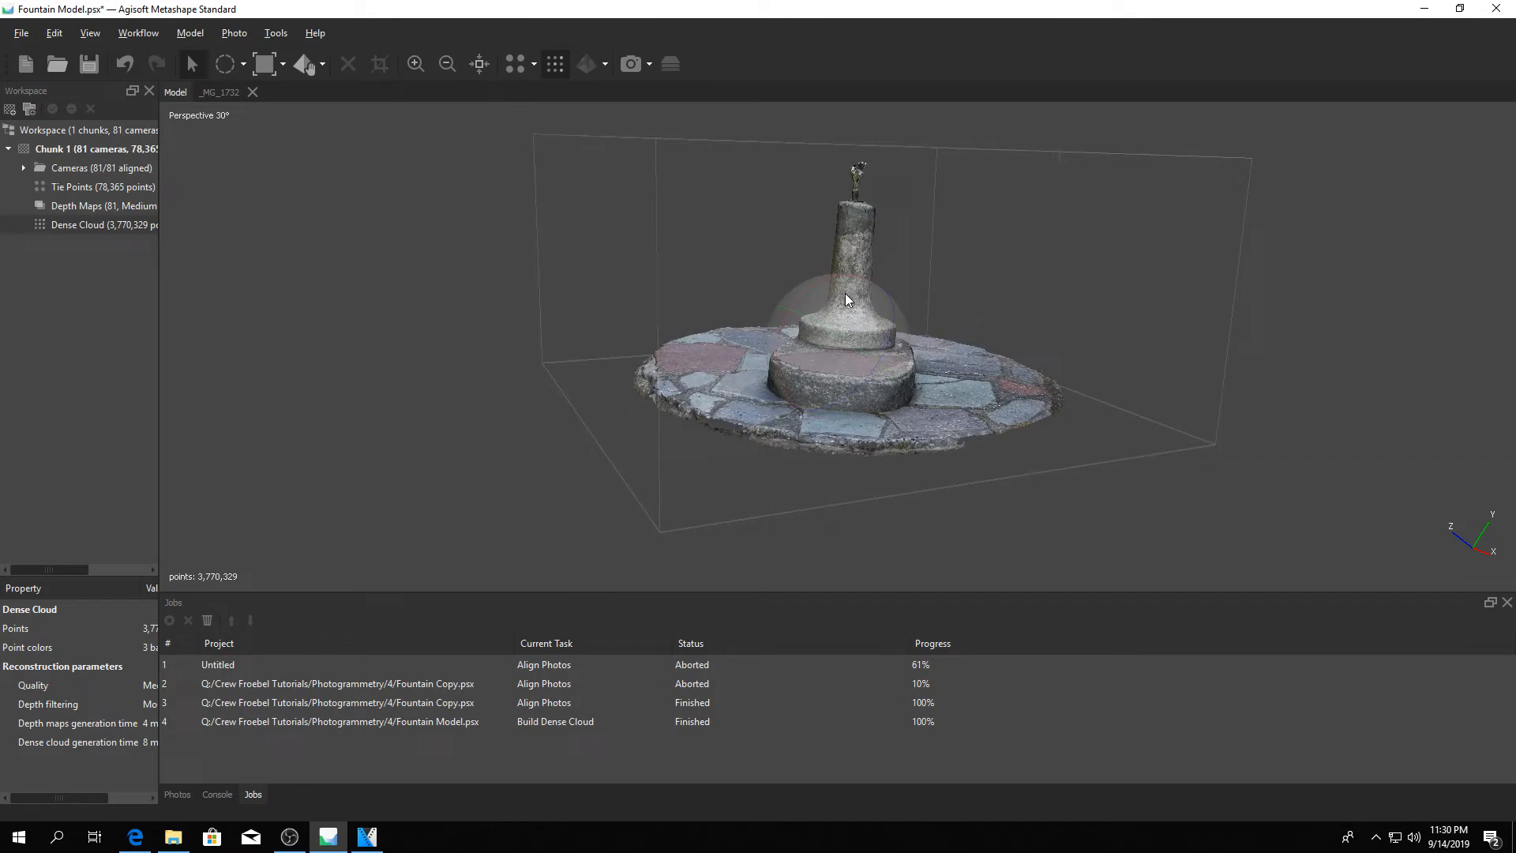
{"action": "left_click_drag", "start_coordinate": [847, 300], "coordinate": [836, 304]}
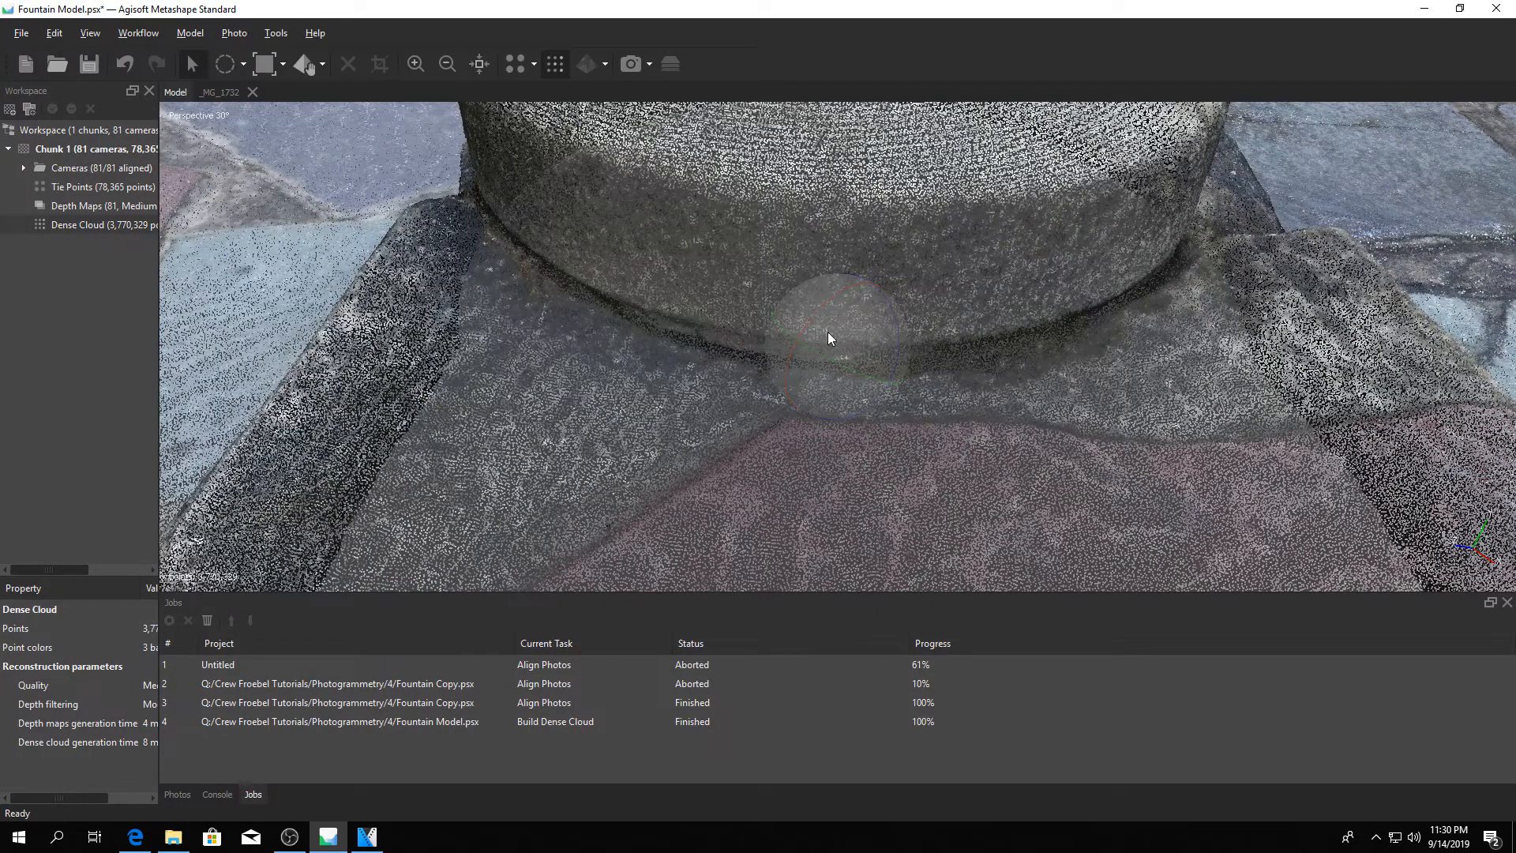
- Build a mesh from the dense cloud as an arbitrary surface with Medium face count
{"action": "right_click", "coordinate": [60, 149]}
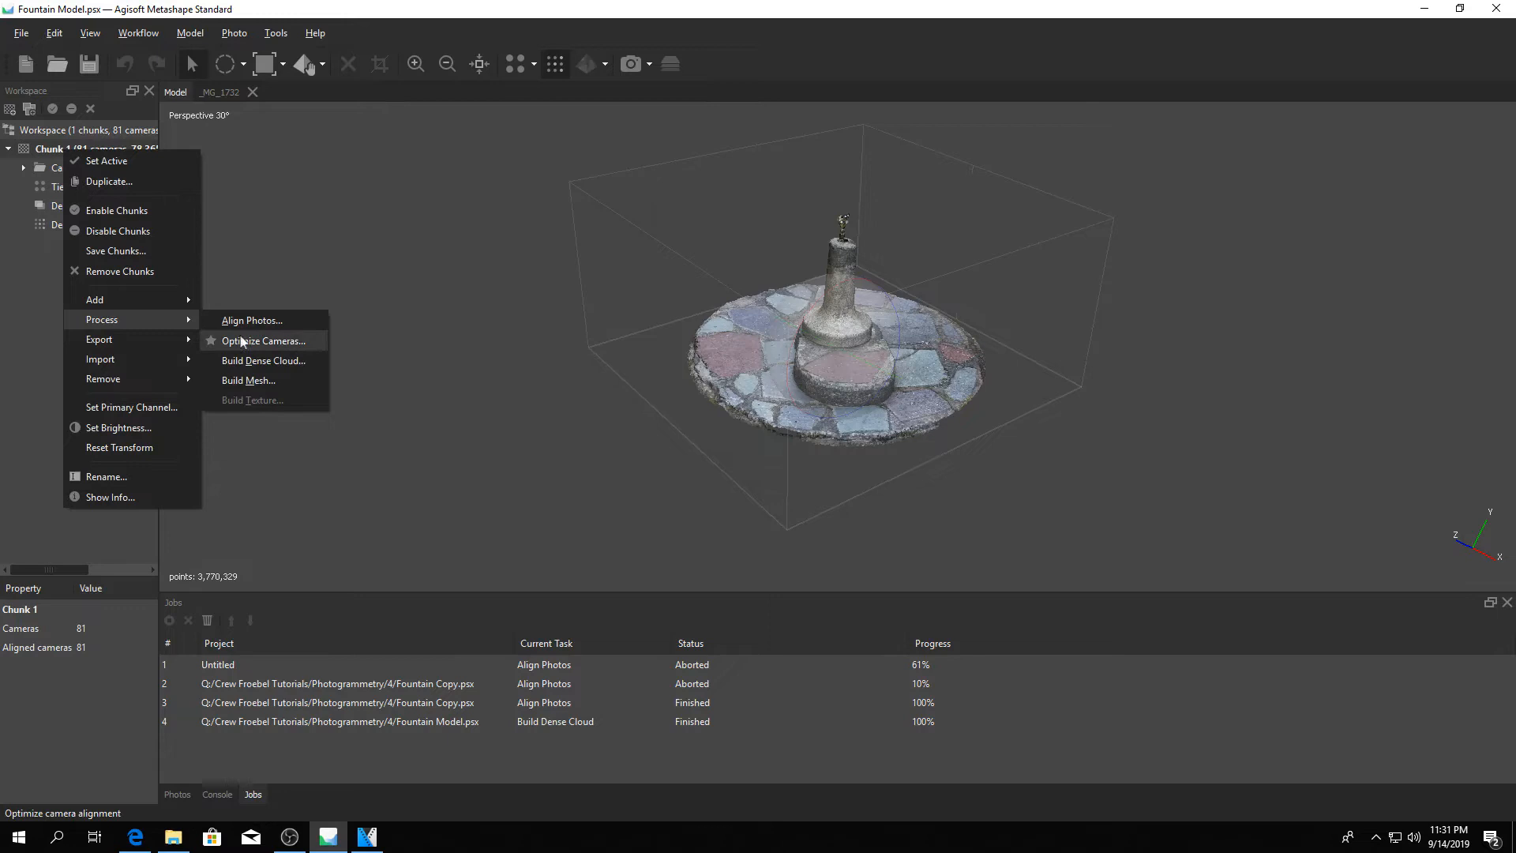
{"action": "mouse_move", "coordinate": [249, 381]}
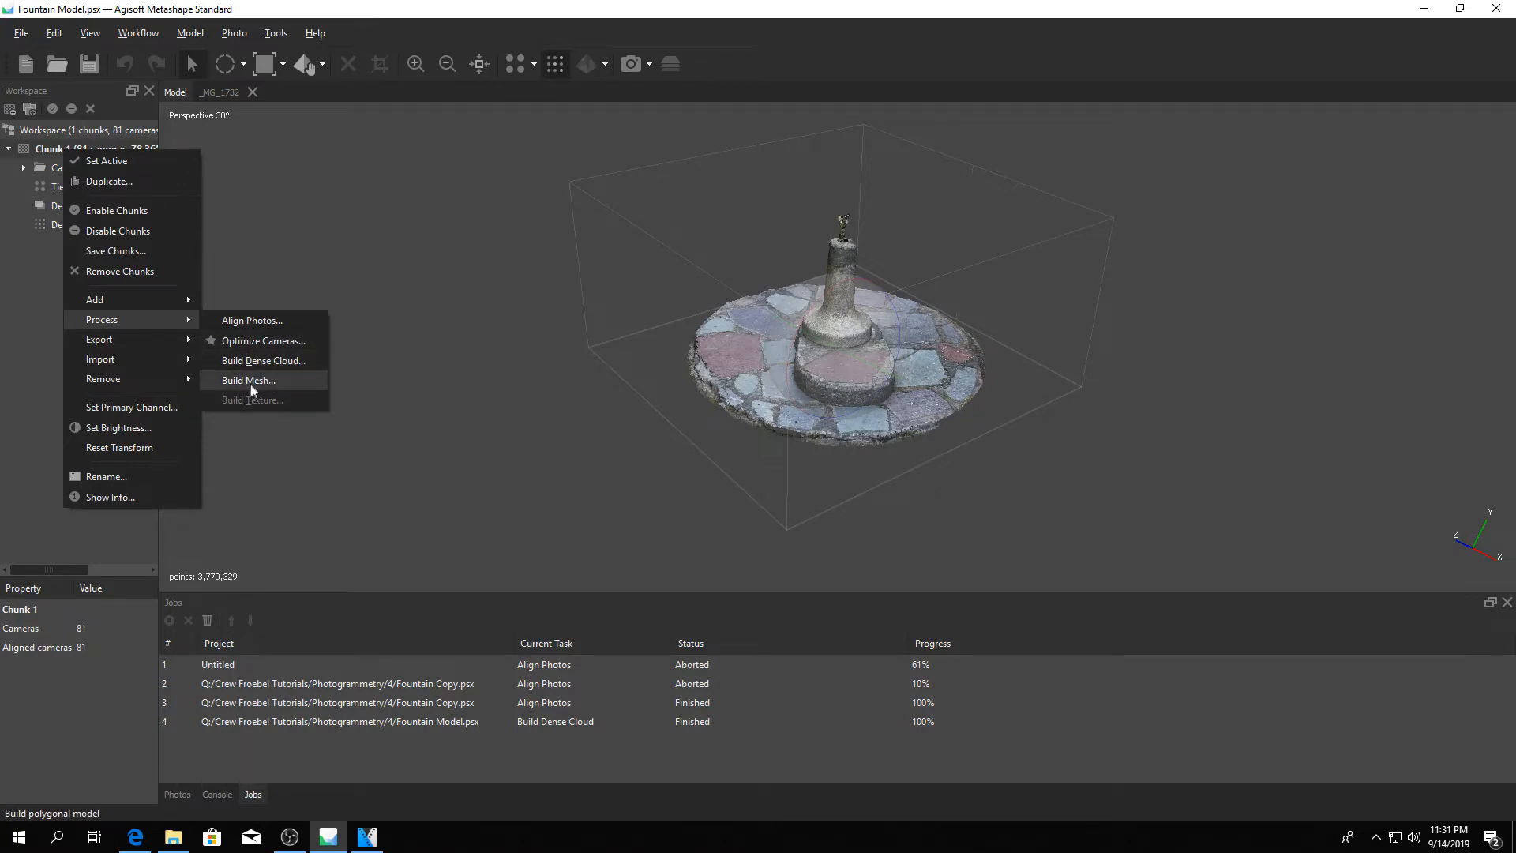
{"action": "left_click", "coordinate": [248, 379]}
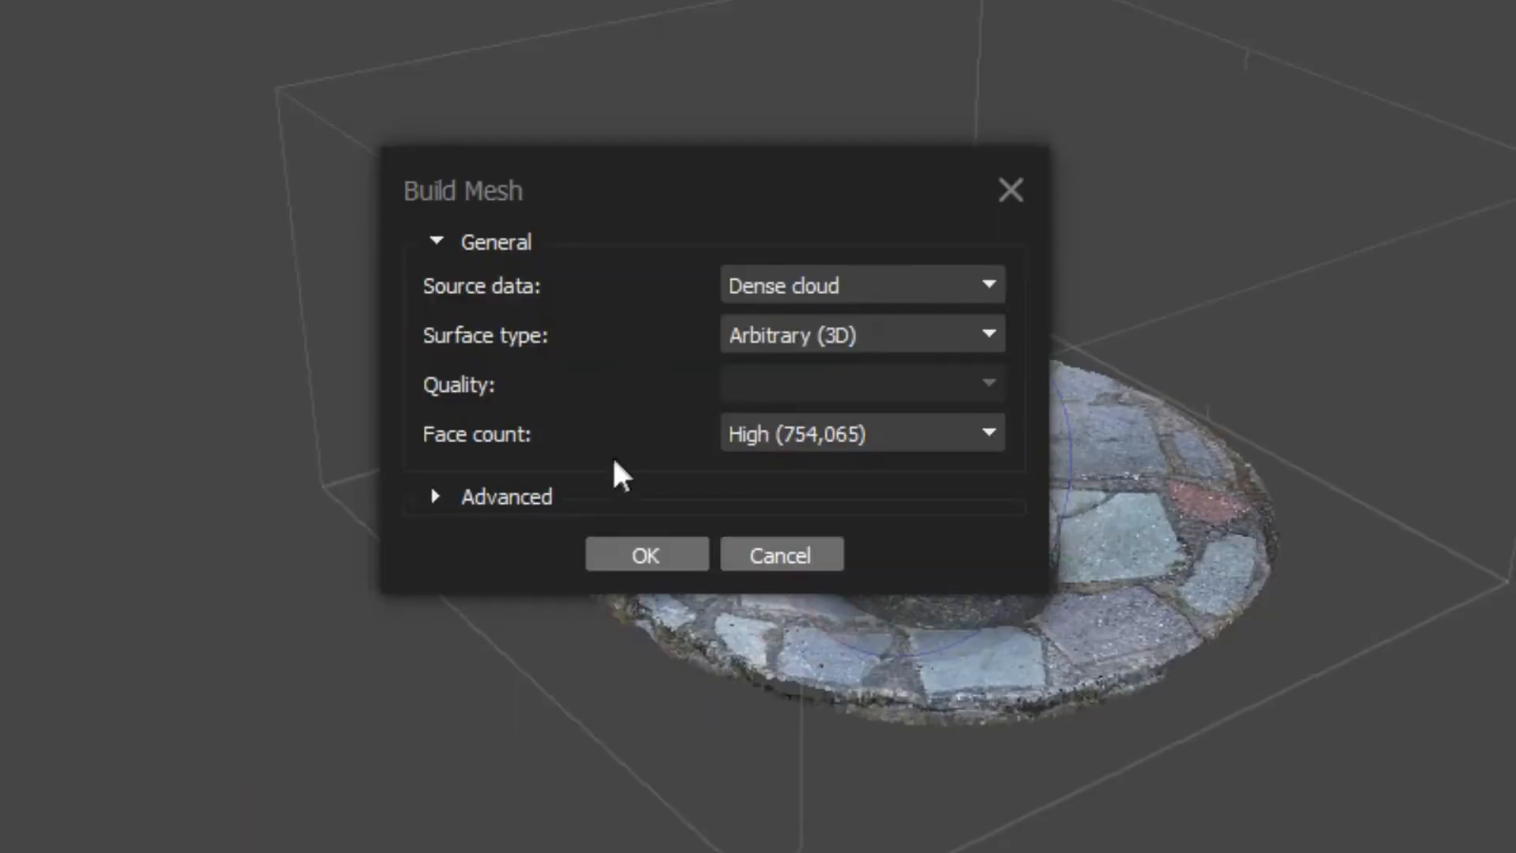
{"action": "mouse_move", "coordinate": [844, 458]}
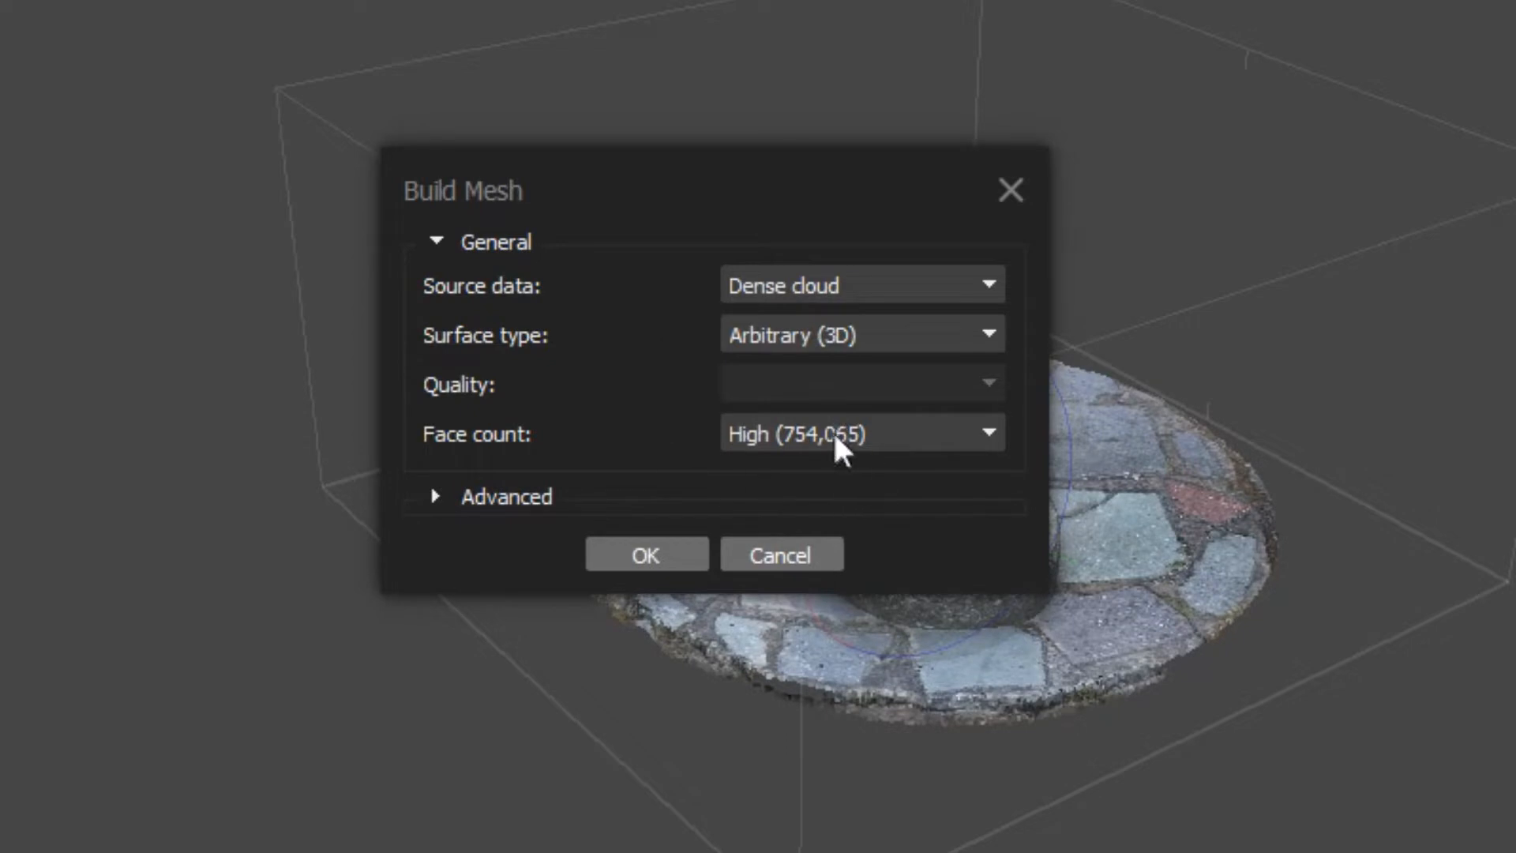
{"action": "left_click", "coordinate": [862, 433]}
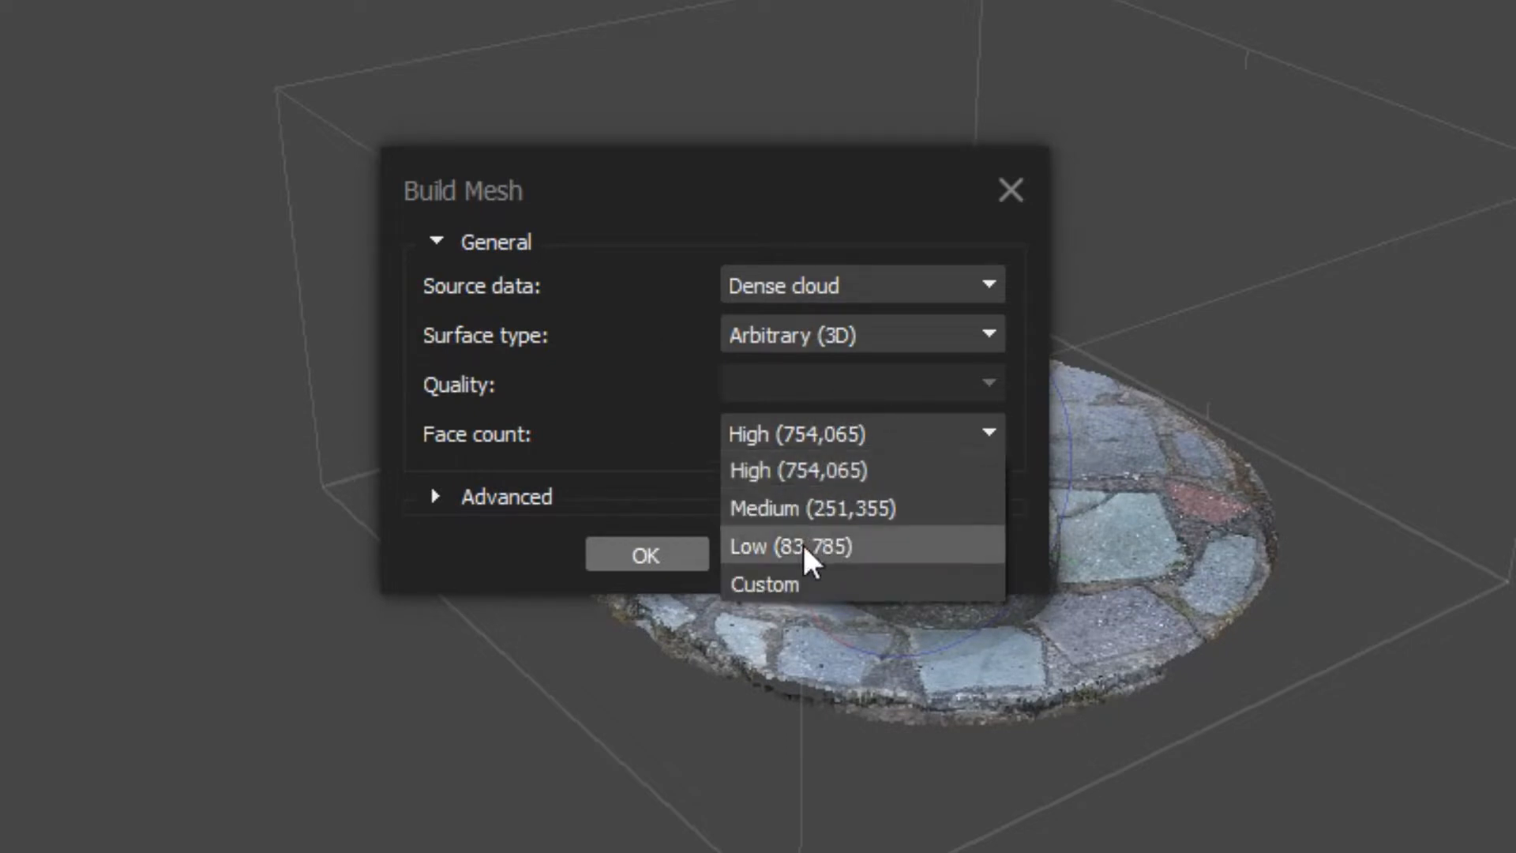
{"action": "mouse_move", "coordinate": [803, 494]}
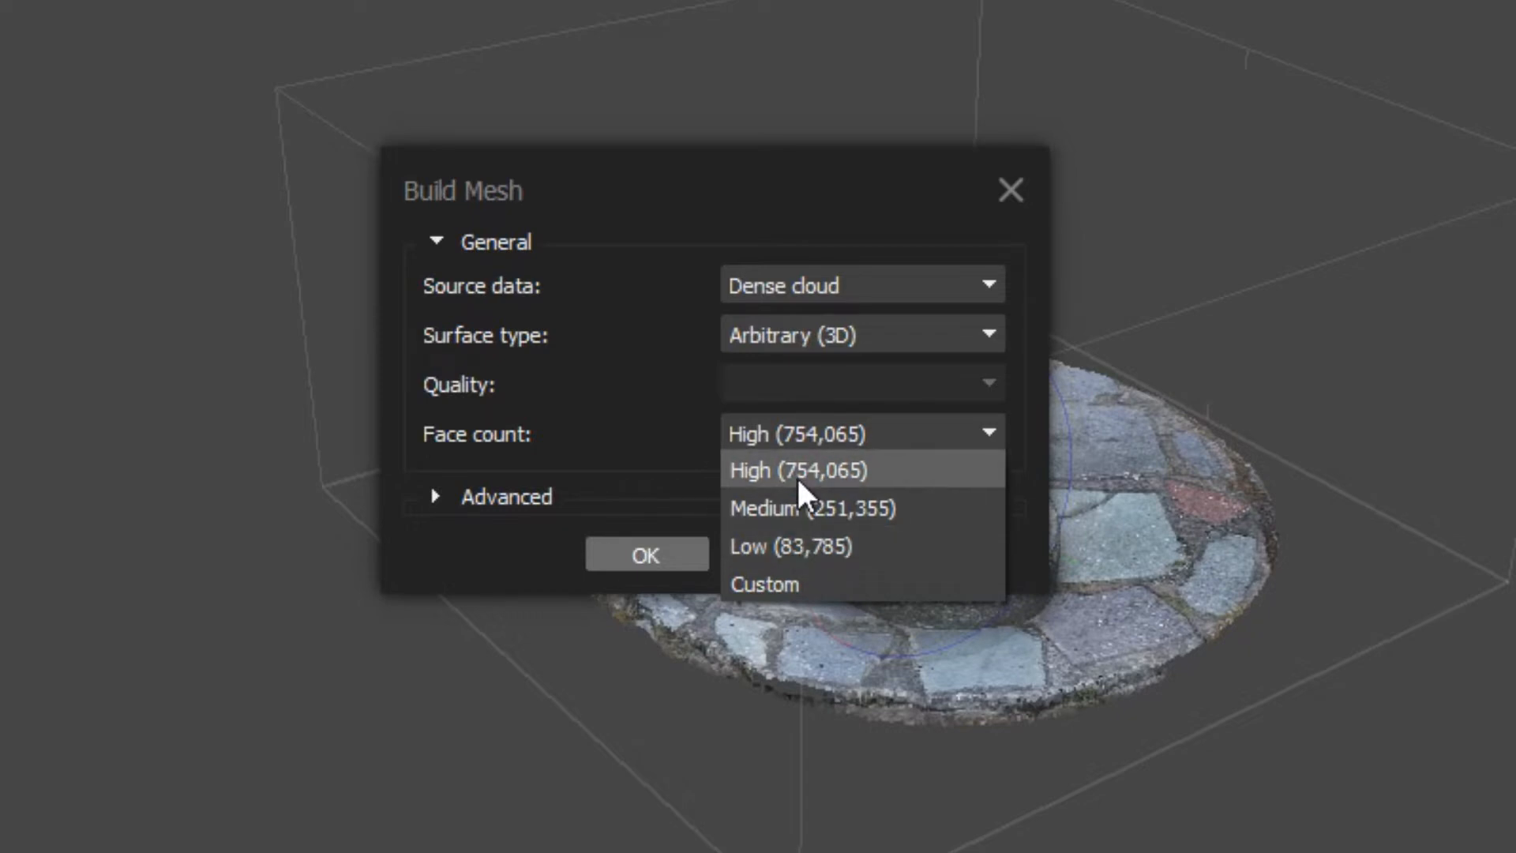
{"action": "mouse_move", "coordinate": [830, 512]}
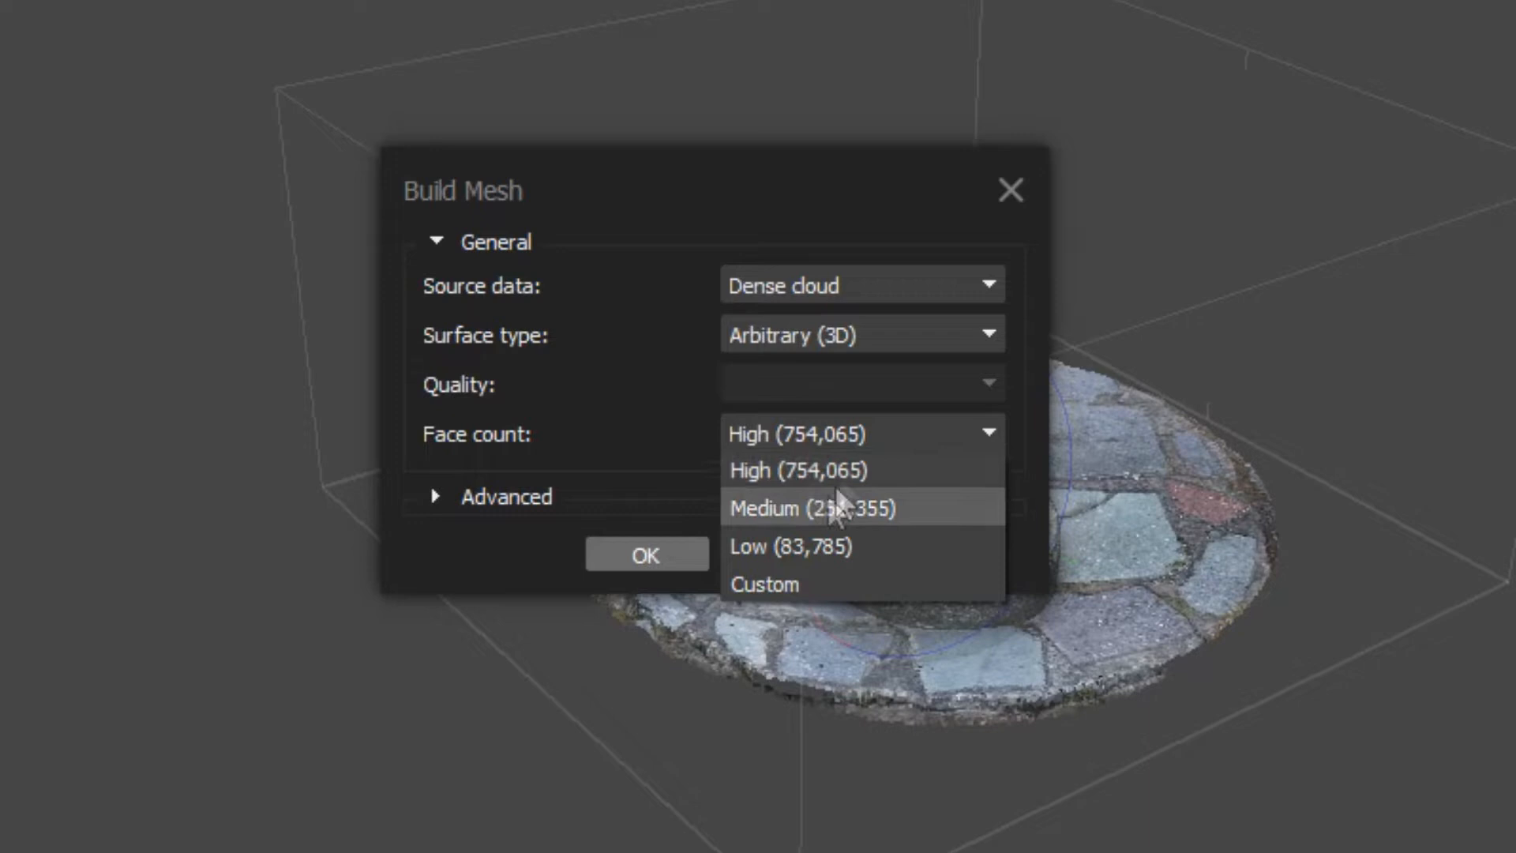
{"action": "mouse_move", "coordinate": [852, 528]}
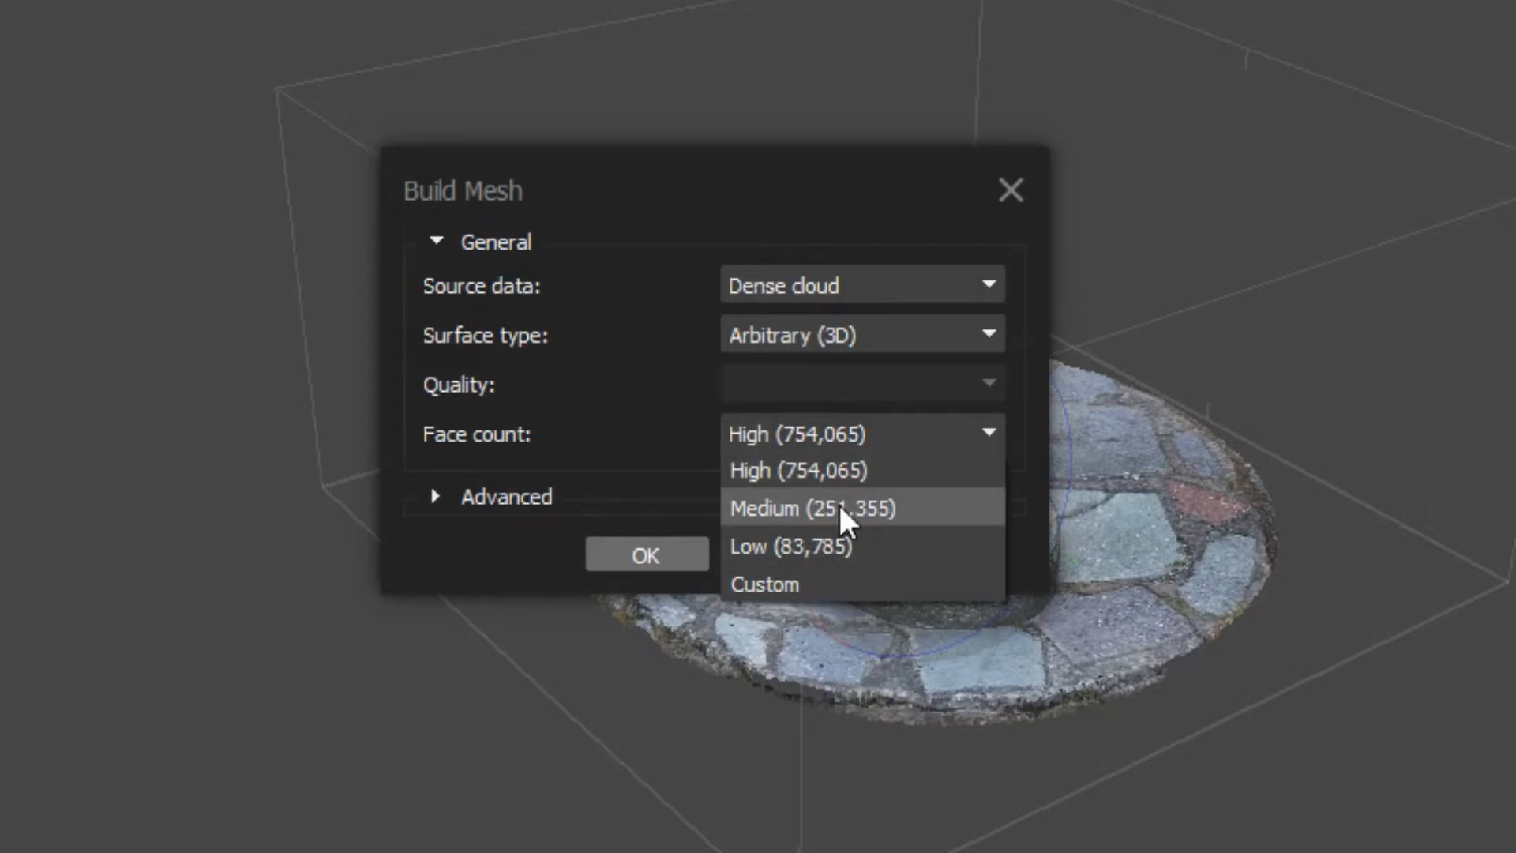
{"action": "mouse_move", "coordinate": [818, 531]}
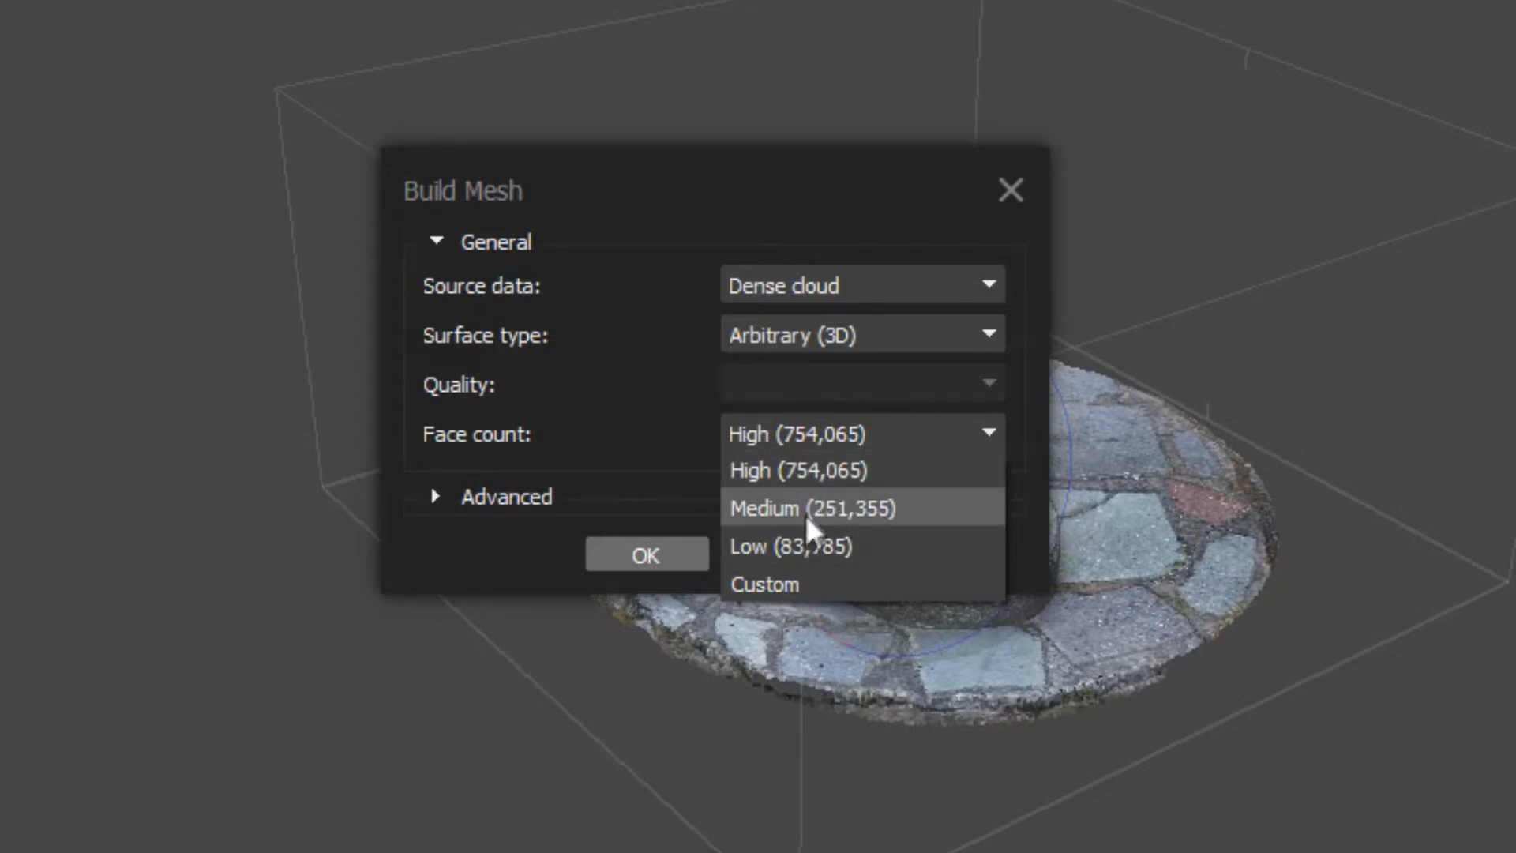
{"action": "left_click", "coordinate": [811, 509]}
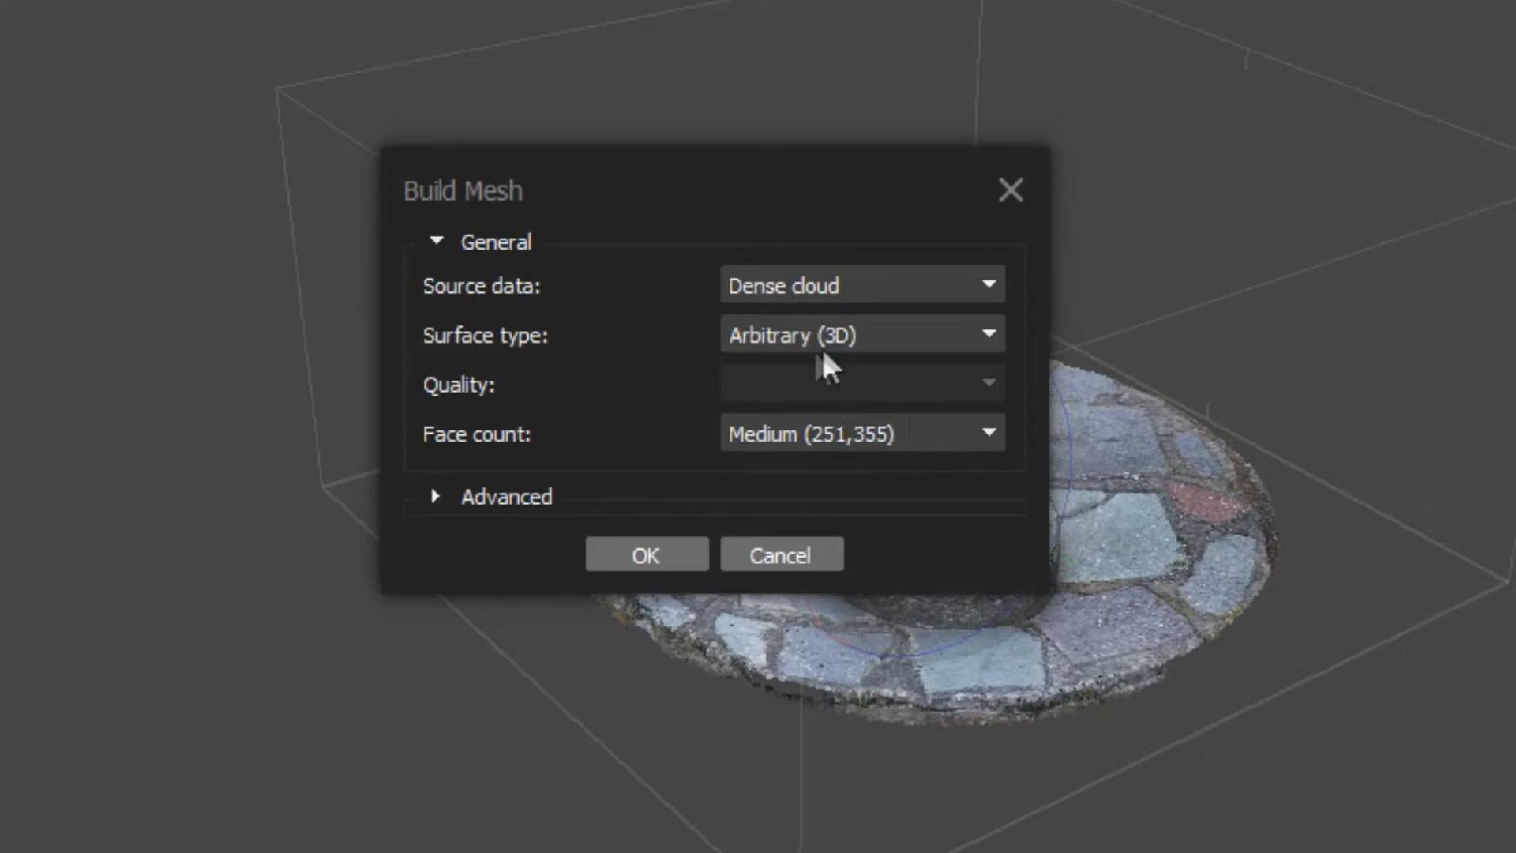
{"action": "mouse_move", "coordinate": [518, 523]}
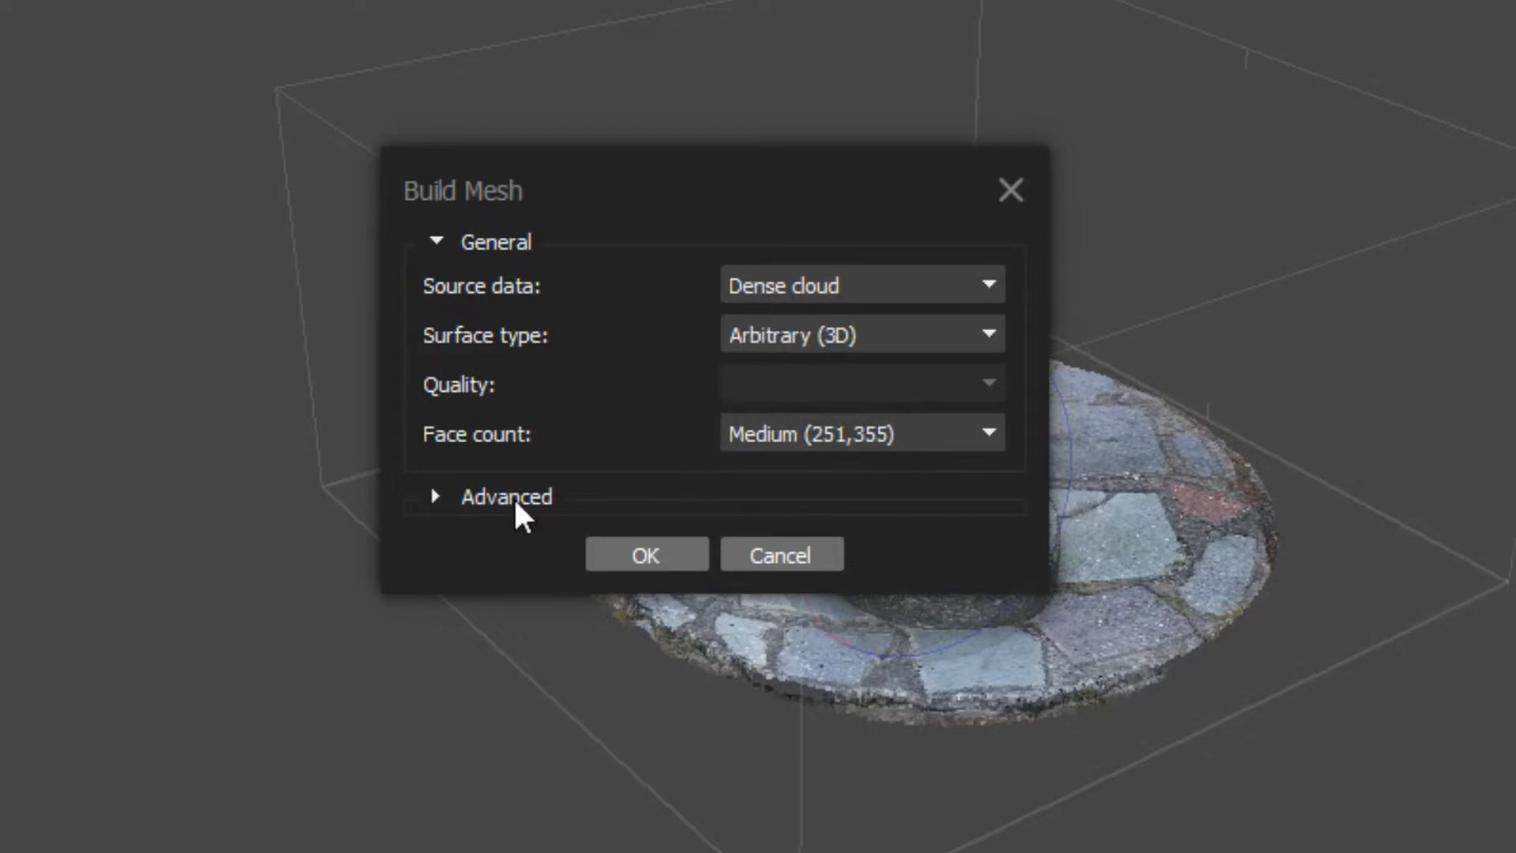
{"action": "left_click", "coordinate": [648, 555]}
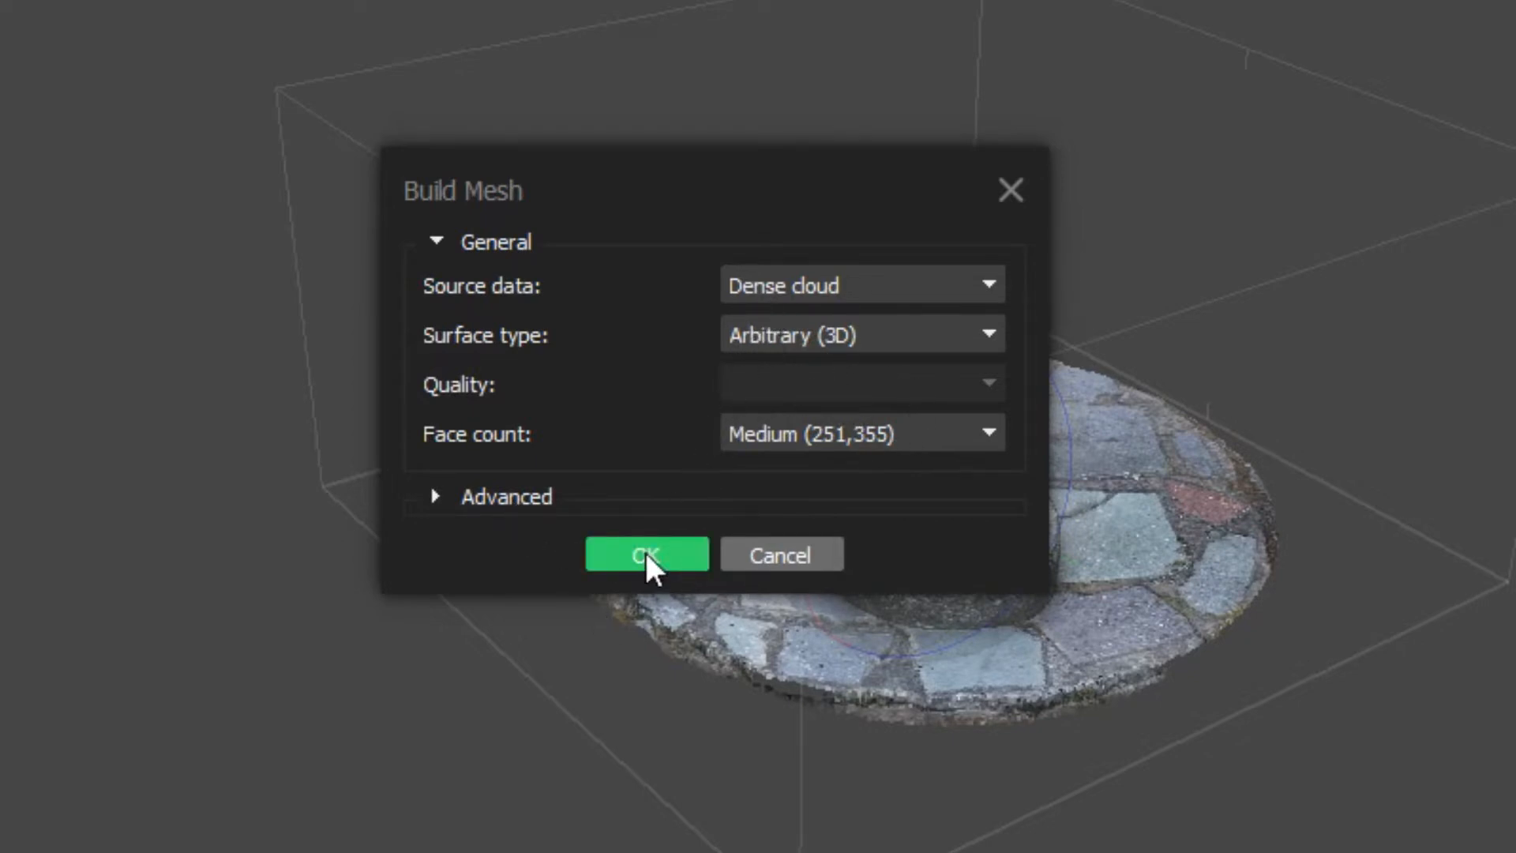
{"action": "left_click", "coordinate": [647, 554]}
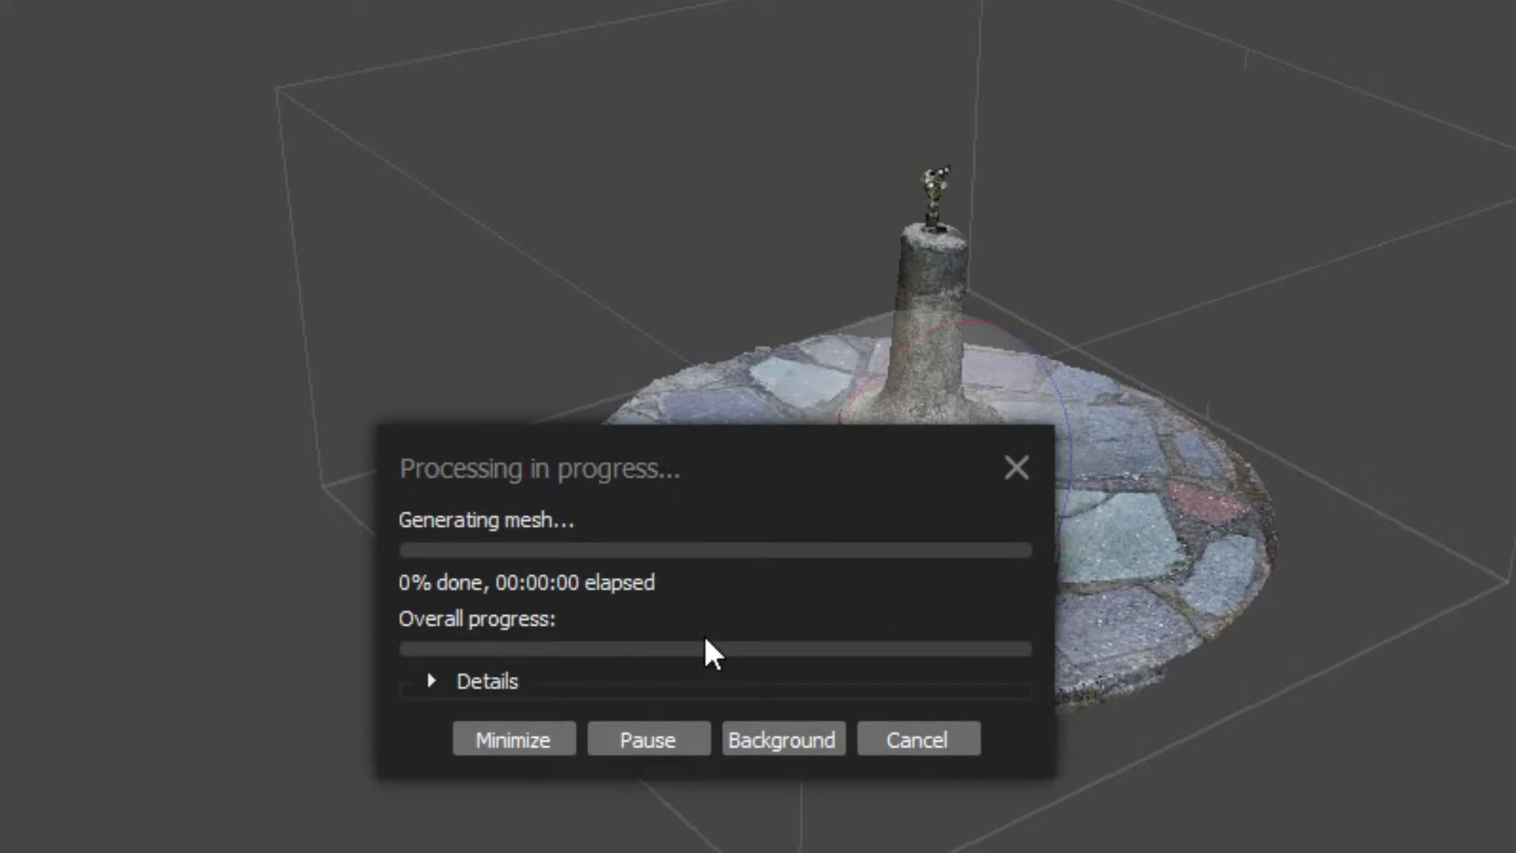
{"action": "mouse_move", "coordinate": [725, 491]}
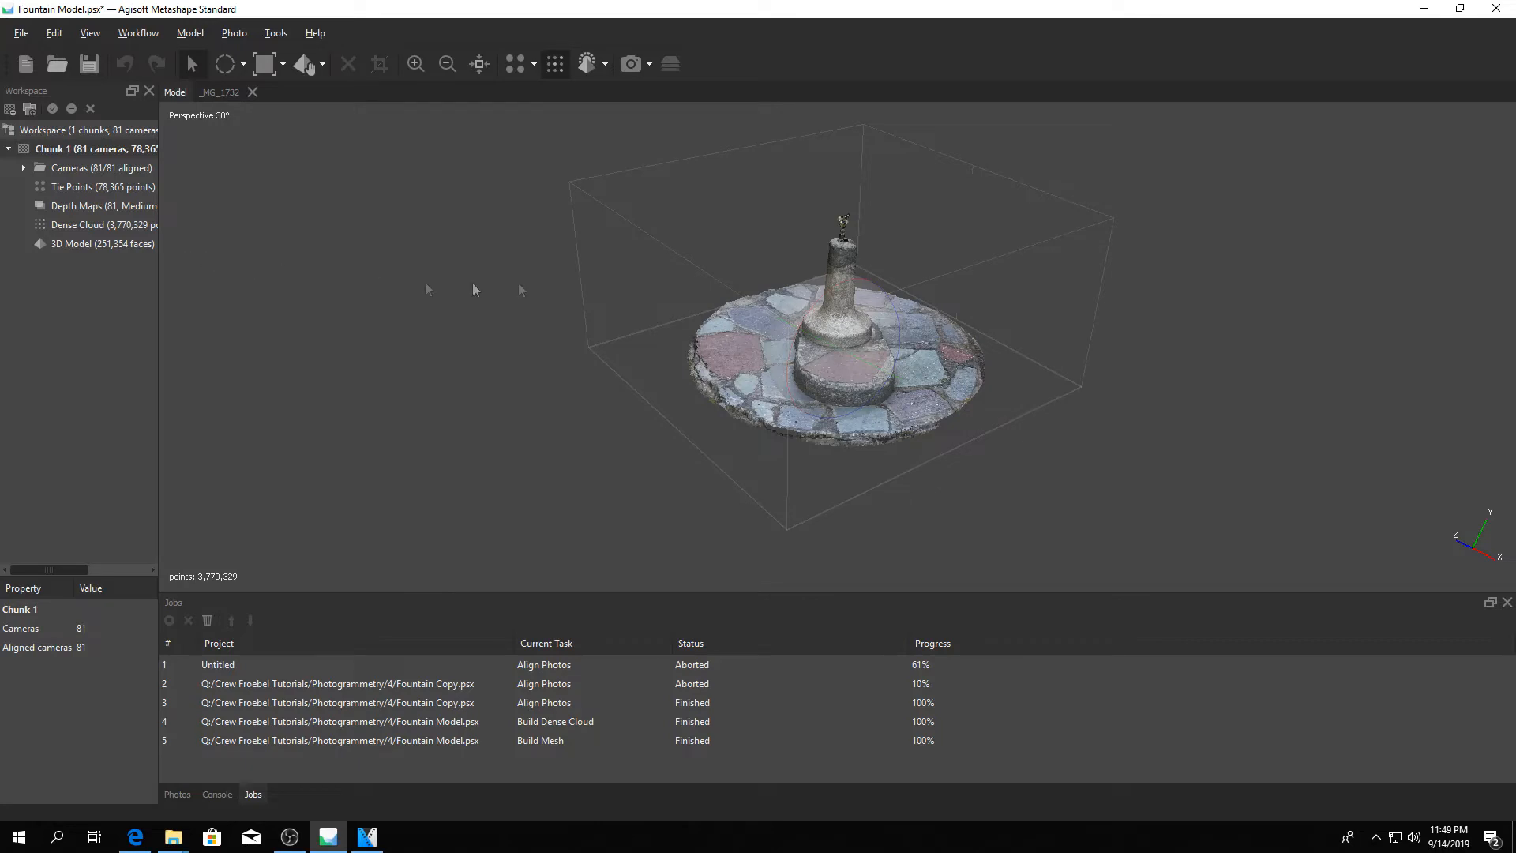
{"action": "mouse_move", "coordinate": [622, 294]}
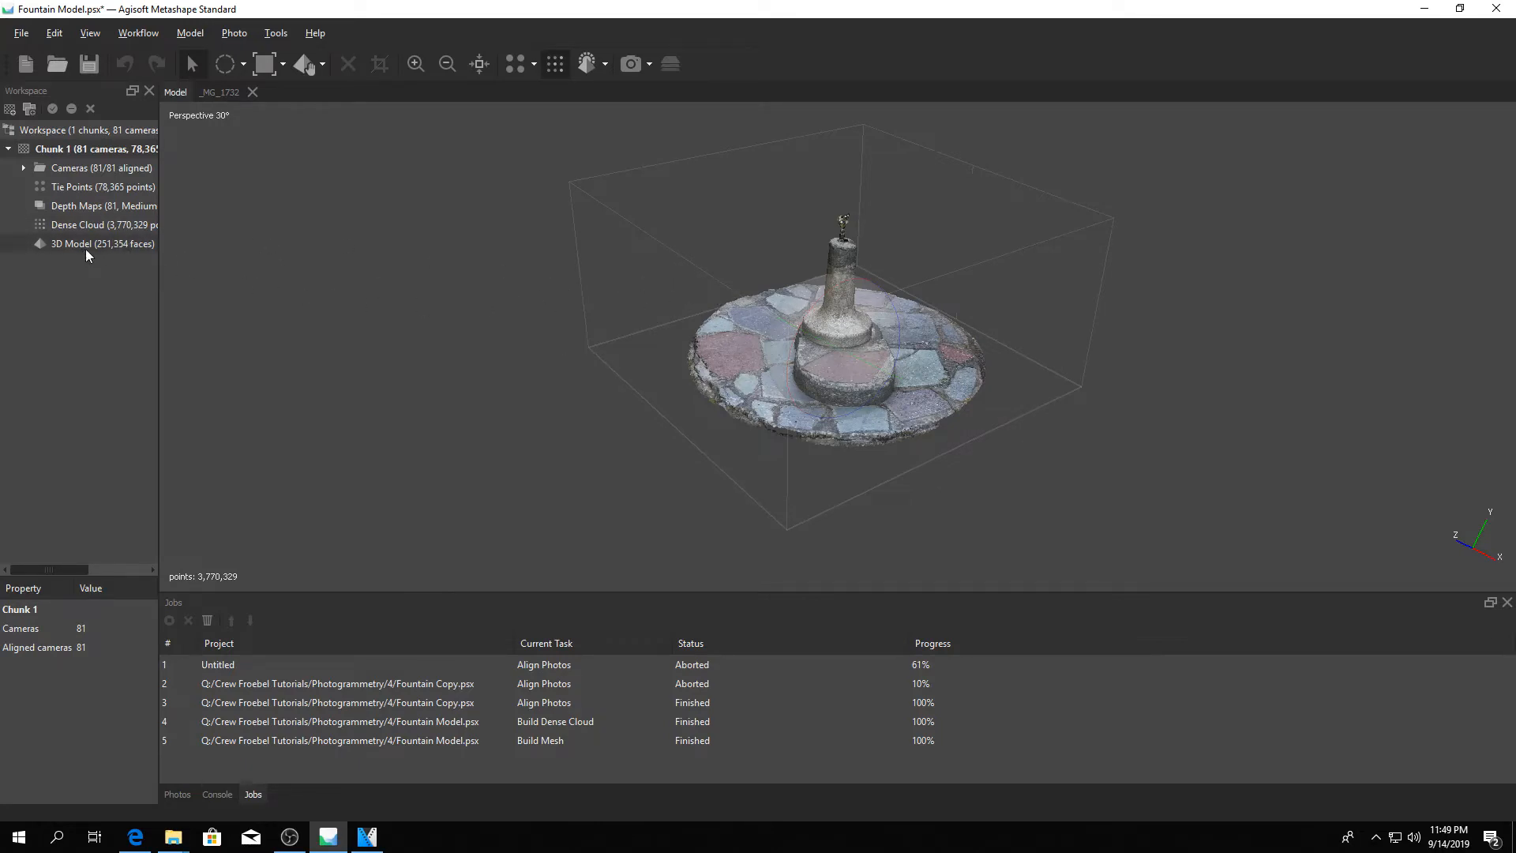
- Display the 251,354-face 3D model and orbit in close around the fountain base
{"action": "left_click", "coordinate": [101, 243]}
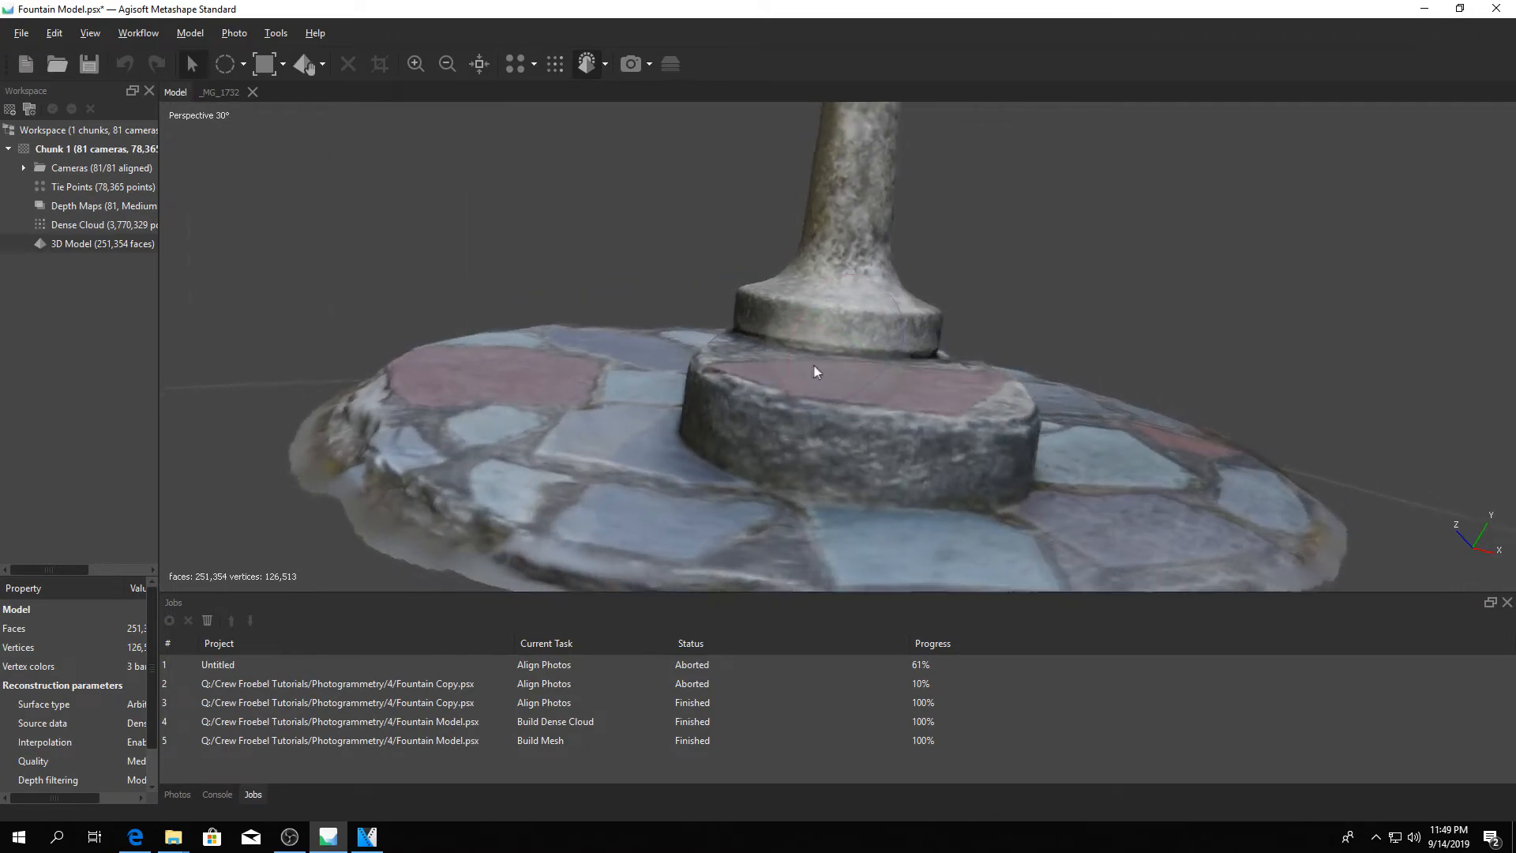
{"action": "left_click_drag", "start_coordinate": [815, 373], "coordinate": [802, 338]}
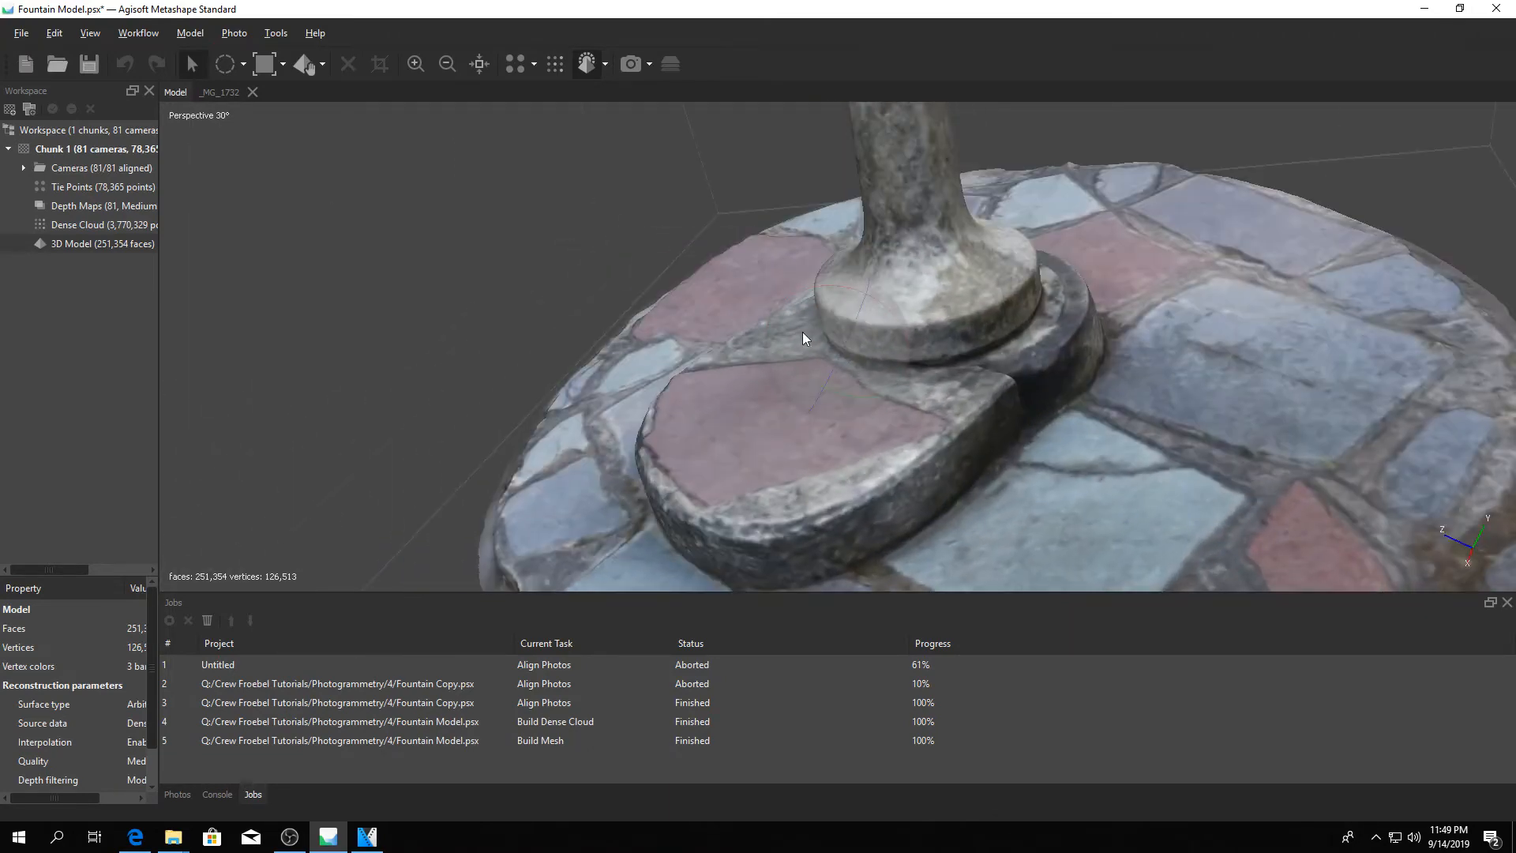
{"action": "left_click_drag", "start_coordinate": [802, 338], "coordinate": [839, 378]}
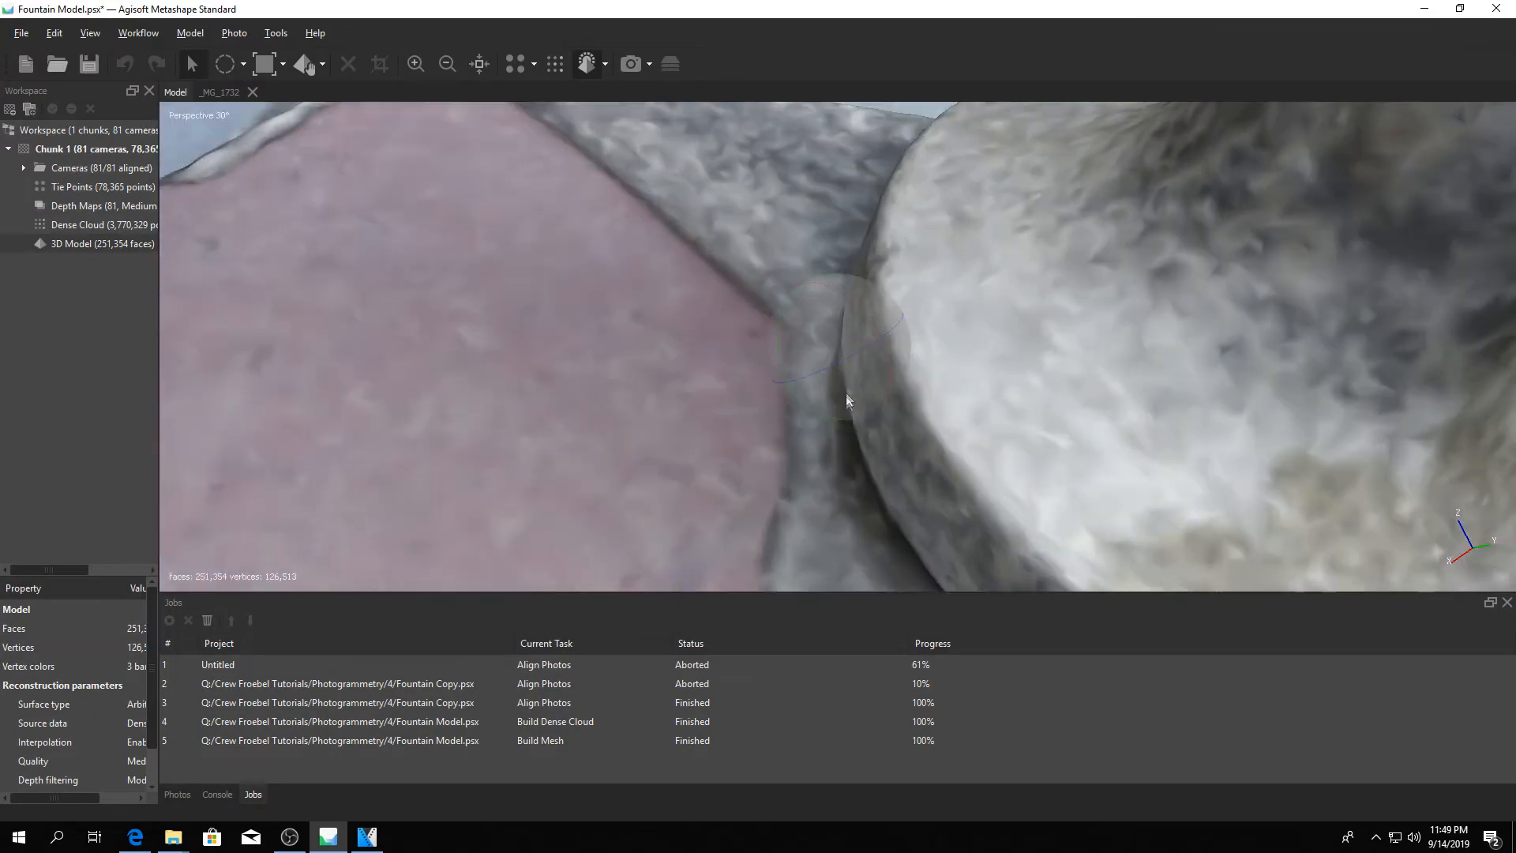
{"action": "left_click_drag", "start_coordinate": [846, 400], "coordinate": [802, 332]}
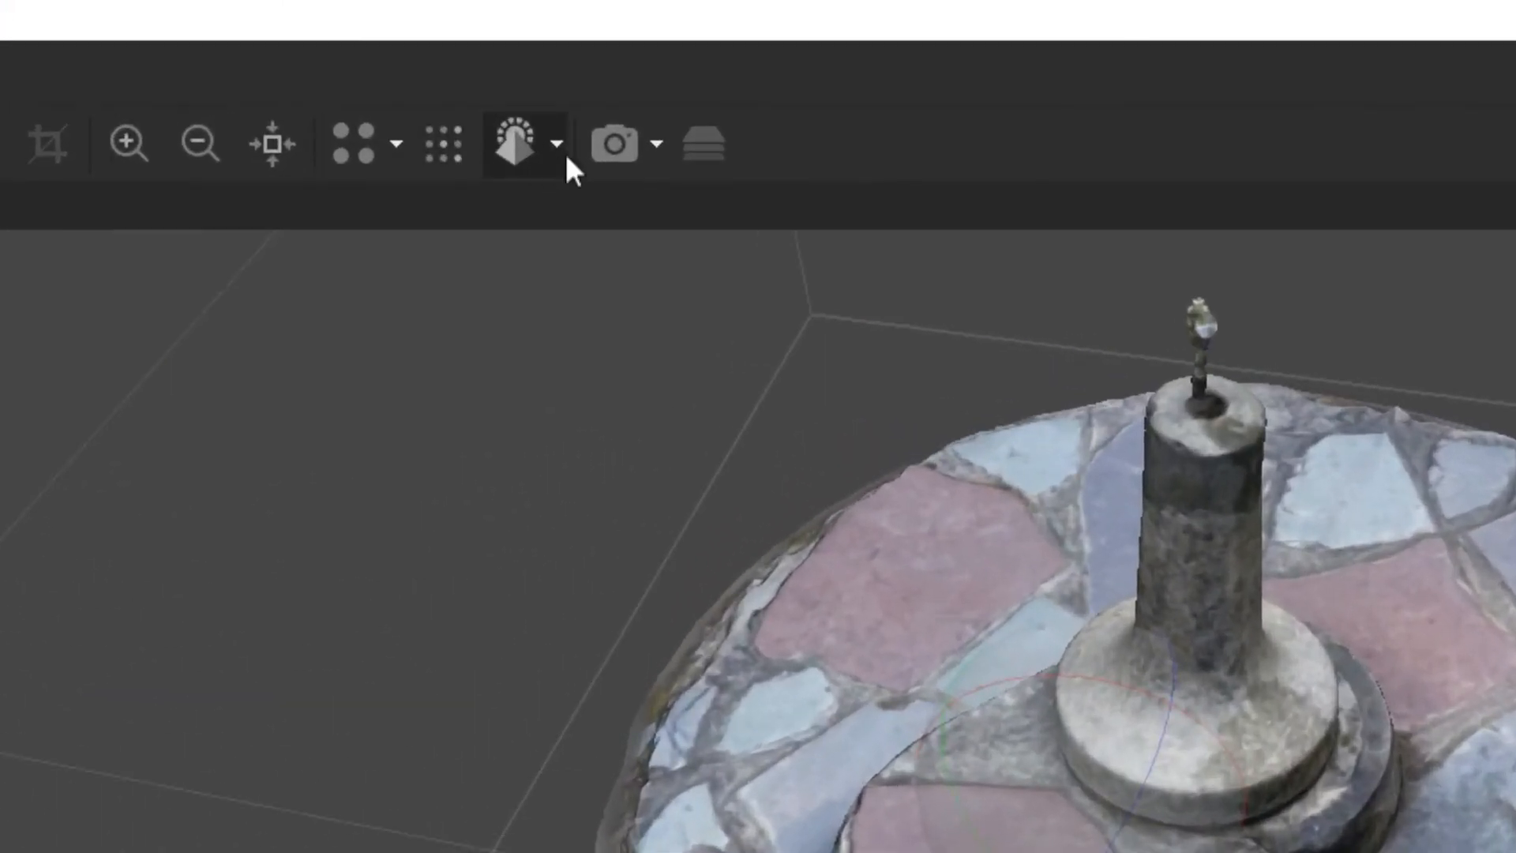
- Switch the model display to Wireframe and view it from above
{"action": "left_click", "coordinate": [556, 144]}
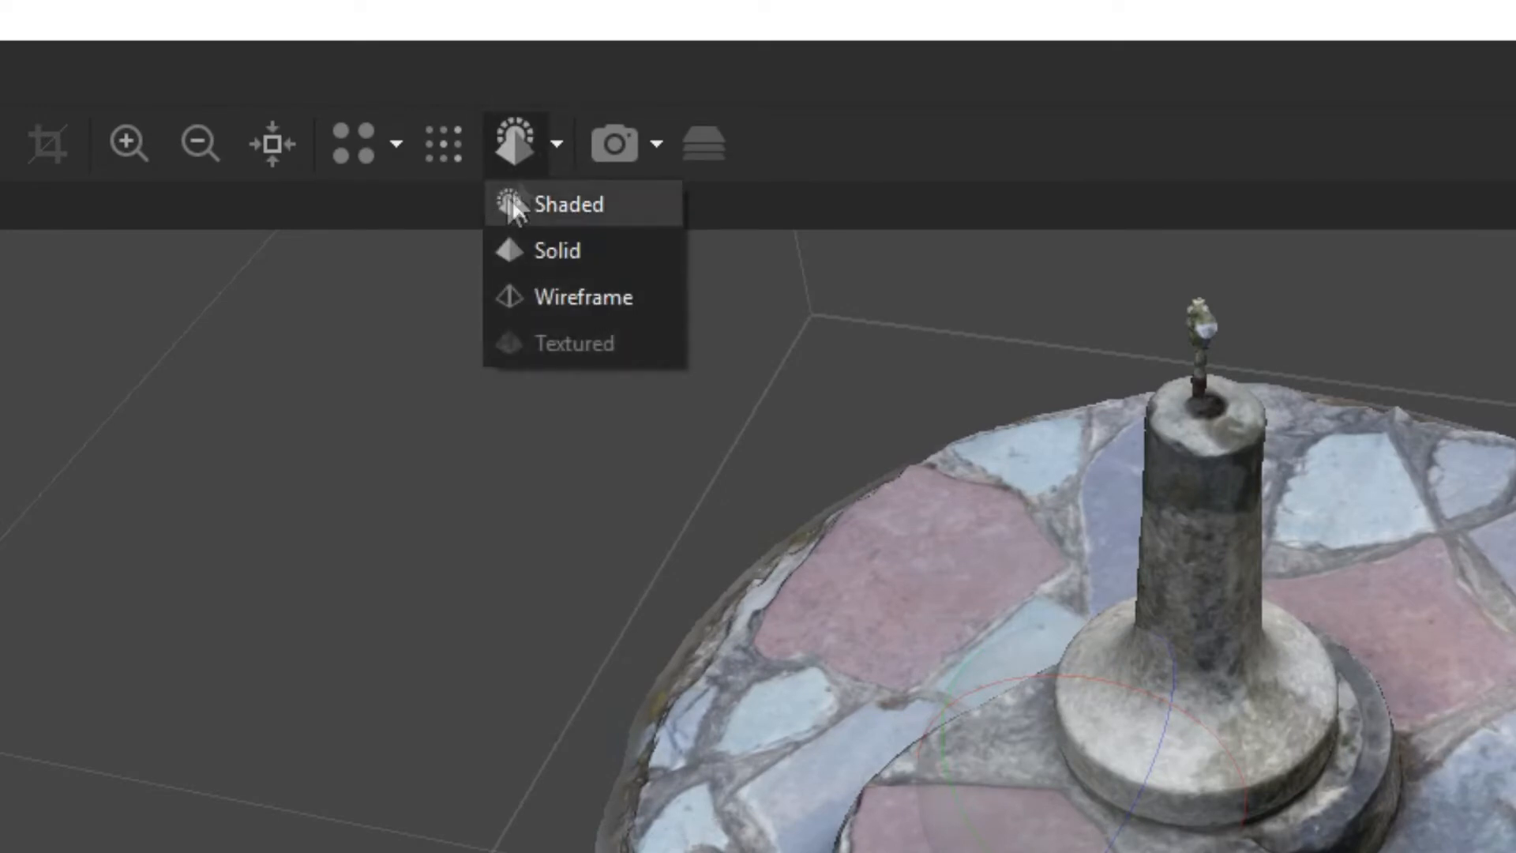
{"action": "mouse_move", "coordinate": [587, 311]}
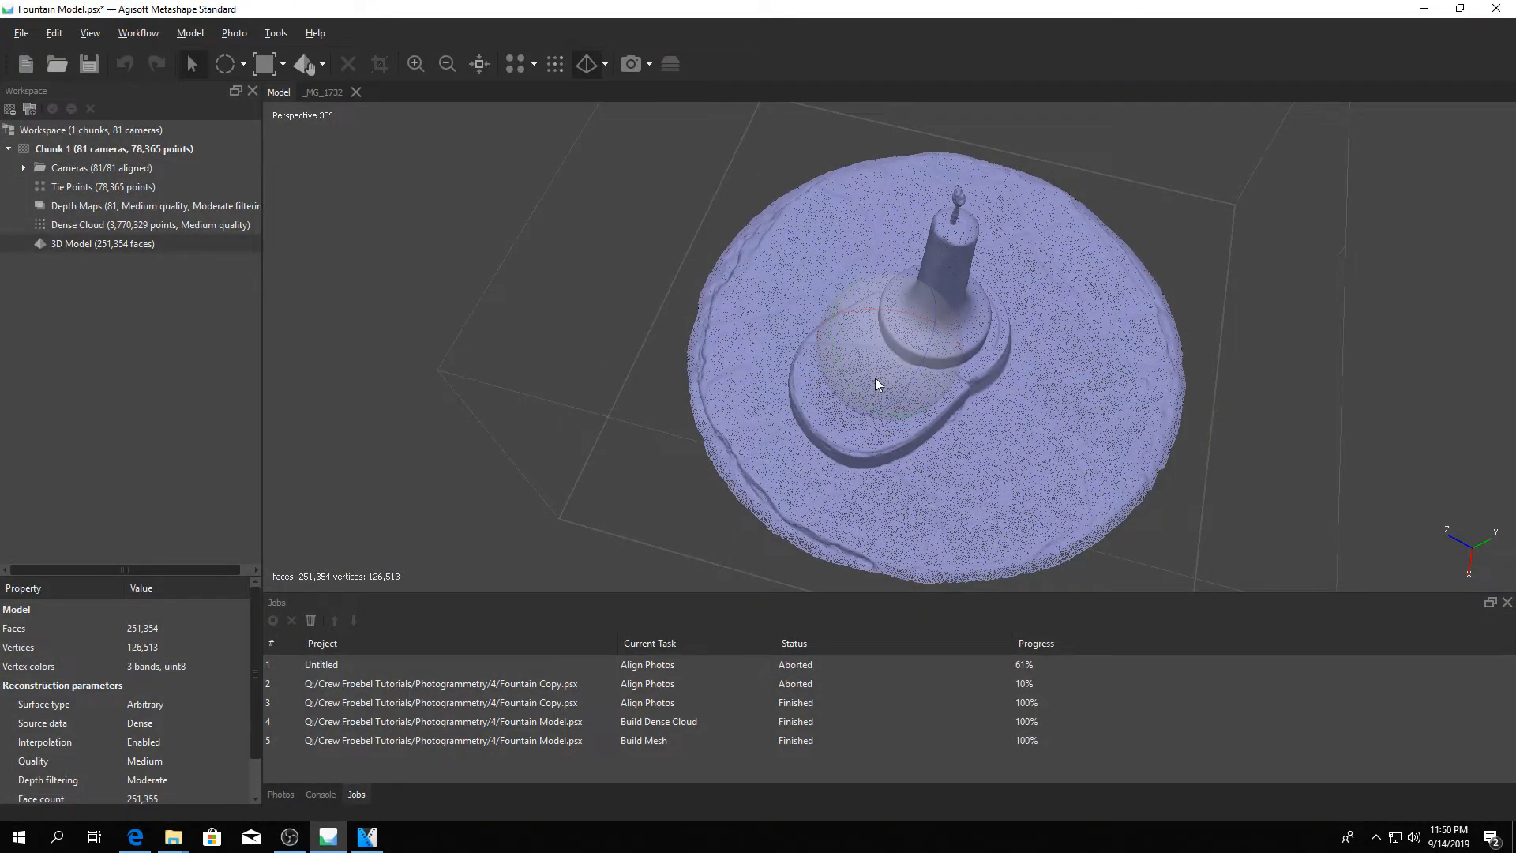
{"action": "mouse_move", "coordinate": [868, 395]}
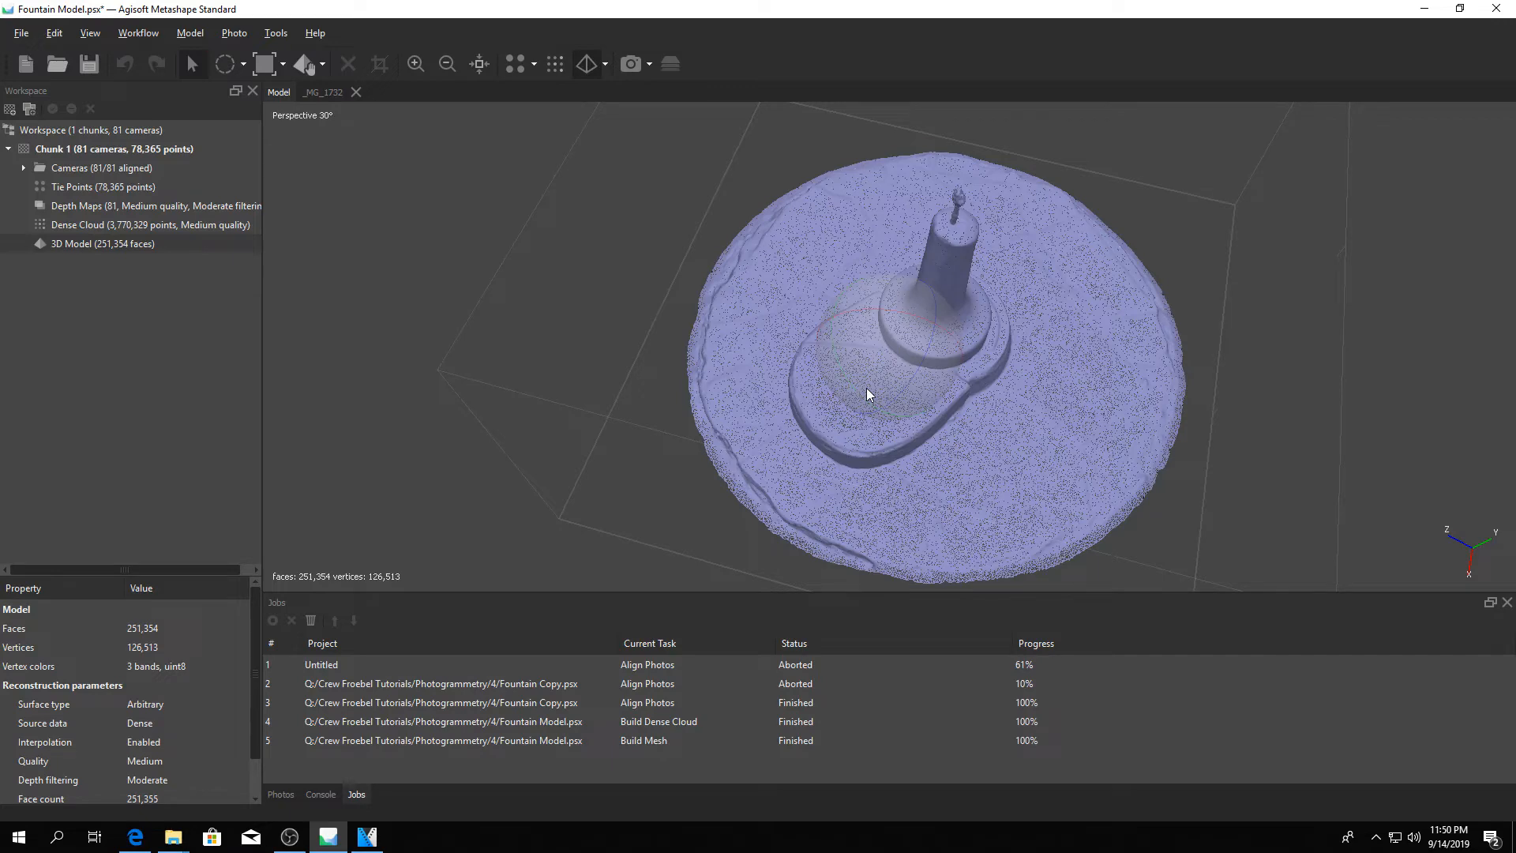
{"action": "mouse_move", "coordinate": [943, 325]}
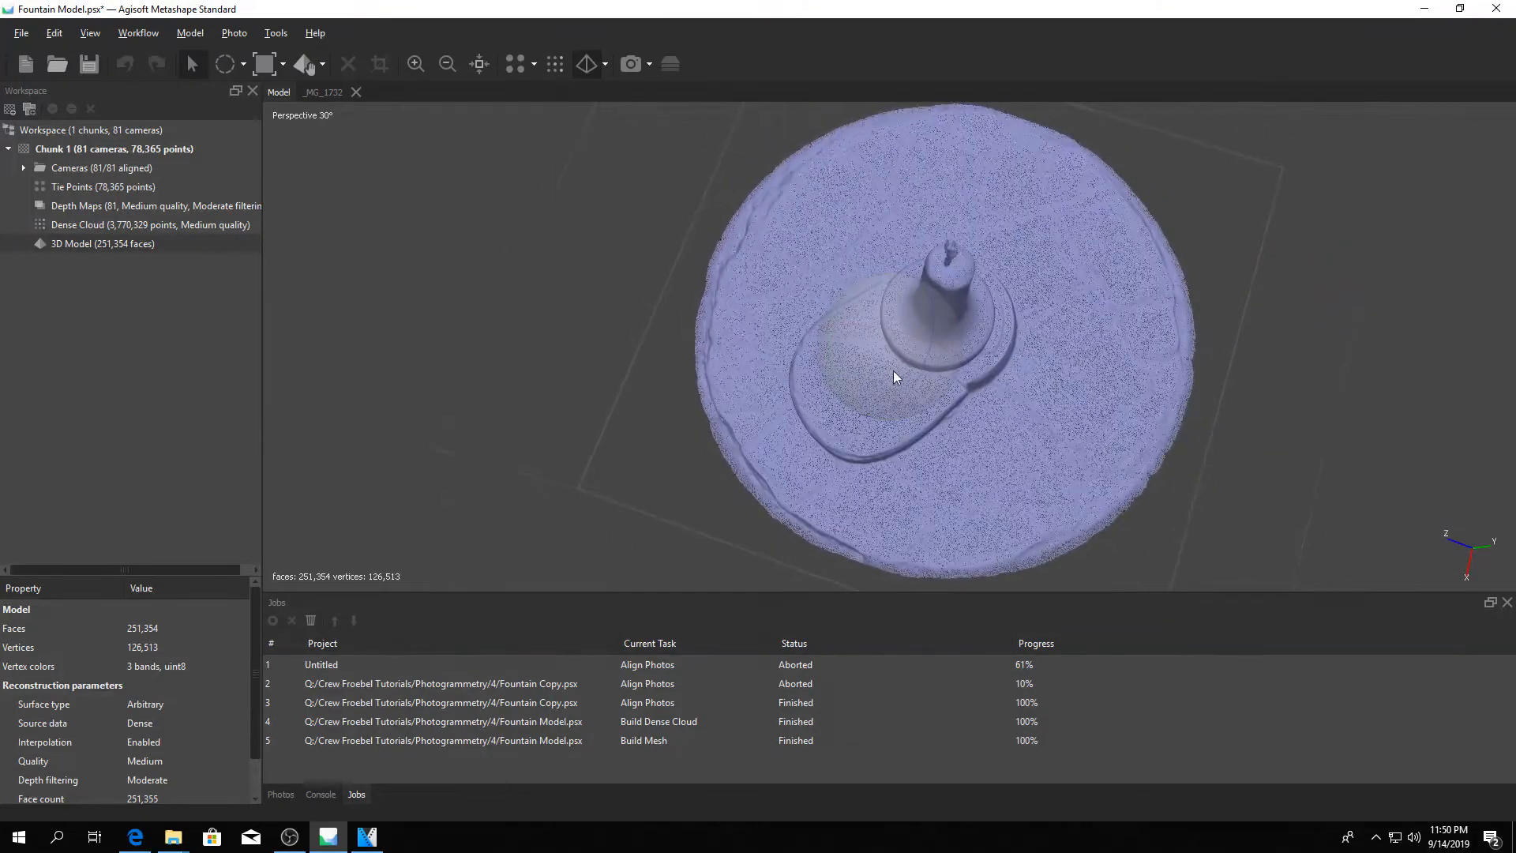
{"action": "left_click_drag", "start_coordinate": [894, 377], "coordinate": [856, 309]}
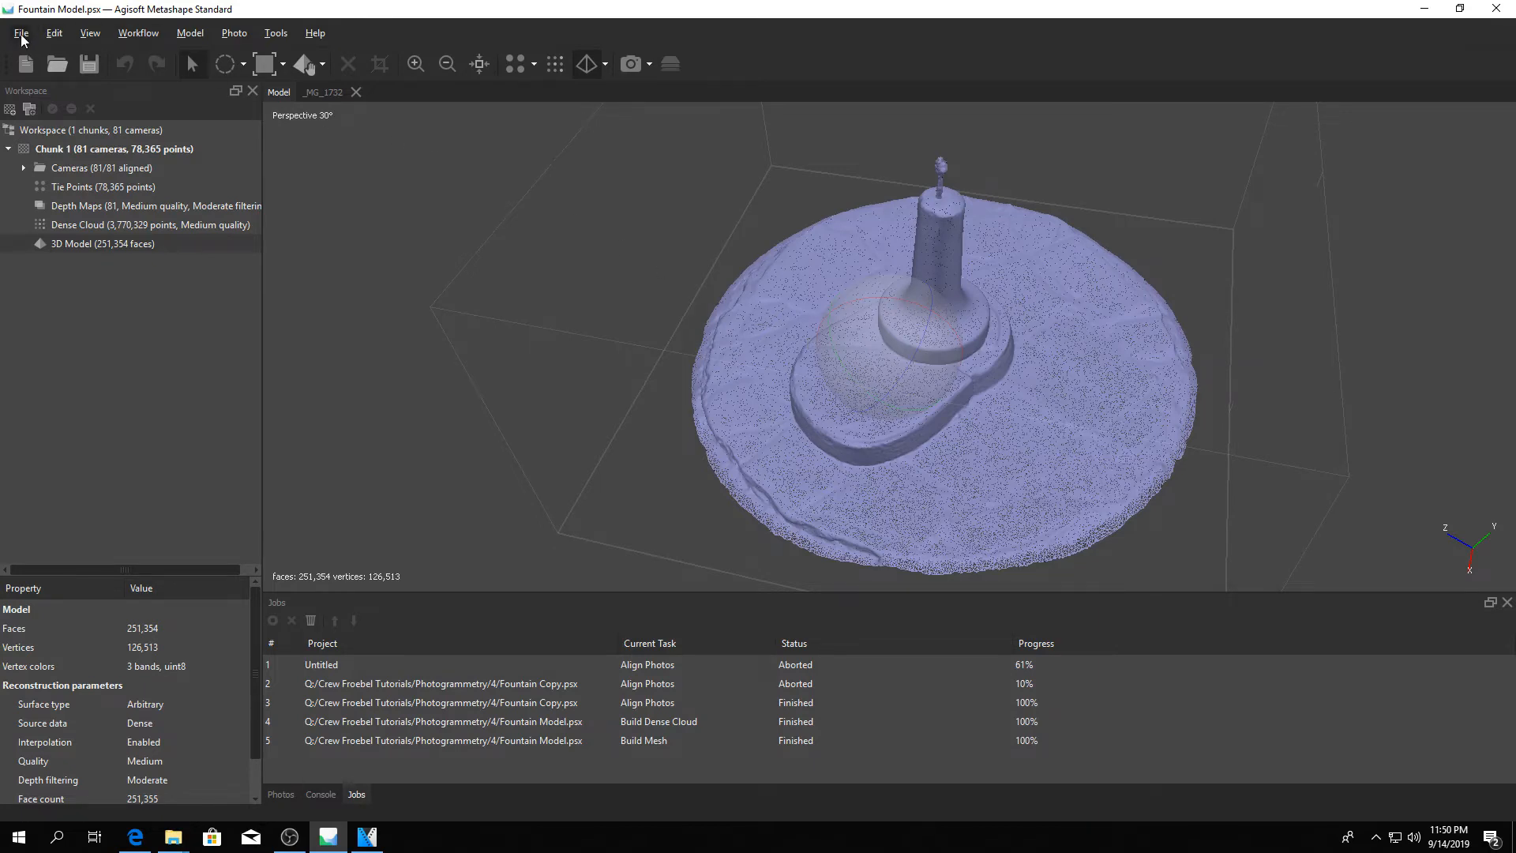
- Save the project as a copy named Fountain Model Backup.psx
{"action": "left_click", "coordinate": [25, 33]}
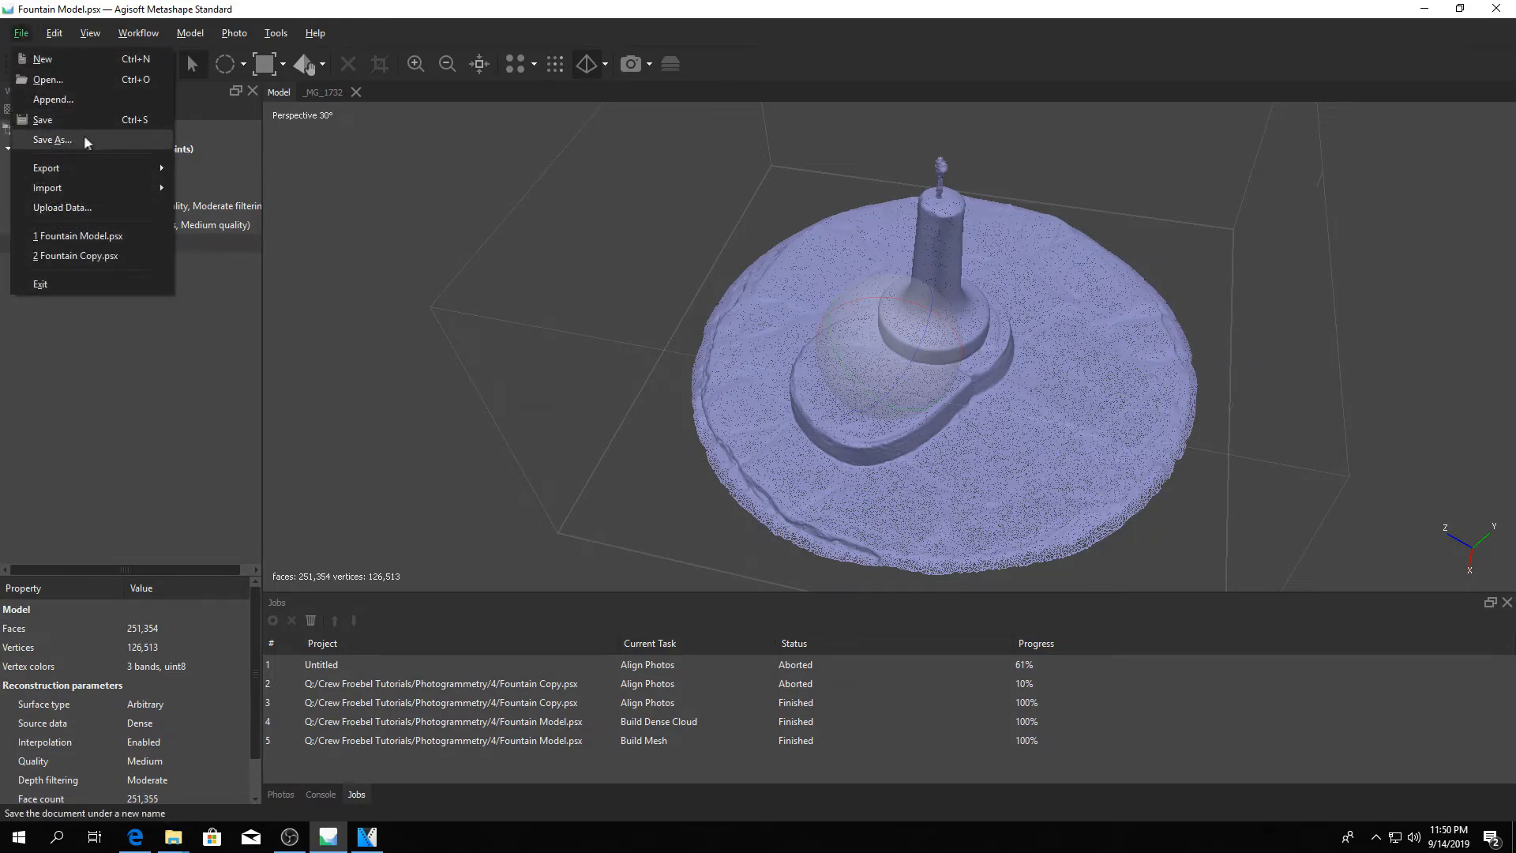
{"action": "left_click", "coordinate": [52, 139]}
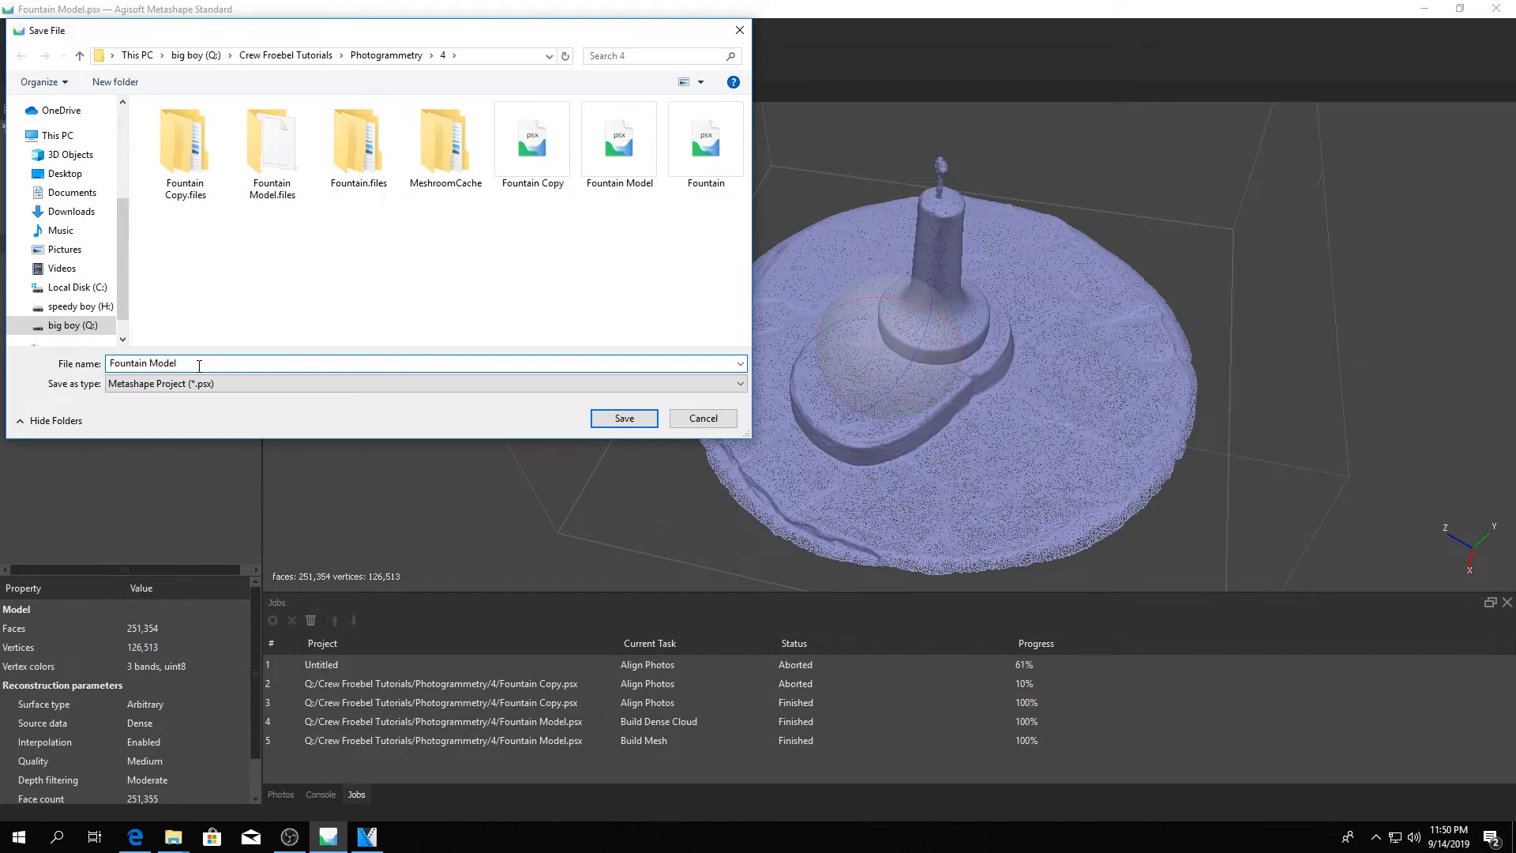
{"action": "type", "text": "Backu"}
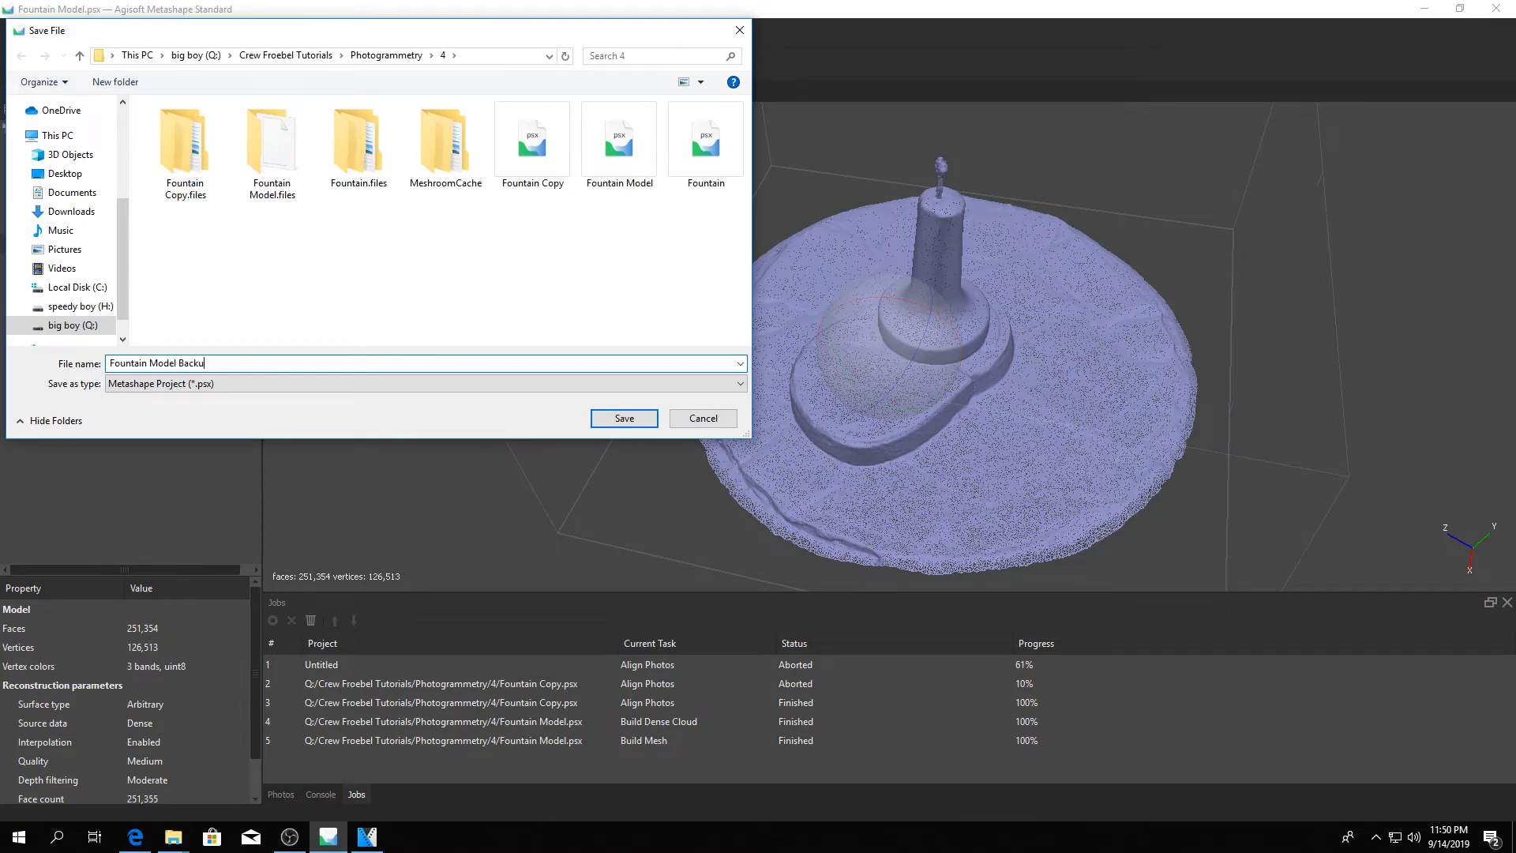
{"action": "left_click", "coordinate": [623, 416]}
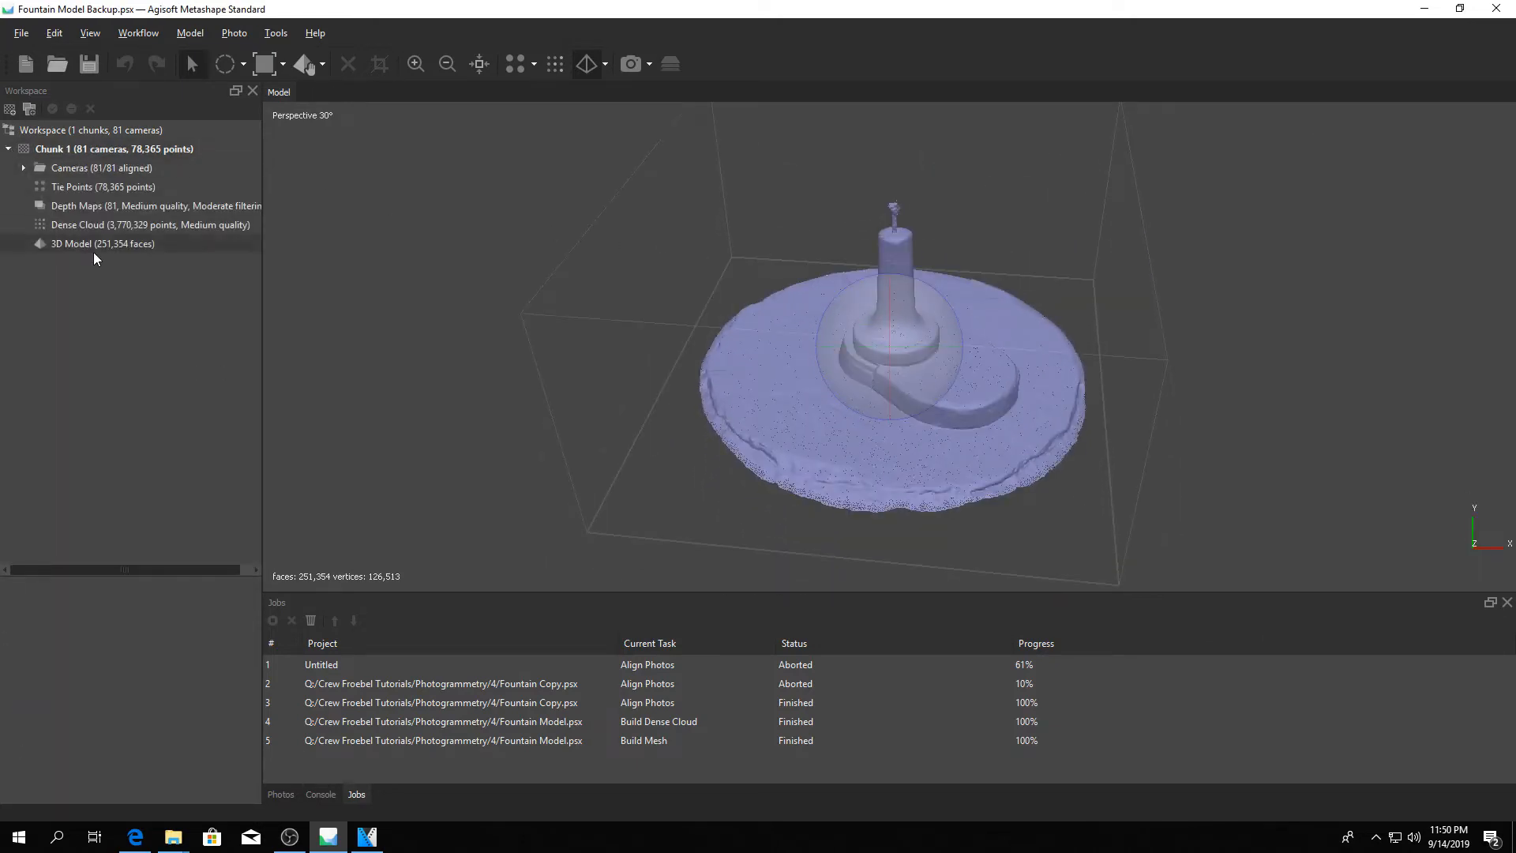
- Select the 3D model and go to the mesh tools
{"action": "left_click", "coordinate": [82, 243]}
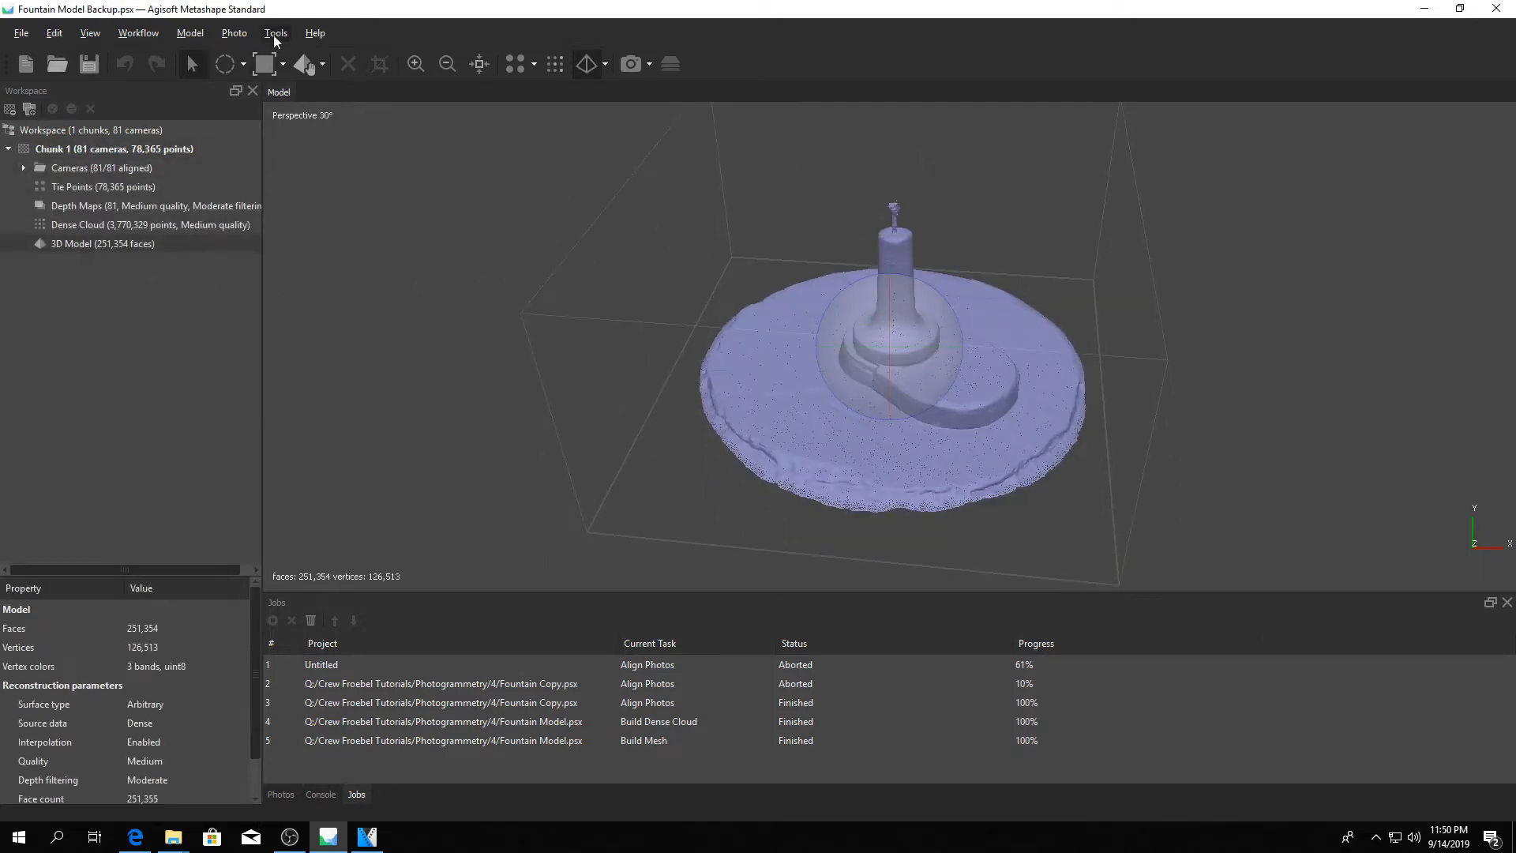
{"action": "left_click", "coordinate": [275, 32]}
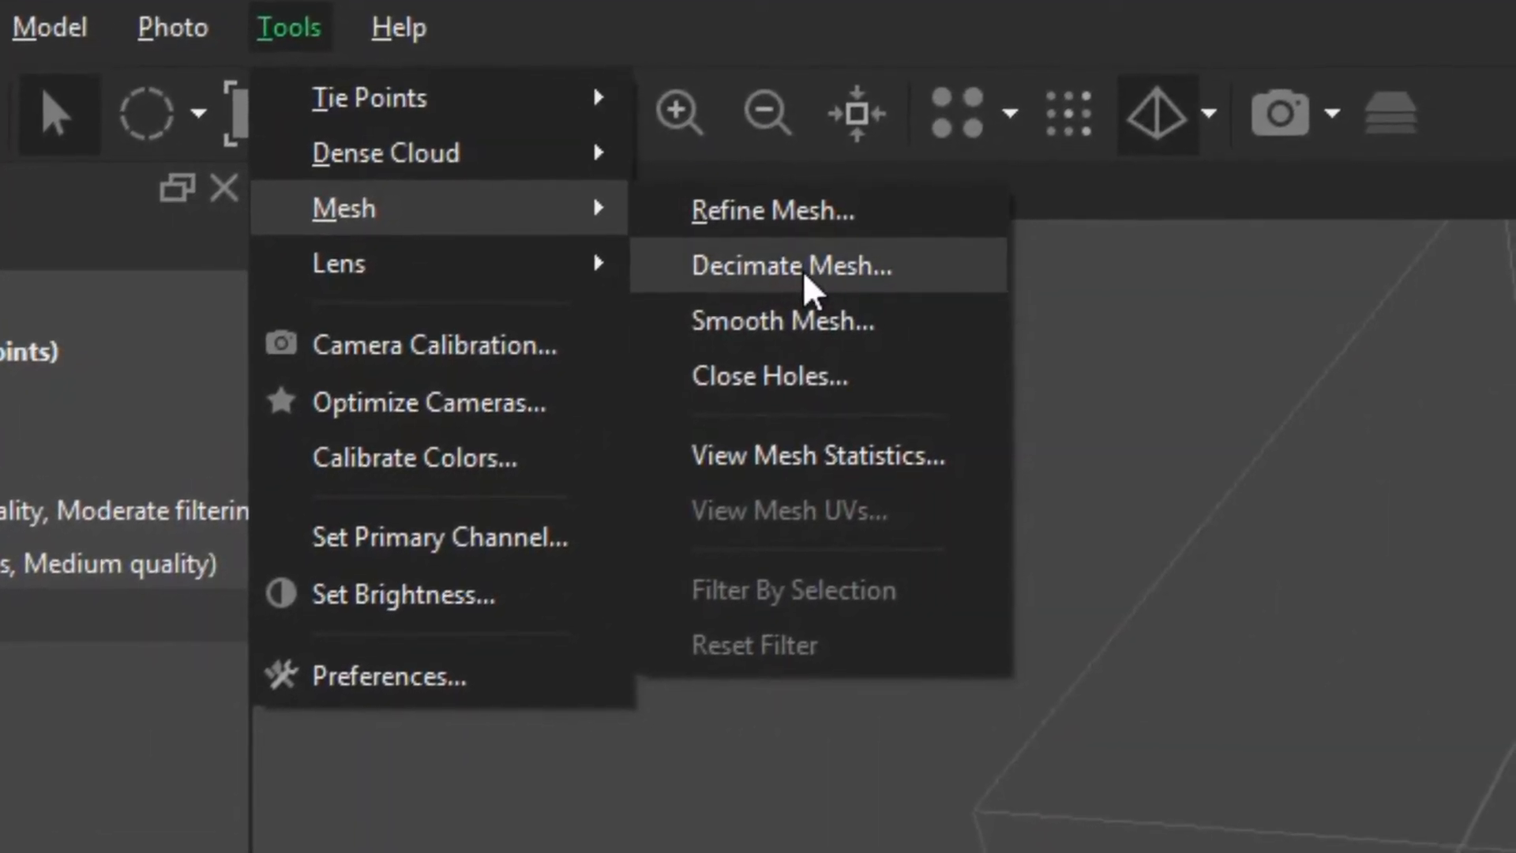
- Decimate the mesh to a target of 20,000 faces, giving 19,999
{"action": "left_click", "coordinate": [793, 265]}
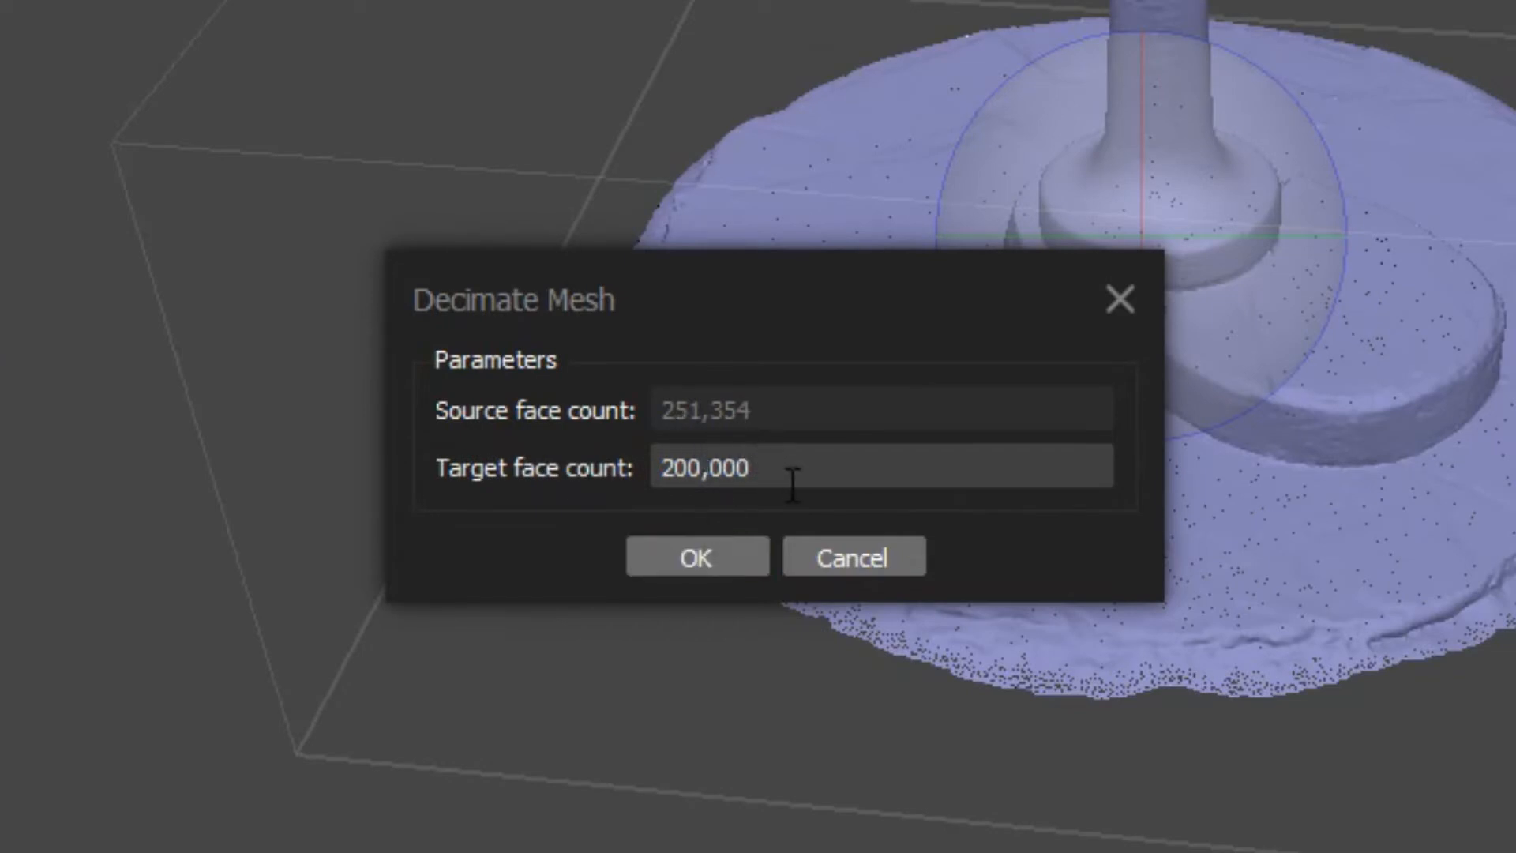
{"action": "mouse_move", "coordinate": [732, 527]}
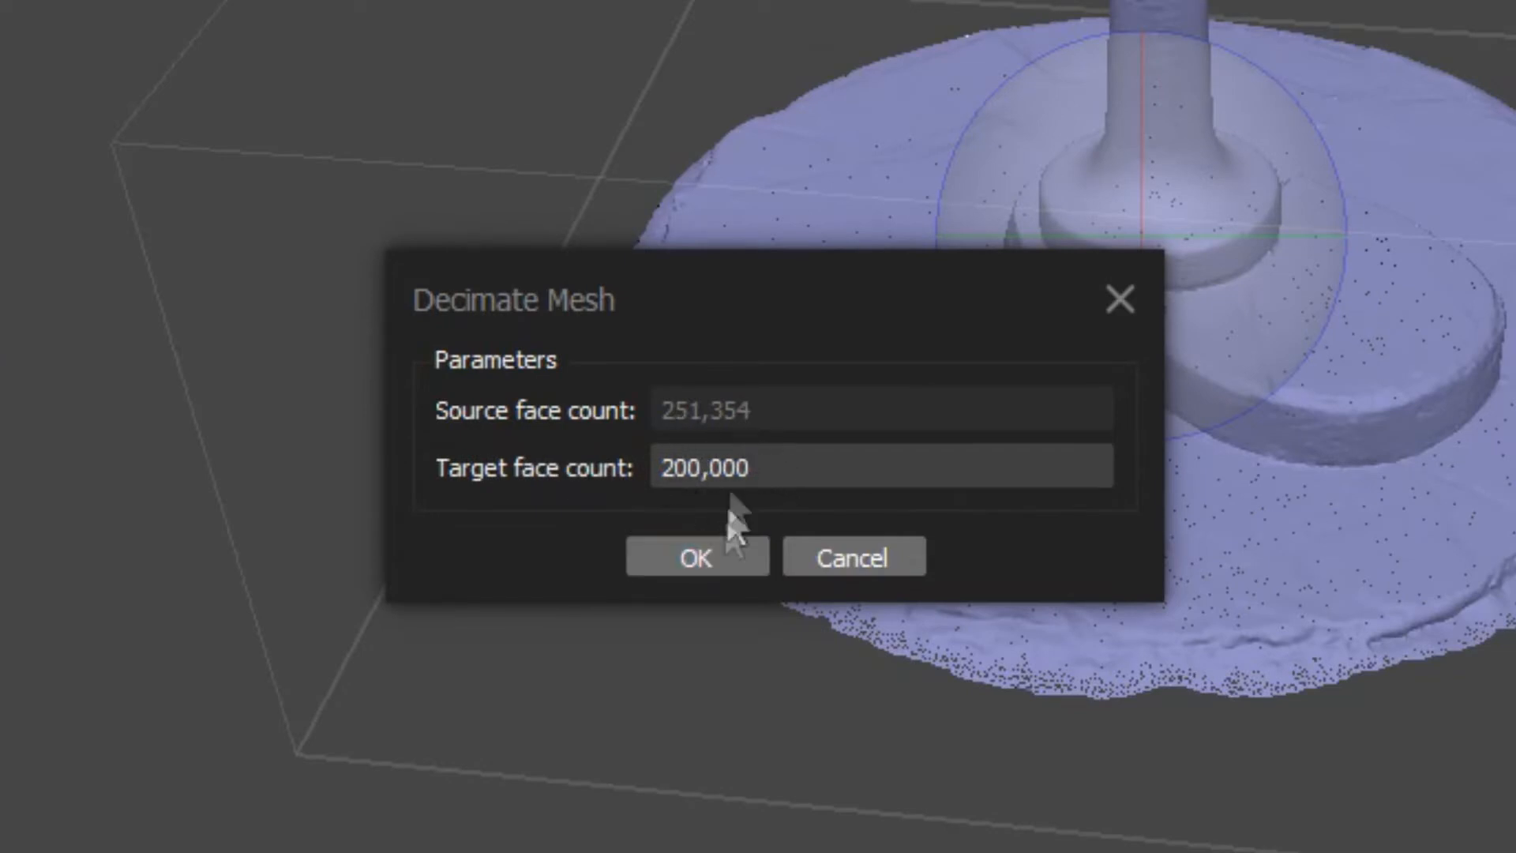
{"action": "double_click", "coordinate": [679, 465]}
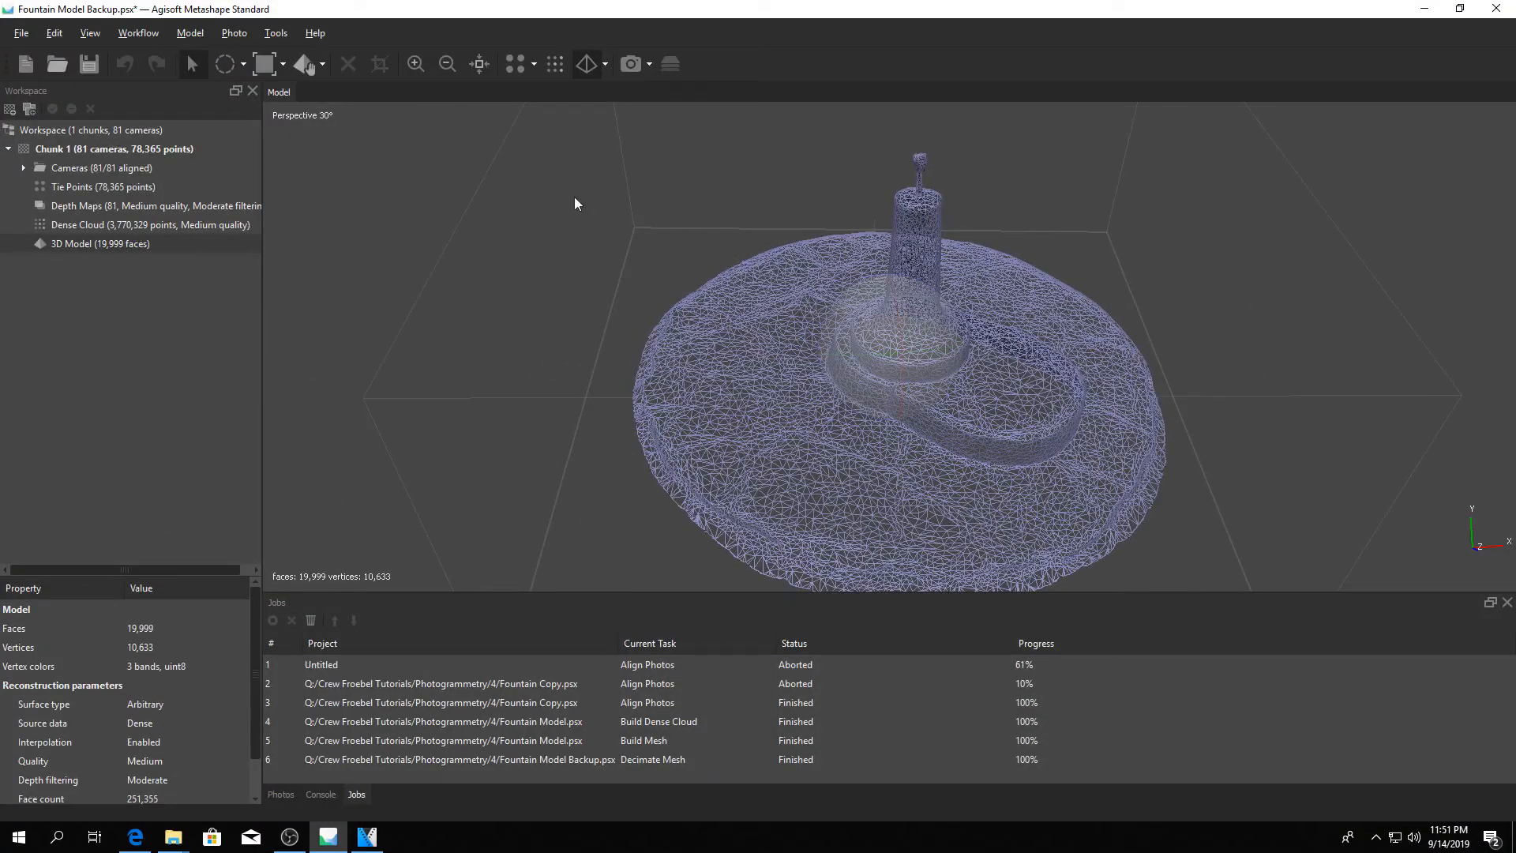
- Decimate the mesh again down to 10,000 faces
{"action": "left_click", "coordinate": [274, 32]}
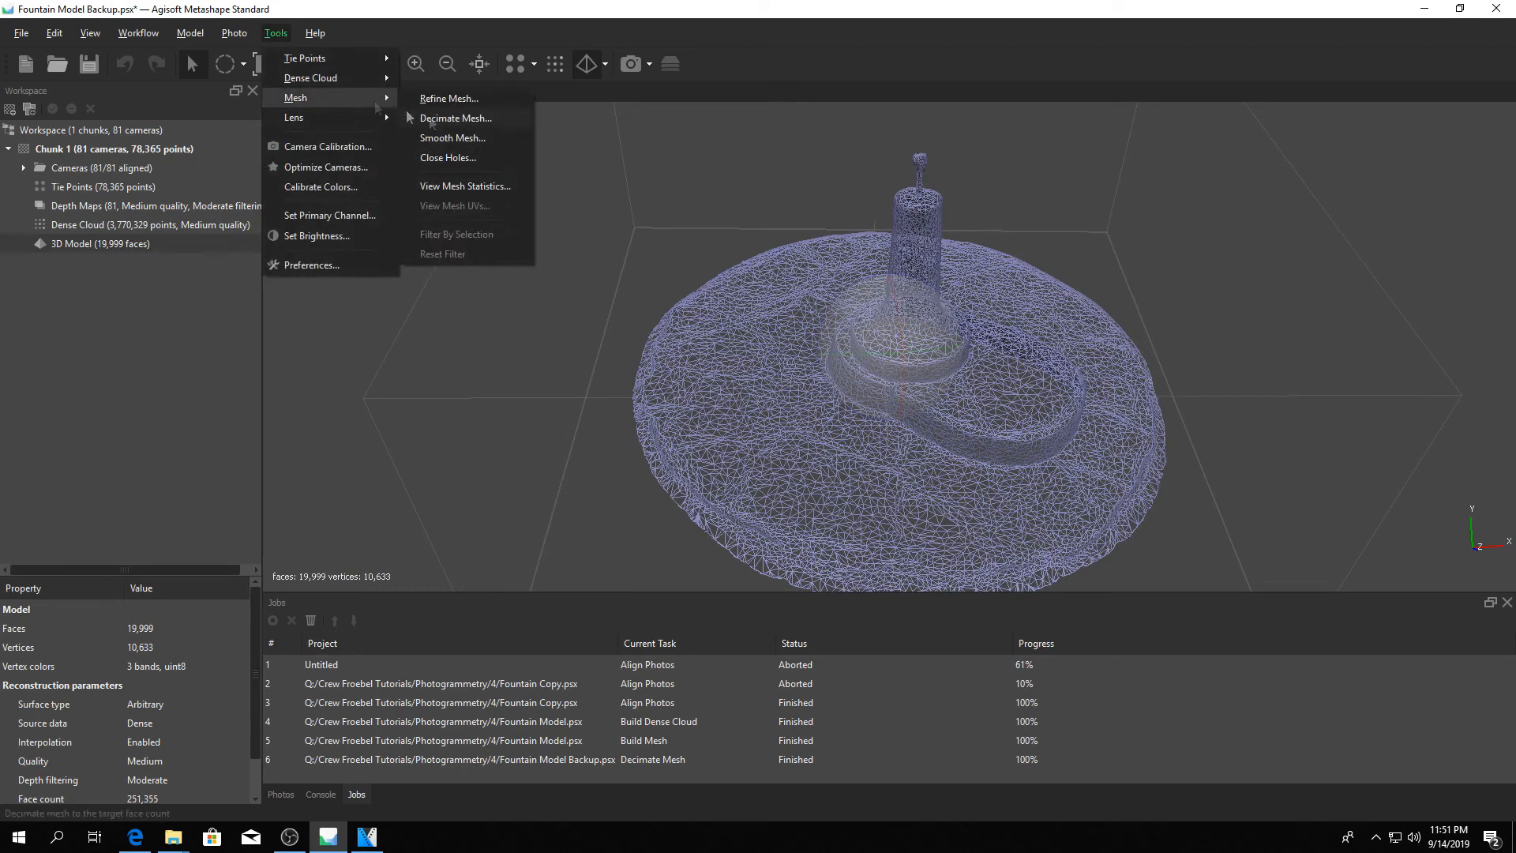
{"action": "left_click", "coordinate": [454, 117]}
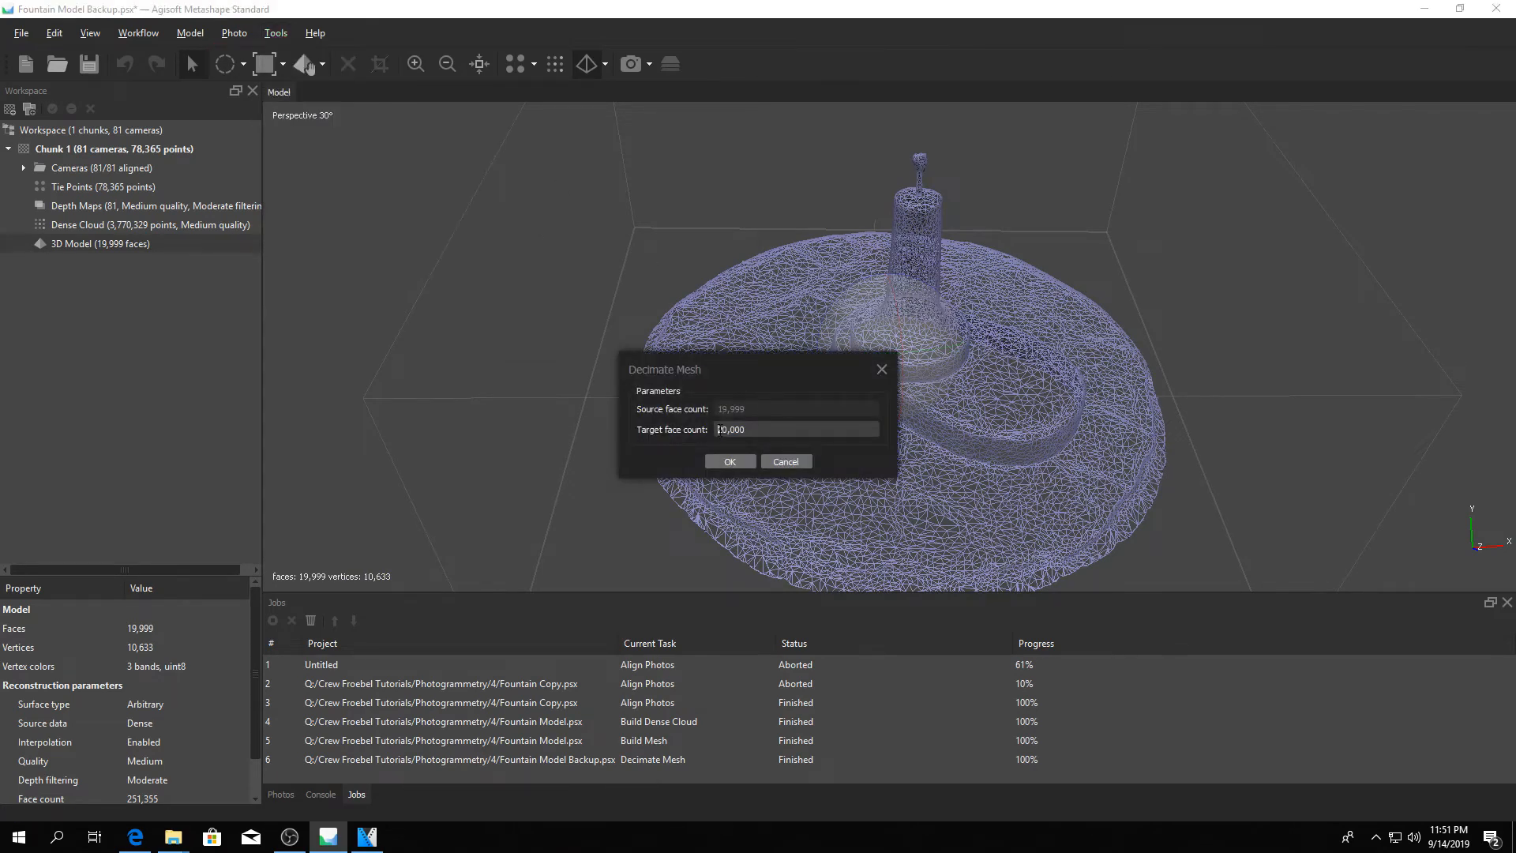
{"action": "mouse_move", "coordinate": [732, 463]}
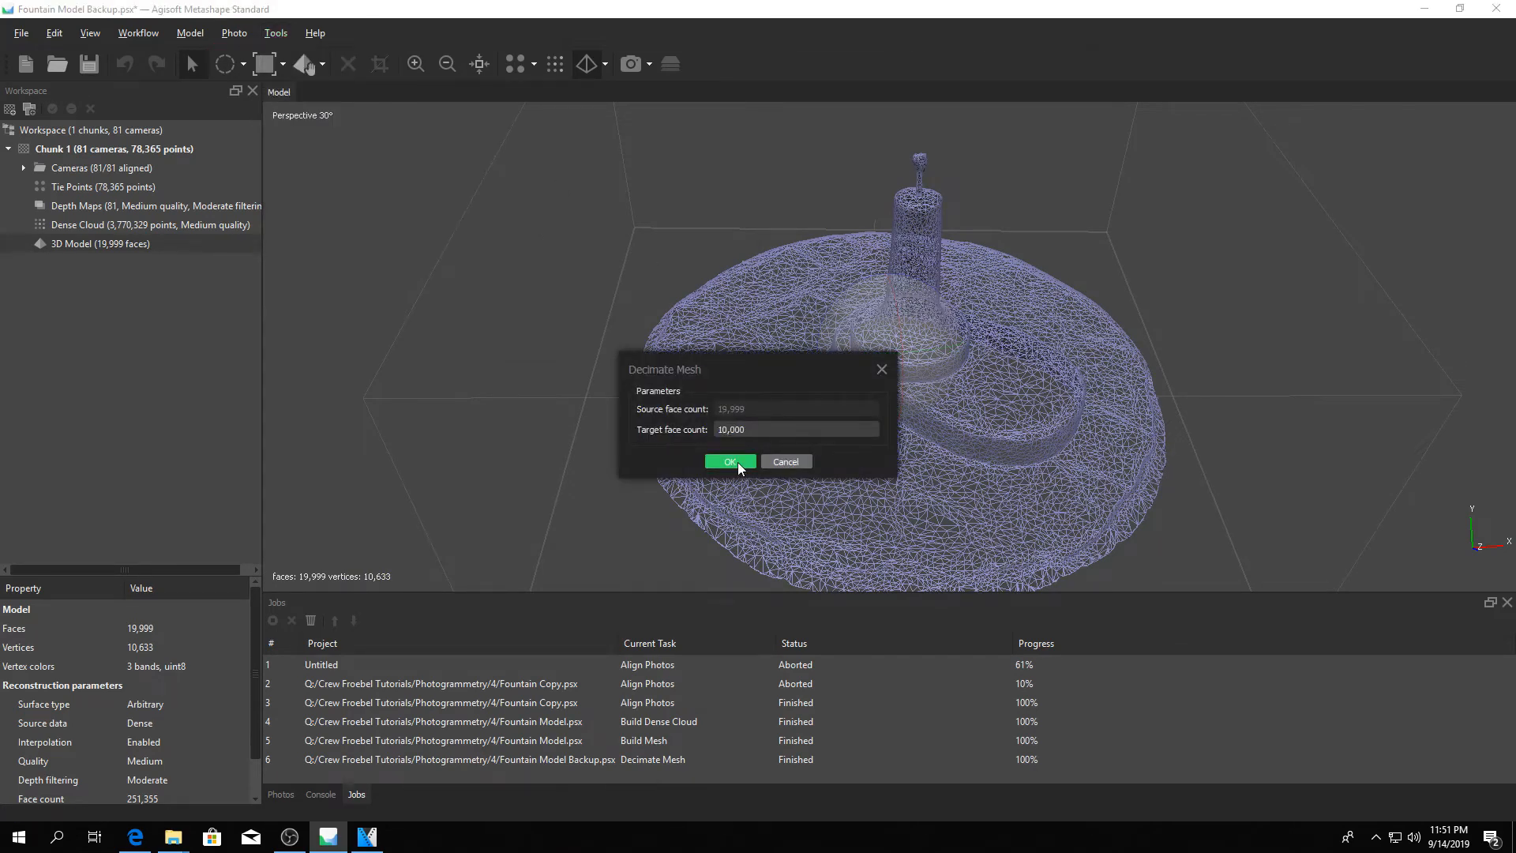
{"action": "left_click", "coordinate": [730, 461]}
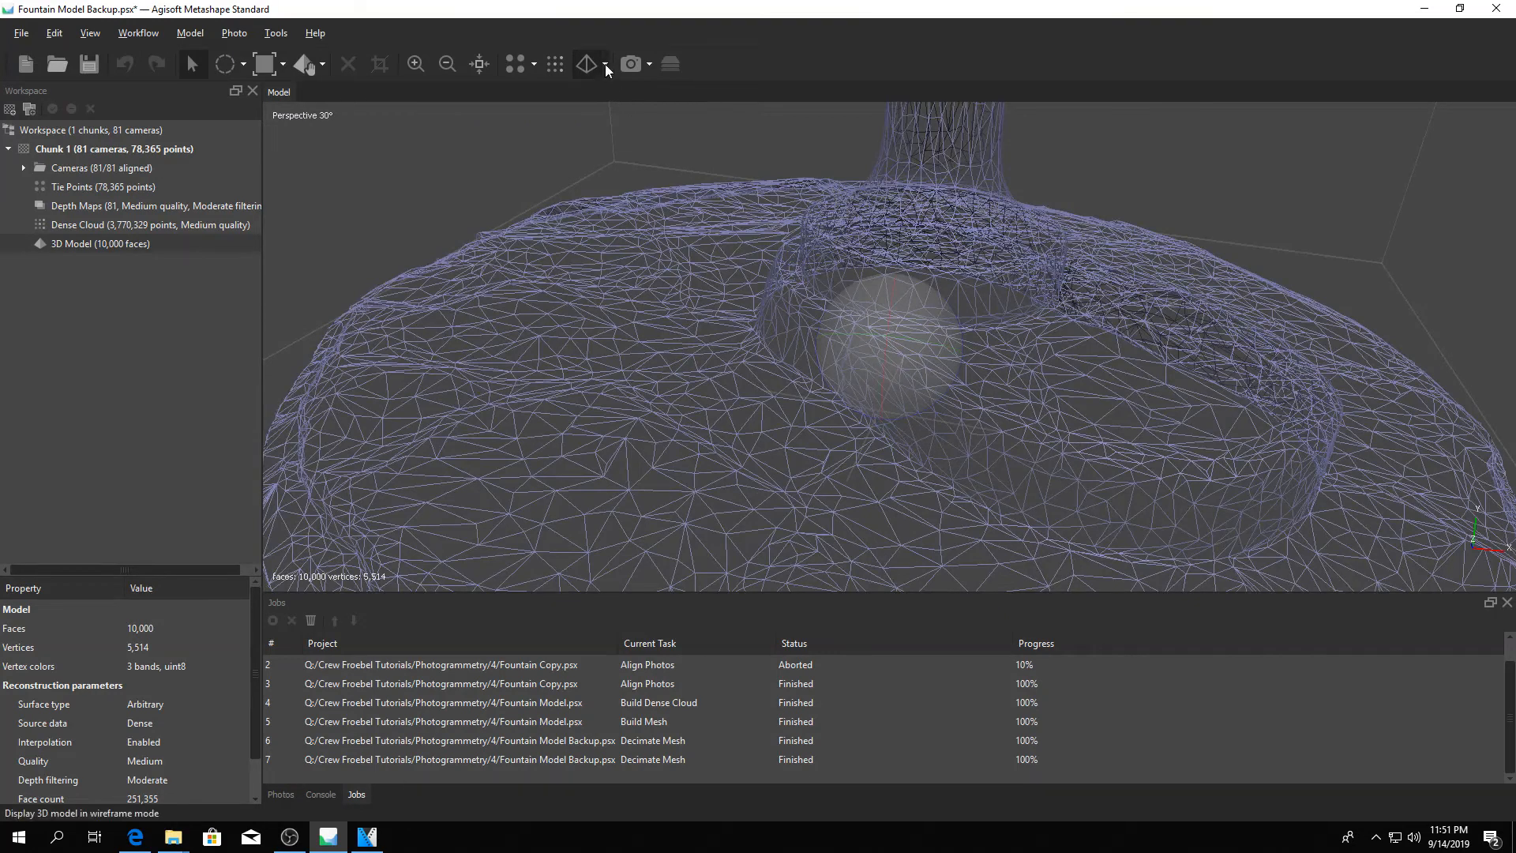
- Return to coloured Shaded display and orbit around the column base
{"action": "left_click", "coordinate": [586, 64]}
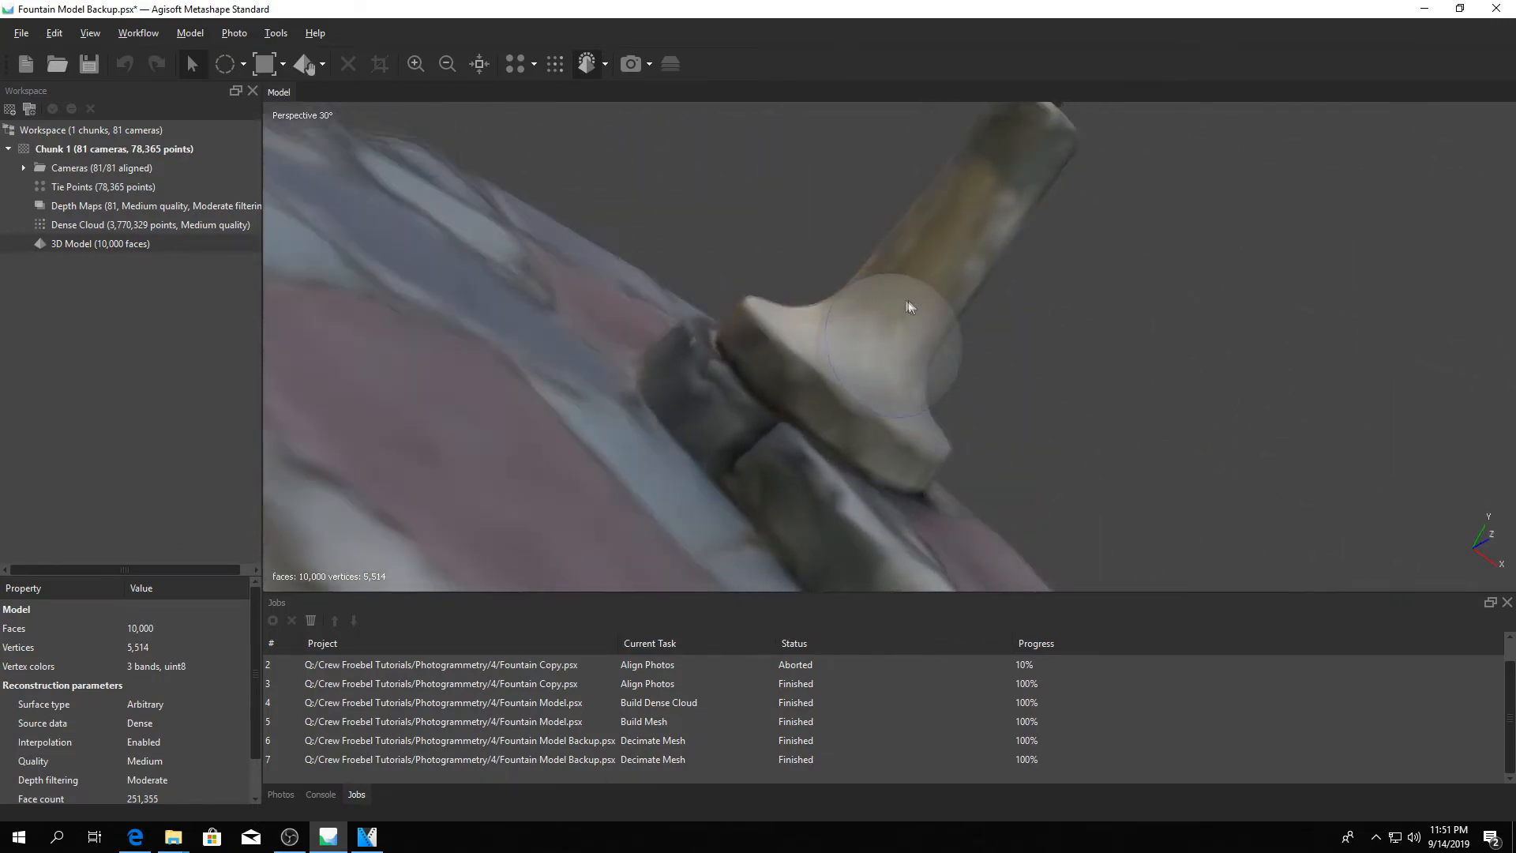
{"action": "left_click_drag", "start_coordinate": [910, 308], "coordinate": [855, 346]}
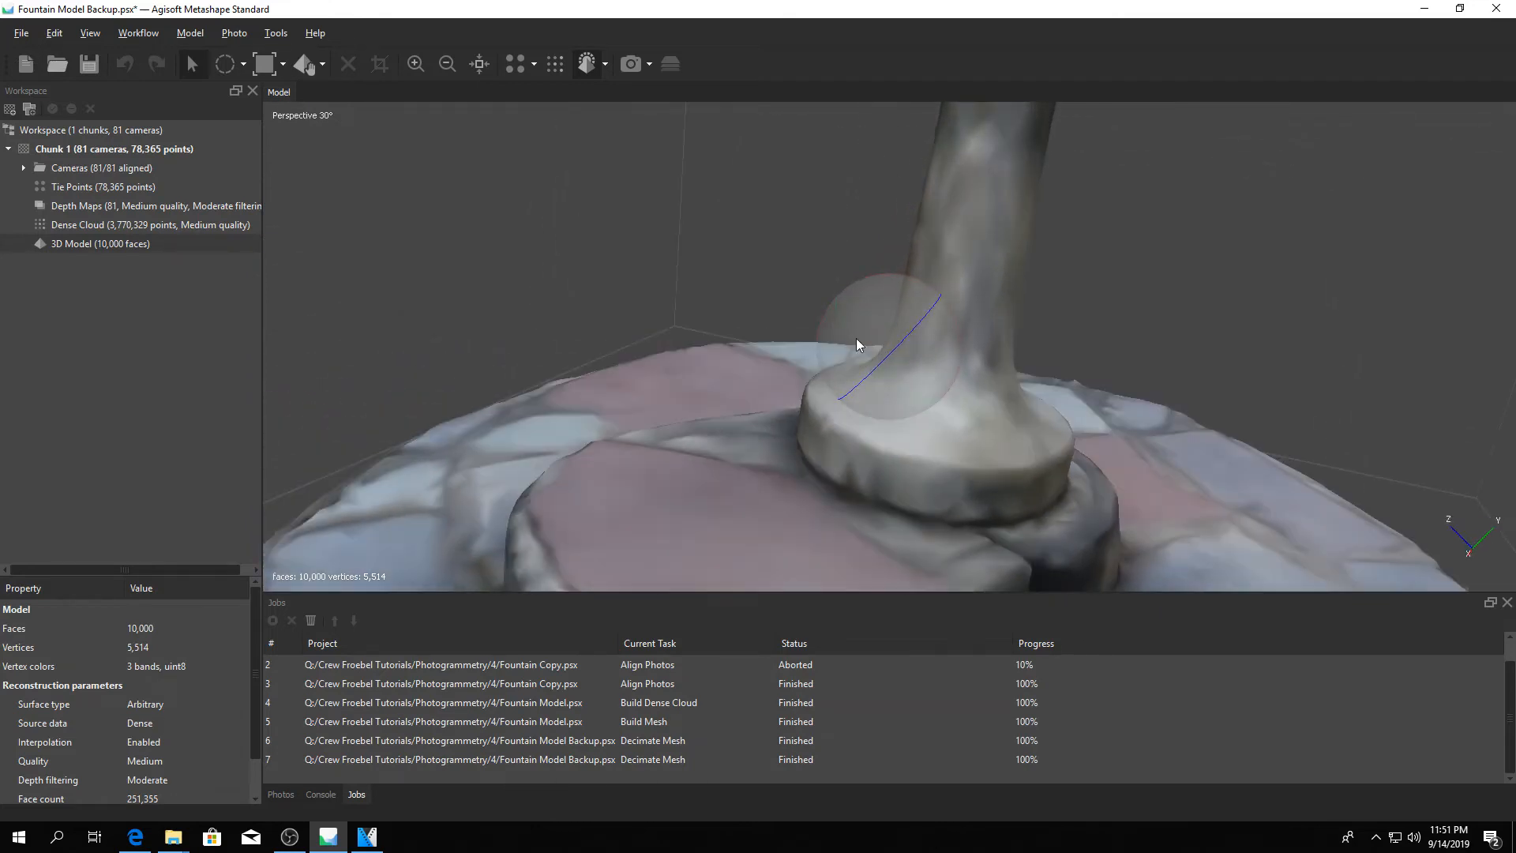
{"action": "left_click_drag", "start_coordinate": [856, 345], "coordinate": [889, 257]}
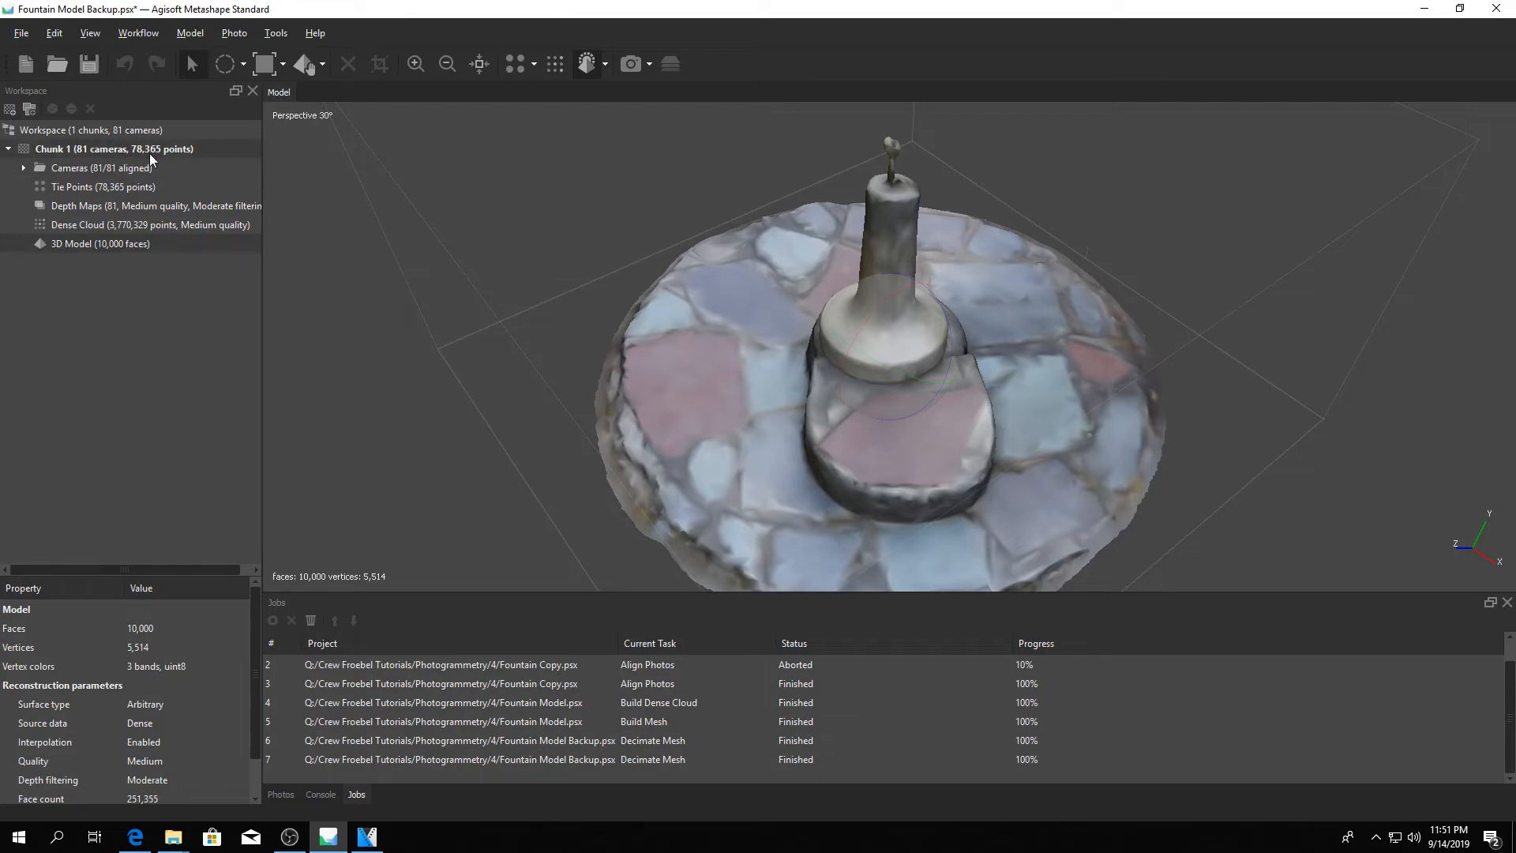
- Build an 8196-size texture with Generic mapping and Mosaic blending and wait for processing
{"action": "right_click", "coordinate": [110, 148]}
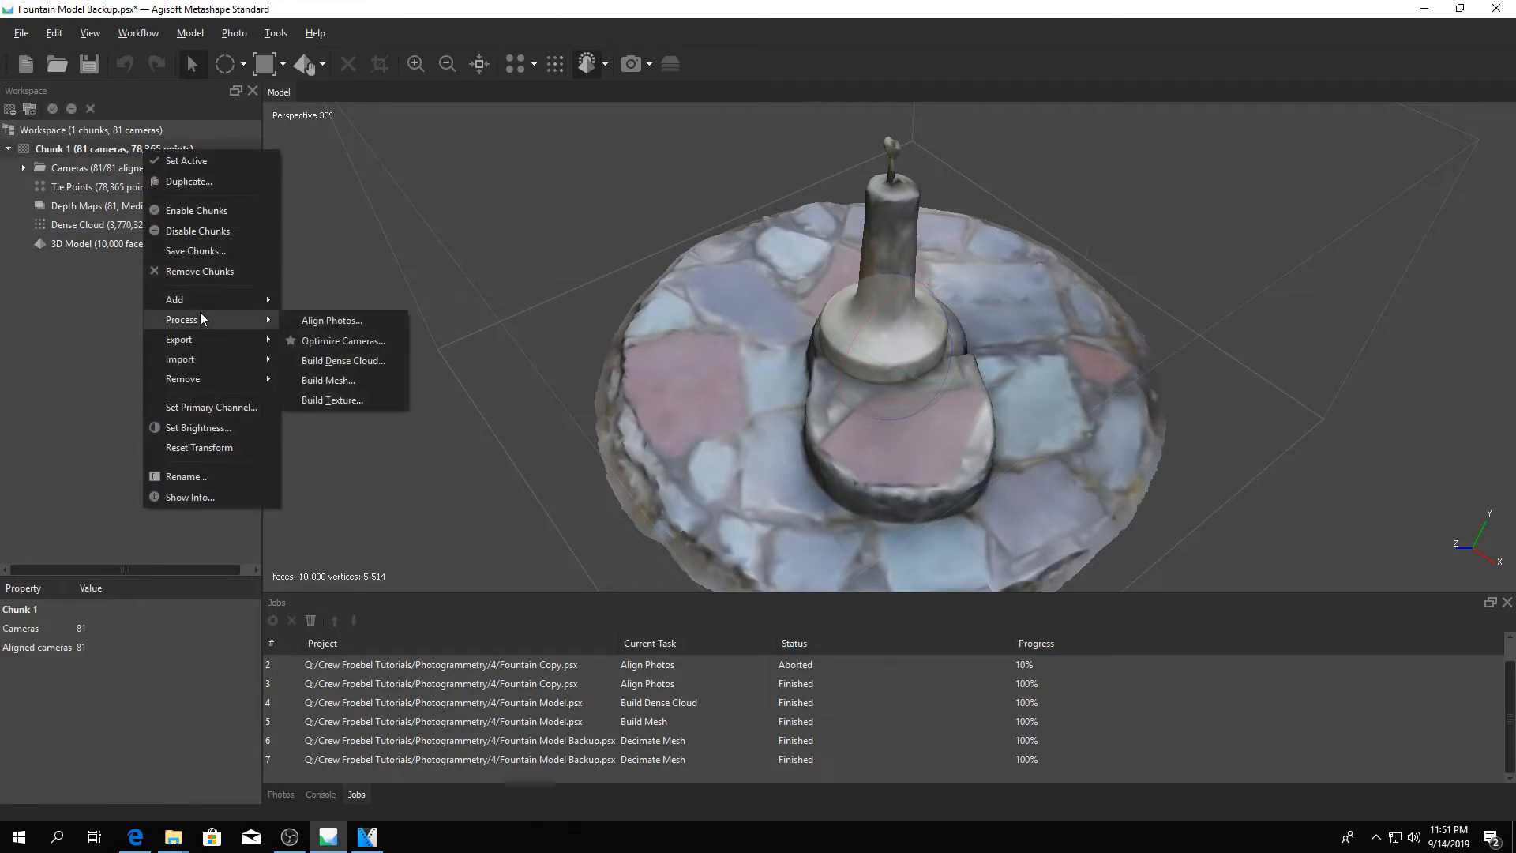
{"action": "mouse_move", "coordinate": [331, 401]}
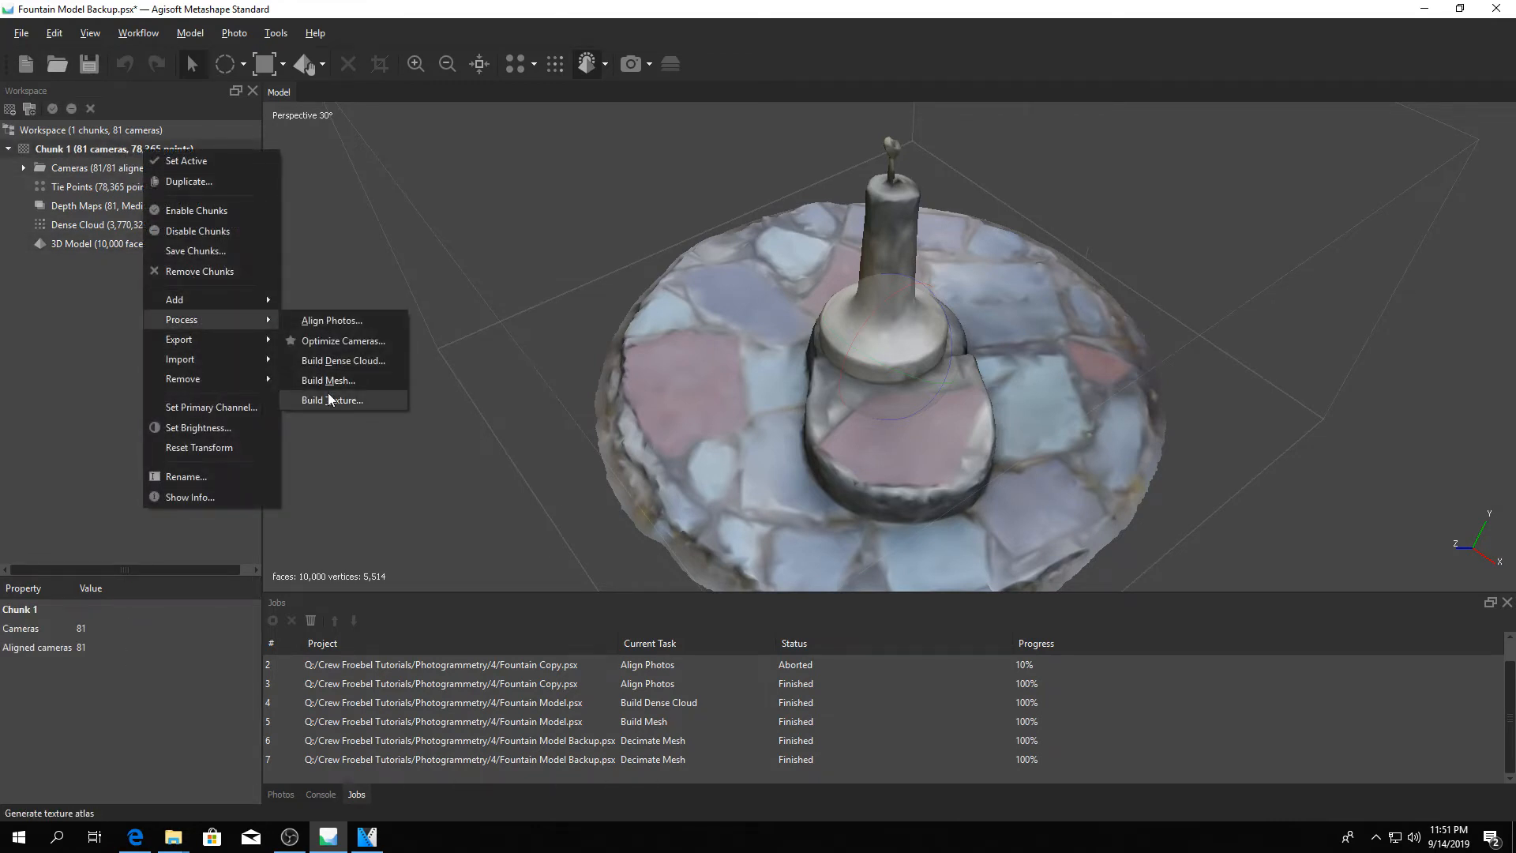
{"action": "left_click", "coordinate": [332, 400]}
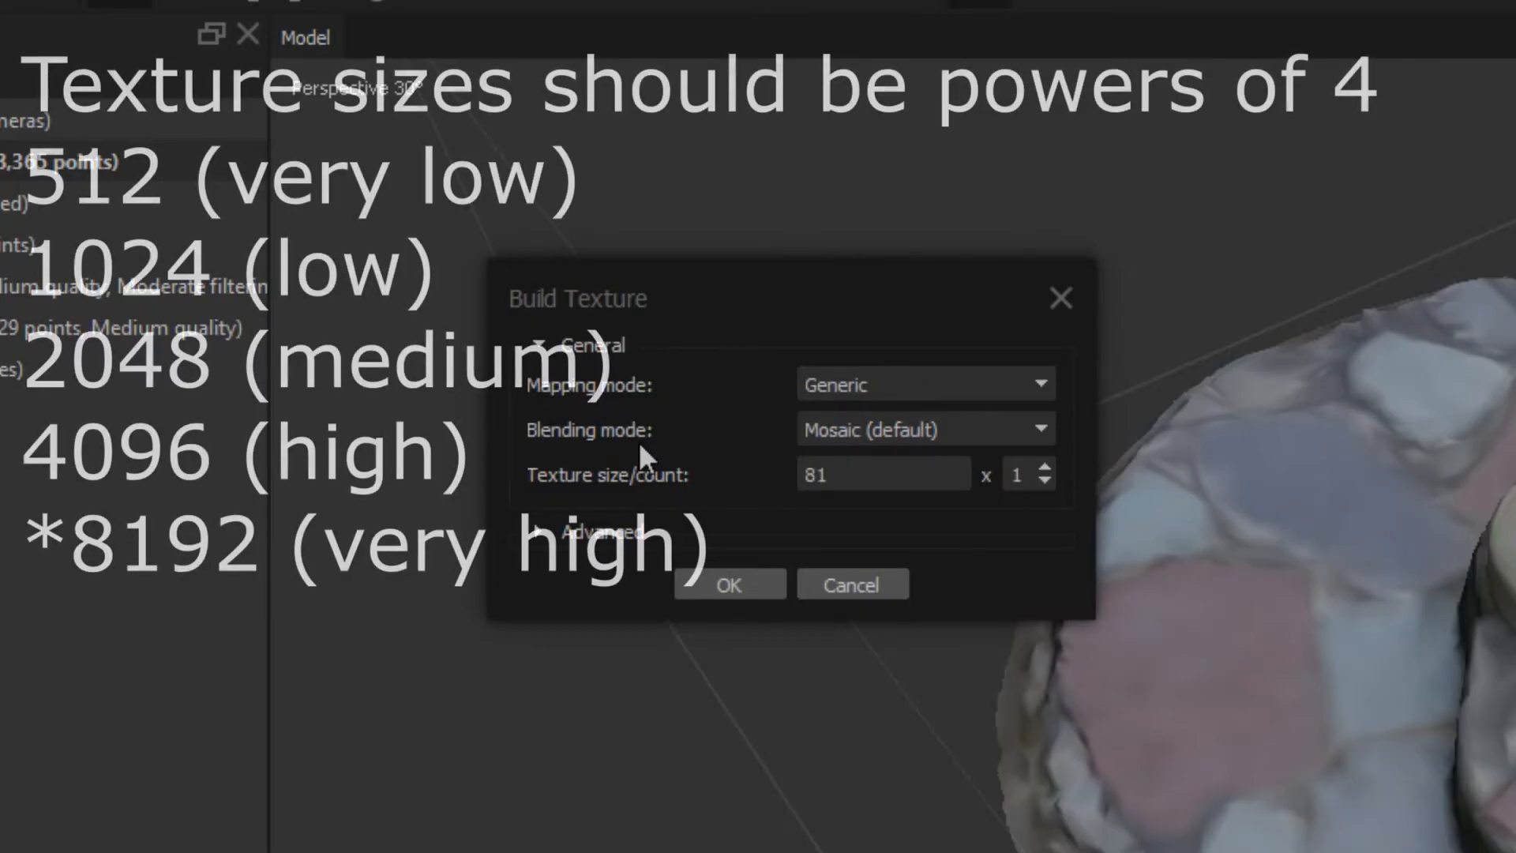
{"action": "type", "text": "8196"}
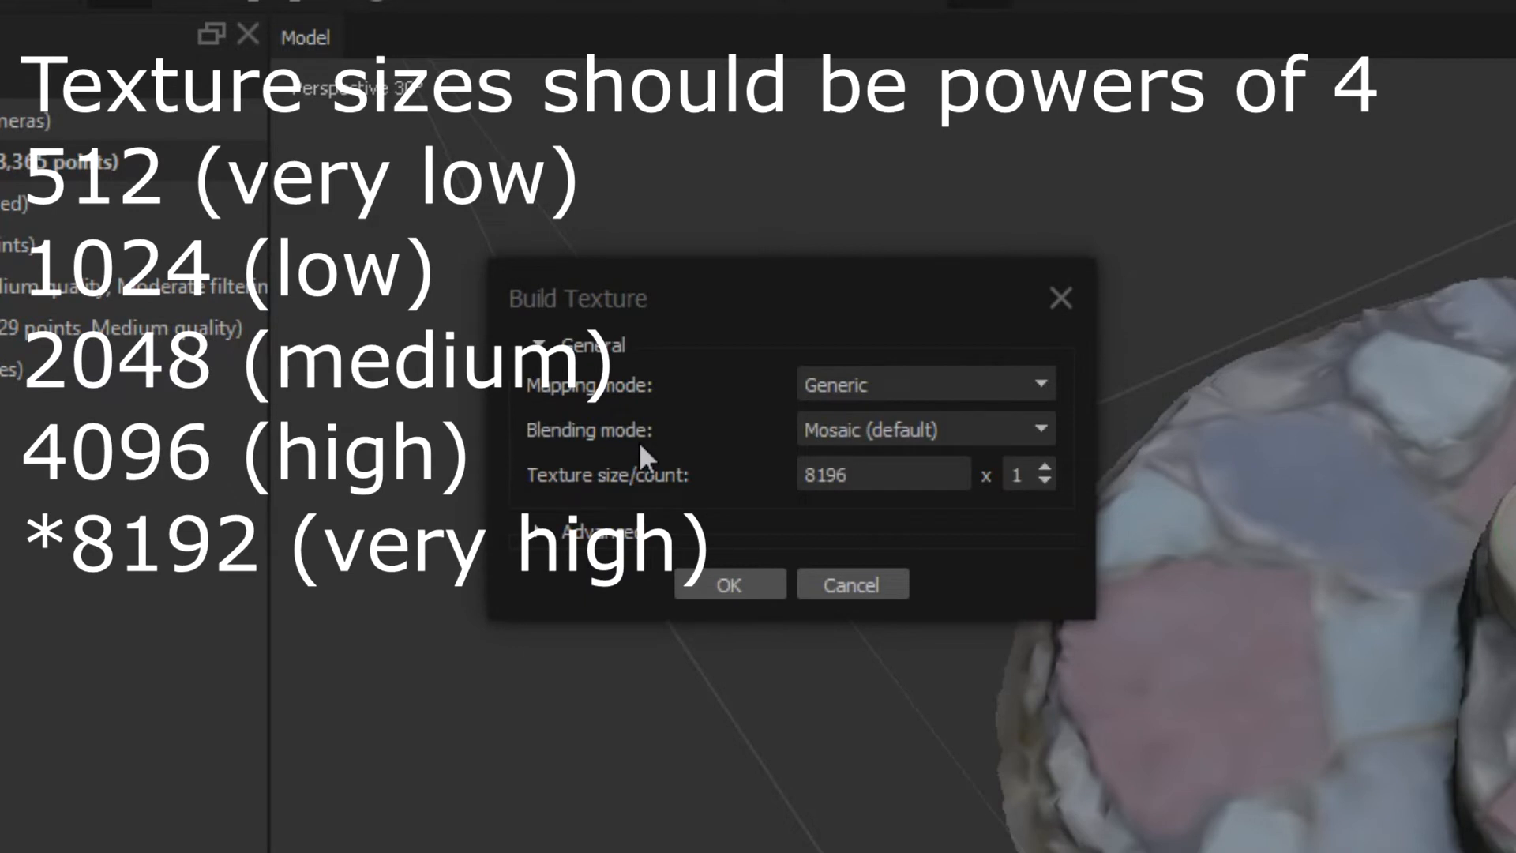
{"action": "mouse_move", "coordinate": [1055, 489]}
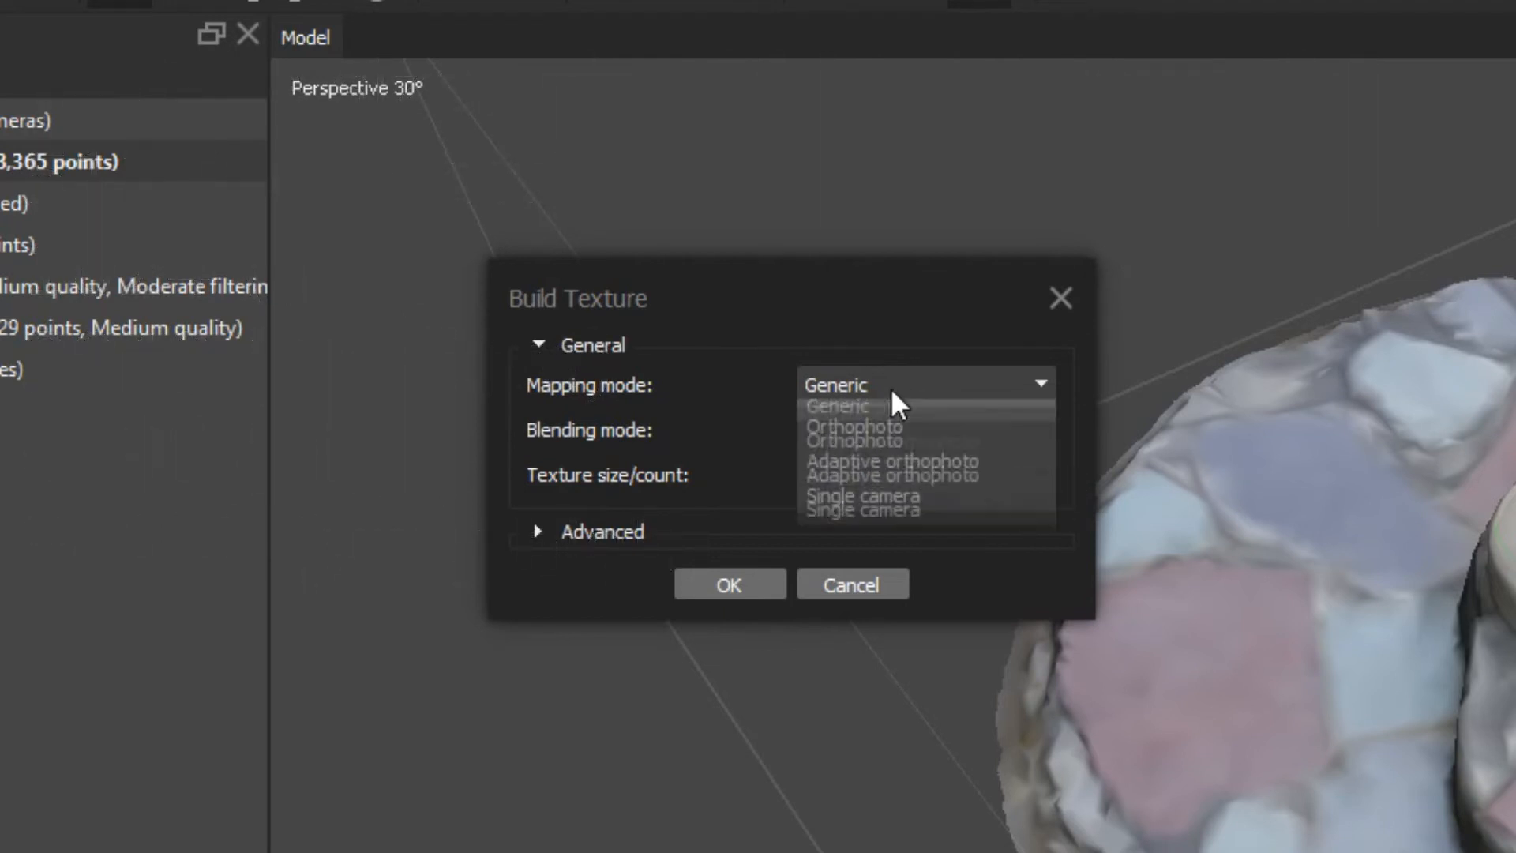
{"action": "left_click", "coordinate": [837, 406]}
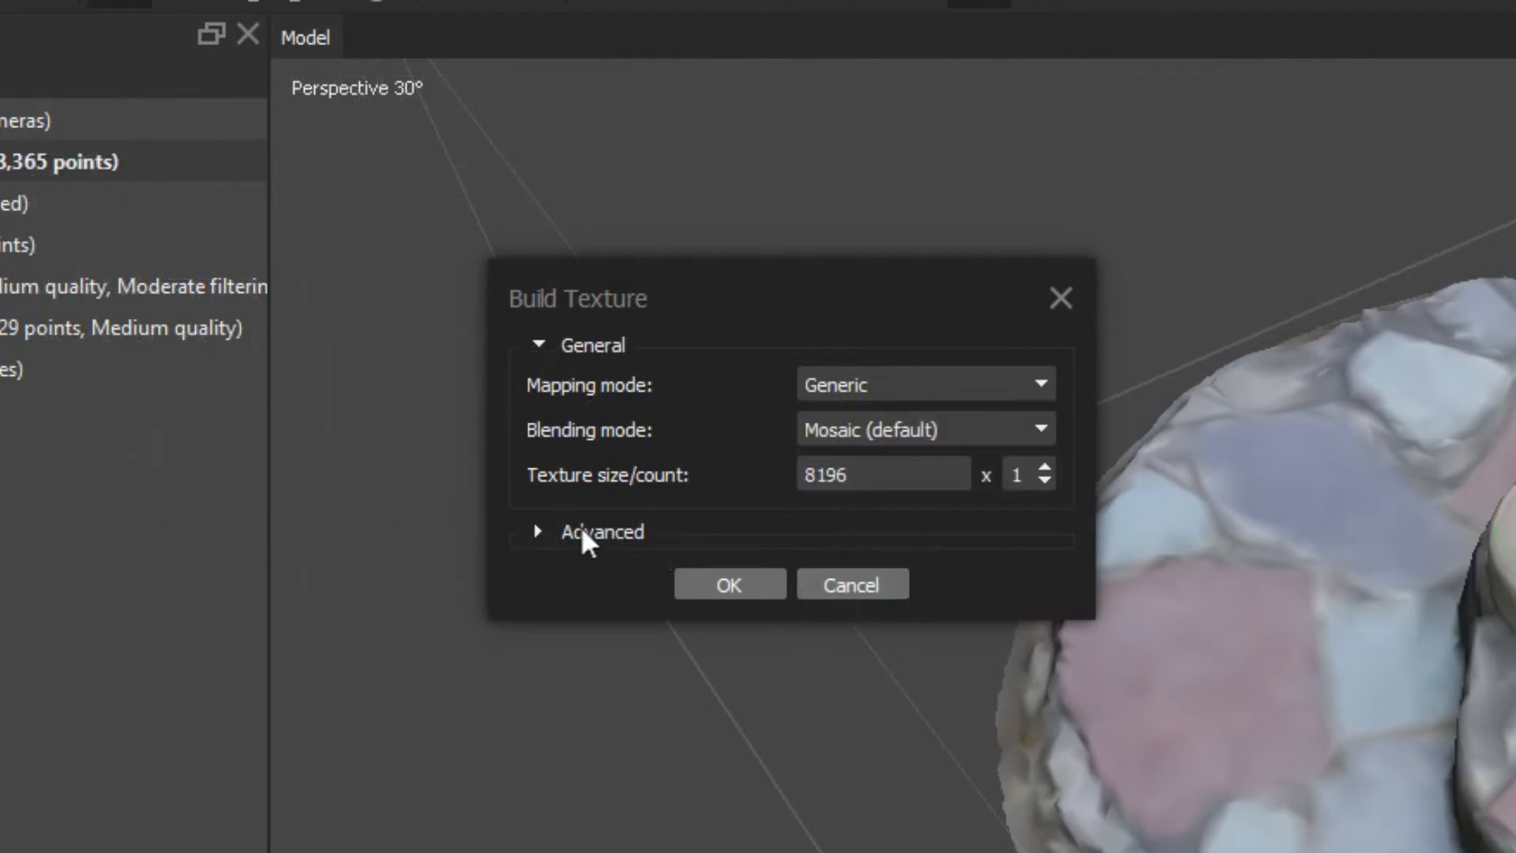
{"action": "left_click", "coordinate": [537, 531]}
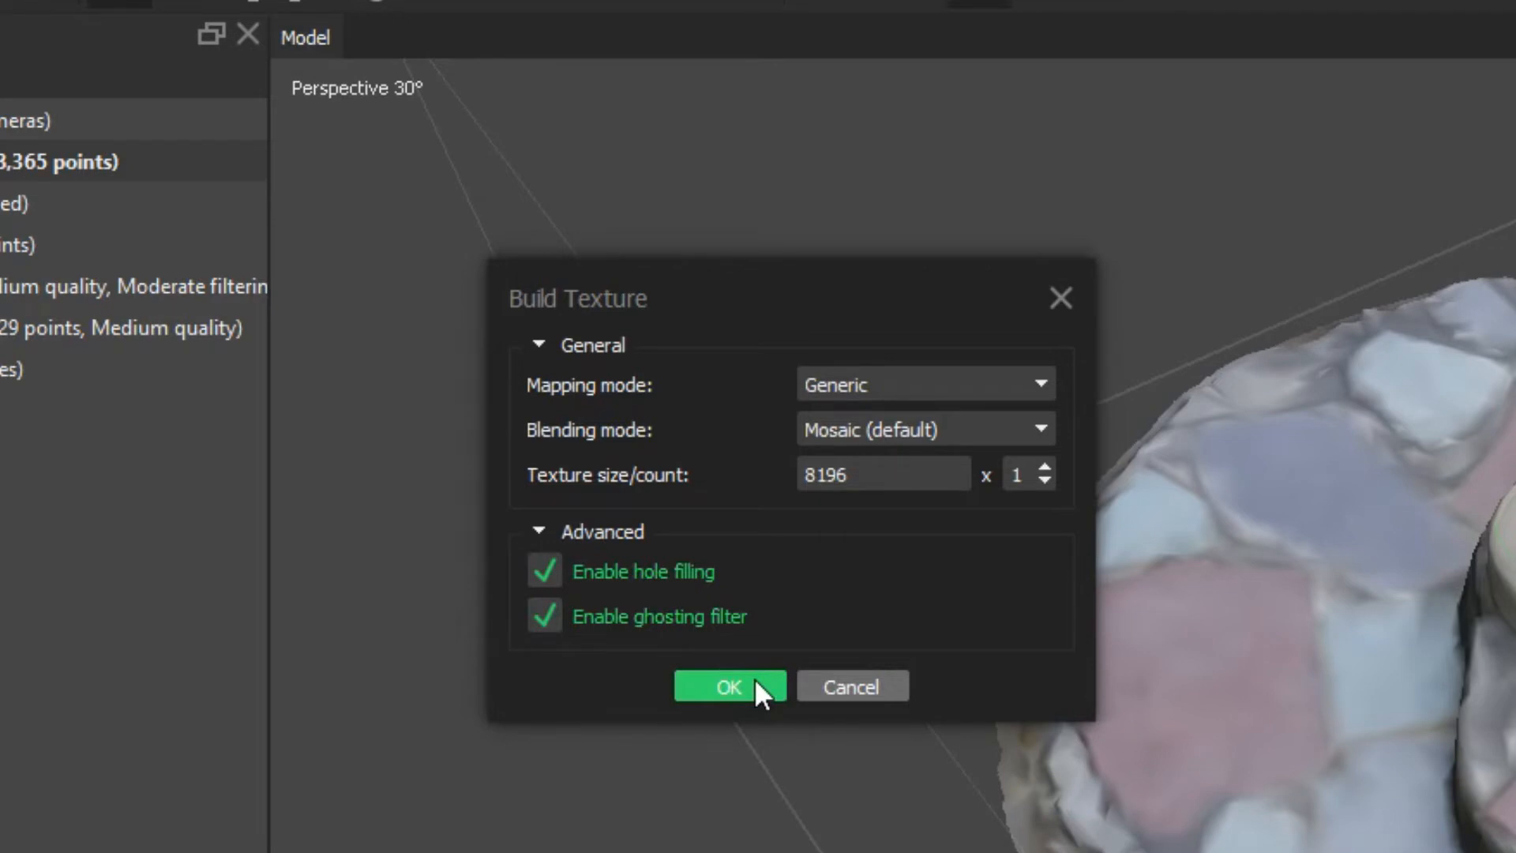
{"action": "left_click", "coordinate": [728, 685]}
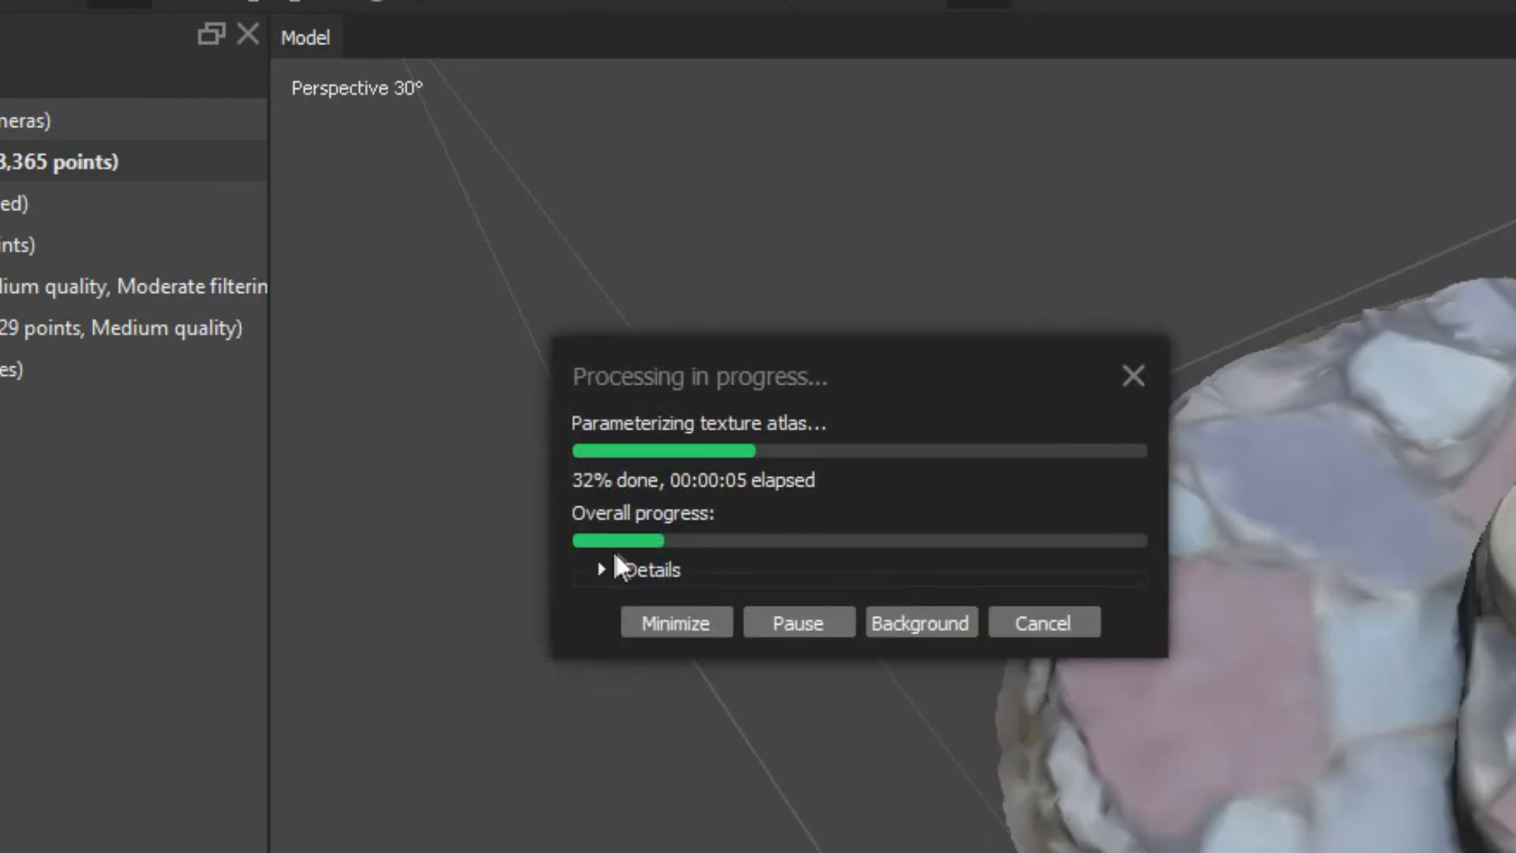
{"action": "left_click", "coordinate": [601, 569]}
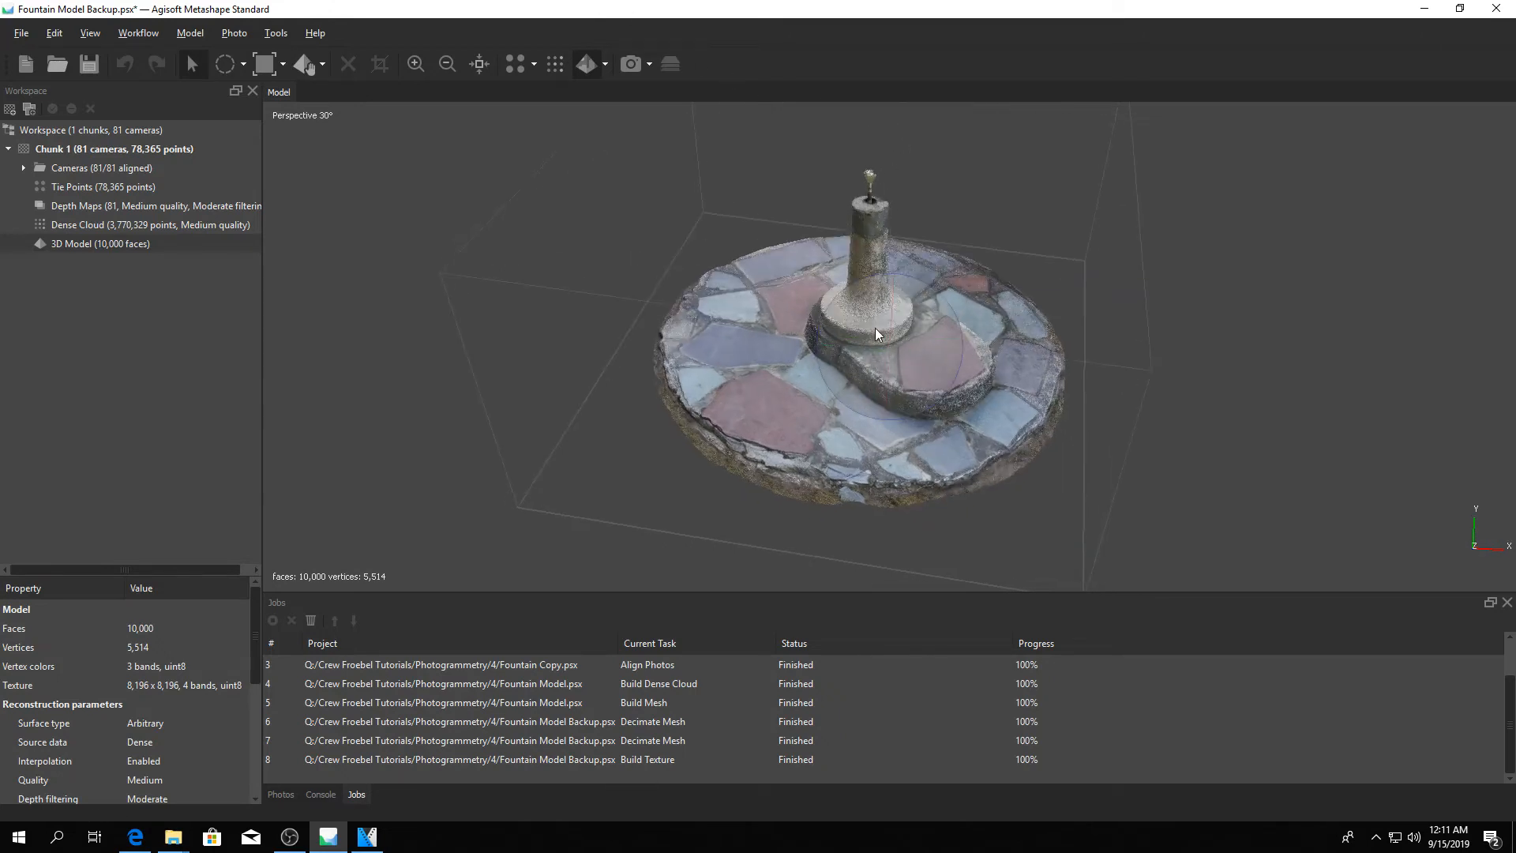
{"action": "left_click_drag", "start_coordinate": [875, 333], "coordinate": [861, 412]}
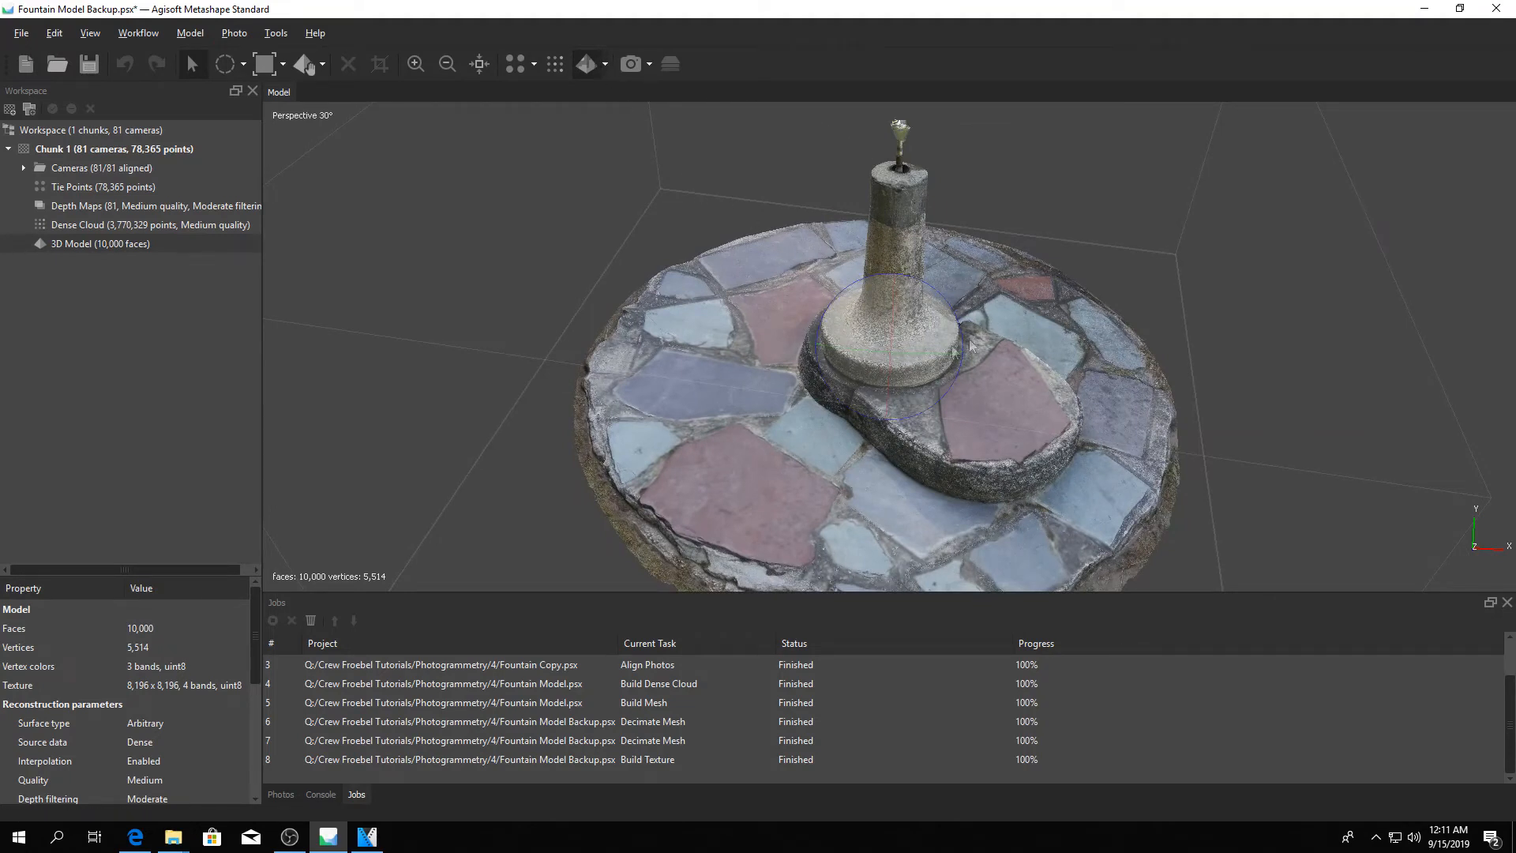
{"action": "left_click", "coordinate": [586, 63]}
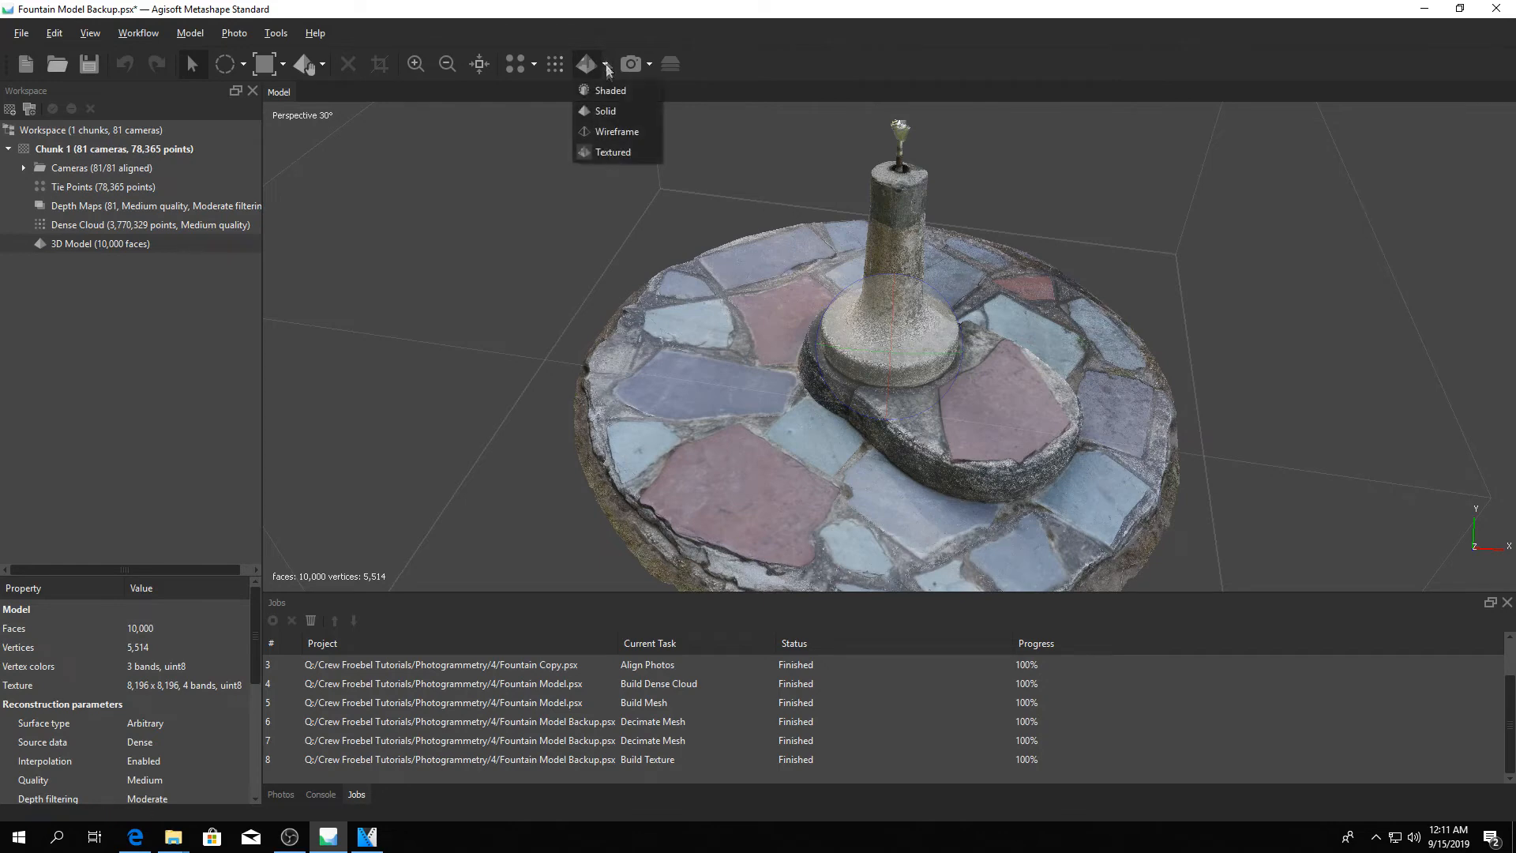
{"action": "left_click", "coordinate": [616, 133]}
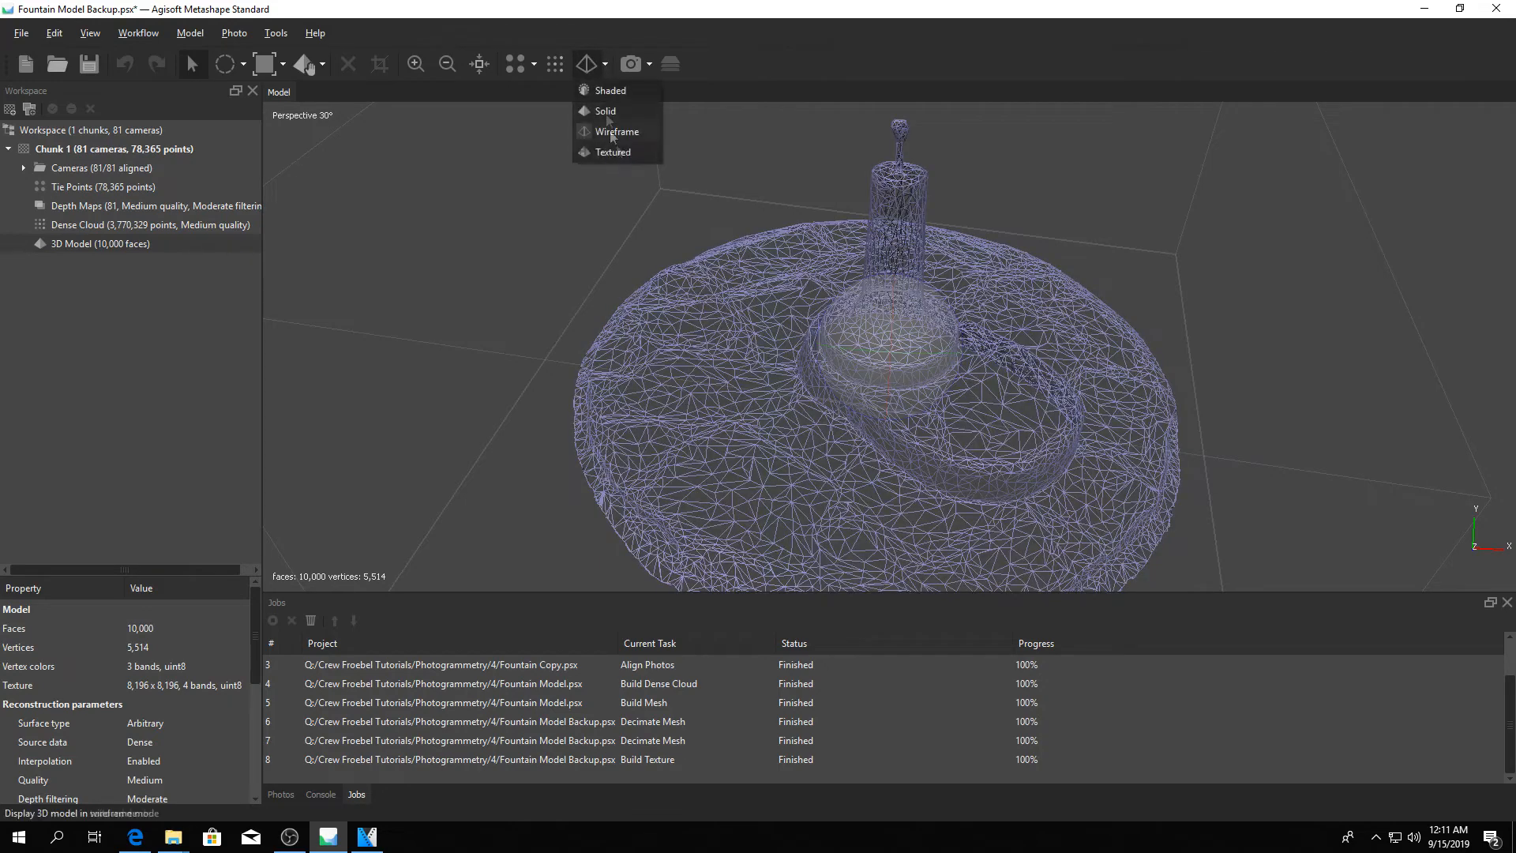
{"action": "left_click", "coordinate": [616, 131]}
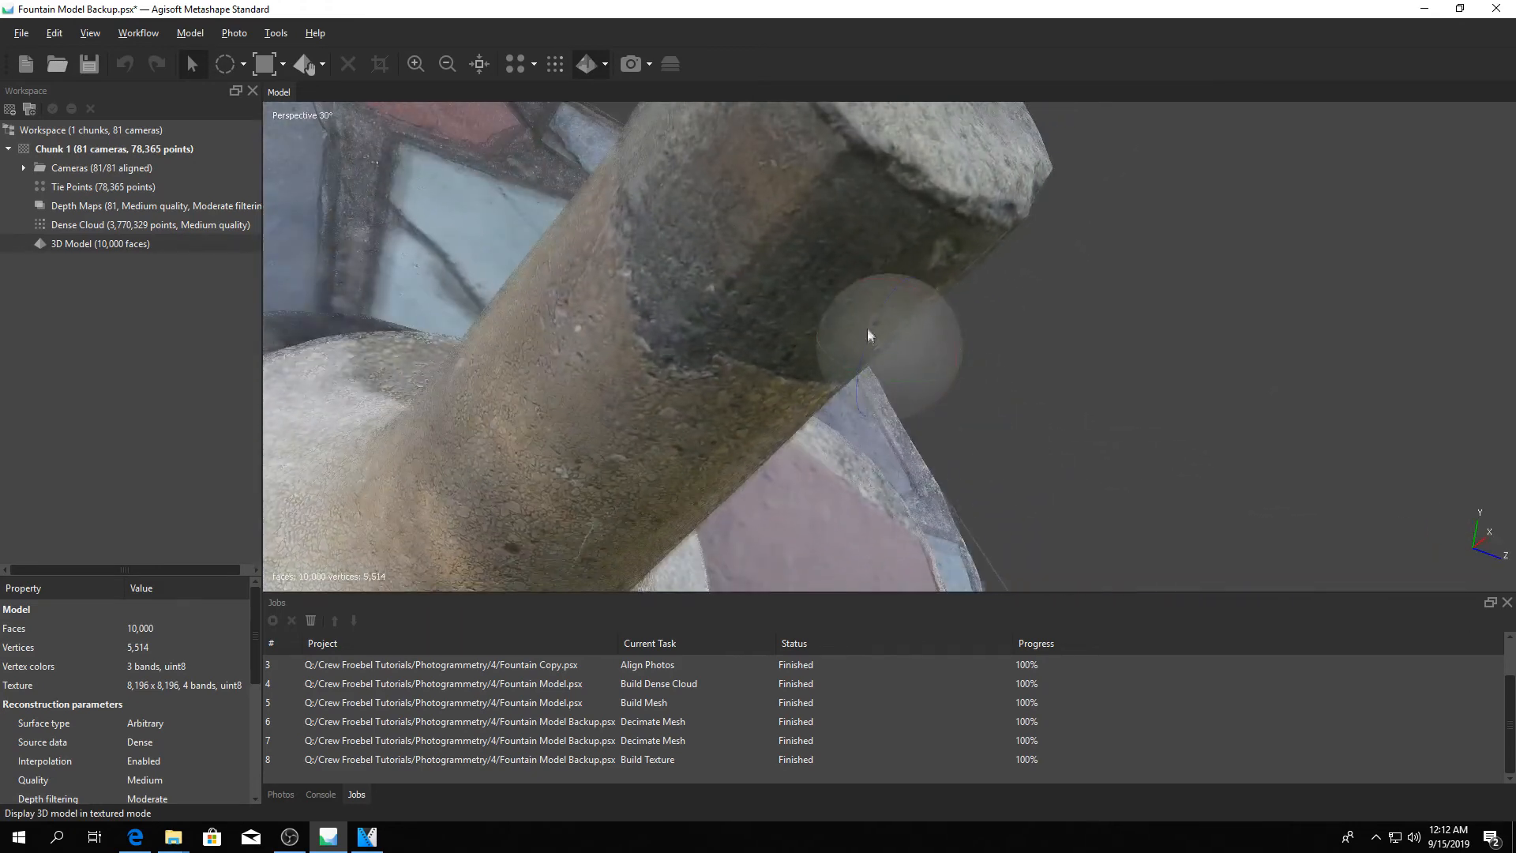
{"action": "left_click_drag", "start_coordinate": [869, 335], "coordinate": [713, 316]}
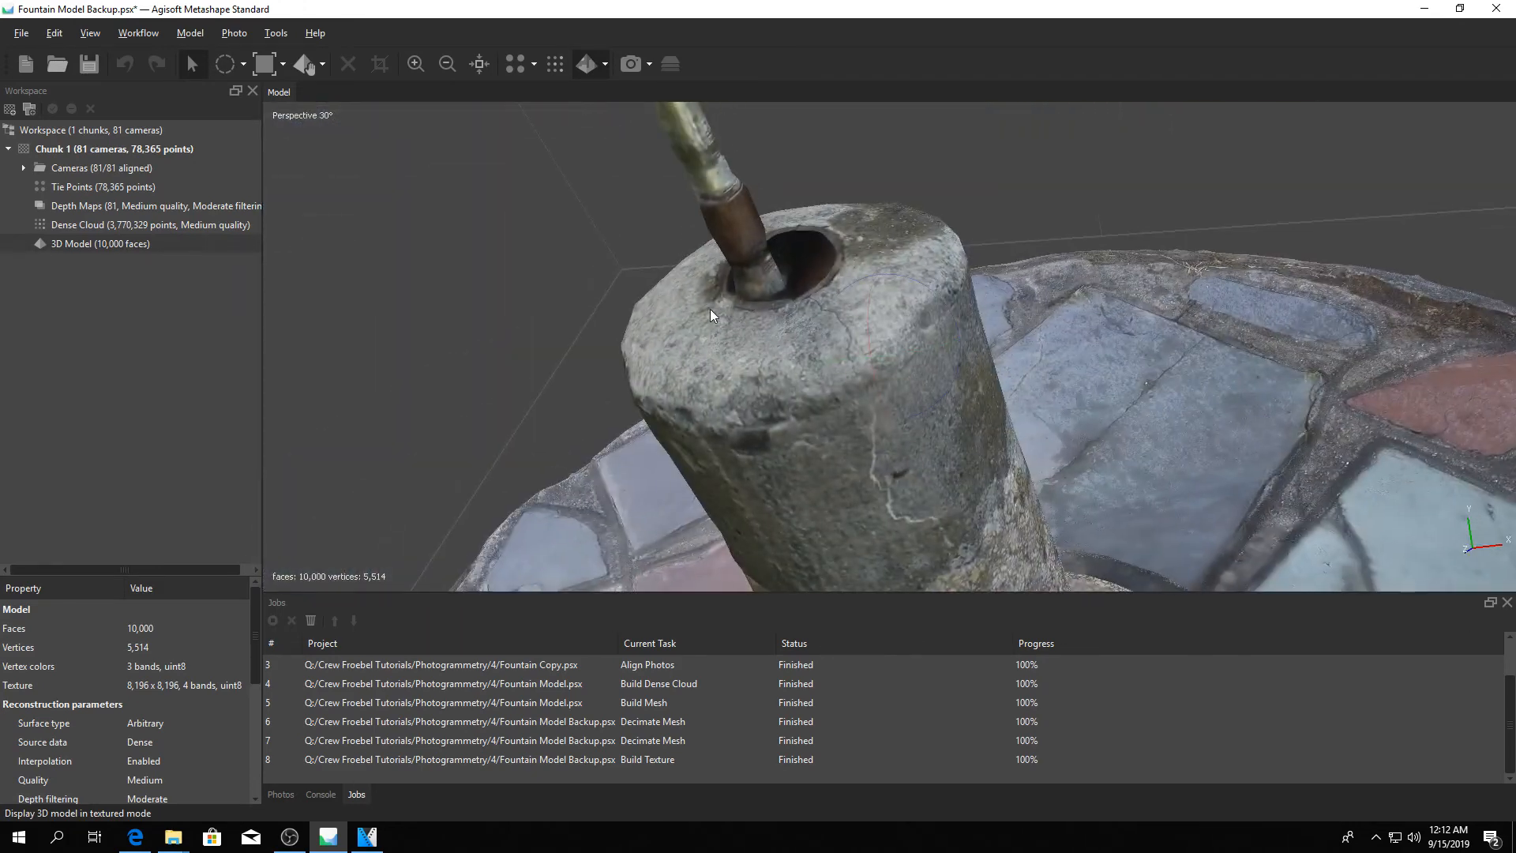
{"action": "left_click_drag", "start_coordinate": [711, 316], "coordinate": [943, 363]}
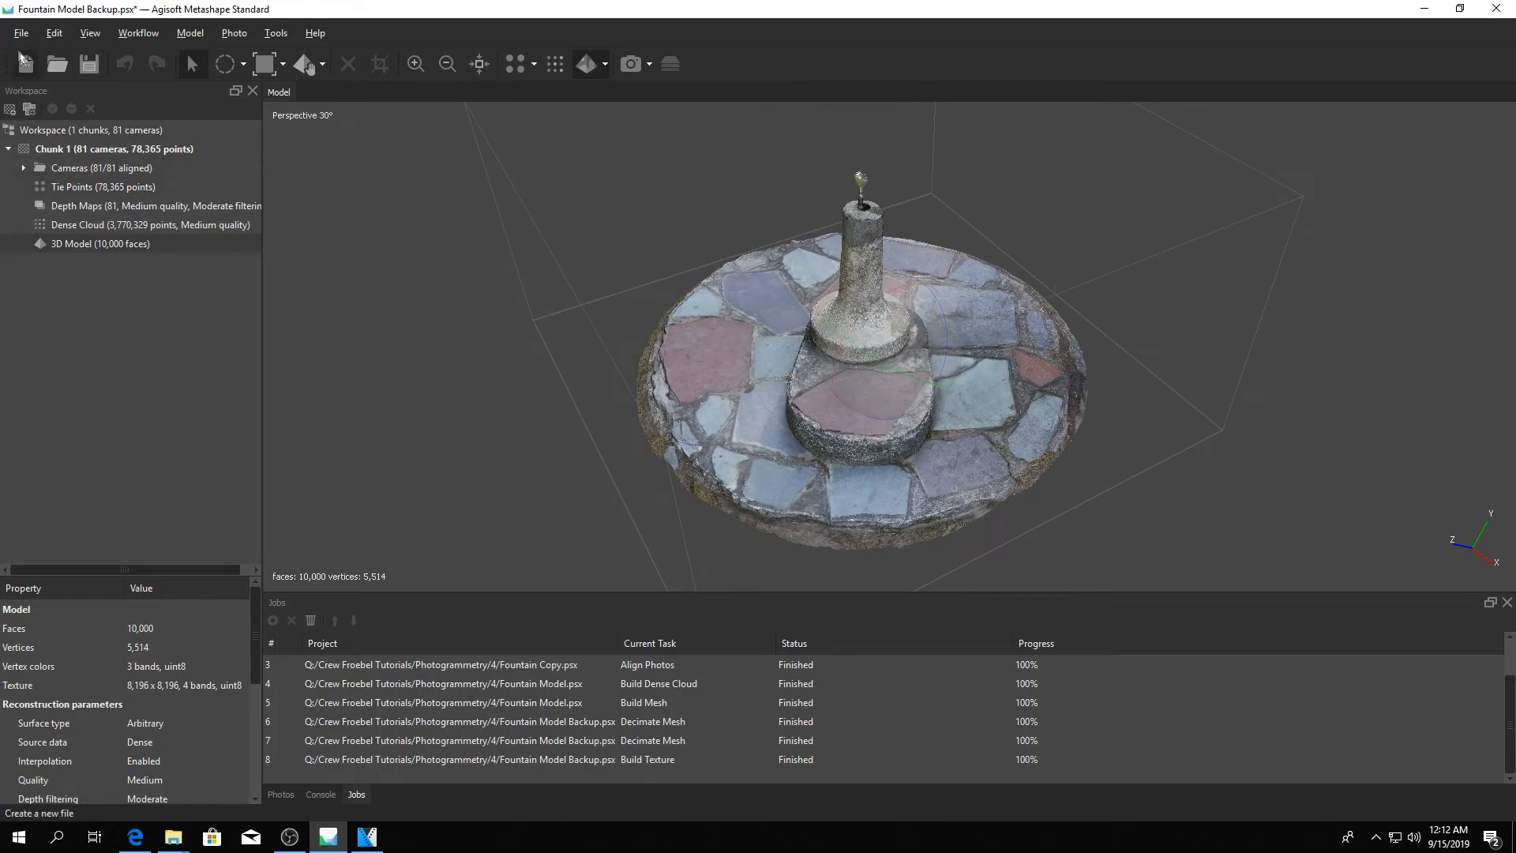
- Export the model as a Wavefront OBJ named 'Fountain'
{"action": "left_click", "coordinate": [25, 33]}
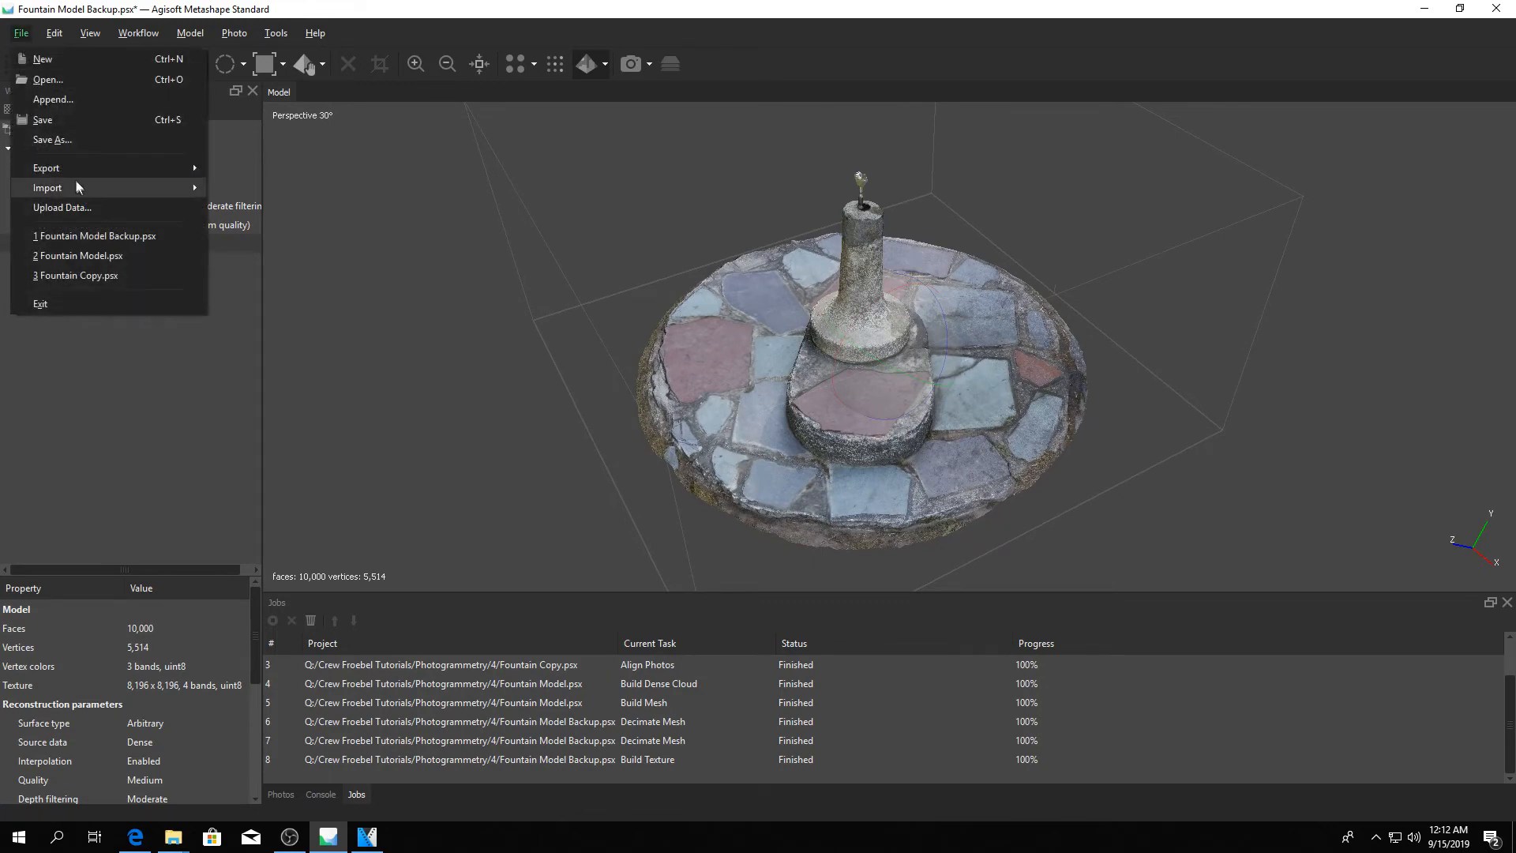
{"action": "mouse_move", "coordinate": [46, 168]}
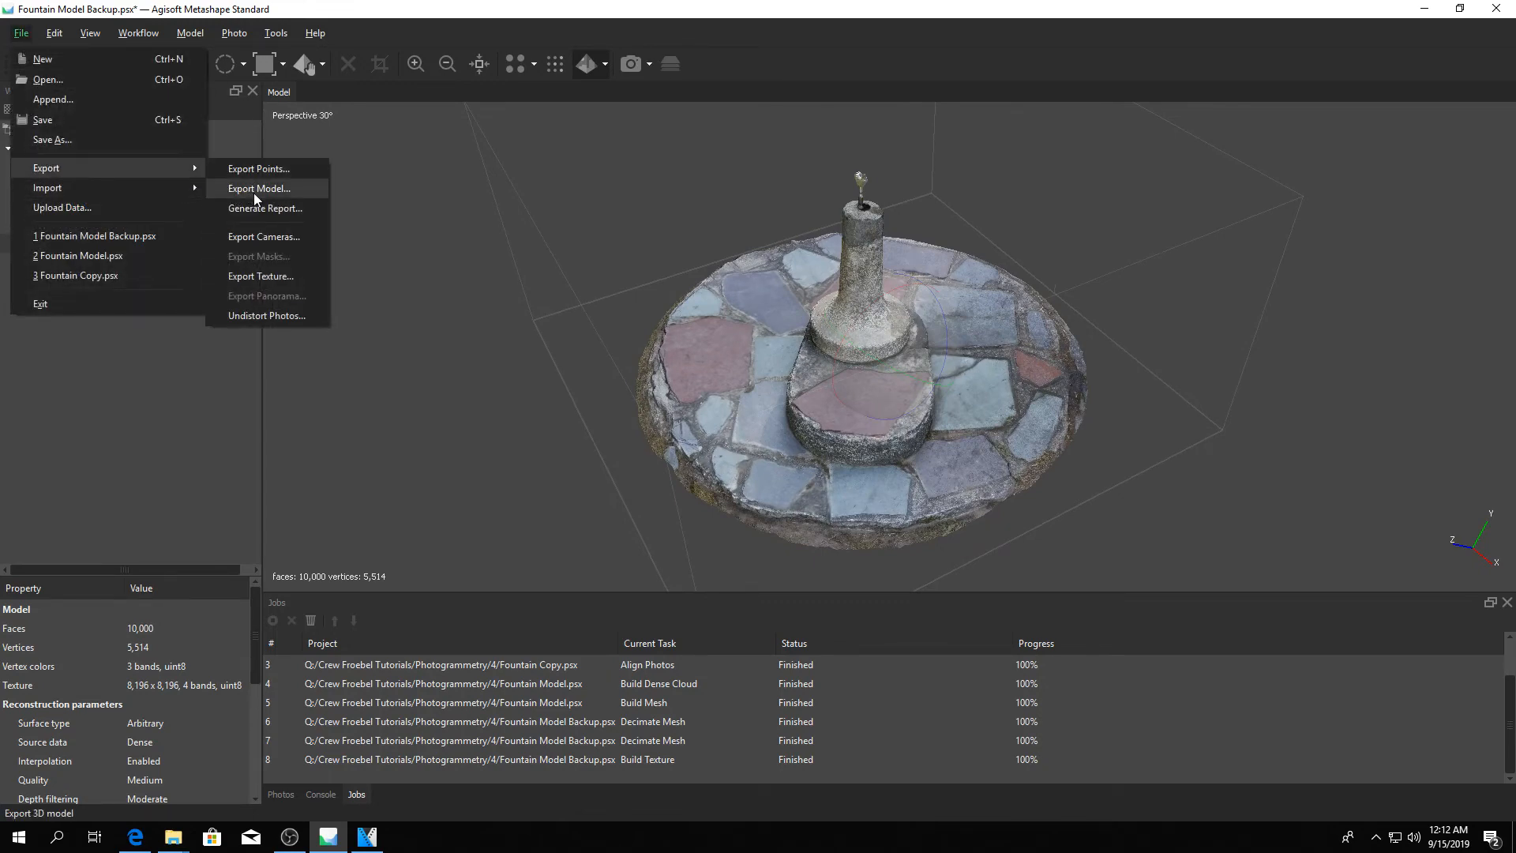
{"action": "left_click", "coordinate": [259, 188]}
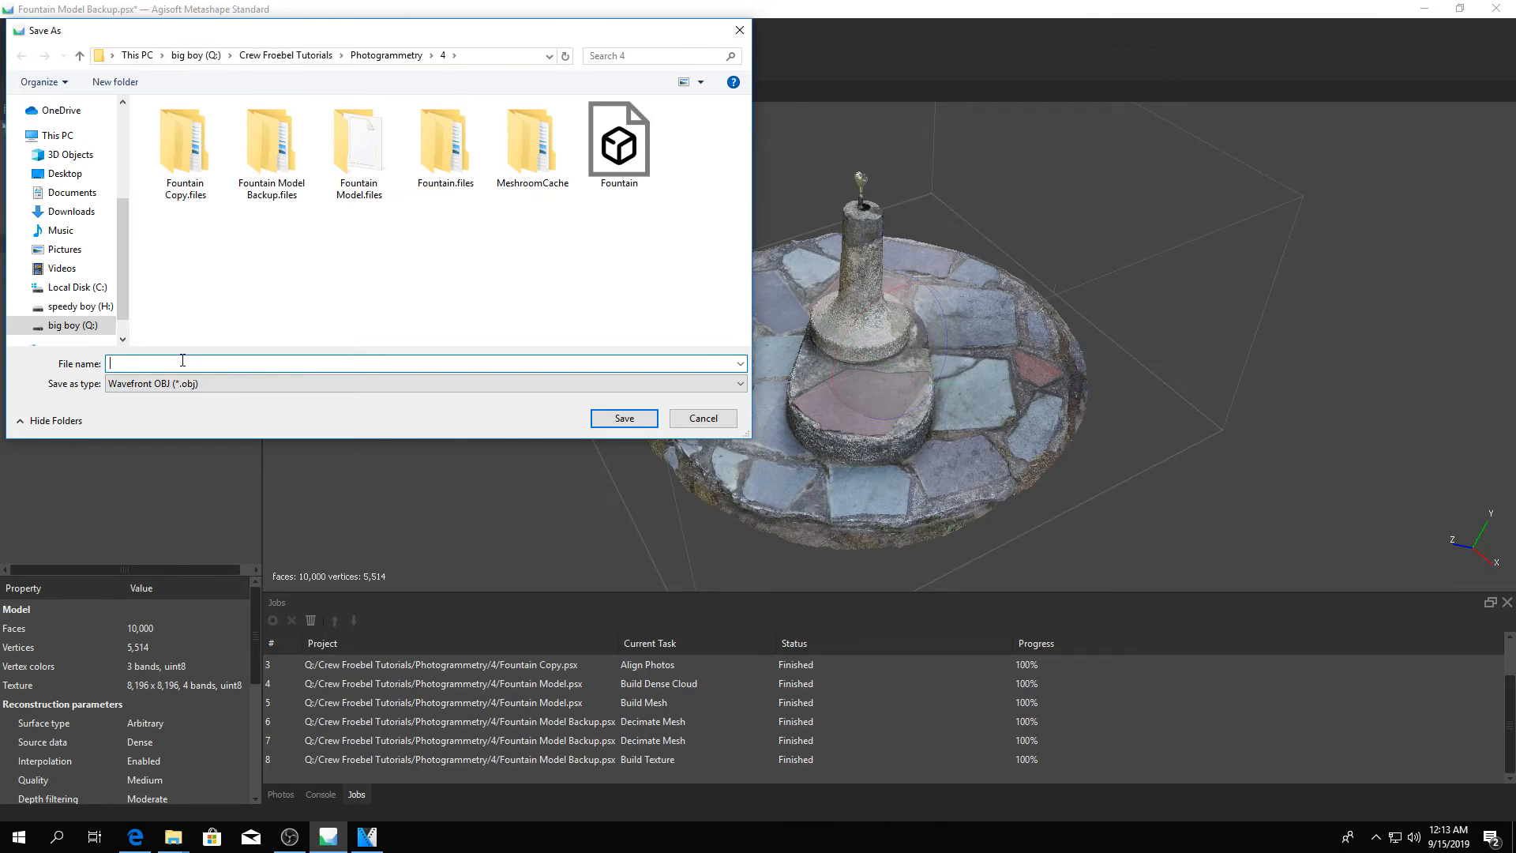
{"action": "type", "text": "F"}
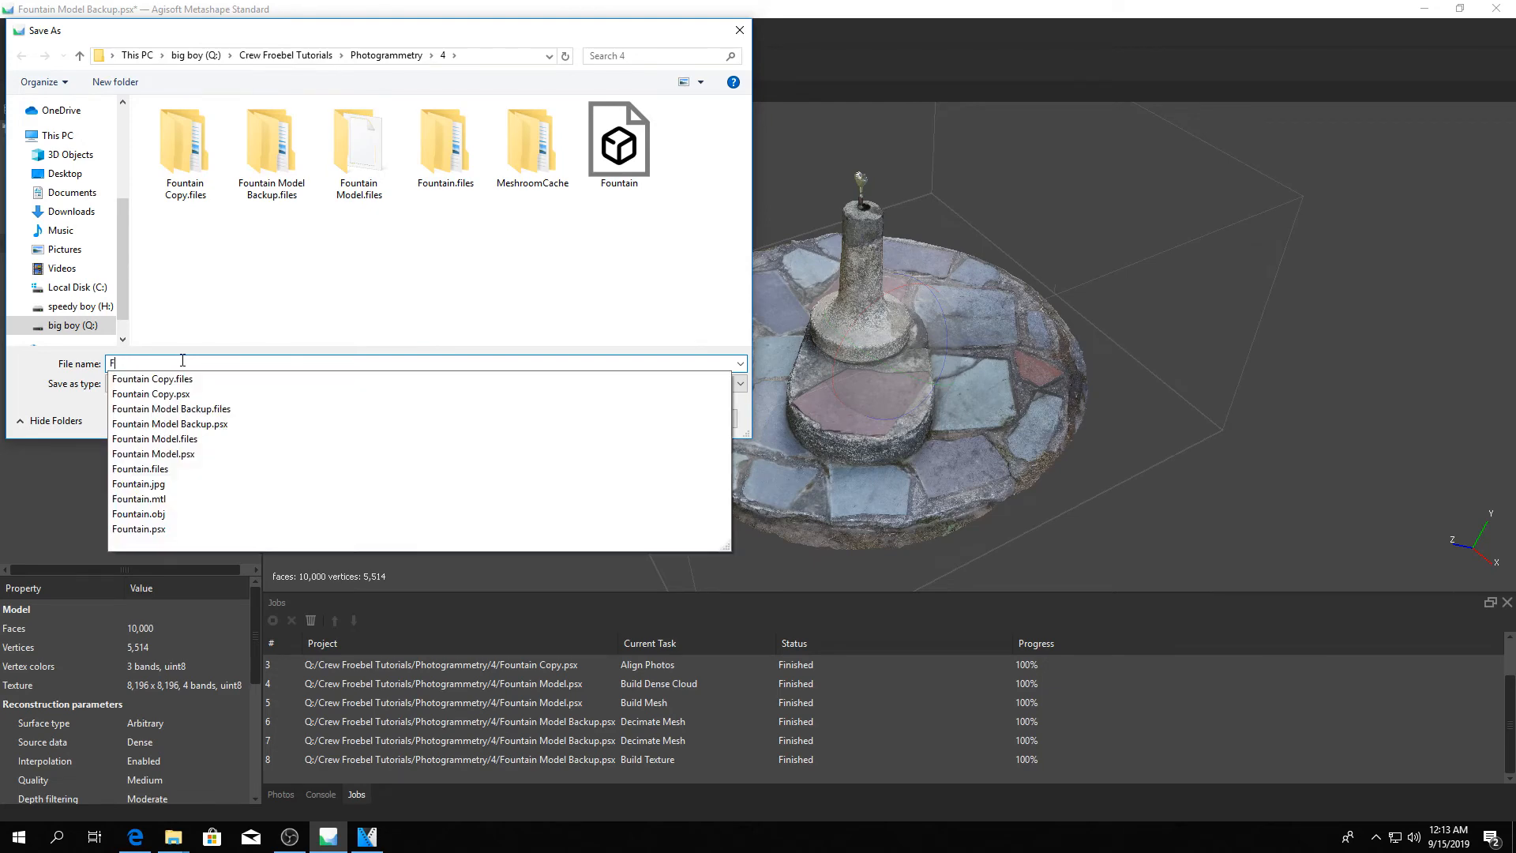
{"action": "type", "text": "ountain"}
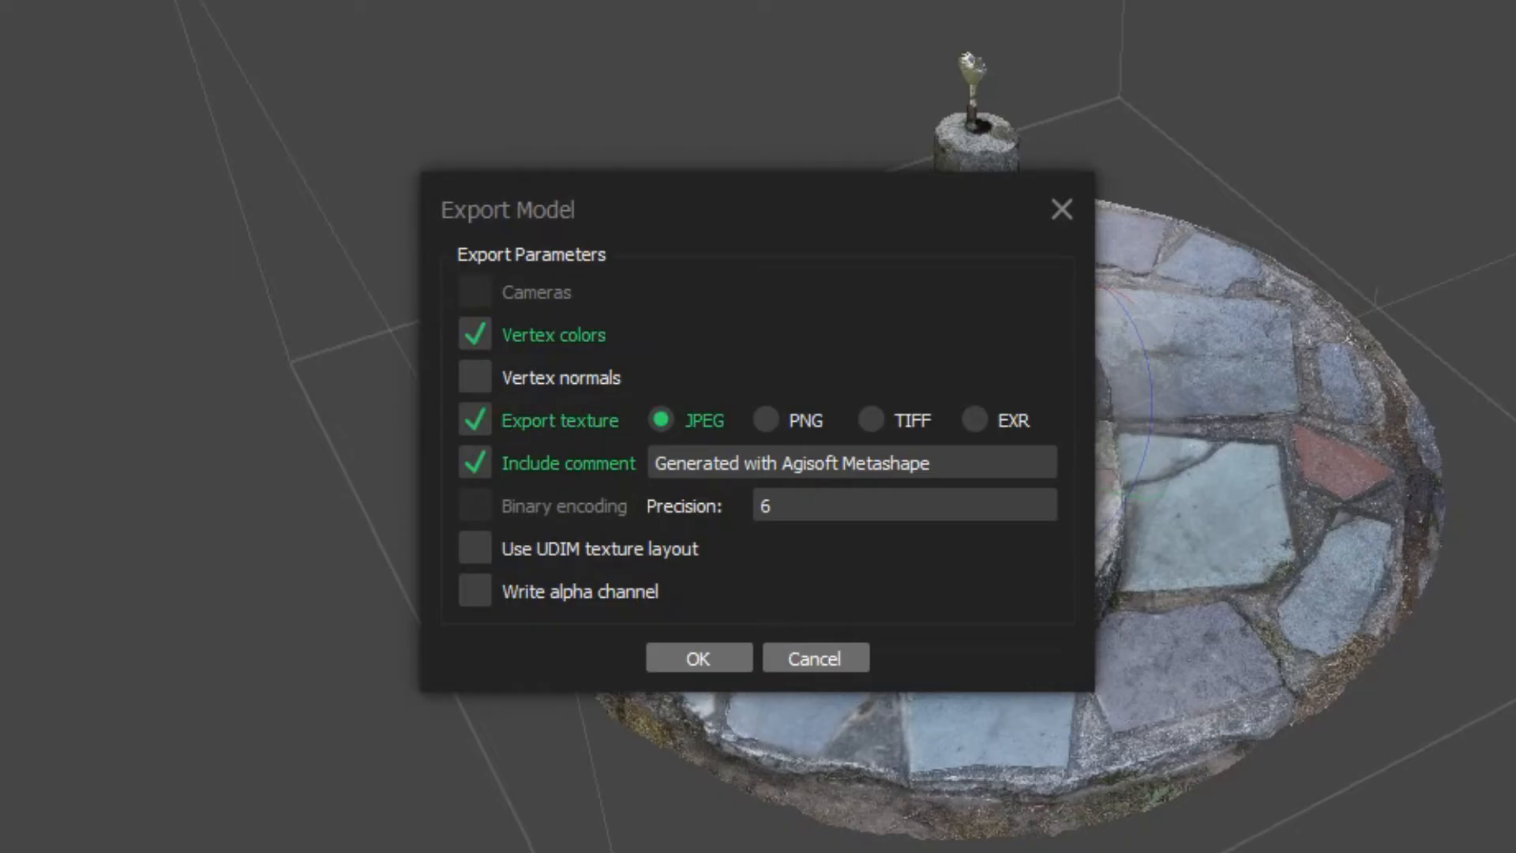
{"action": "mouse_move", "coordinate": [535, 221]}
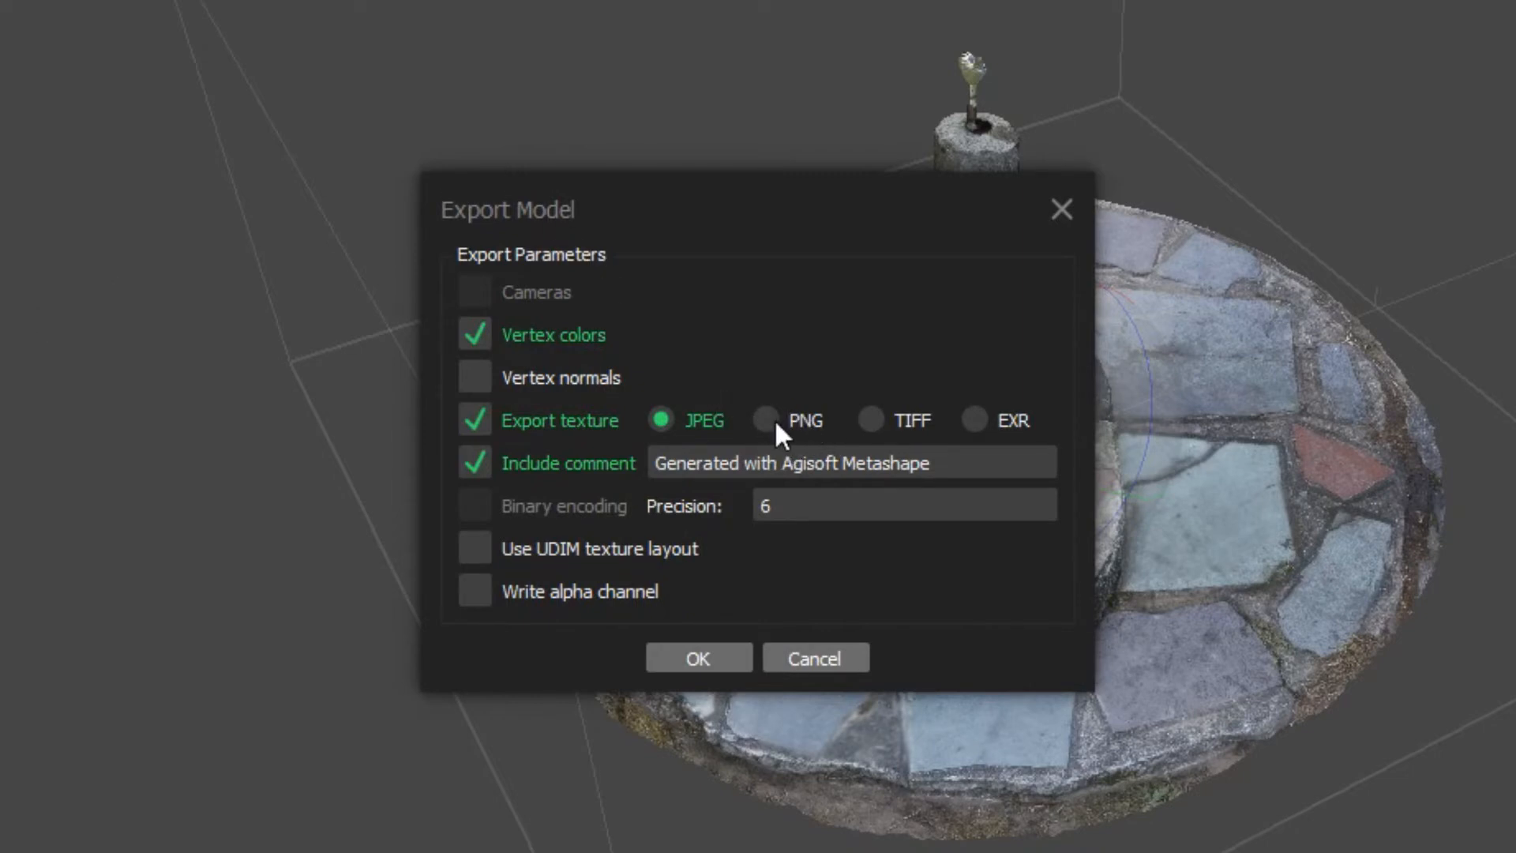
- Keep the exported texture format as JPEG and confirm the export
{"action": "left_click", "coordinate": [765, 420]}
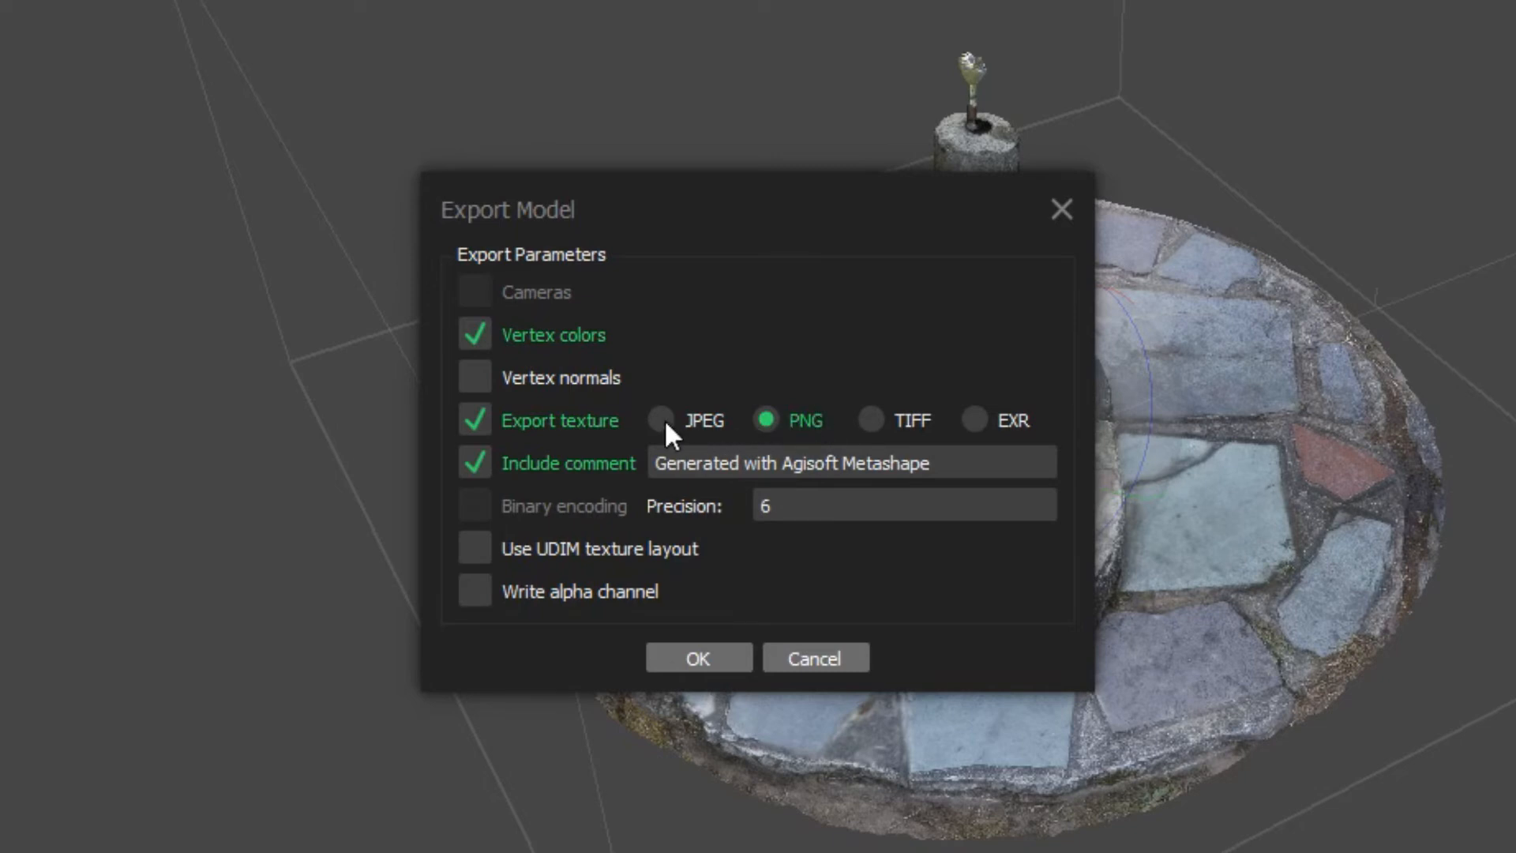
{"action": "left_click", "coordinate": [660, 420]}
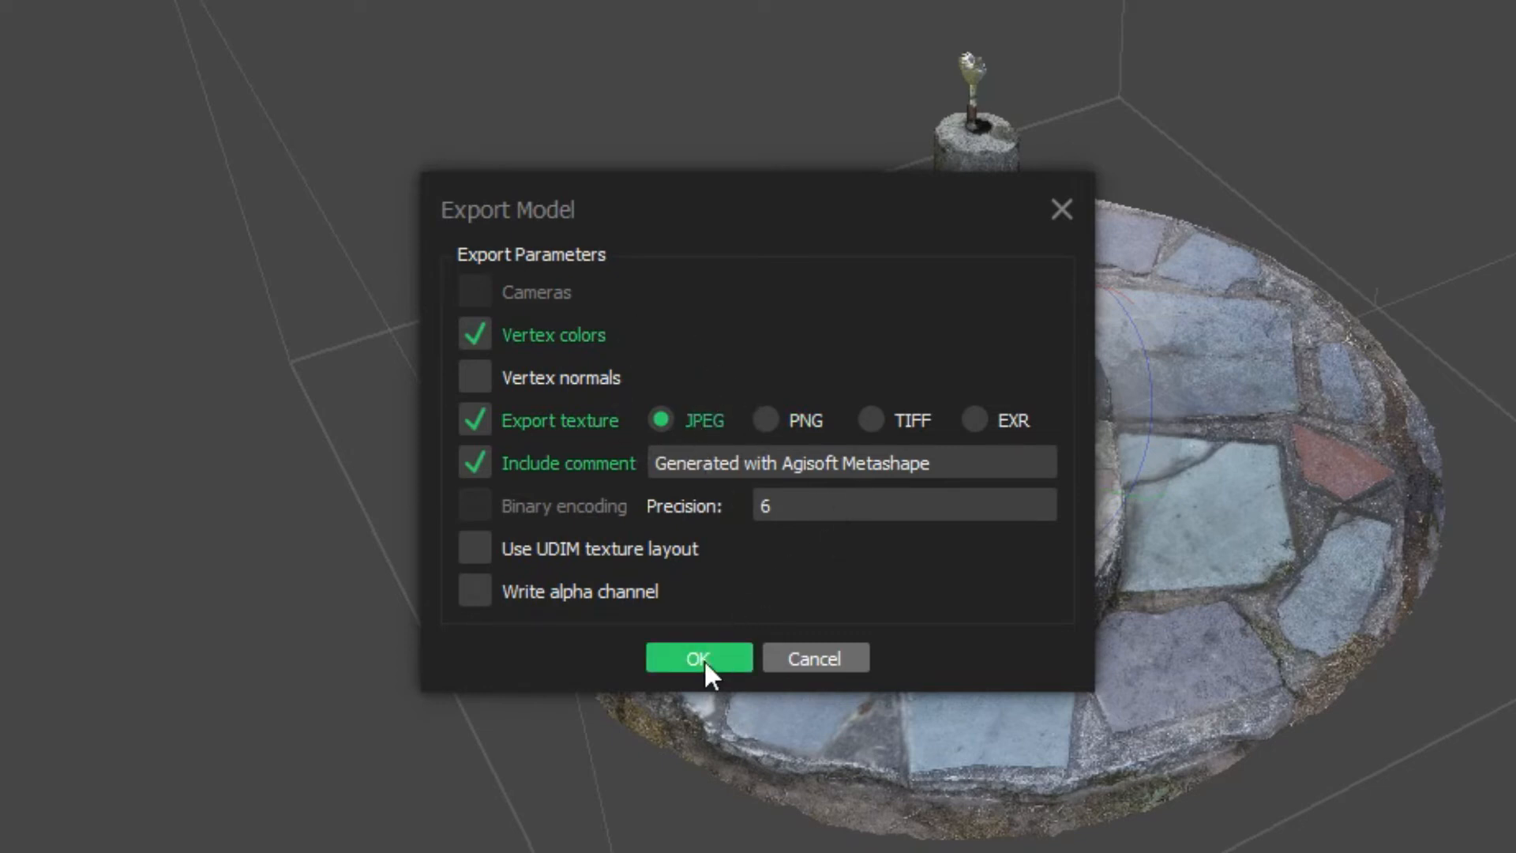
{"action": "left_click", "coordinate": [698, 657]}
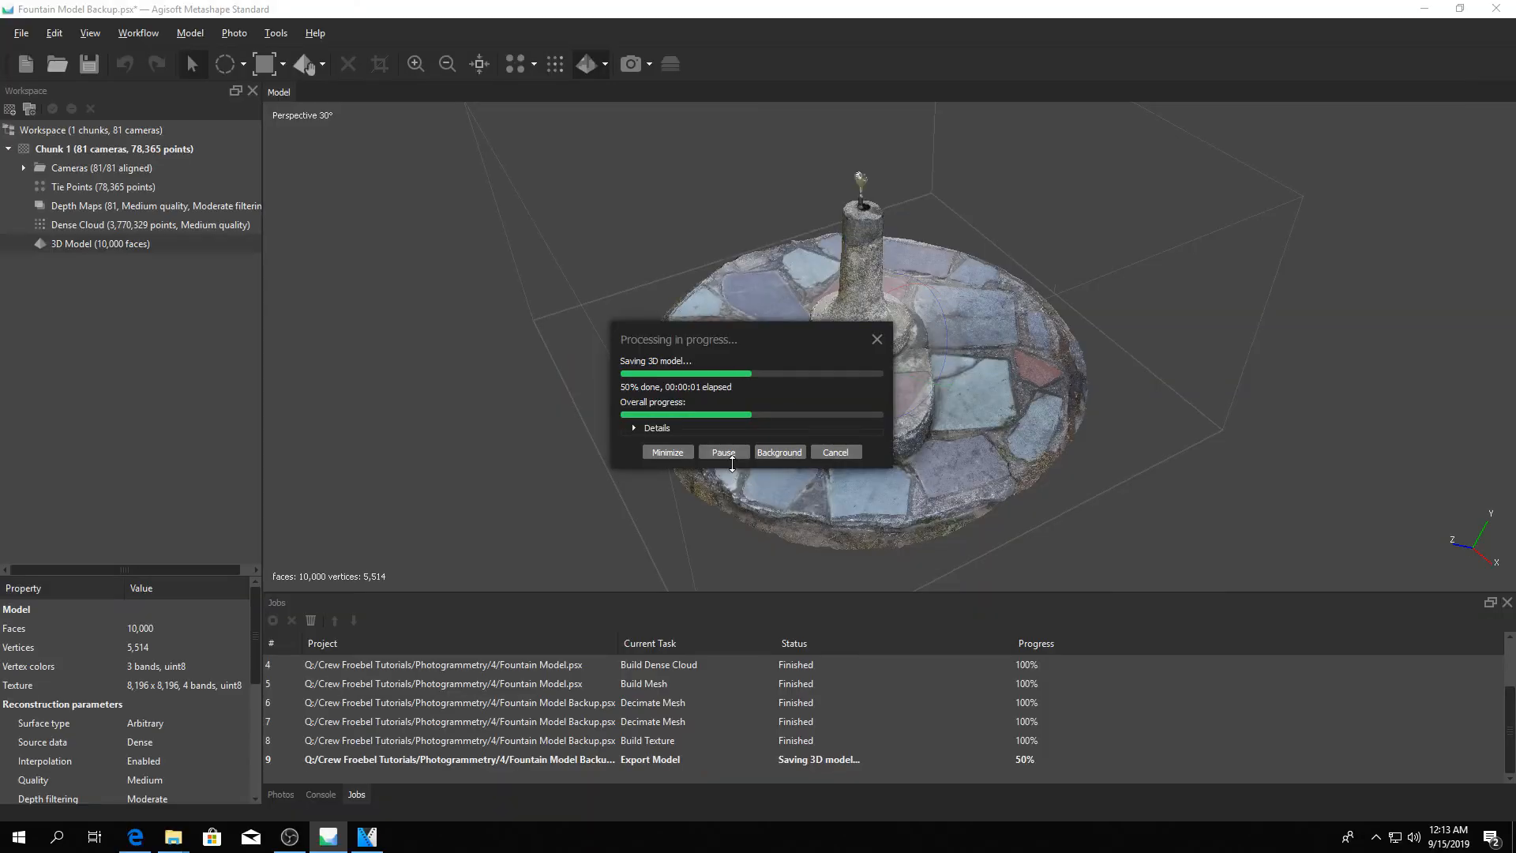
{"action": "left_click", "coordinate": [170, 837]}
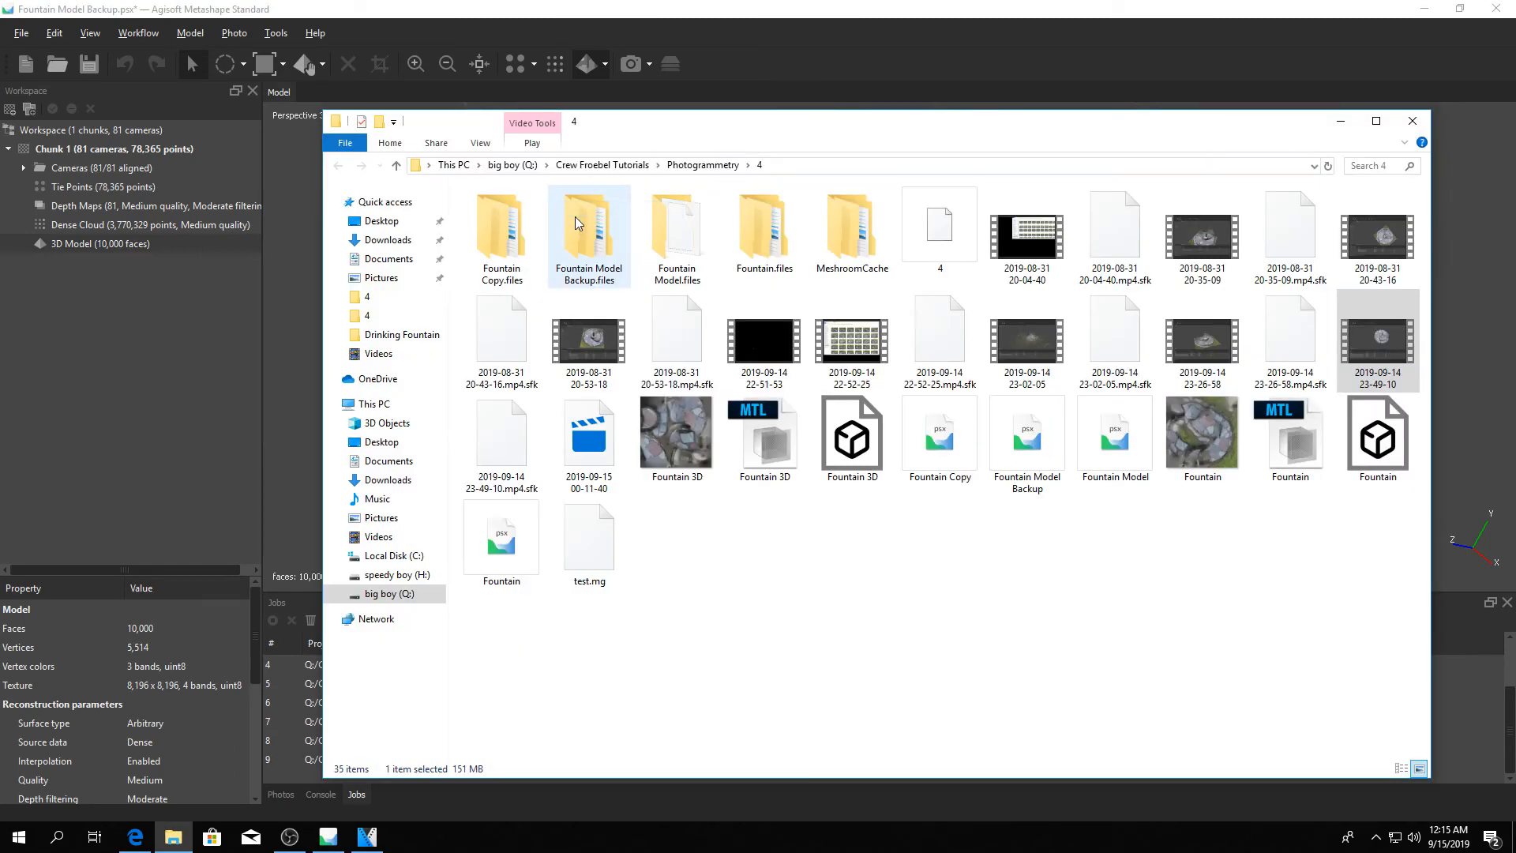
{"action": "mouse_move", "coordinate": [1323, 502]}
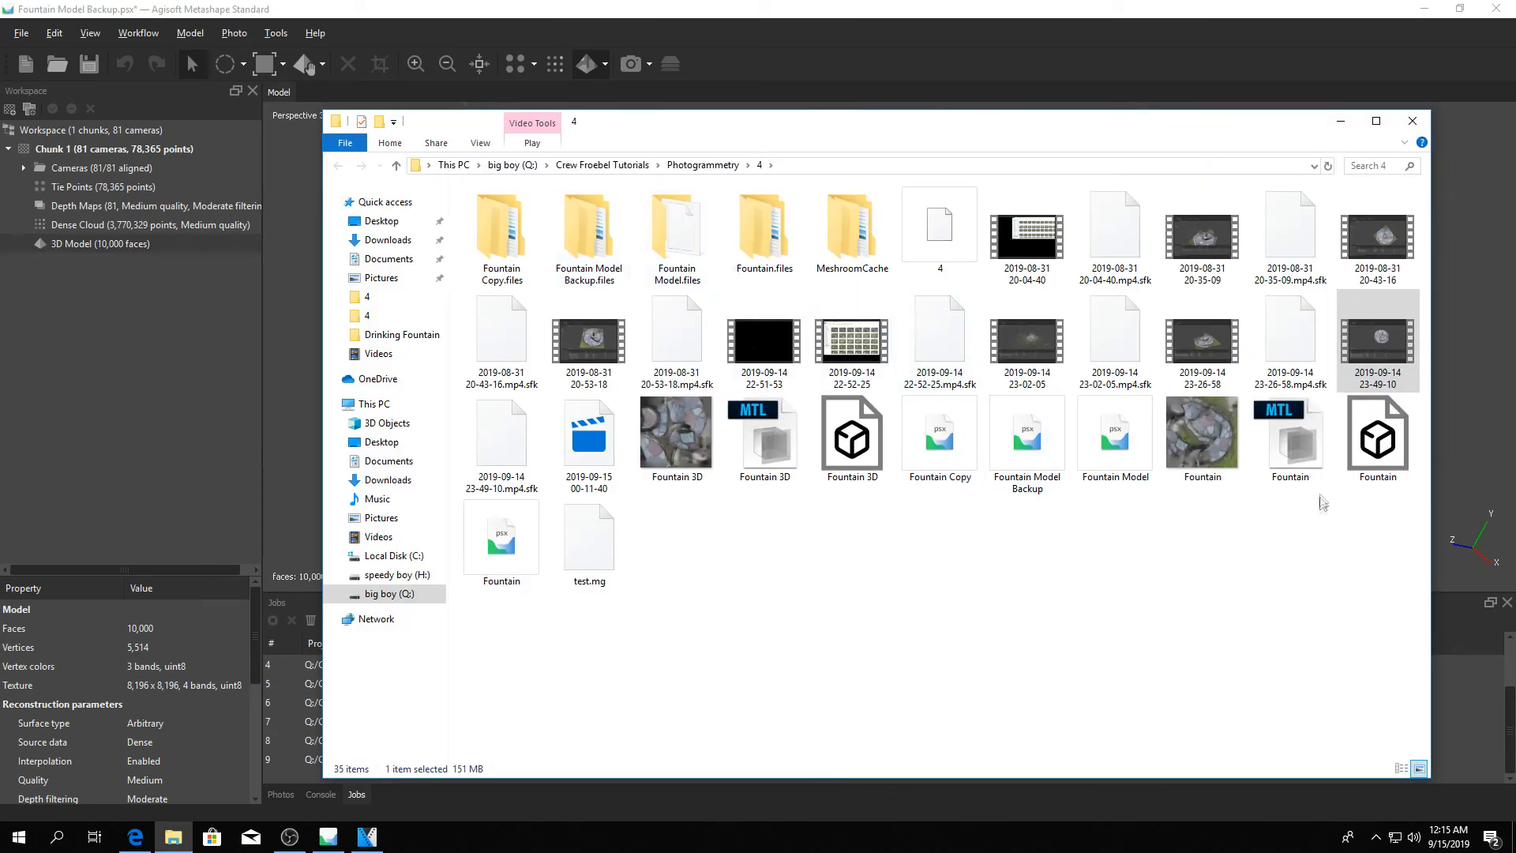
{"action": "mouse_move", "coordinate": [1200, 449]}
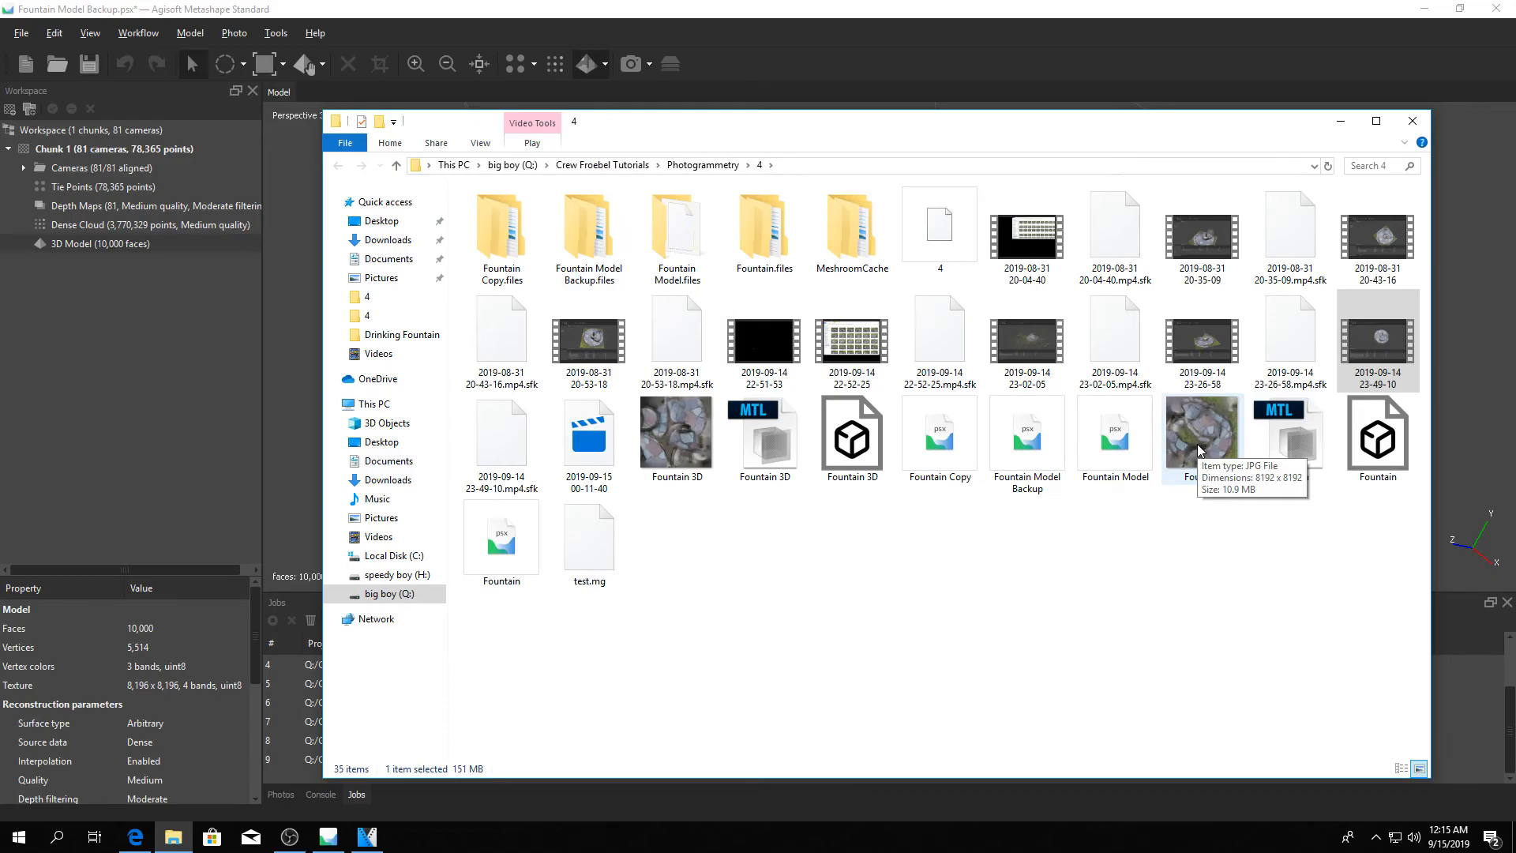
- Open the exported Fountain 3D texture JPG from the project folder
{"action": "double_click", "coordinate": [1203, 433]}
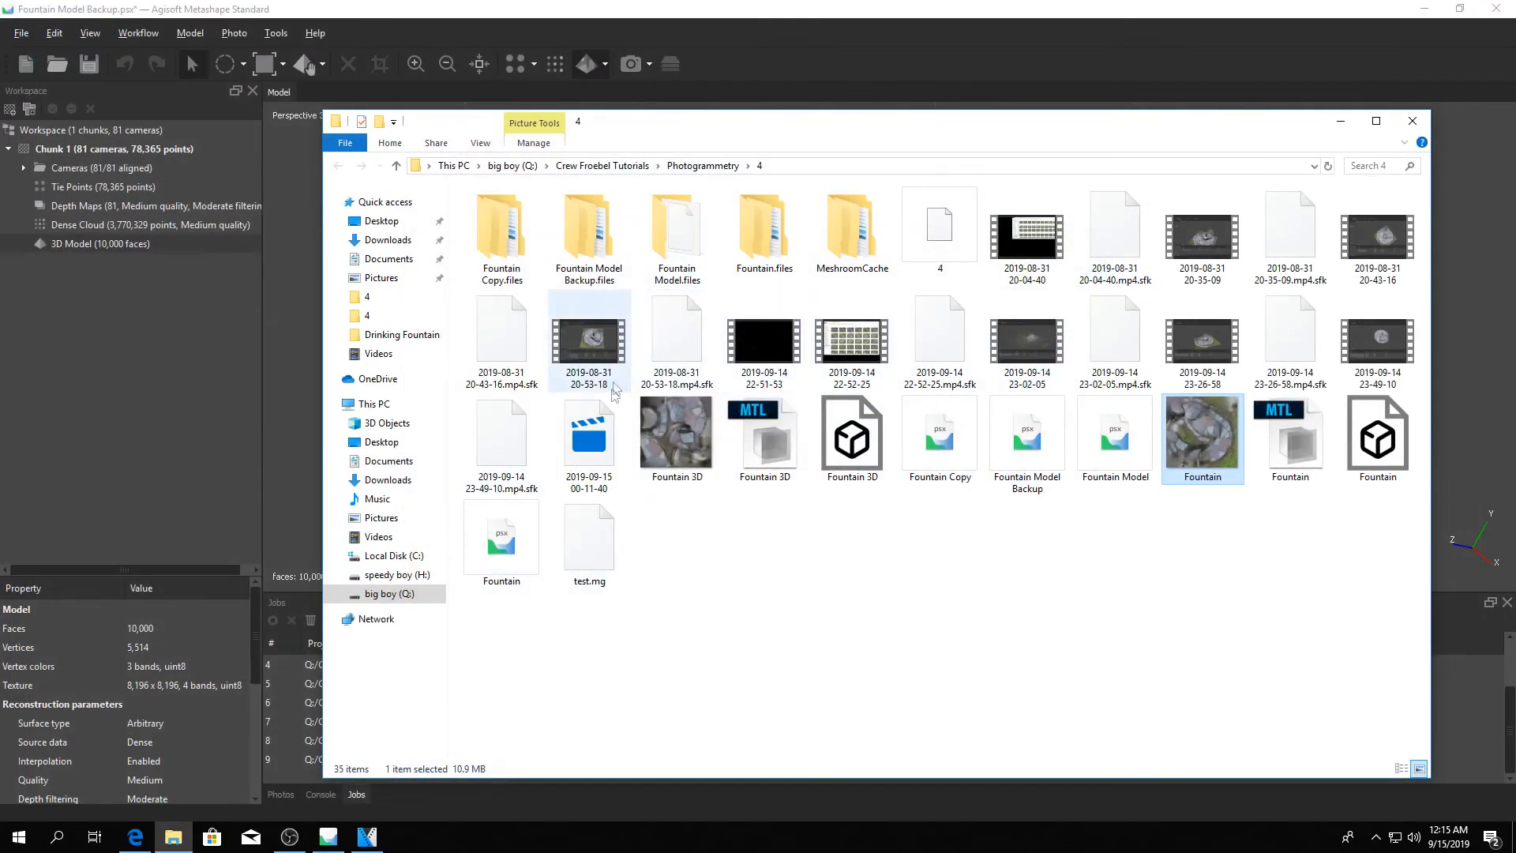
{"action": "double_click", "coordinate": [1204, 436]}
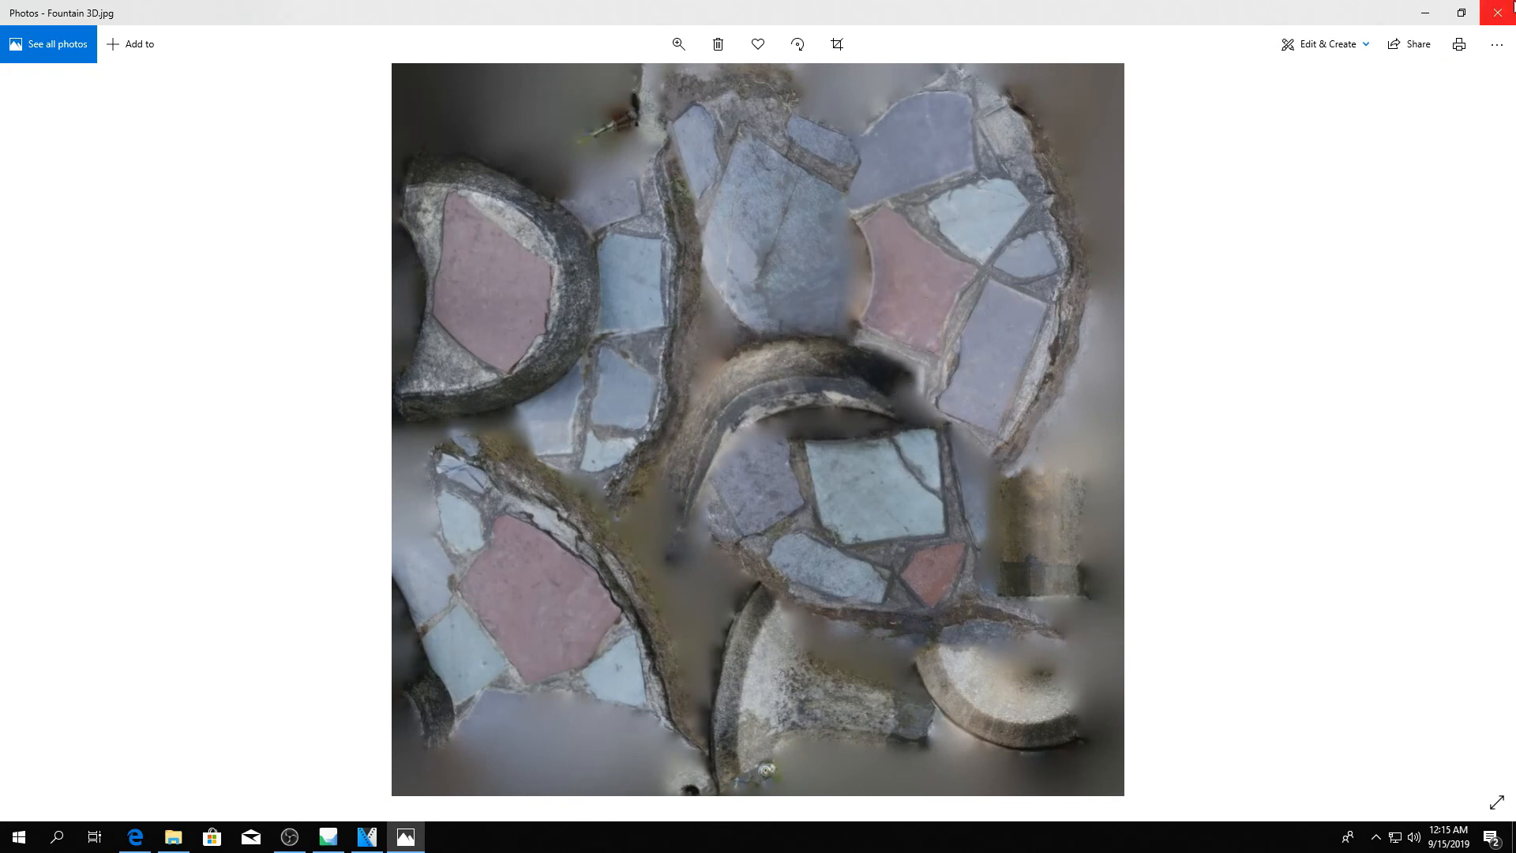
{"action": "mouse_move", "coordinate": [1497, 11]}
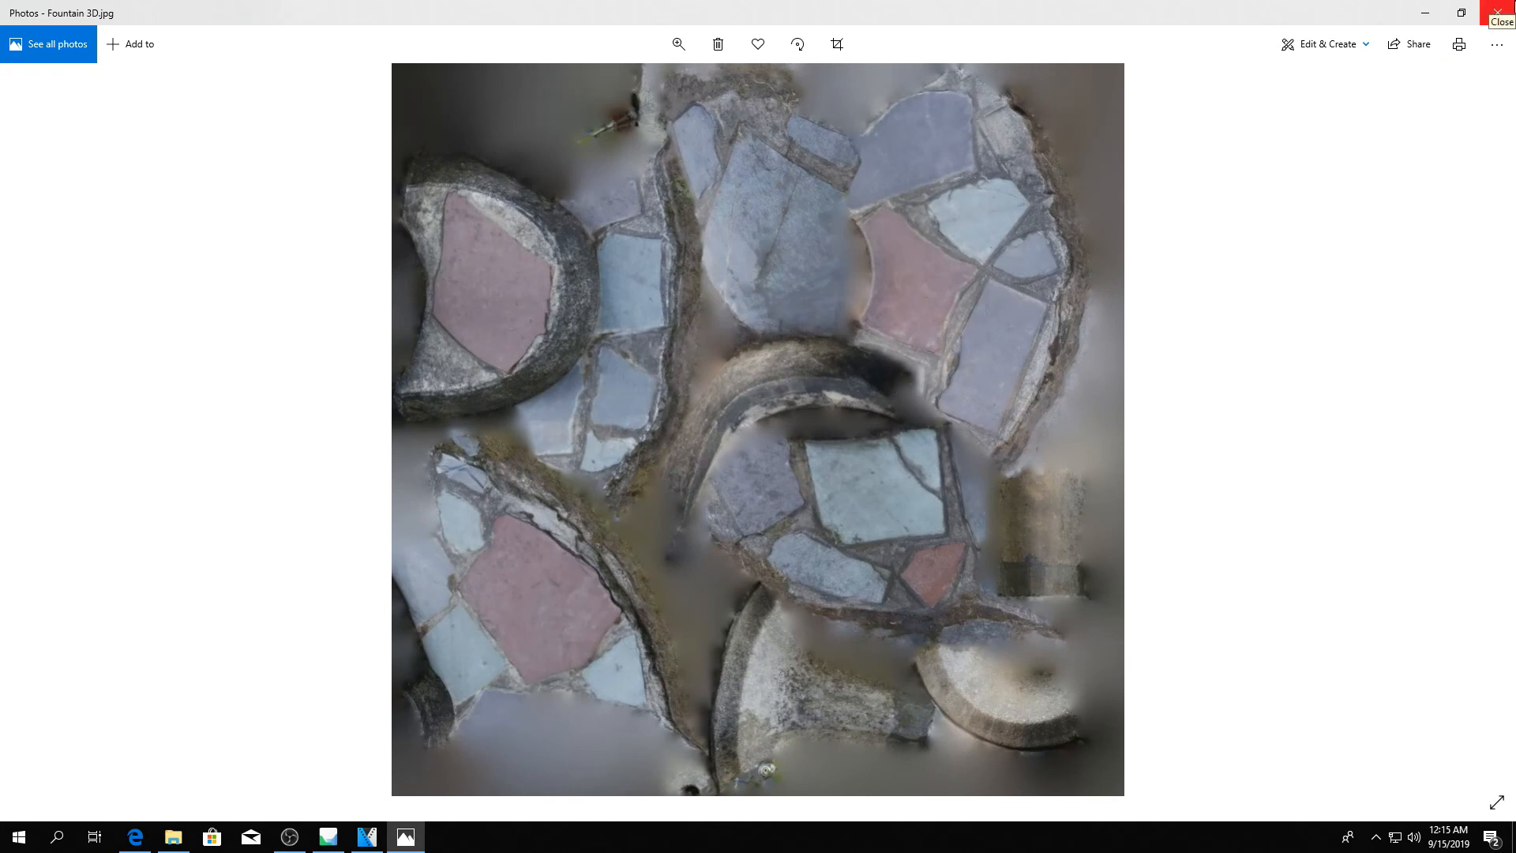
- Close the Photos viewer after looking over the texture atlas
{"action": "left_click", "coordinate": [1472, 16]}
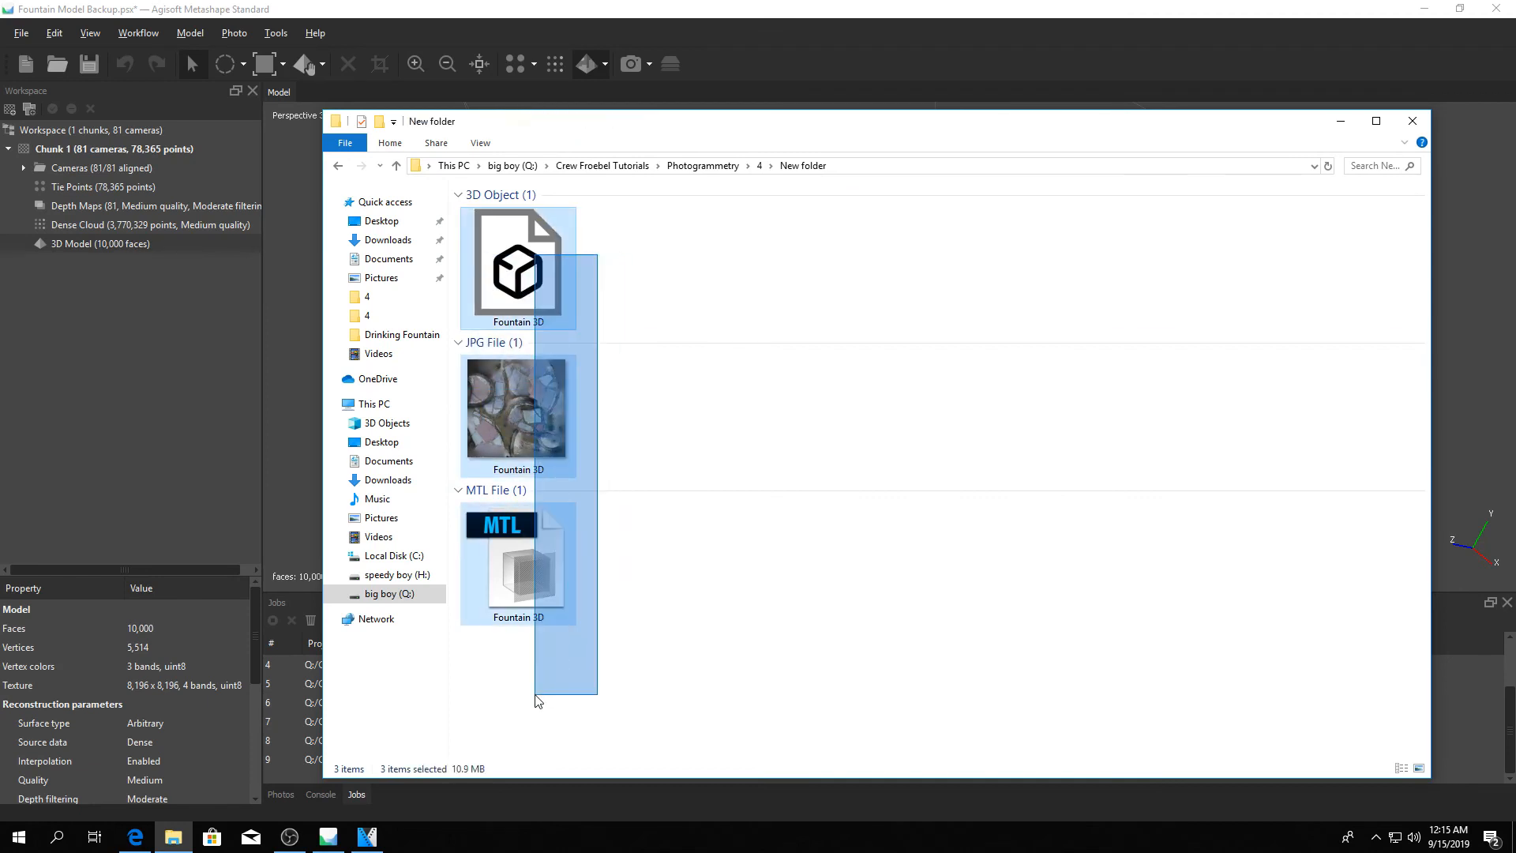
- Bring Metashape back to the front and confirm Export Model shows finished
{"action": "left_click", "coordinate": [1412, 120]}
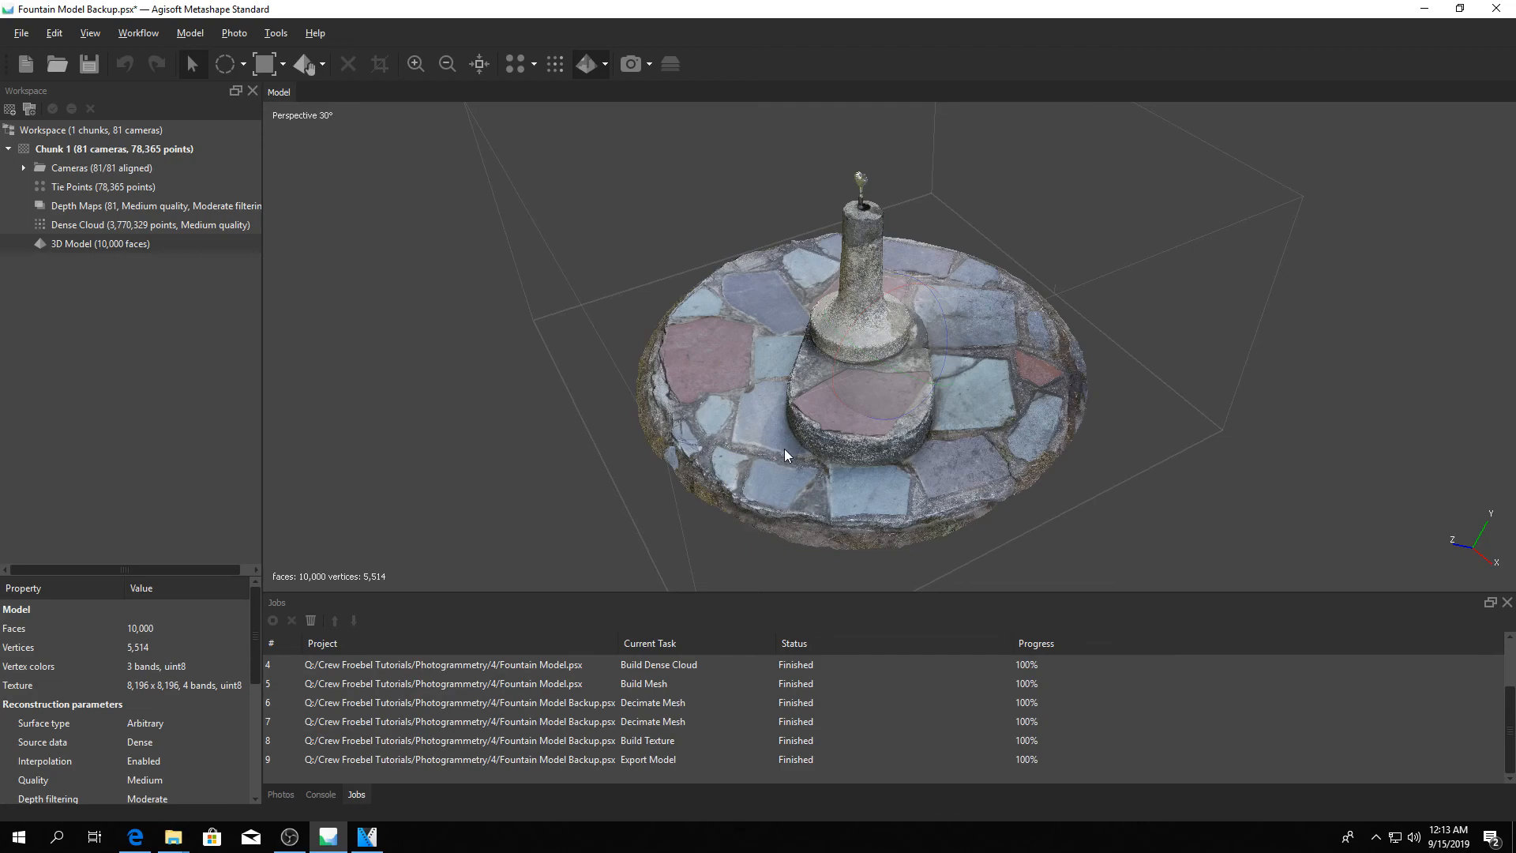
{"action": "mouse_move", "coordinate": [692, 491]}
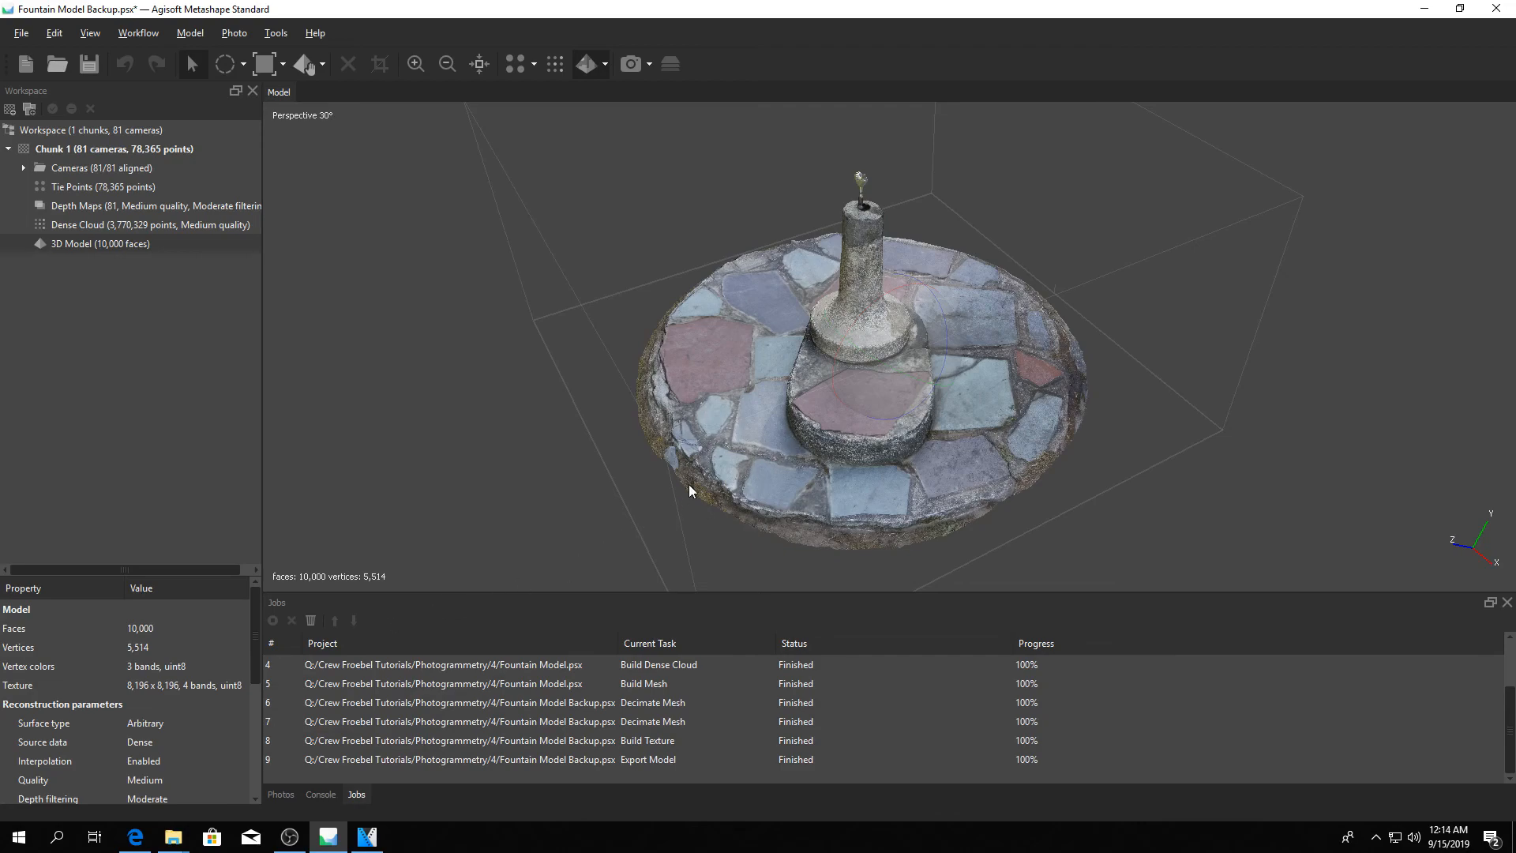